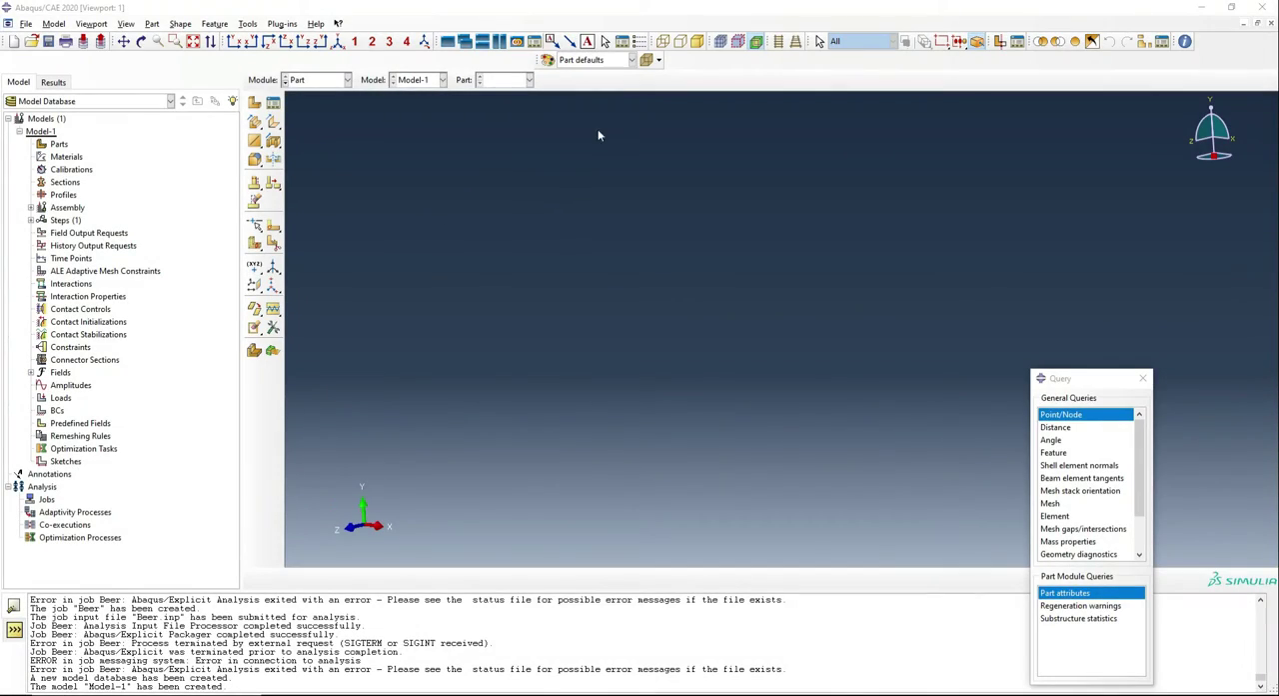
Start a new 3D discrete rigid shell revolution part named Bottle
left_click(255, 102)
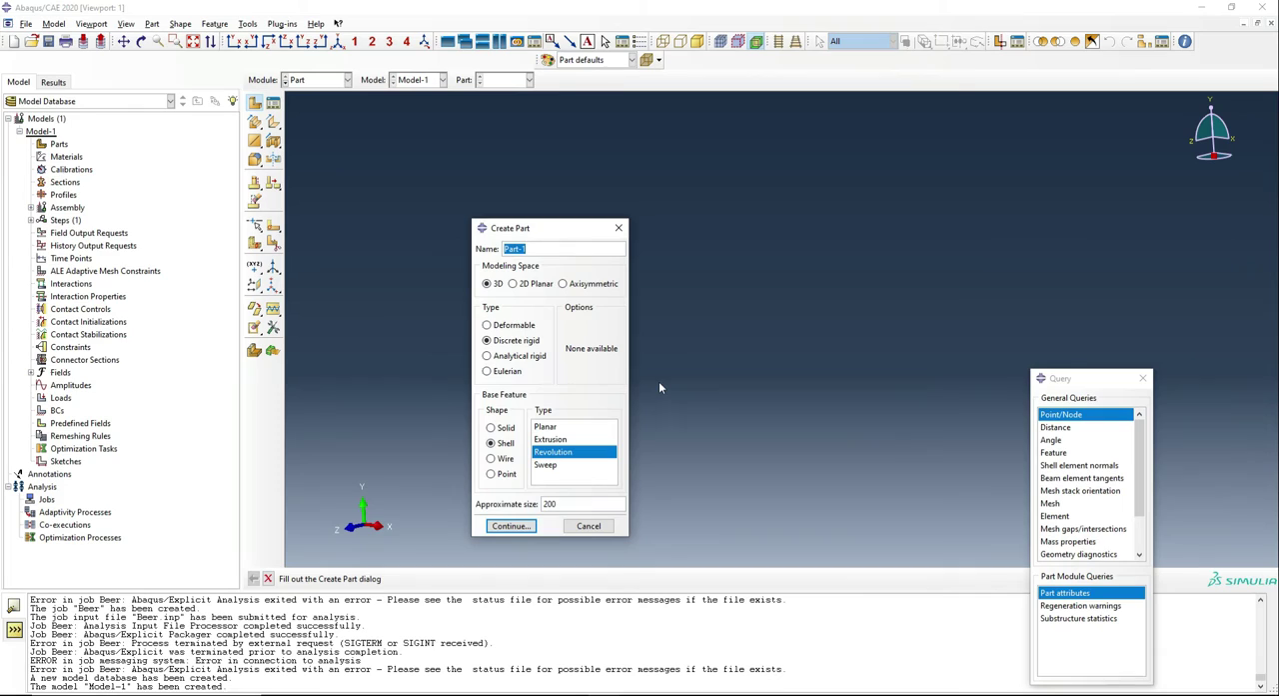
type("Bottle")
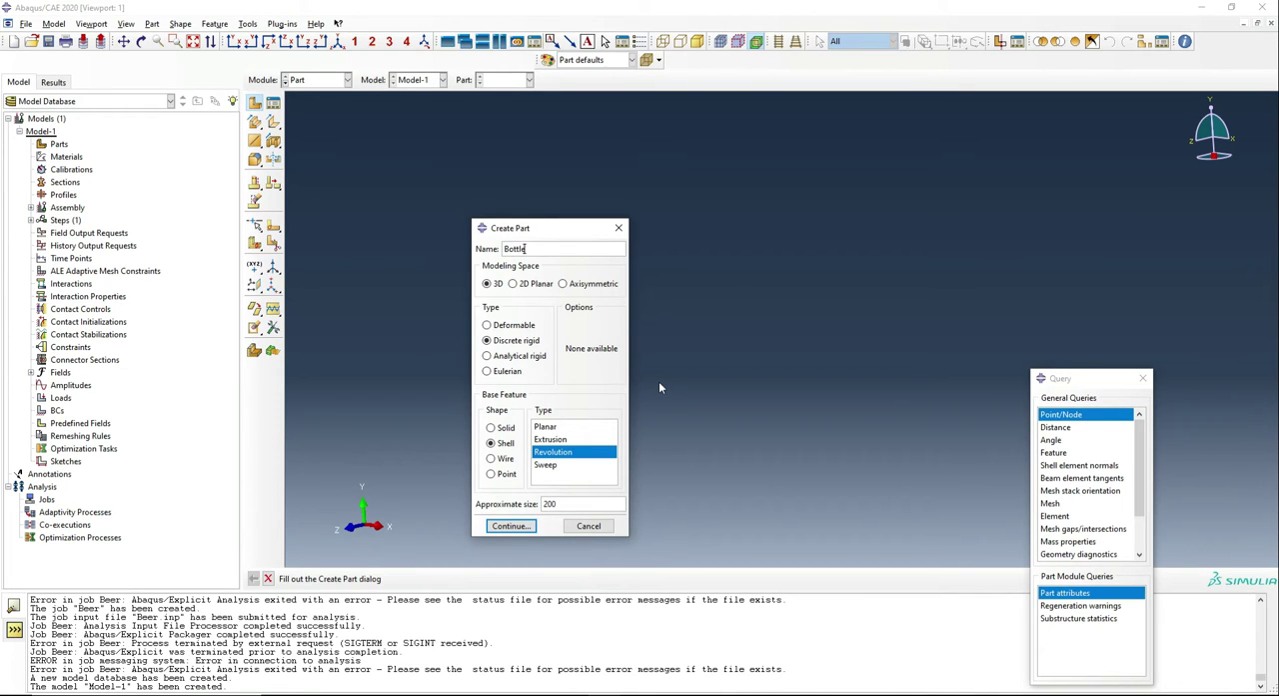
left_click(489, 443)
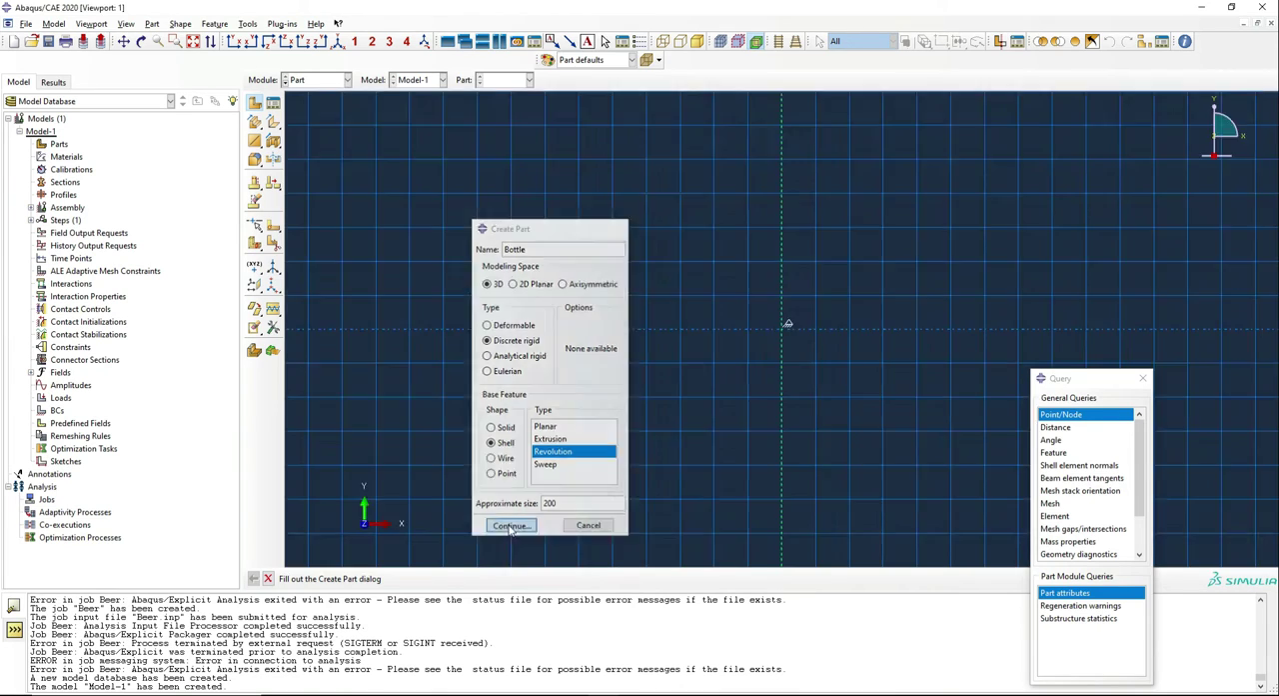
Sketch the base line, straight side and spline neck, then revolve 360 degrees
left_click(510, 525)
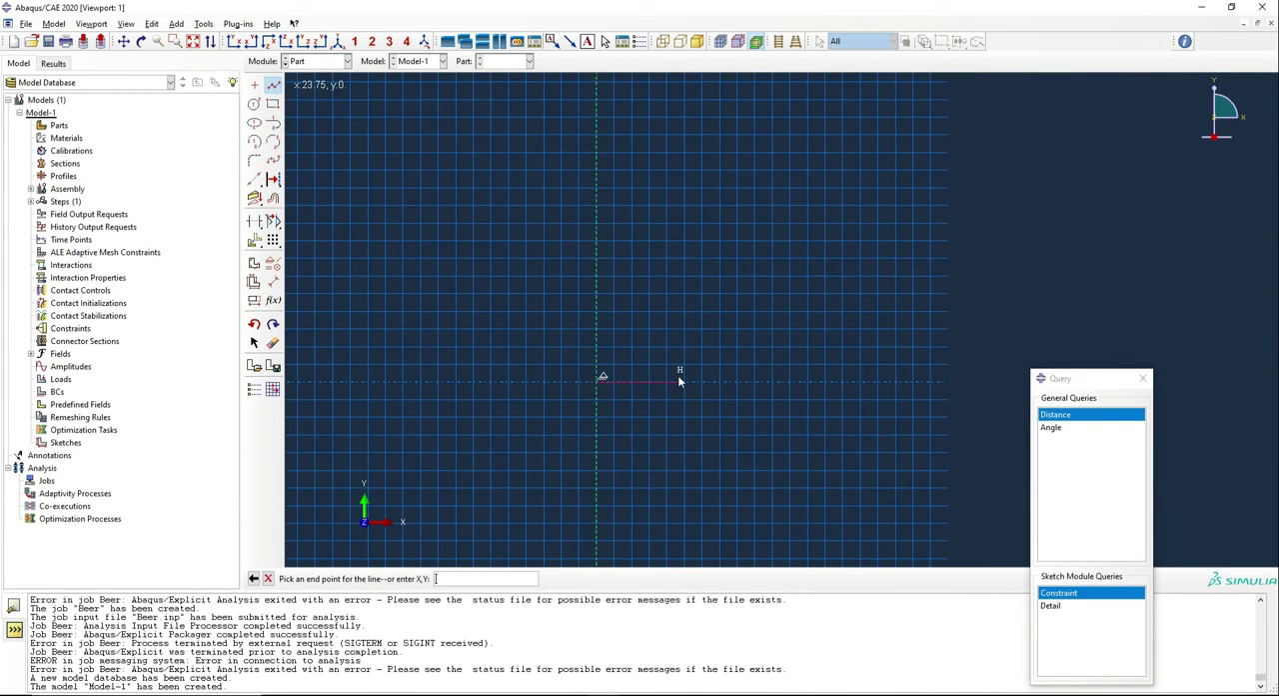
mouse_move(686, 388)
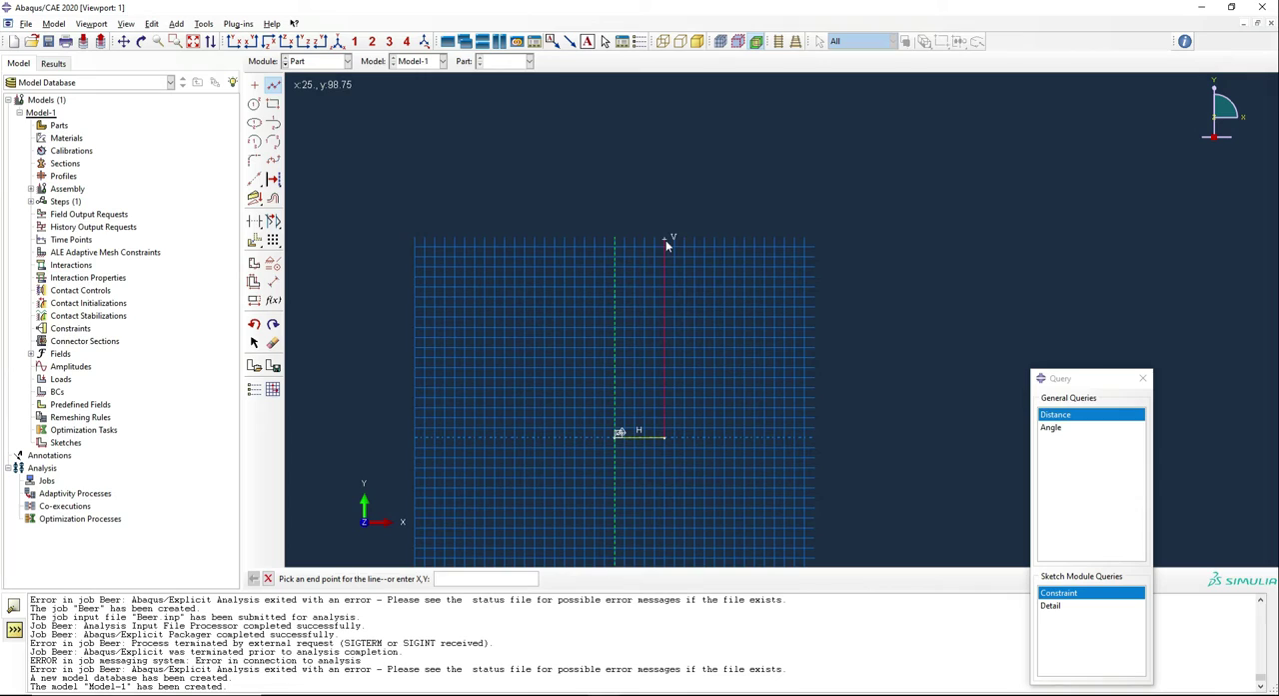
left_click(667, 243)
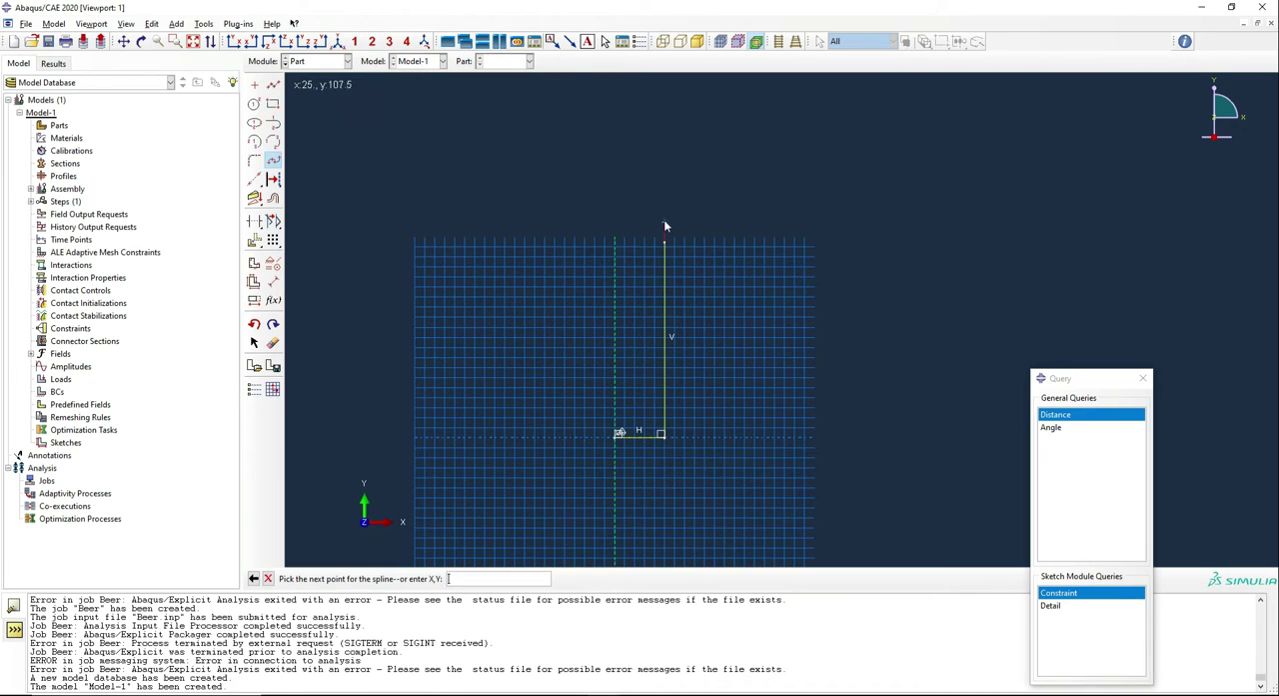
left_click(636, 148)
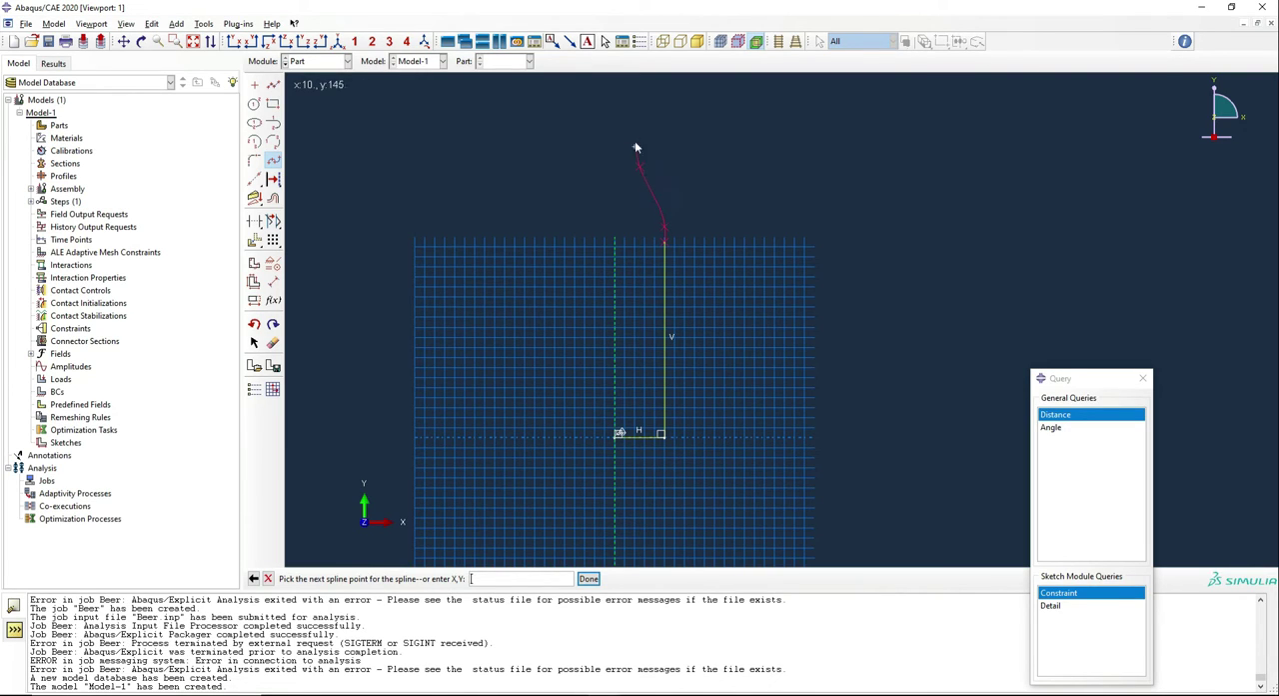
mouse_move(636, 97)
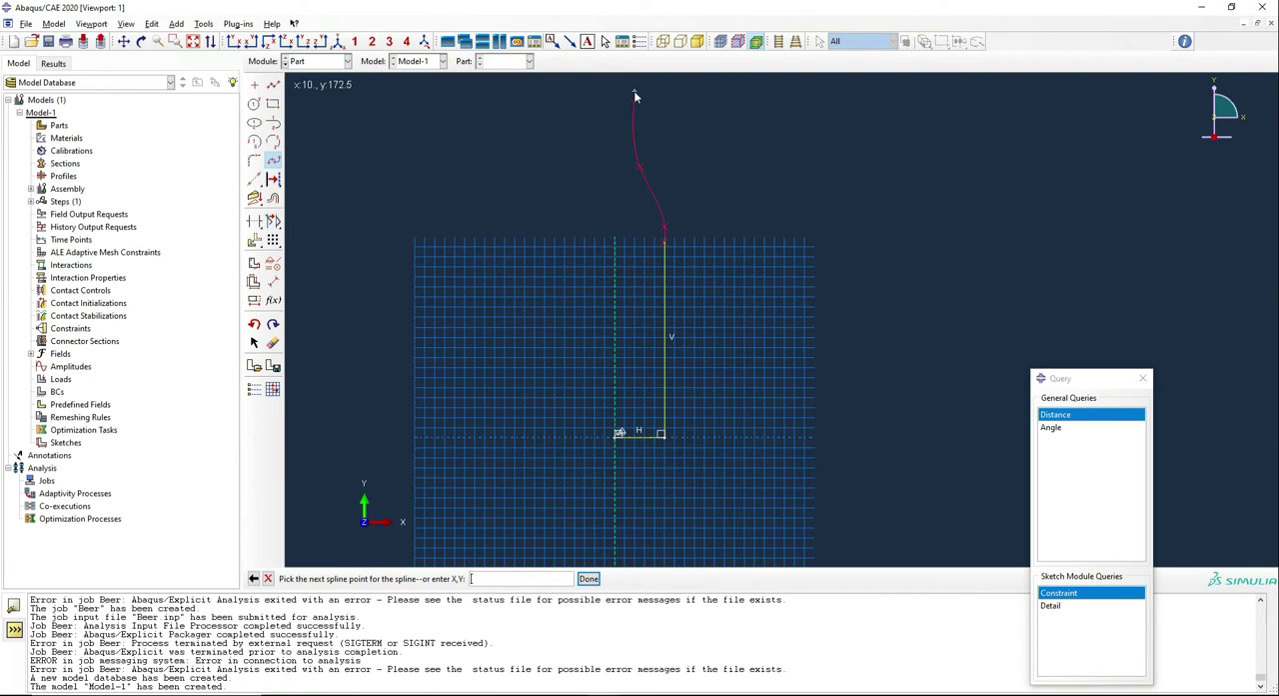
left_click(587, 577)
type("3")
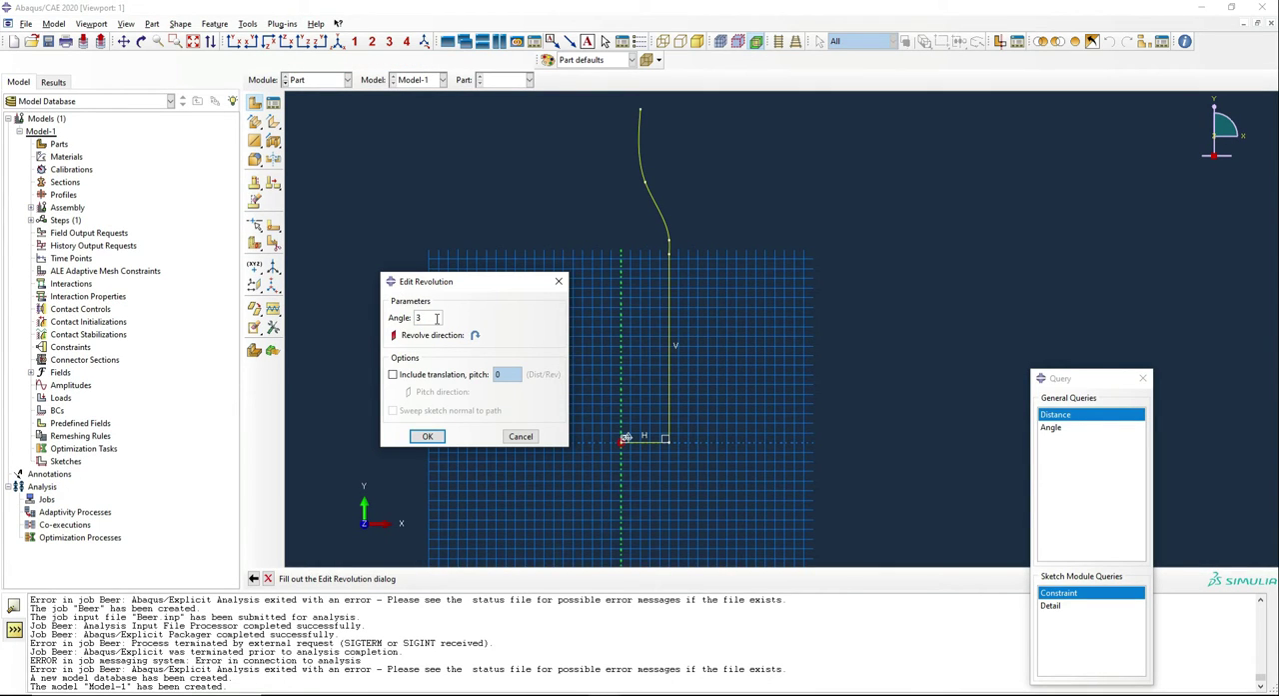
left_click(426, 436)
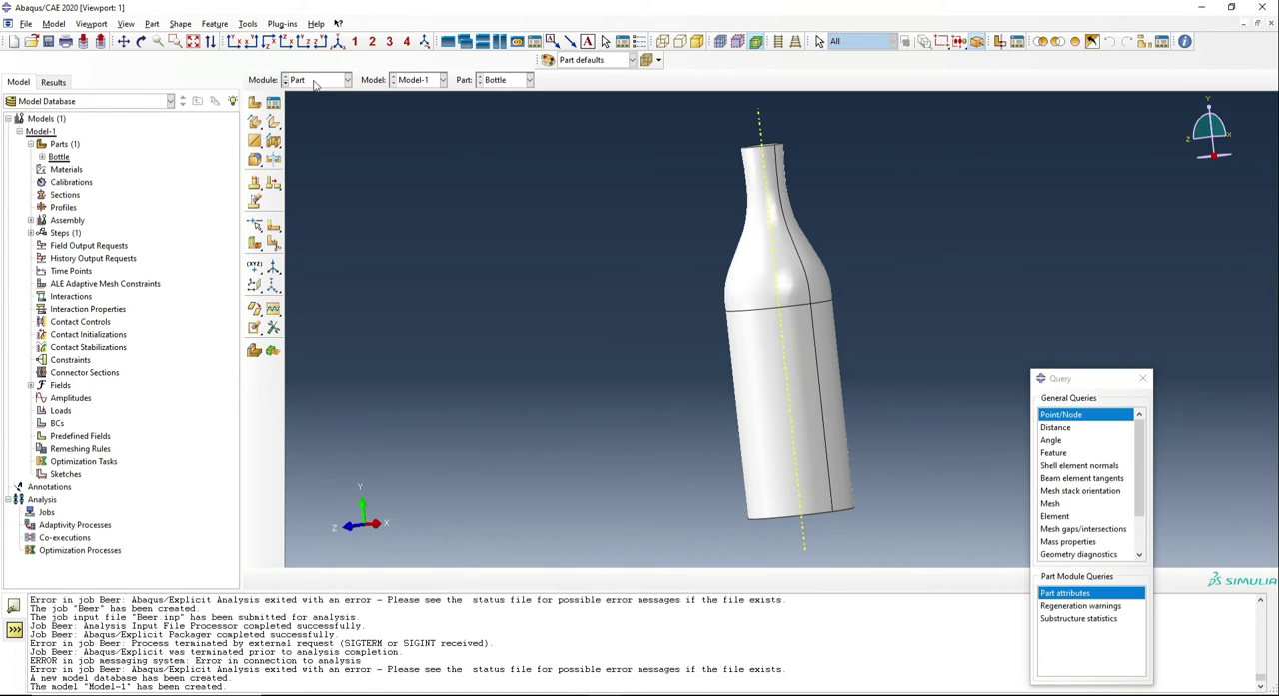
Revolve a base-and-slanted-wall profile 360 degrees into the rigid shell Cup, viewed upright
left_click(254, 103)
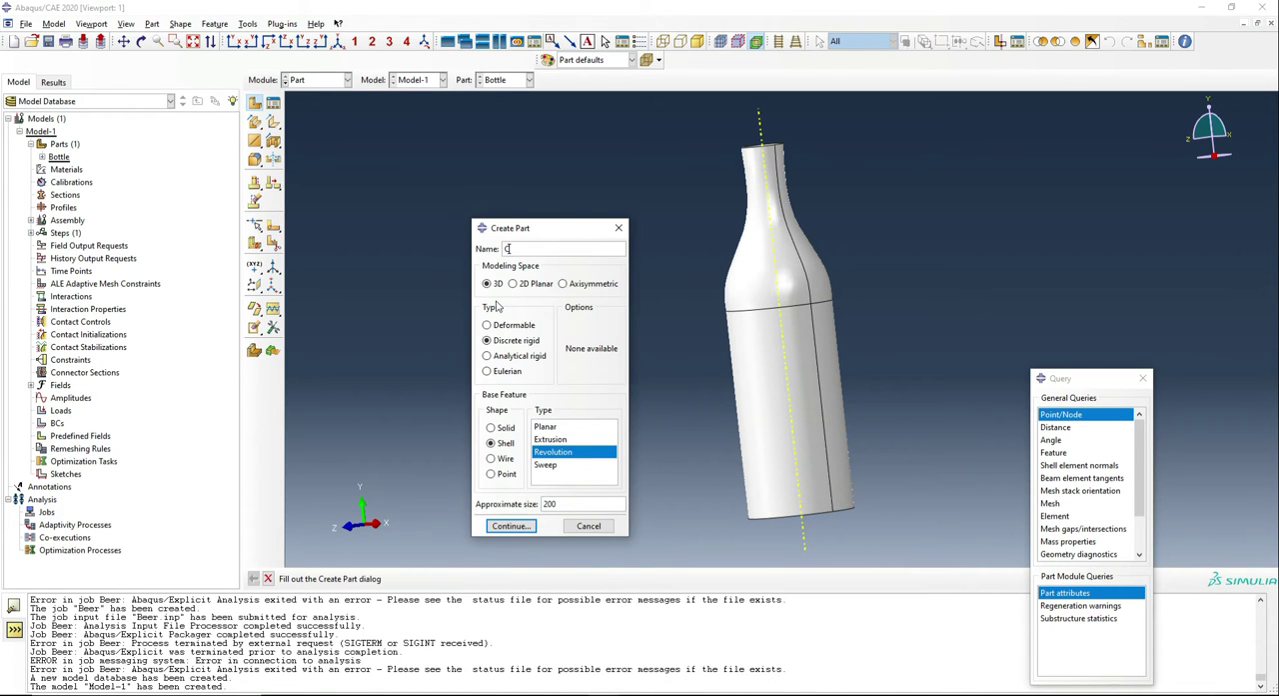
left_click(511, 525)
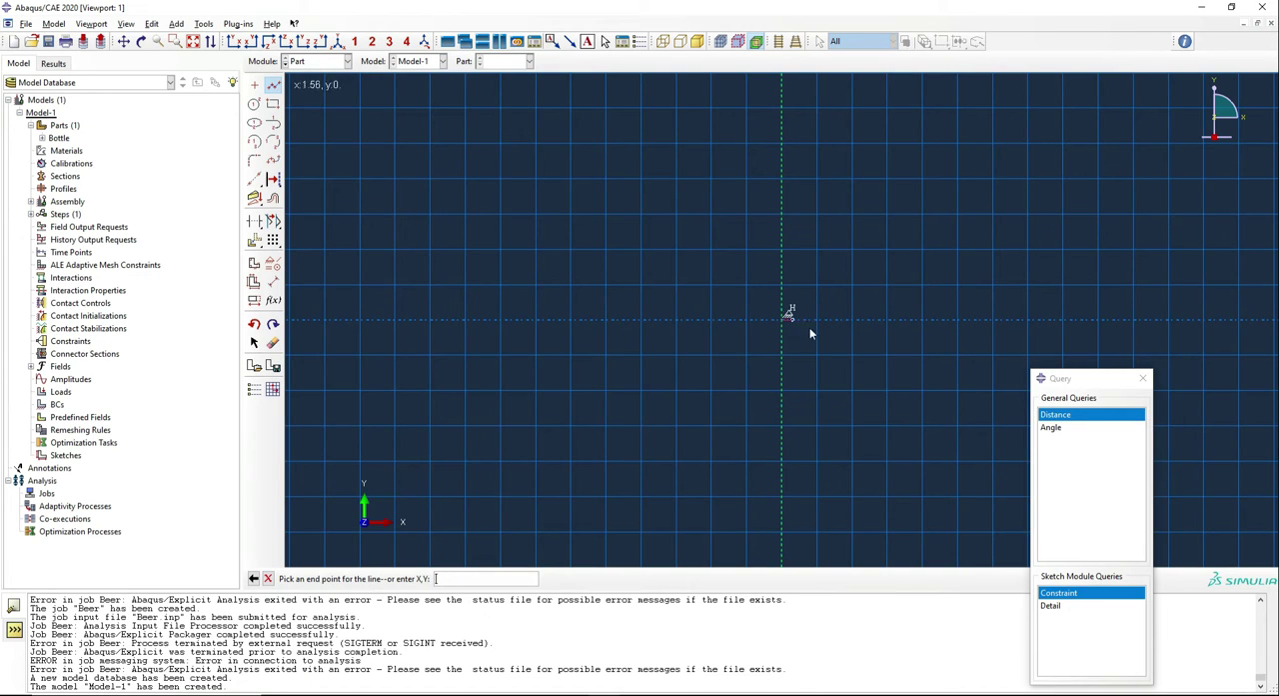
mouse_move(984, 328)
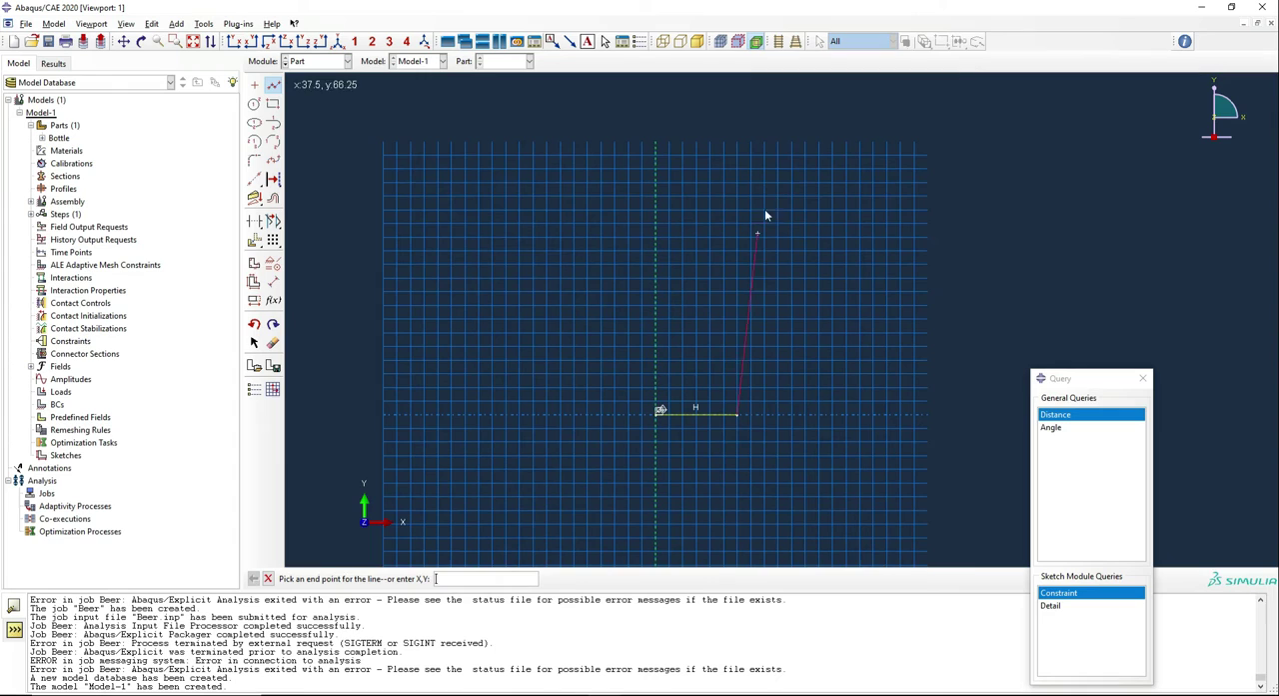
left_click(777, 144)
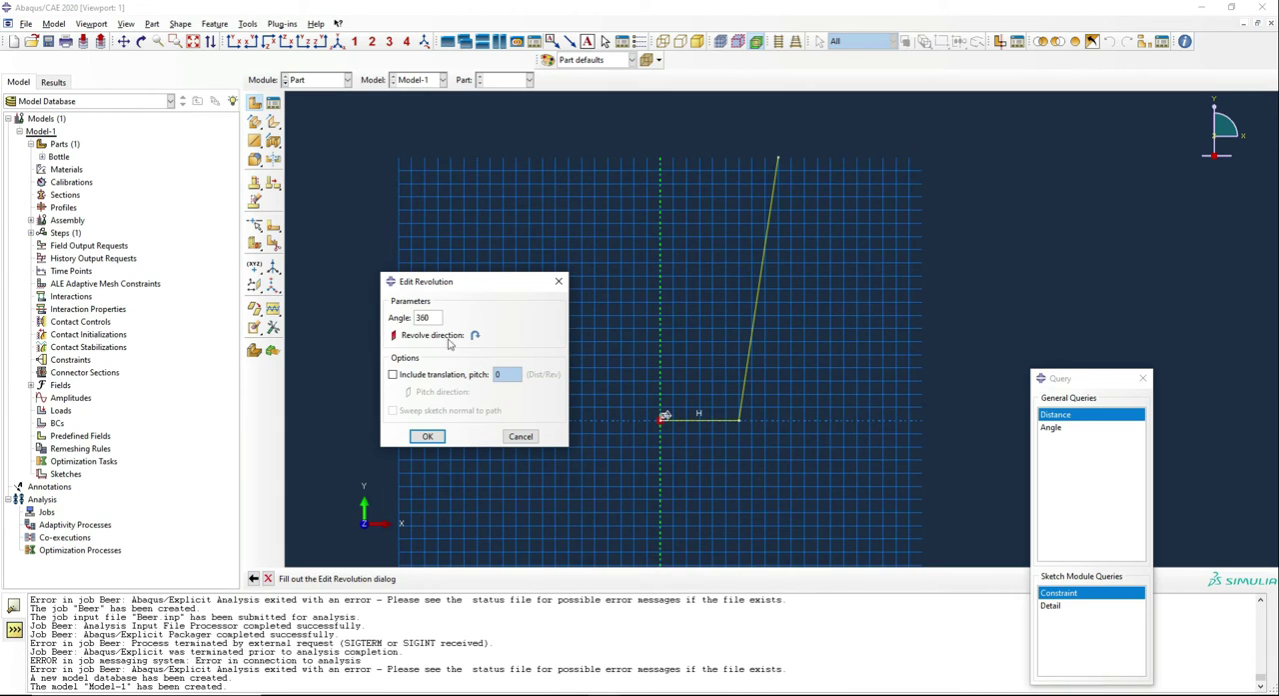
left_click(427, 436)
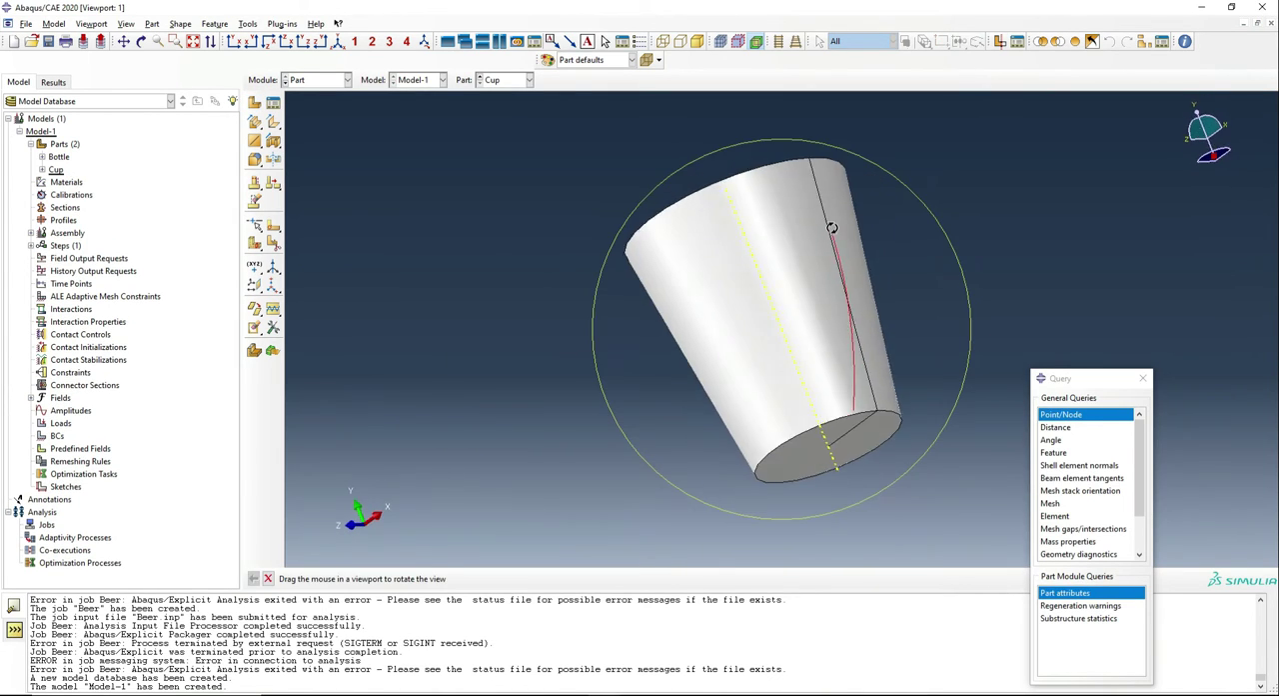
left_click_drag(830, 229, 780, 330)
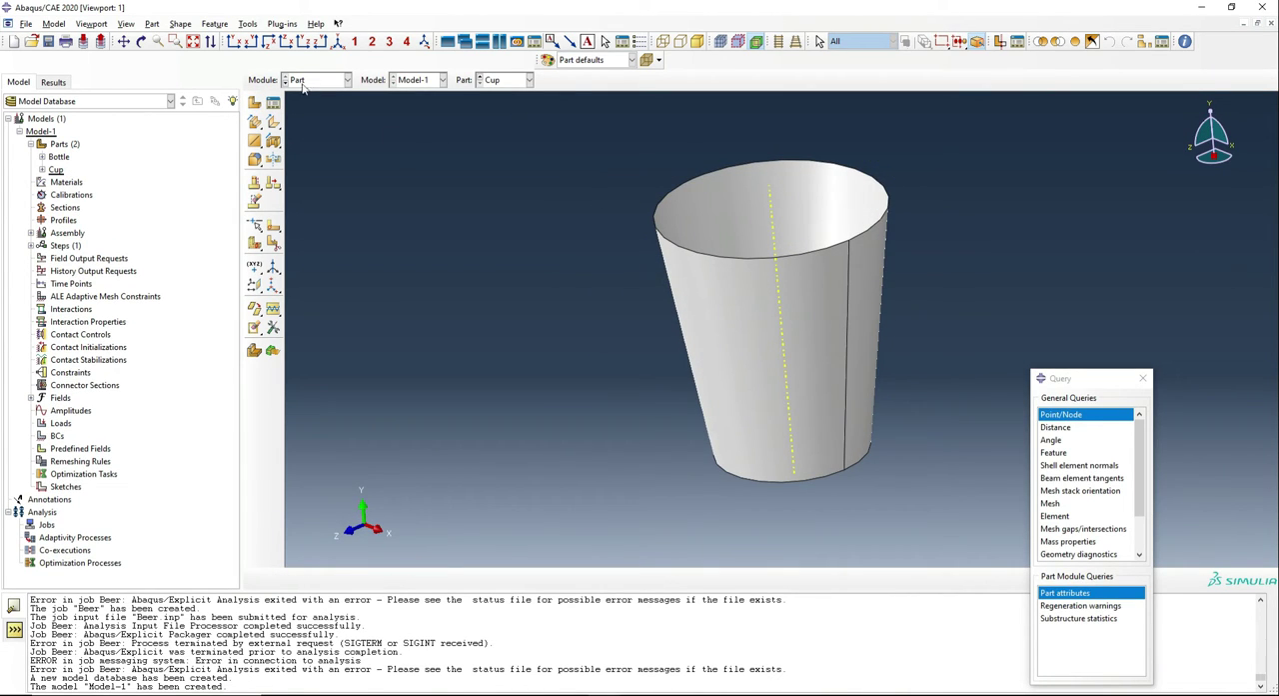
Revolve a rectangular section 360 degrees into a deformable solid part named Beer
left_click(254, 103)
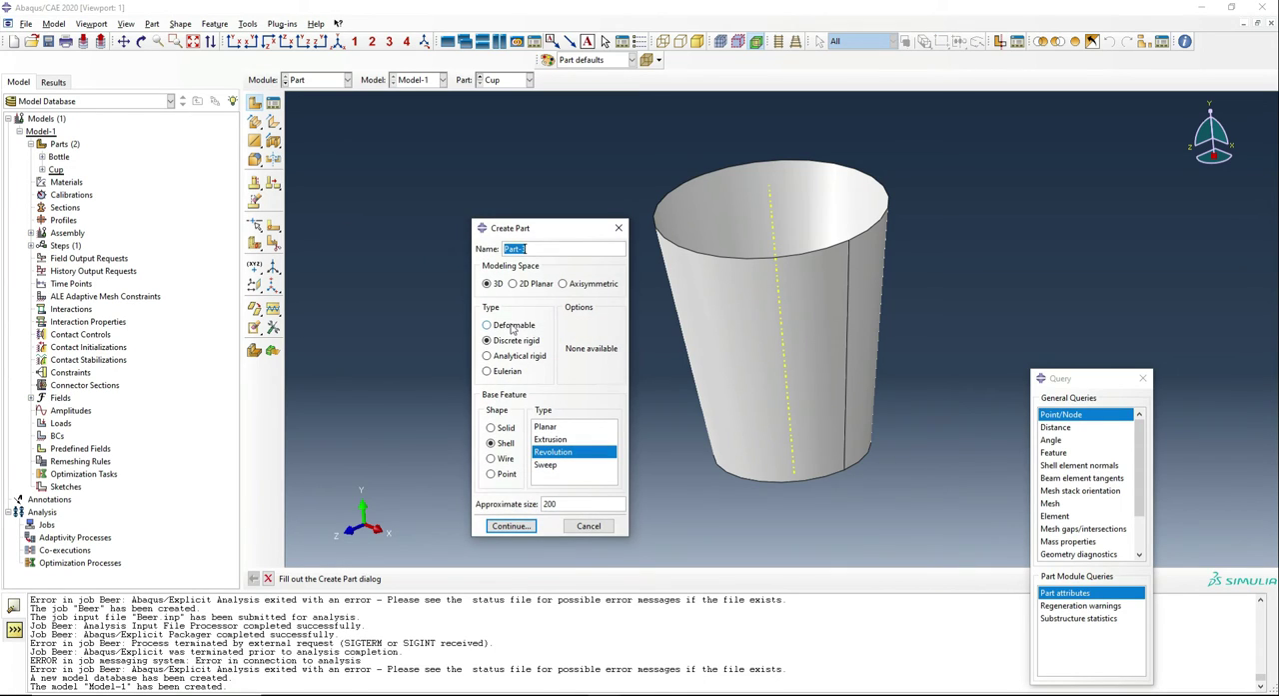
left_click(487, 325)
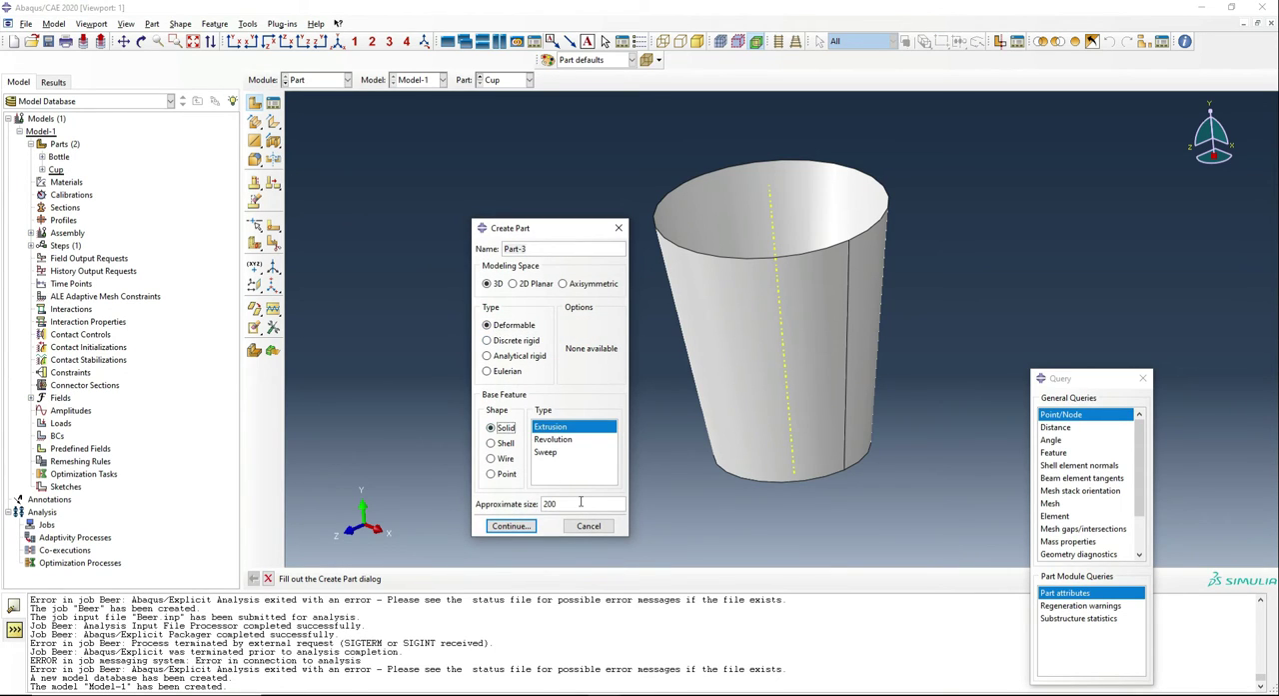
left_click(552, 439)
type("Beer")
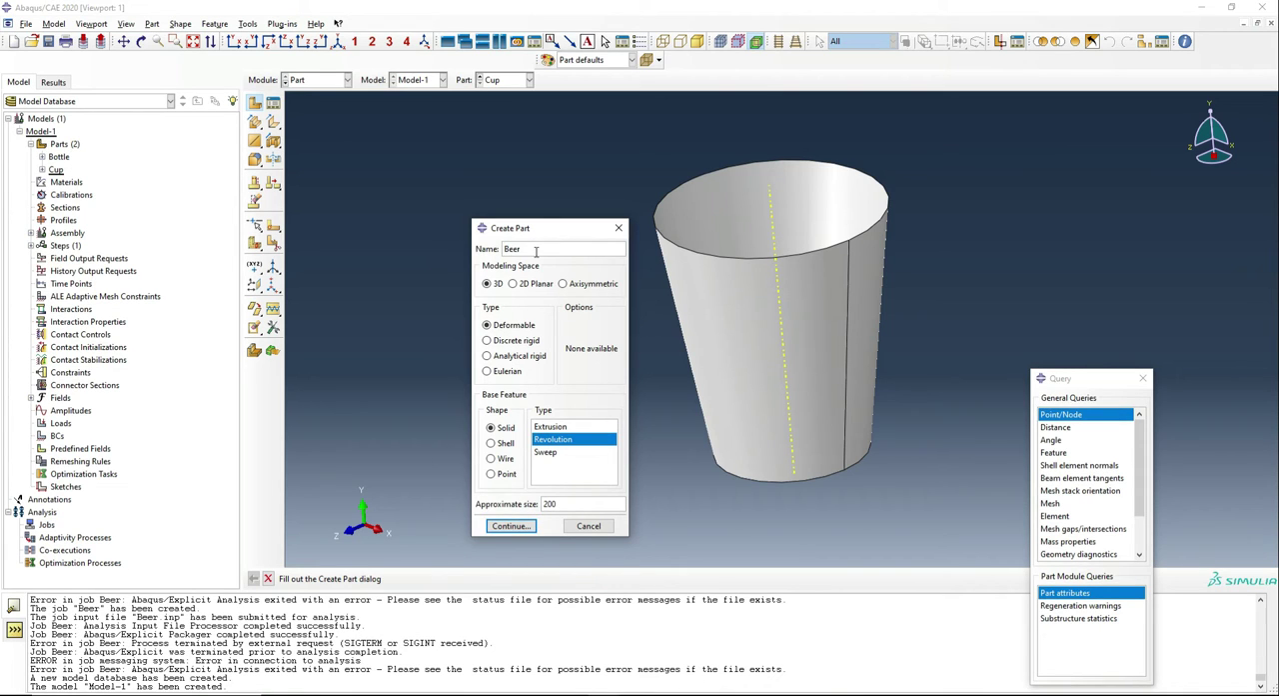
left_click(510, 525)
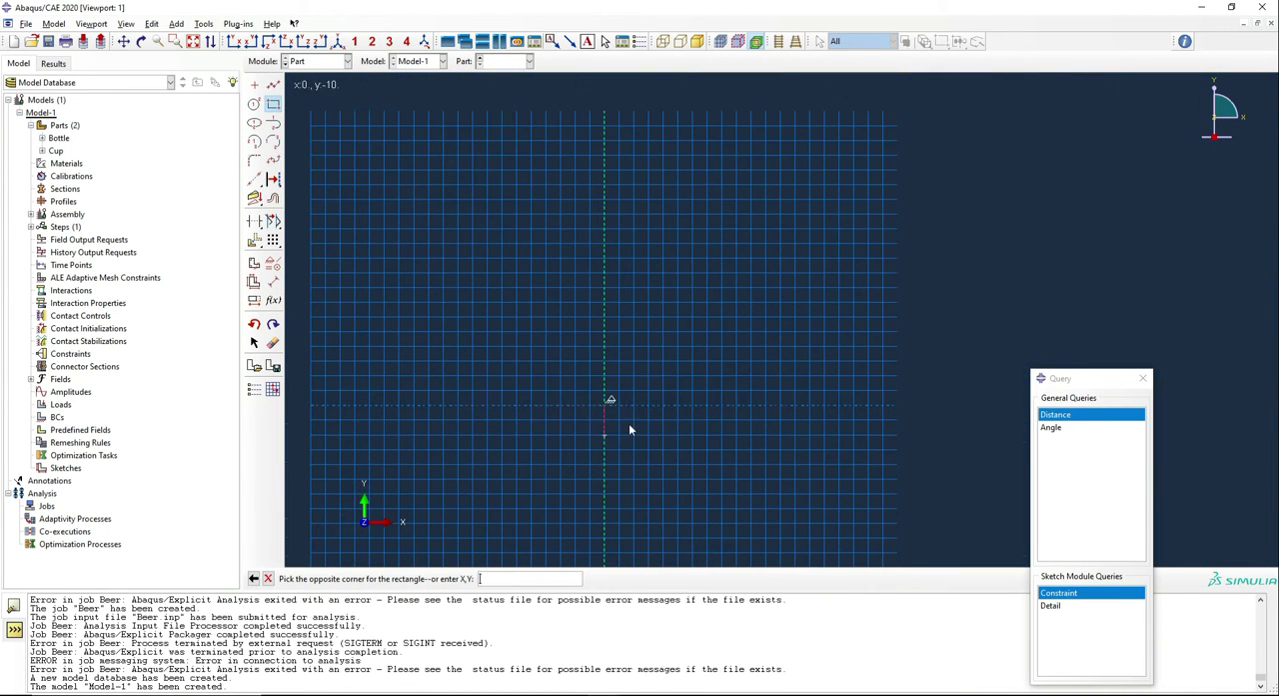
mouse_move(678, 317)
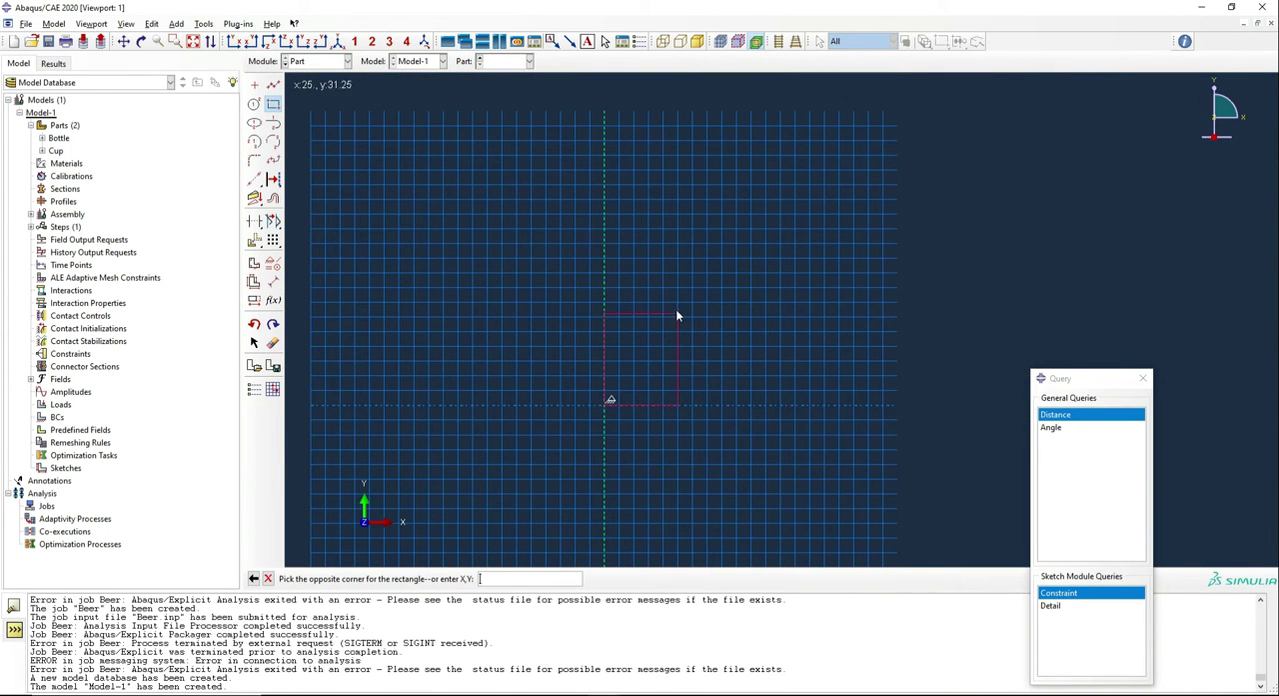
mouse_move(677, 197)
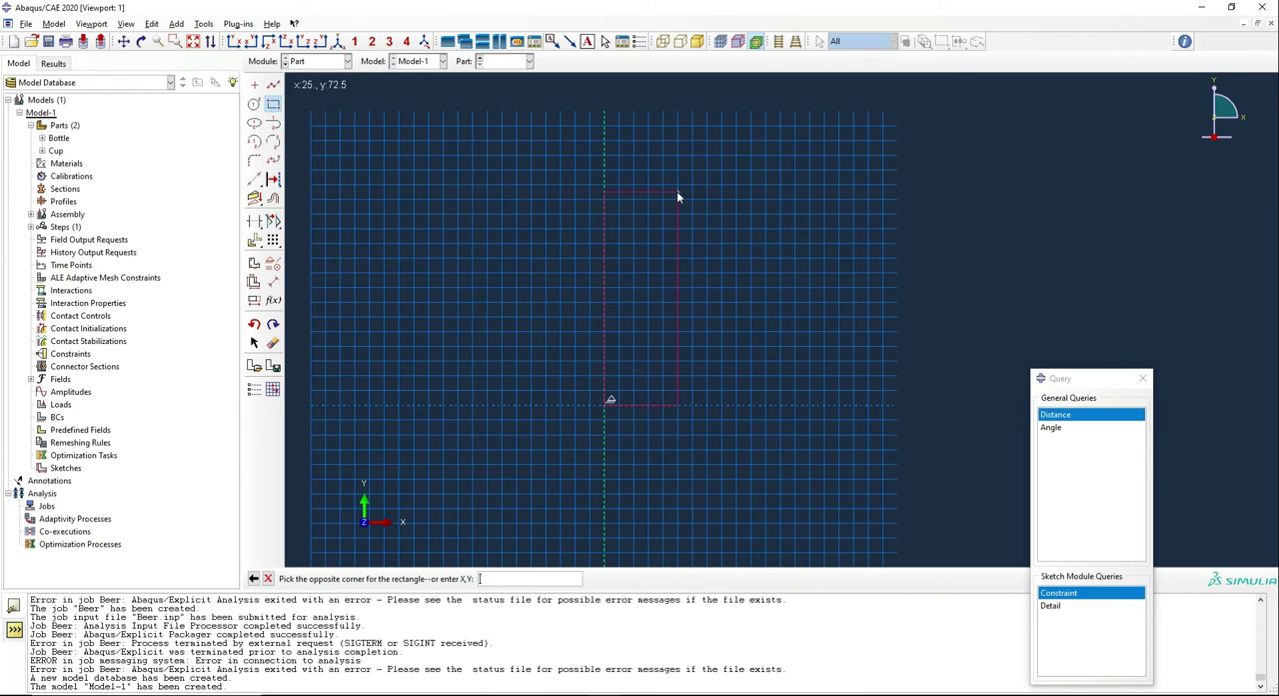
mouse_move(675, 159)
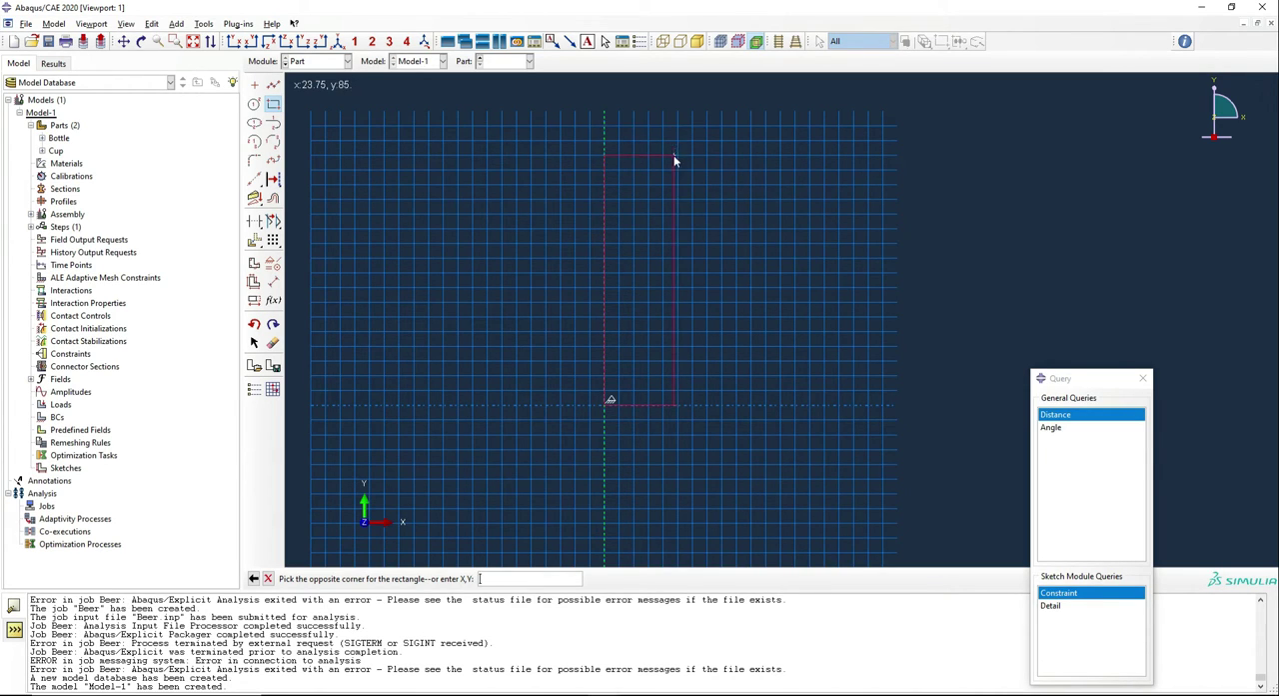
mouse_move(680, 188)
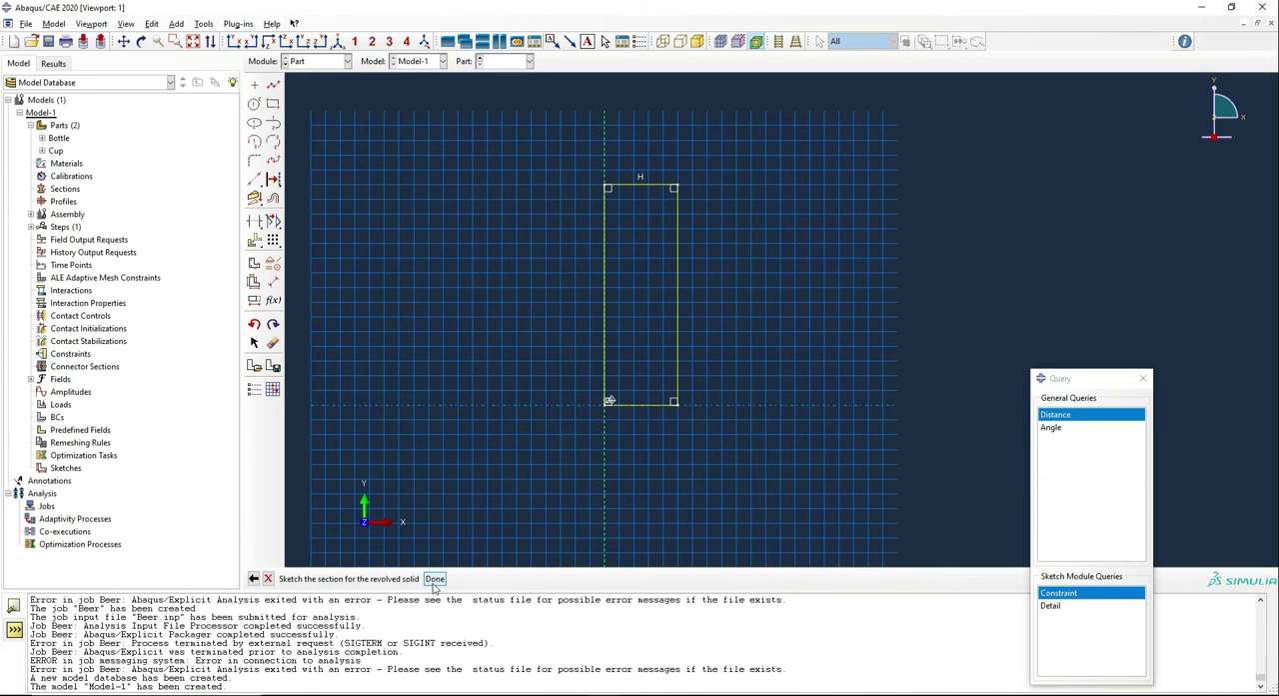
left_click(435, 577)
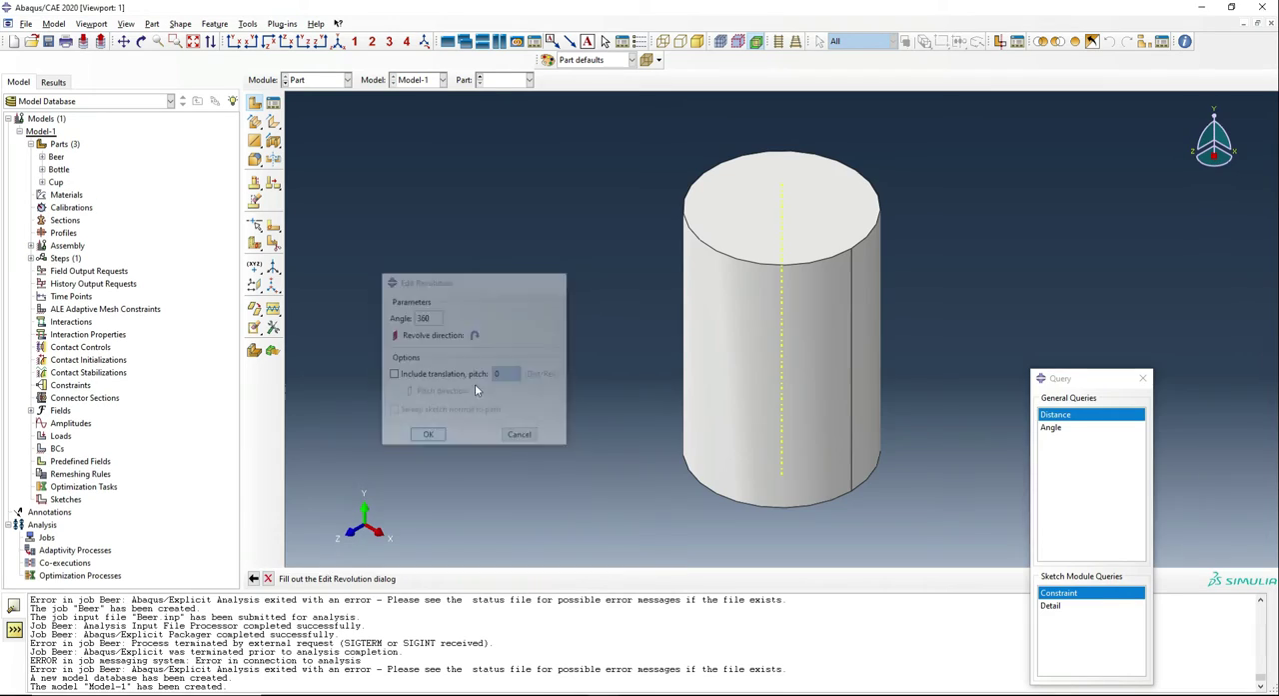
left_click(345, 78)
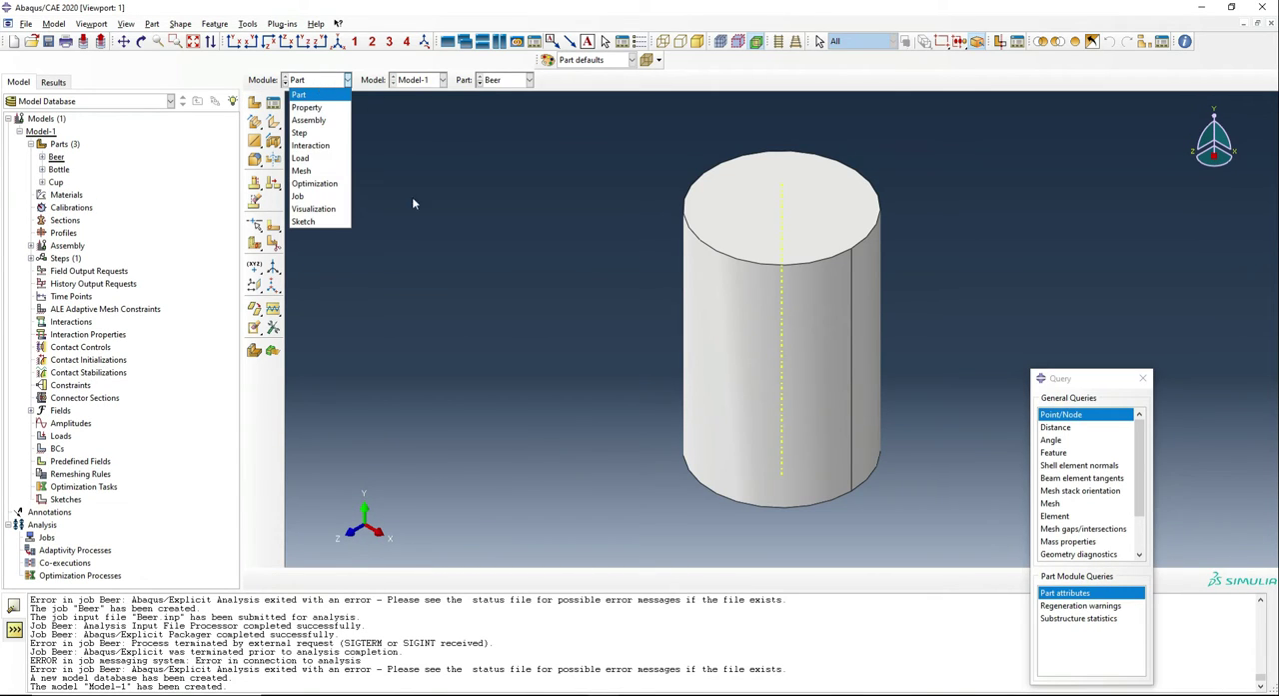
Define material Beer with density 9.4 and Newtonian viscosity value 1e3
left_click(307, 107)
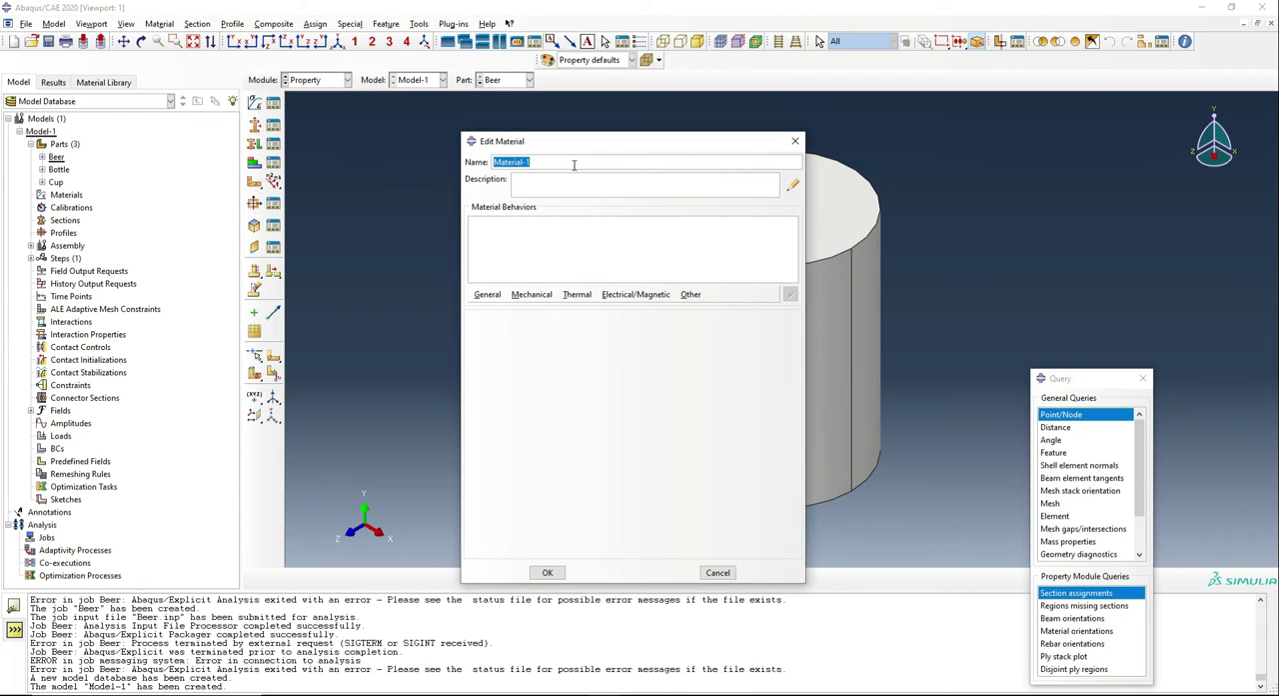
type("Beer")
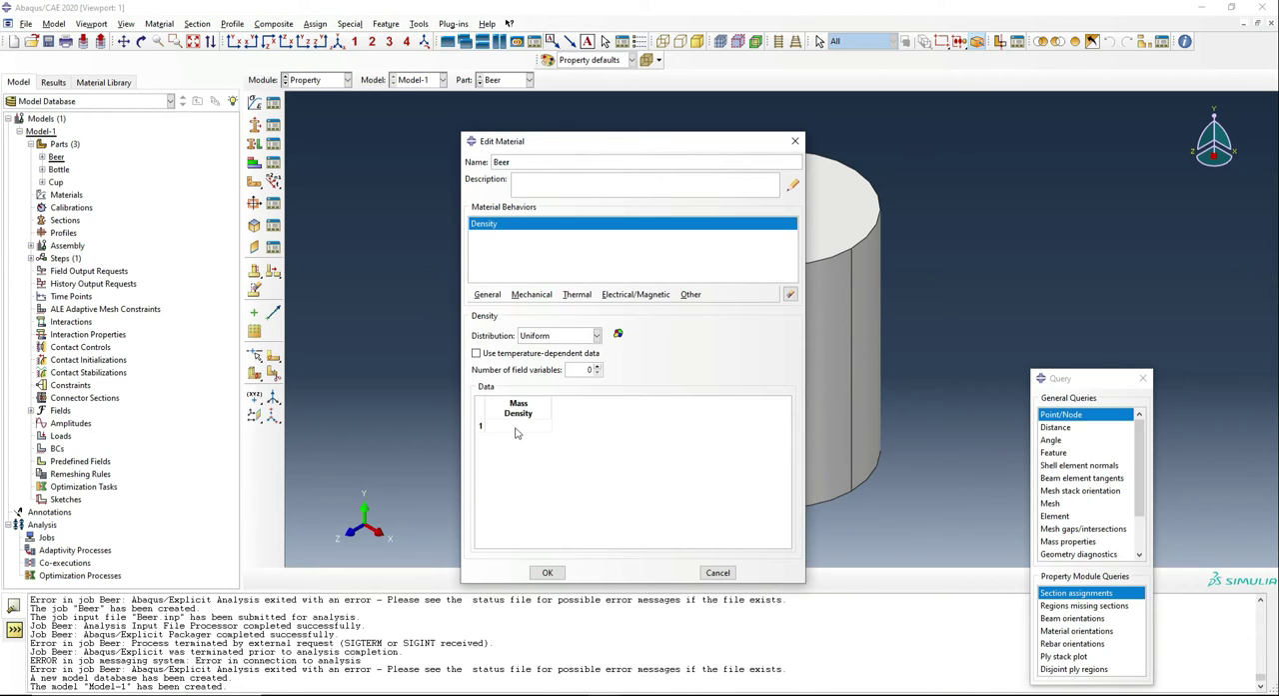
left_click(518, 425)
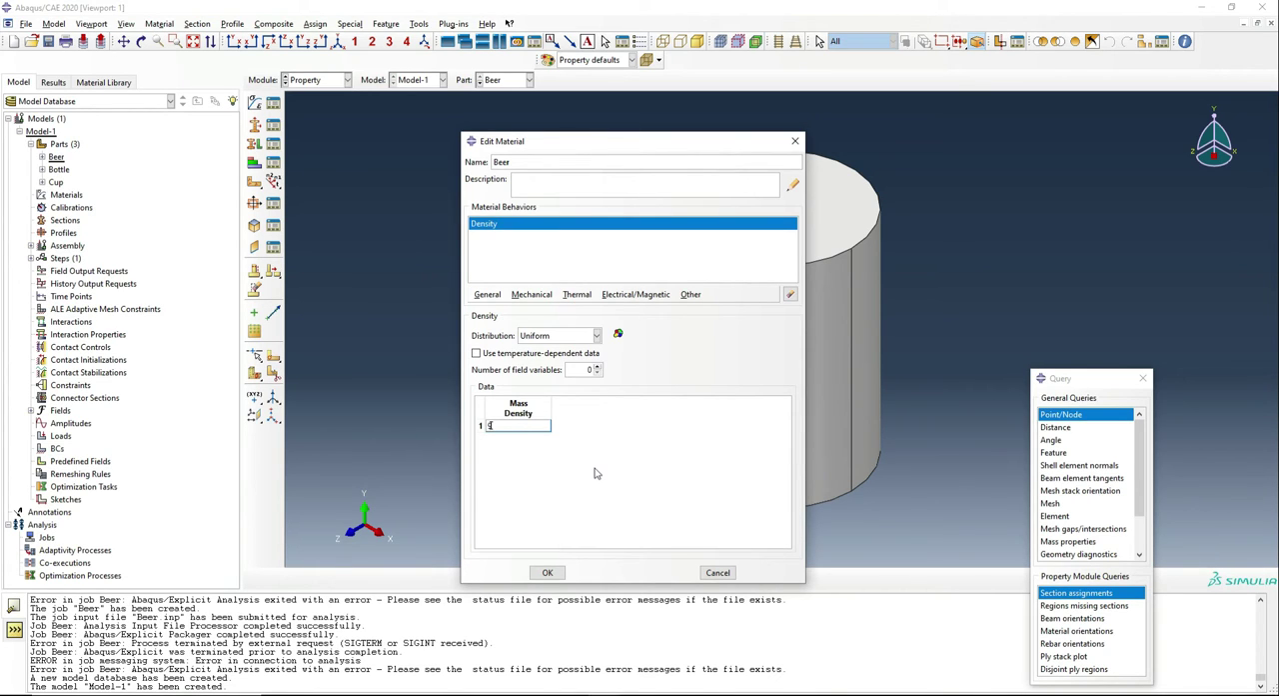
type("9.4")
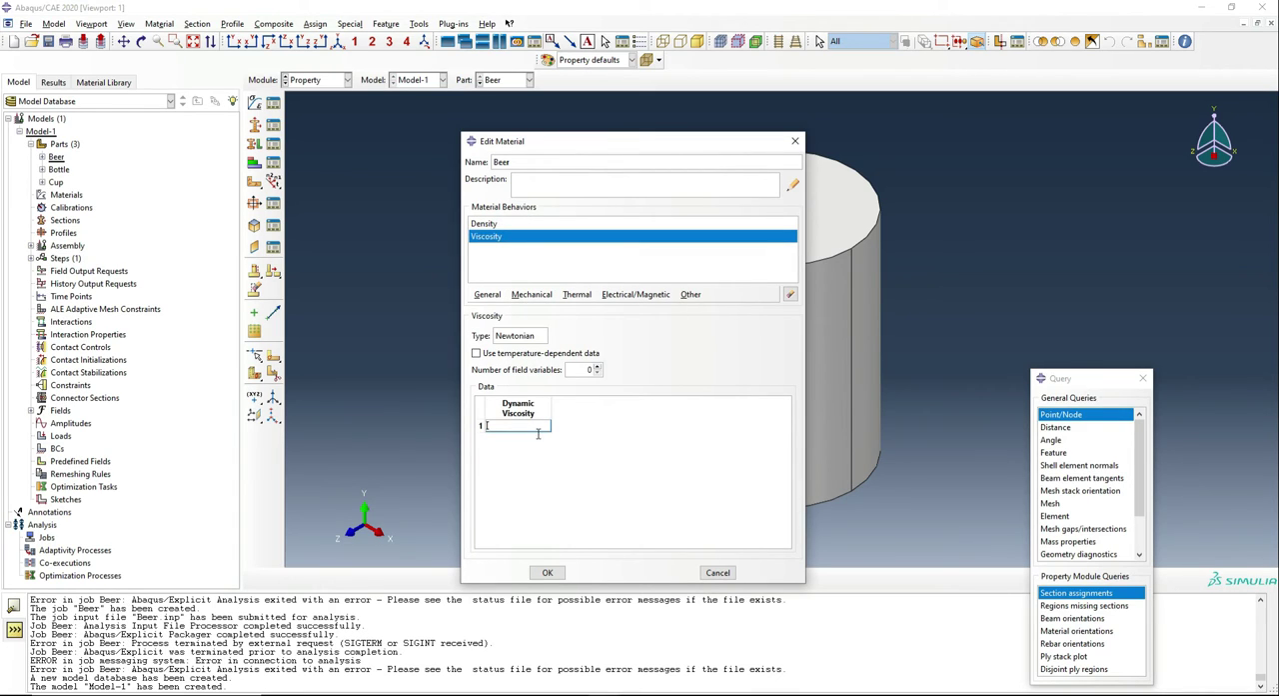
mouse_move(658, 477)
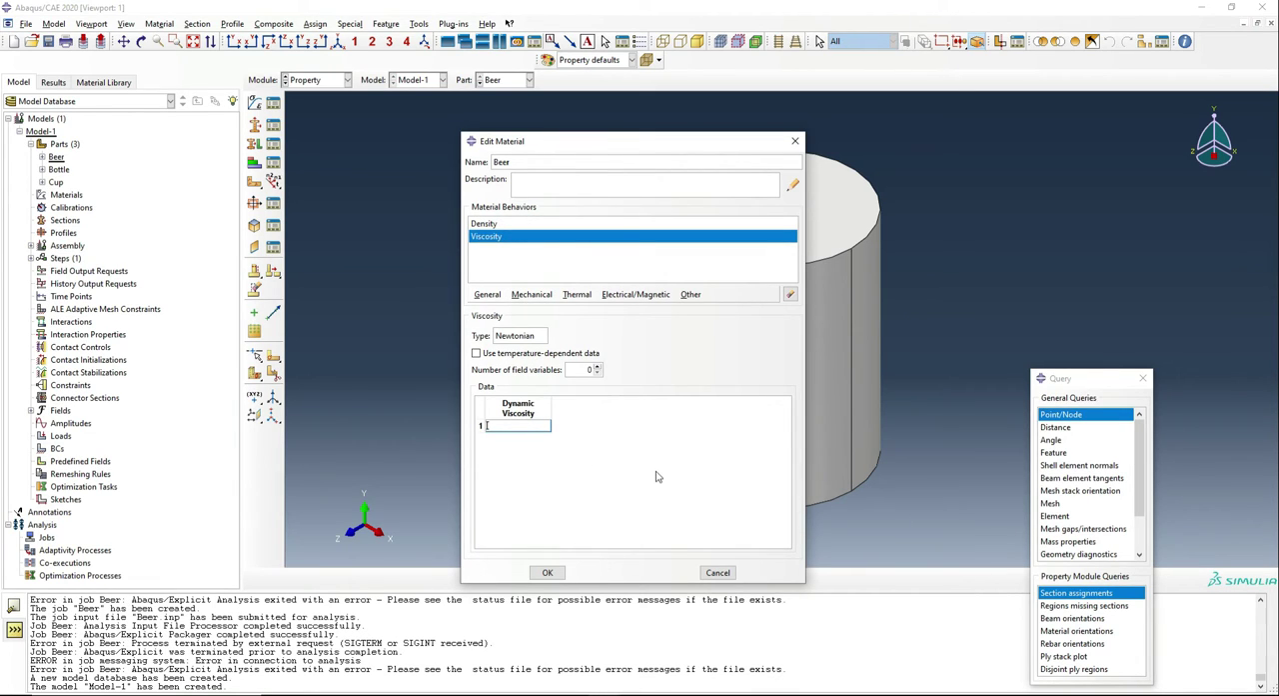
type("1e3")
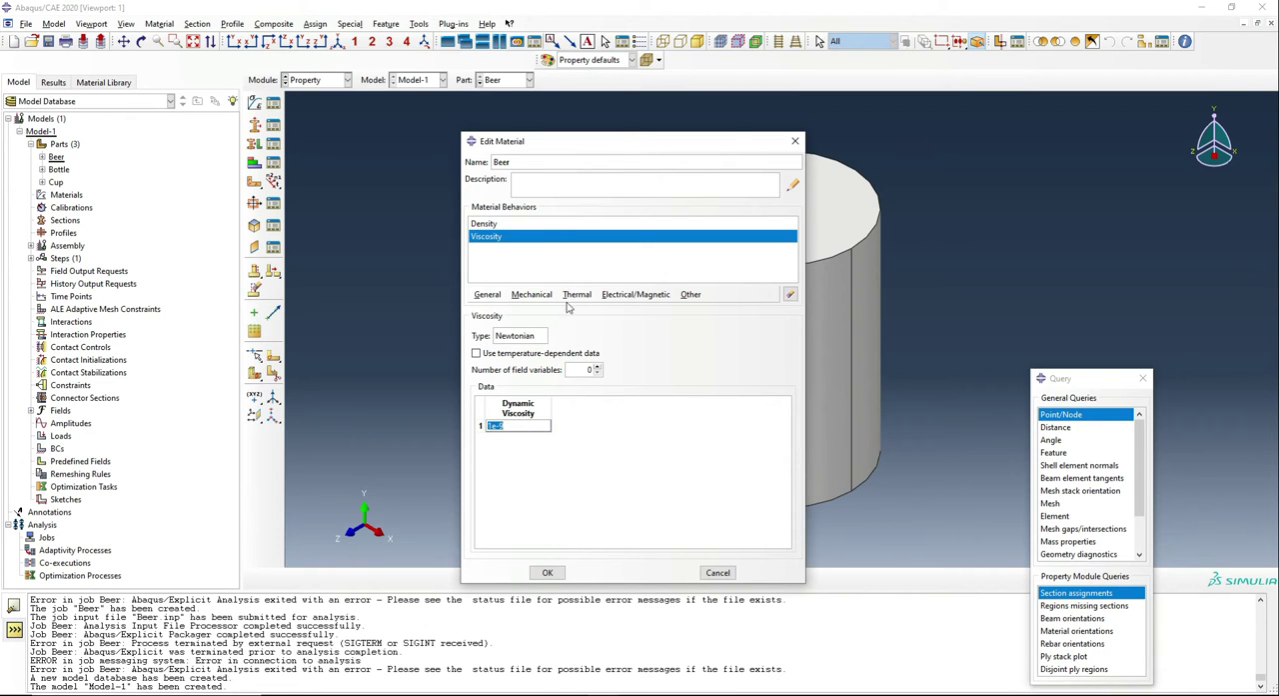
Add a Us - Up equation of state to Beer and save the material
left_click(531, 294)
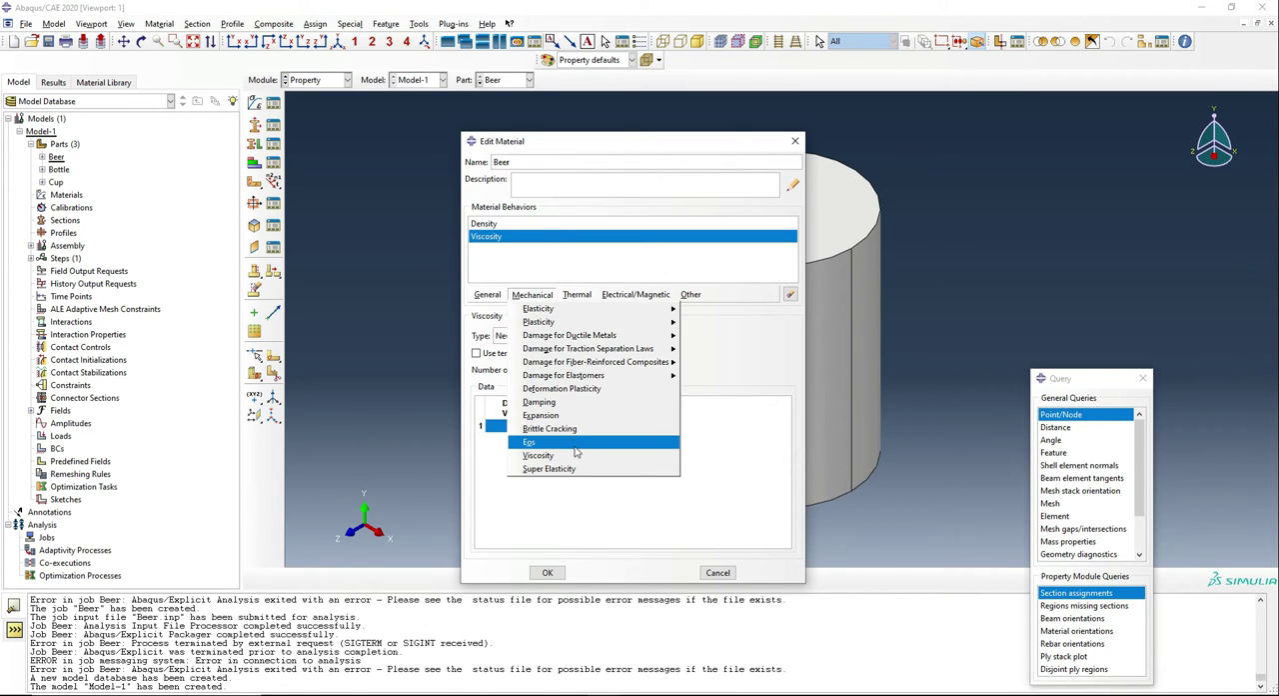
left_click(527, 440)
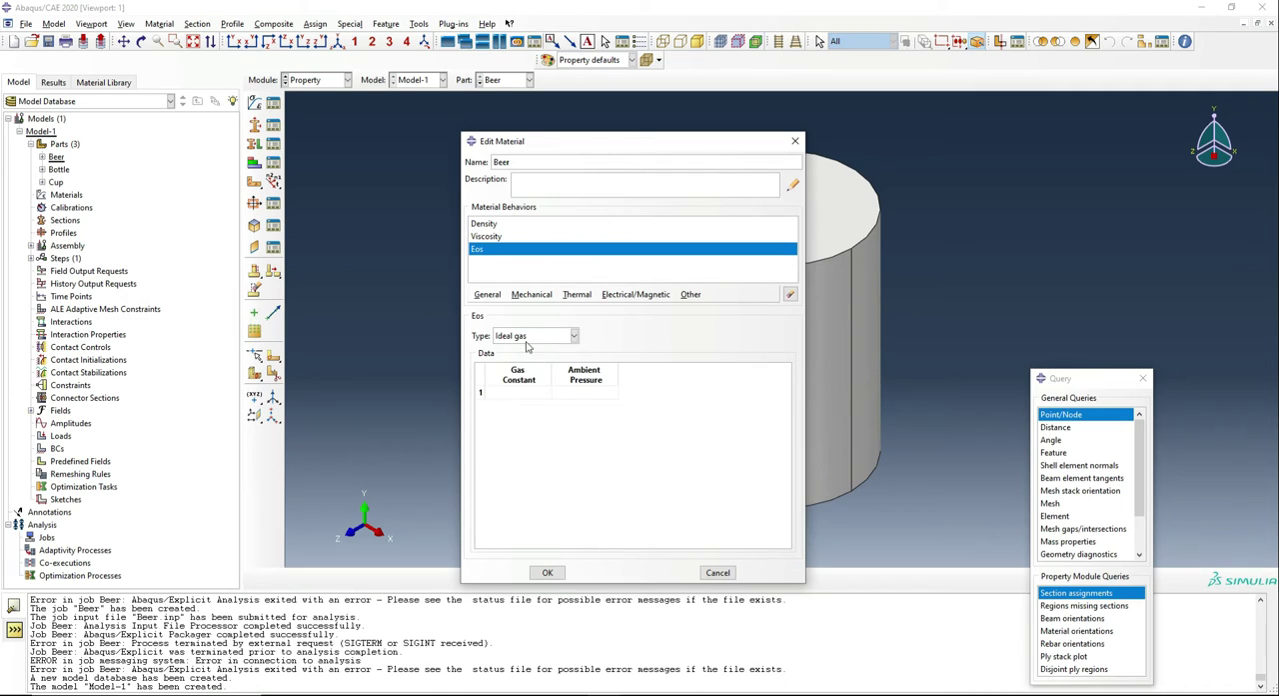
left_click(536, 335)
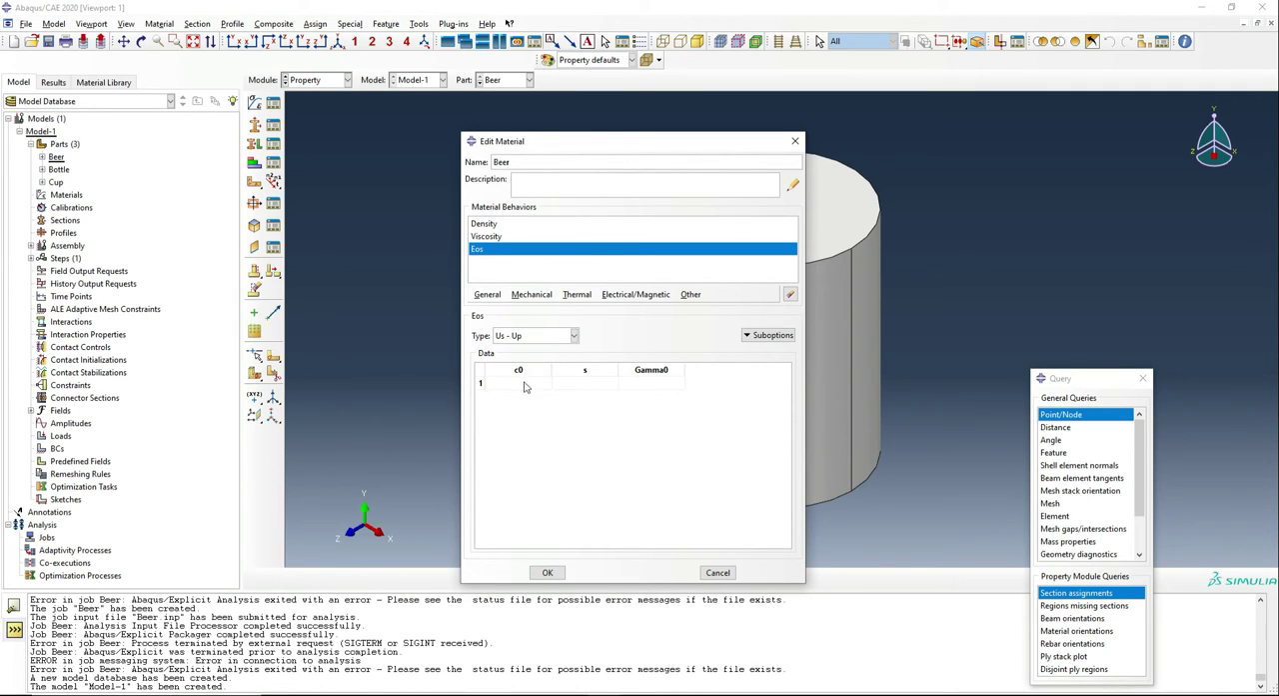
left_click(518, 383)
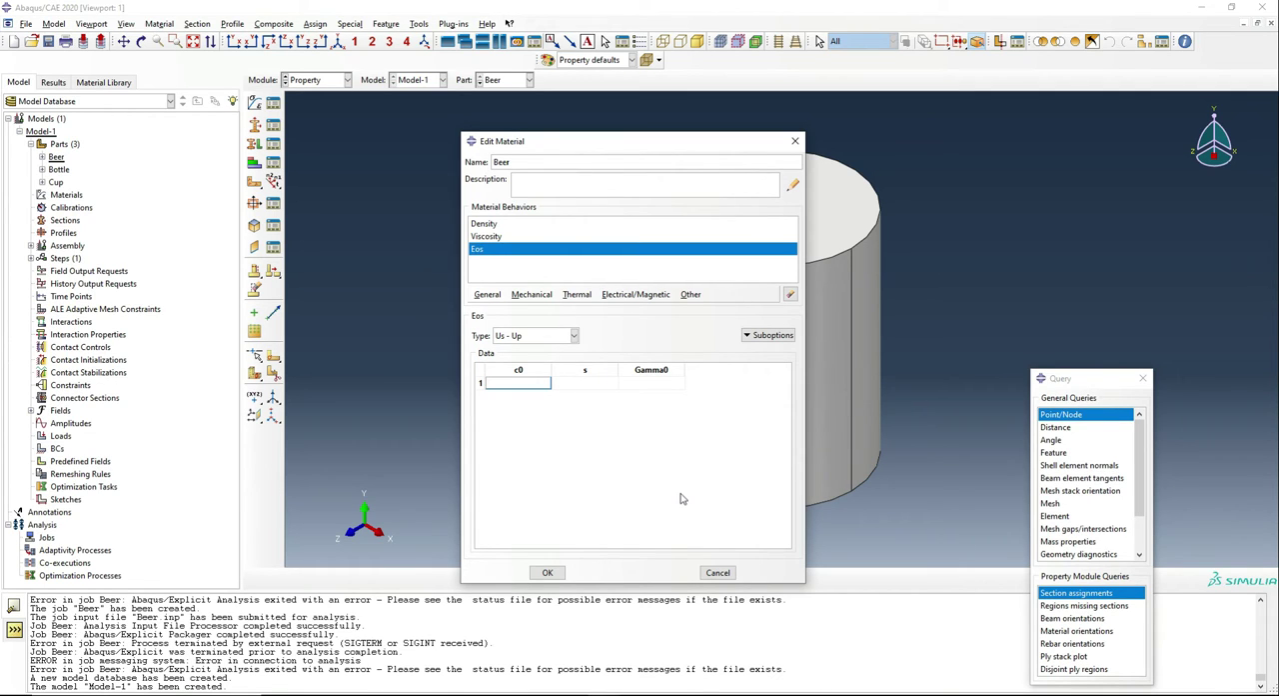
type("14")
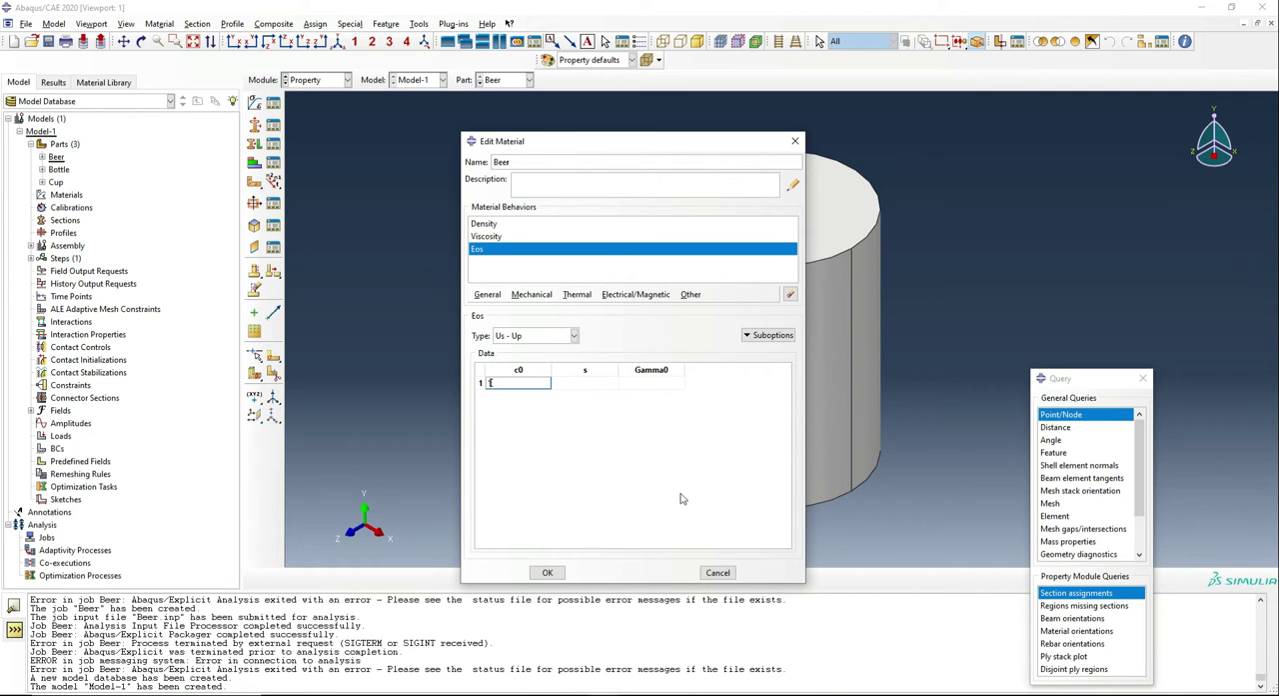
type("1")
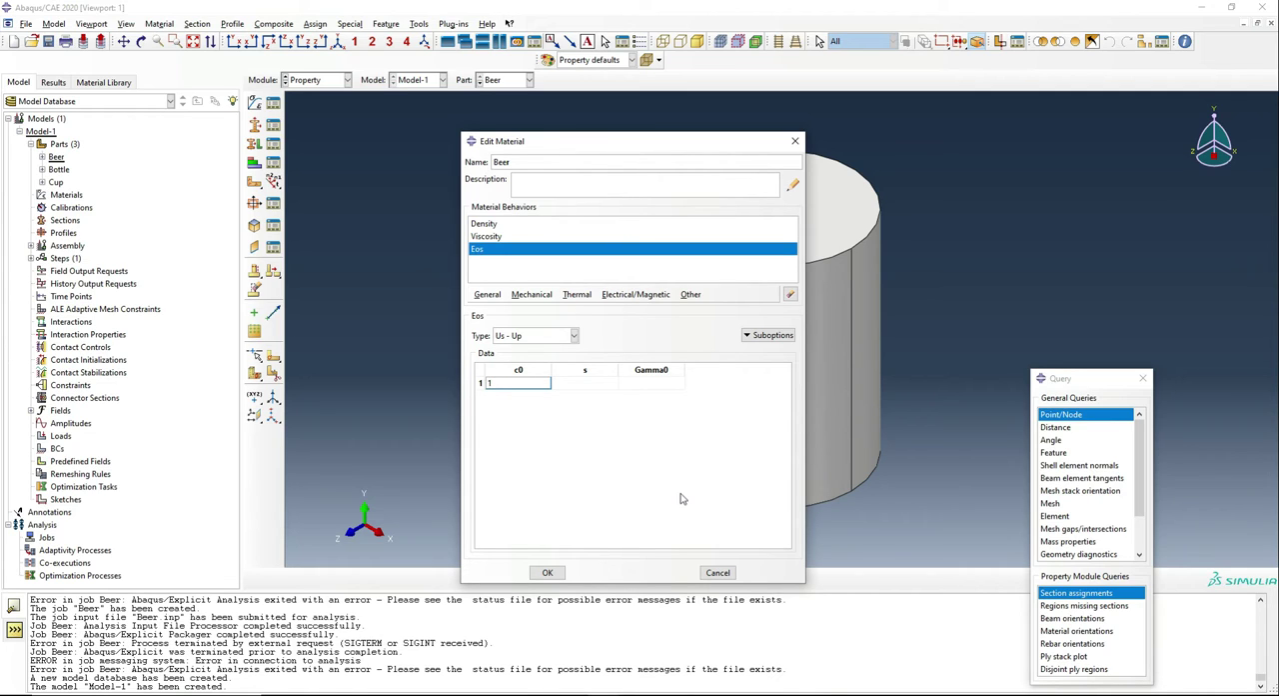
type("1.454")
left_click(652, 383)
type("0")
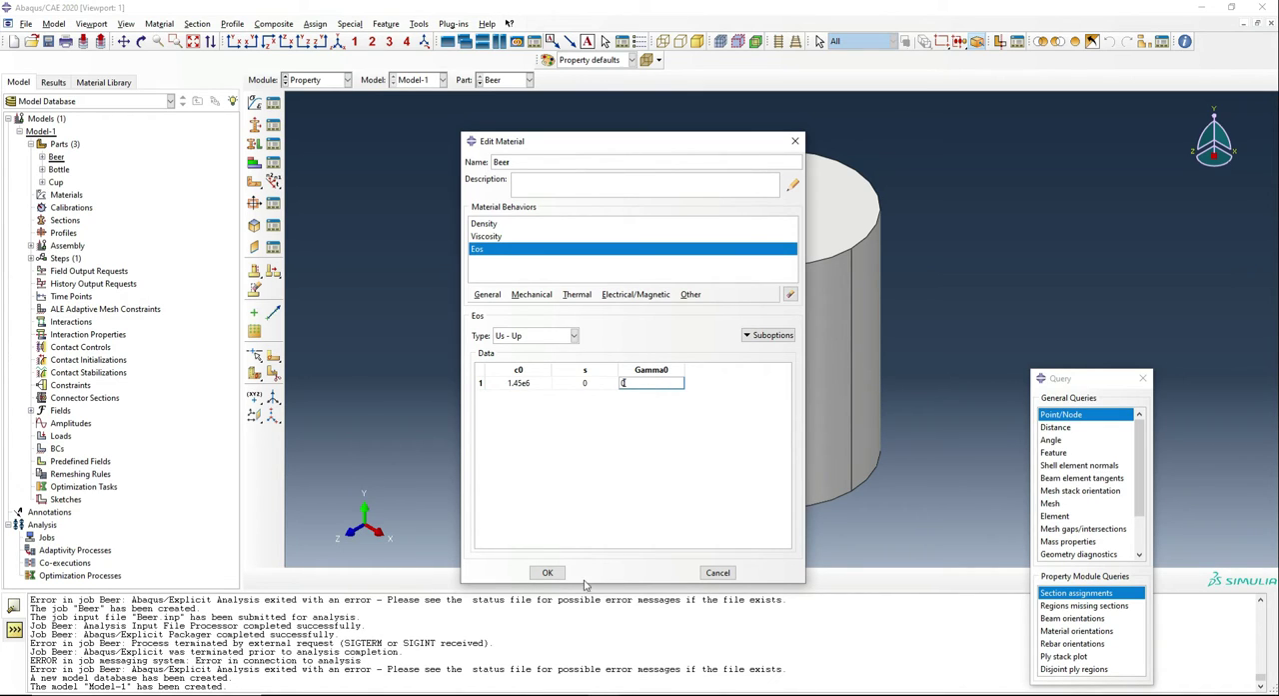
left_click(547, 572)
type("Beer")
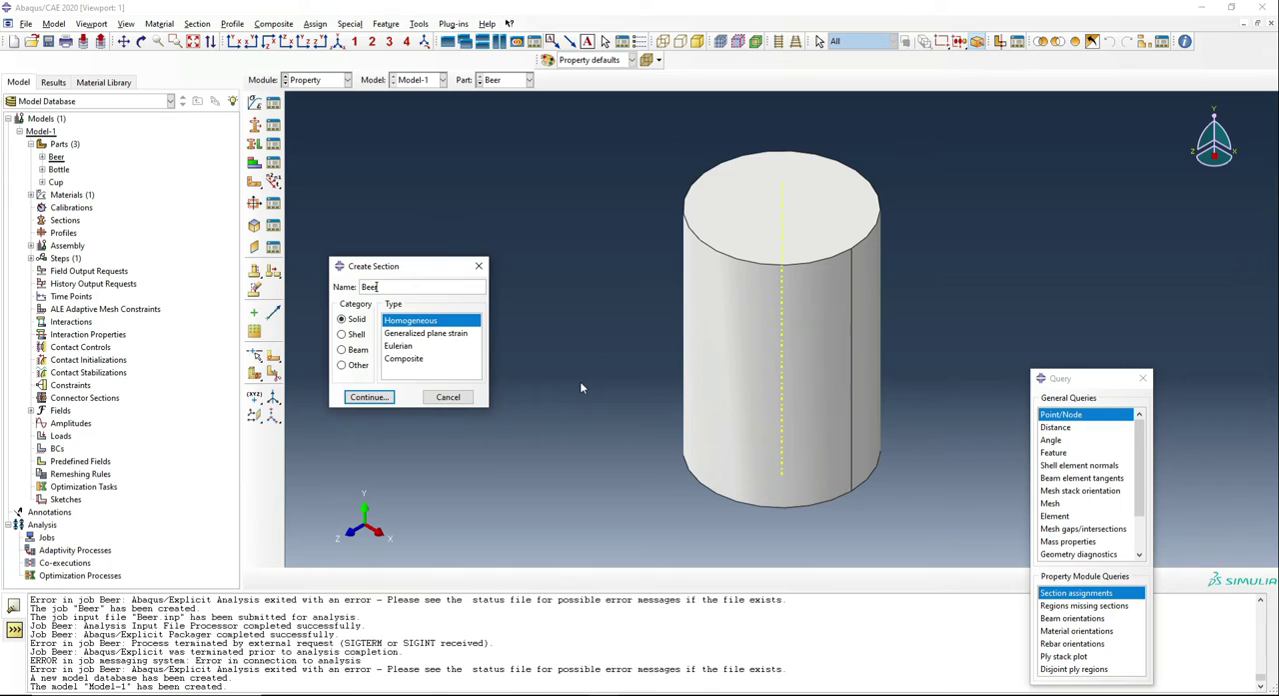
Create the homogeneous solid section Beer using material Beer and assign it to the cylinder
left_click(369, 397)
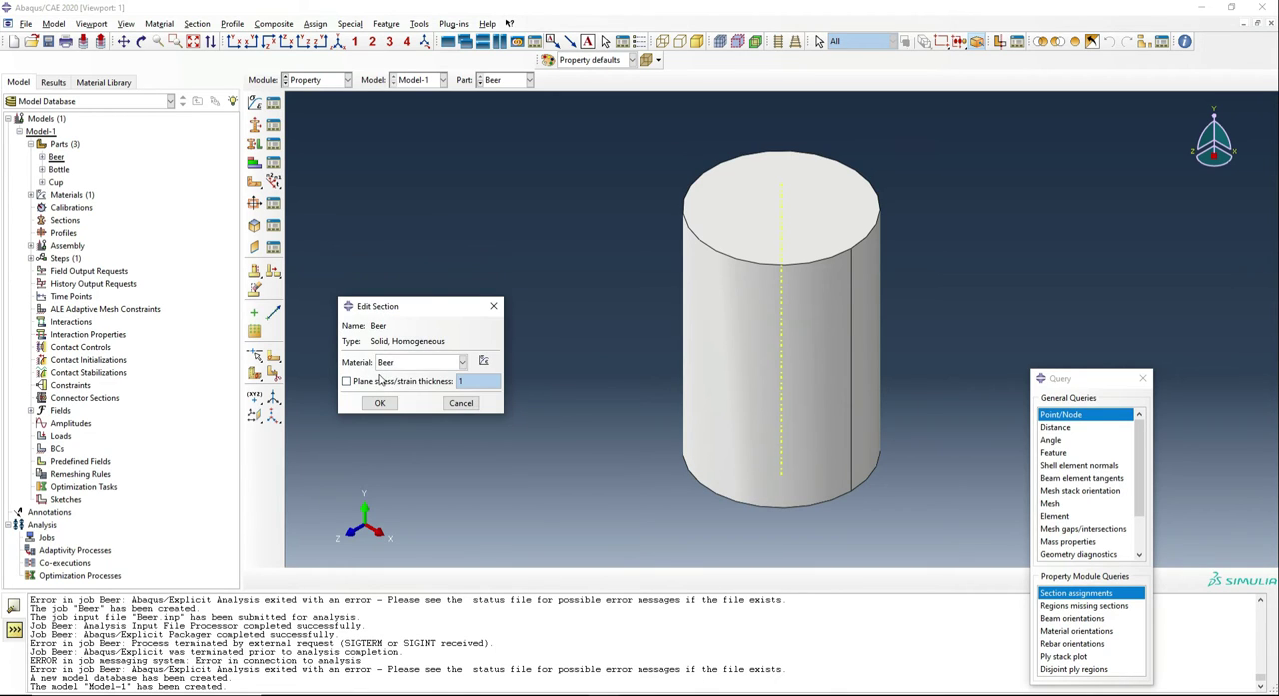
left_click(378, 402)
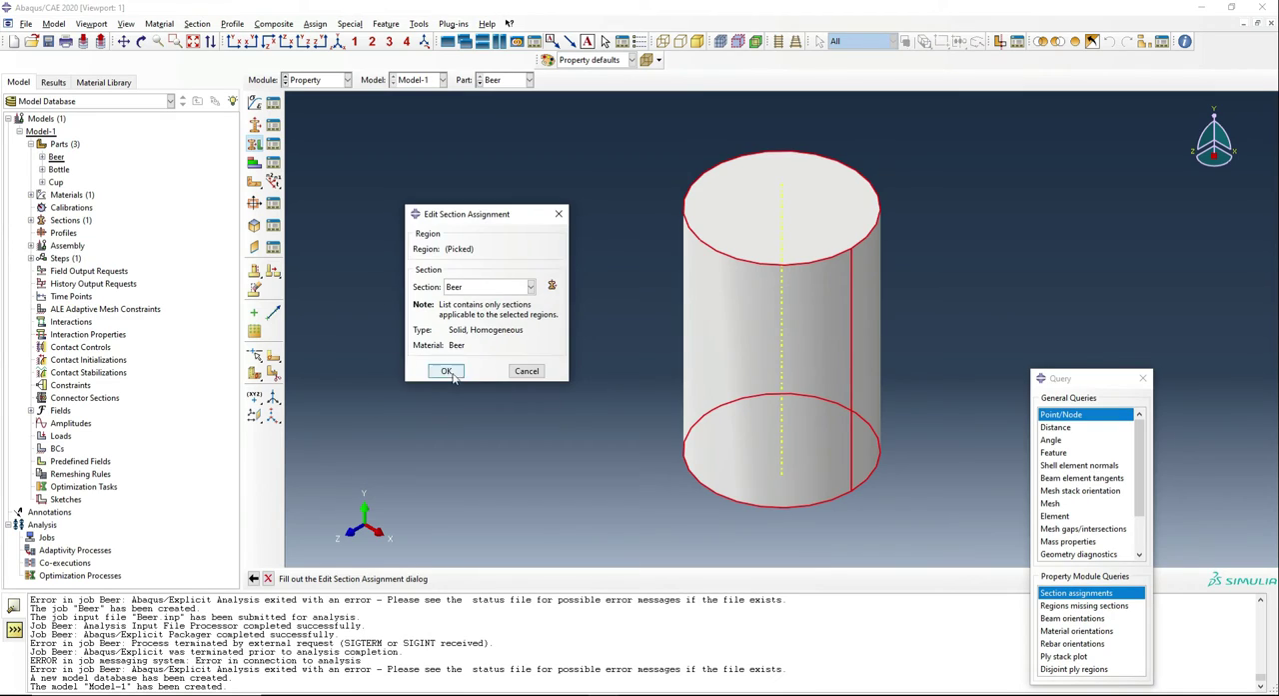
left_click(447, 371)
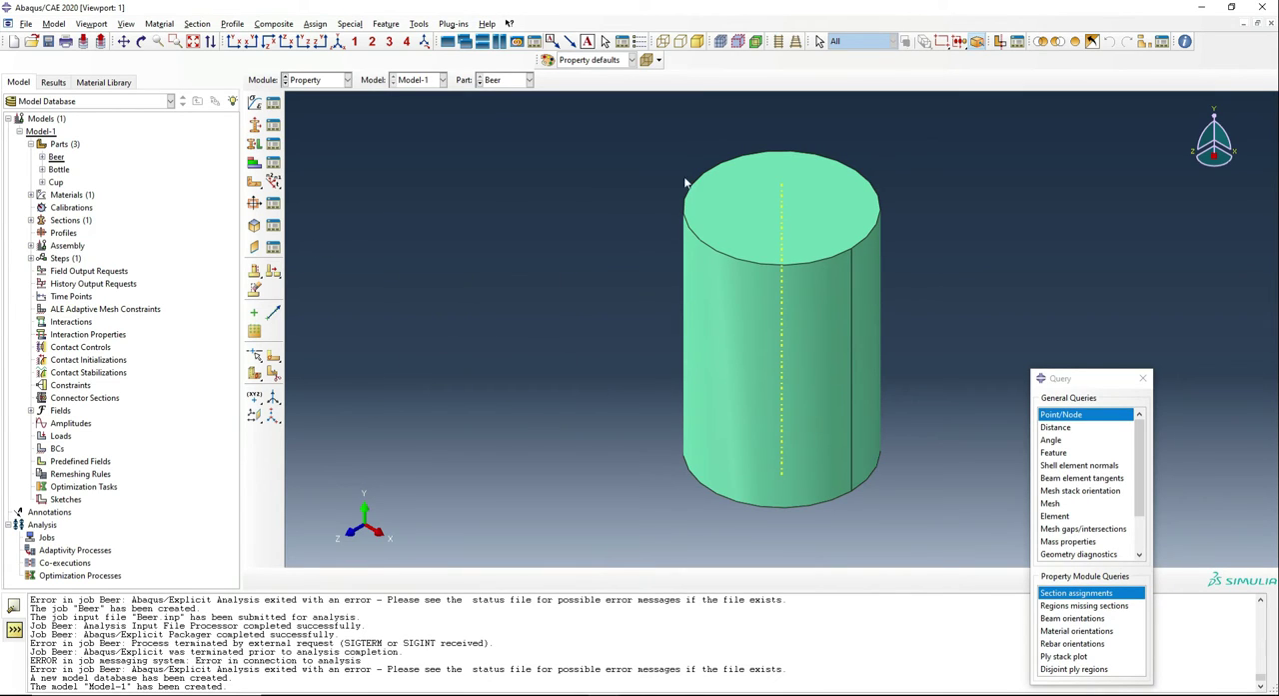
mouse_move(421, 400)
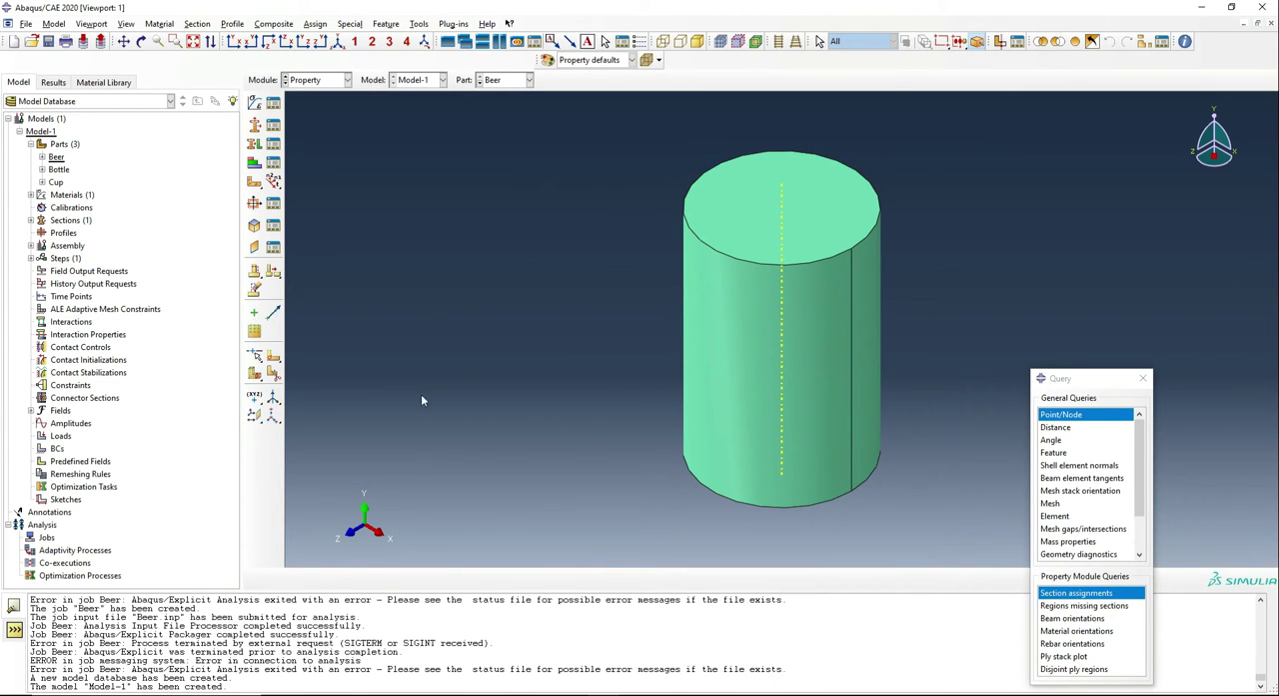
mouse_move(727, 308)
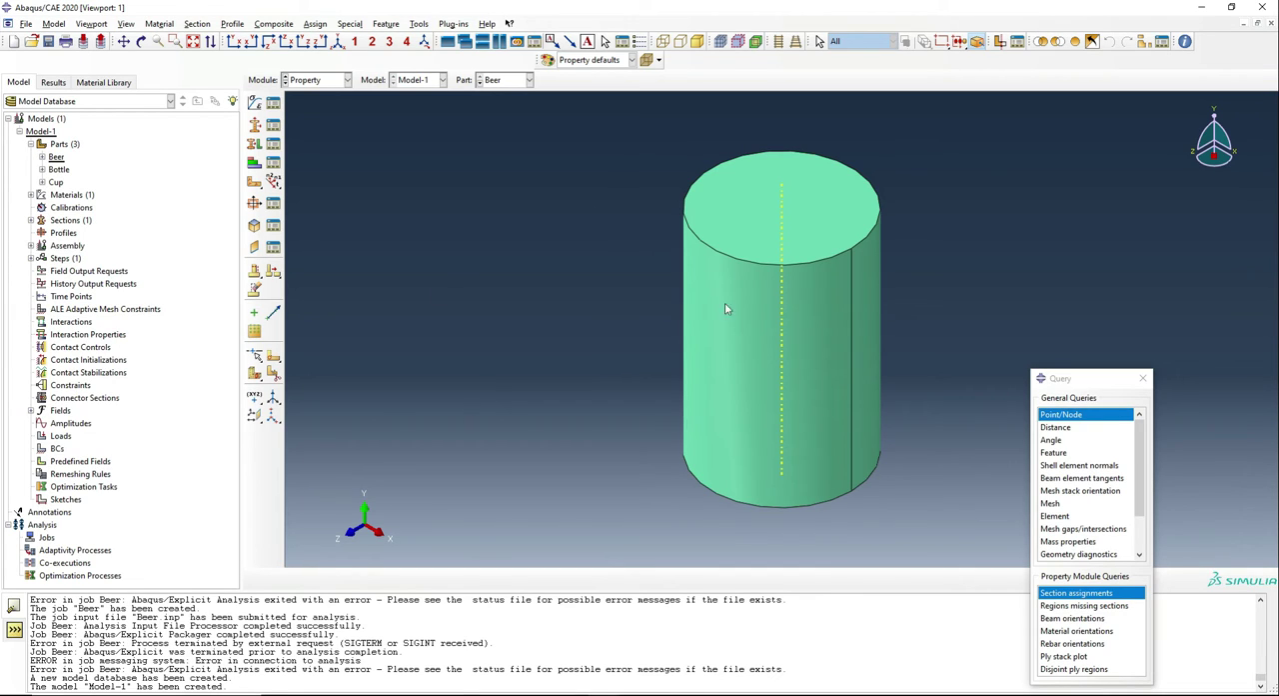
mouse_move(321, 104)
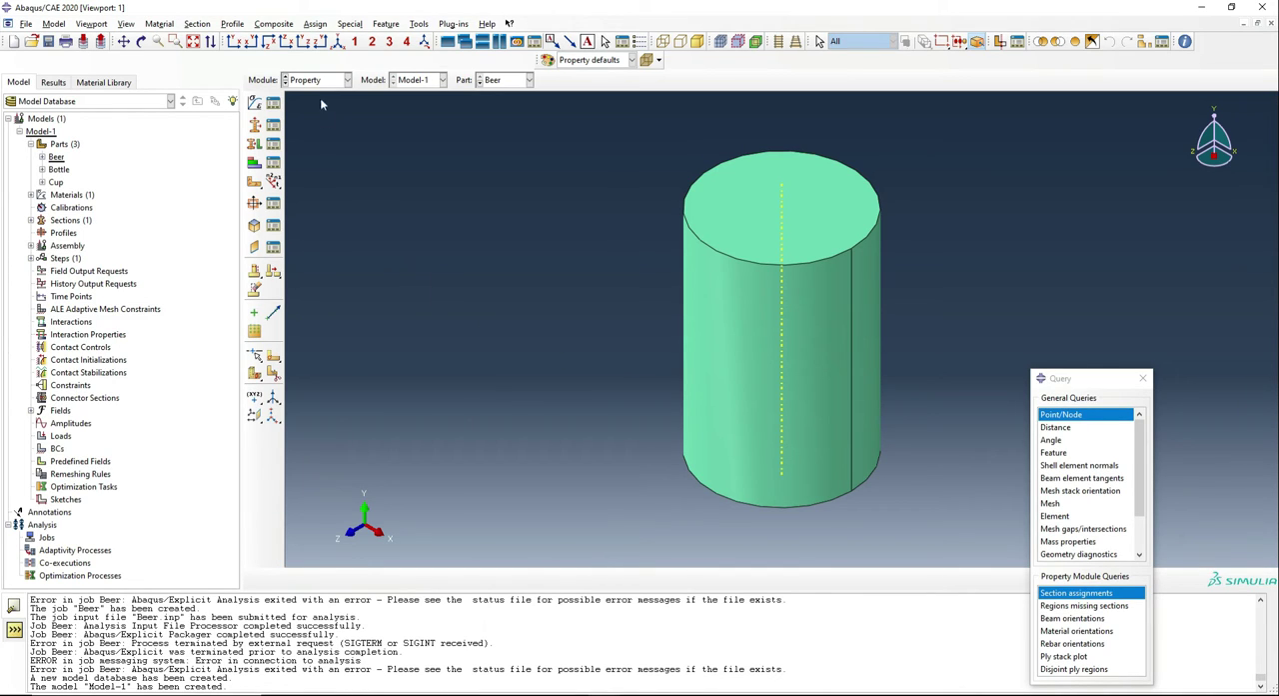
Add Beer, Bottle and Cup instances to the assembly
left_click(318, 79)
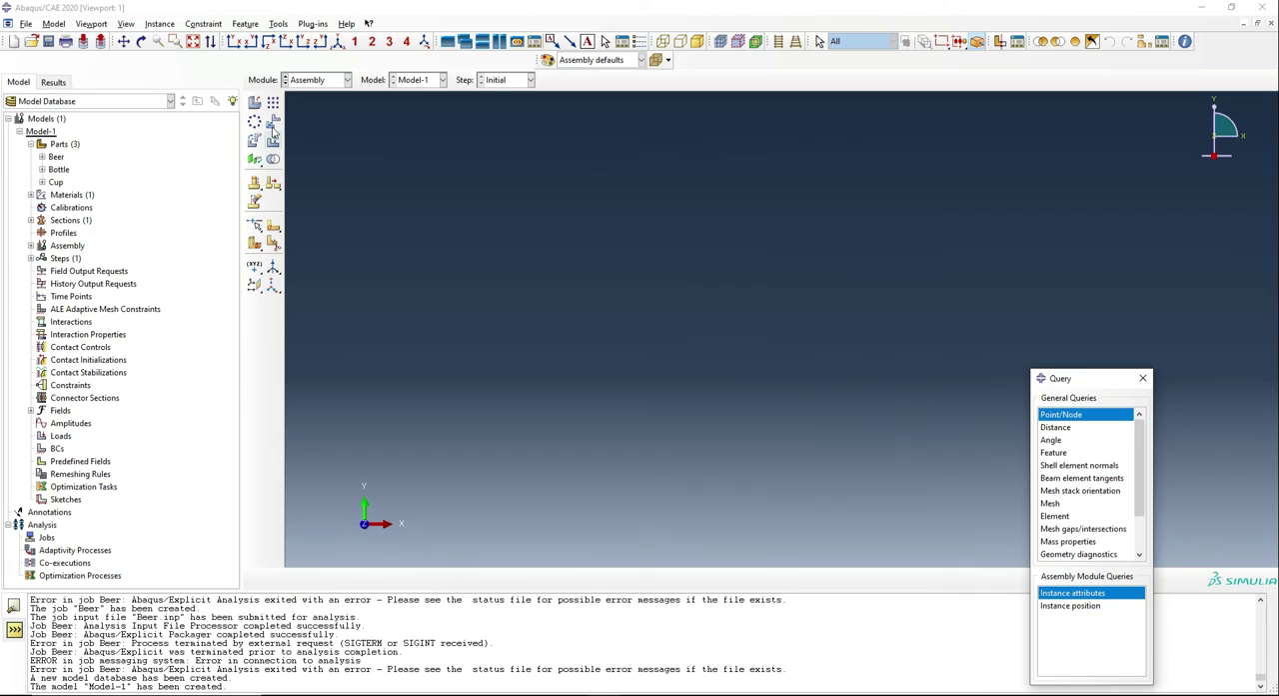
left_click(255, 103)
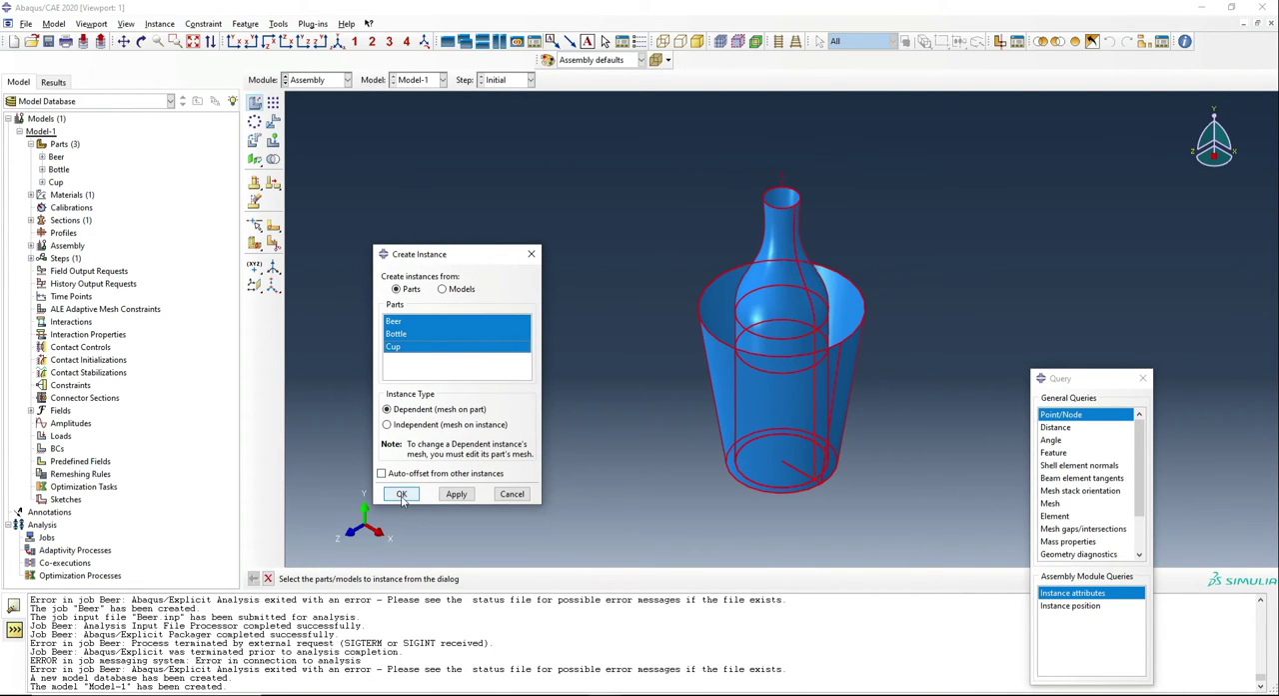
left_click(401, 493)
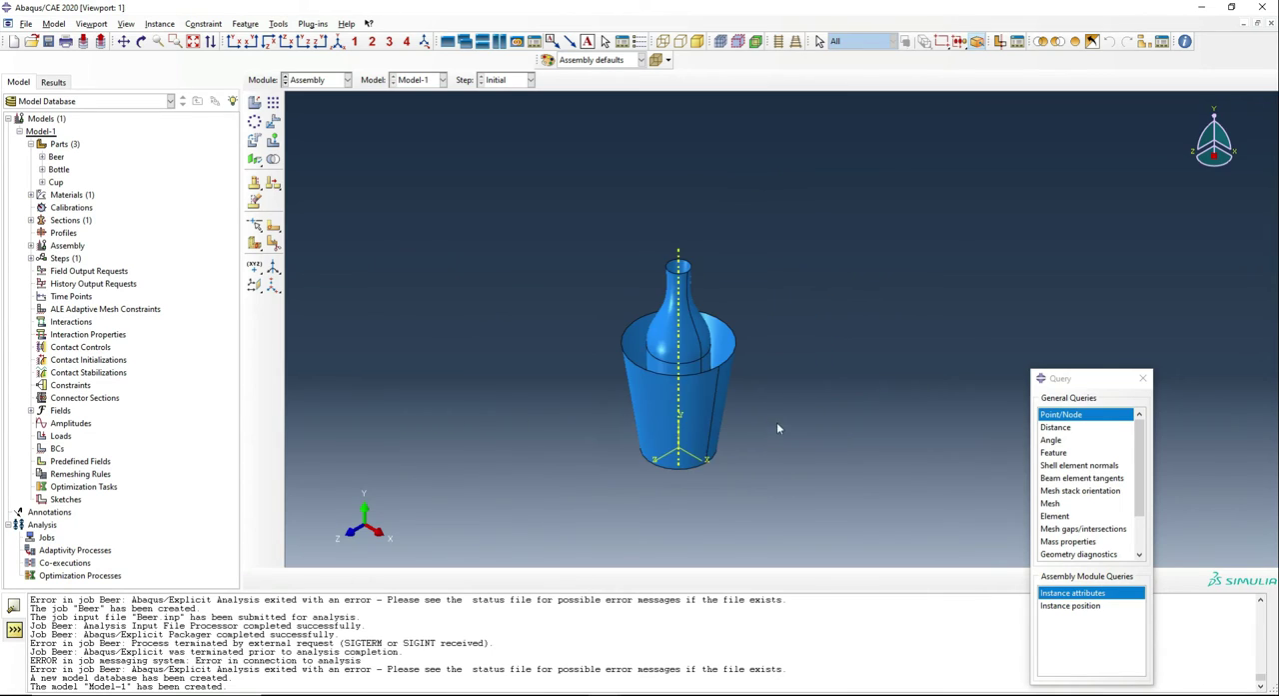
left_click_drag(777, 428, 847, 422)
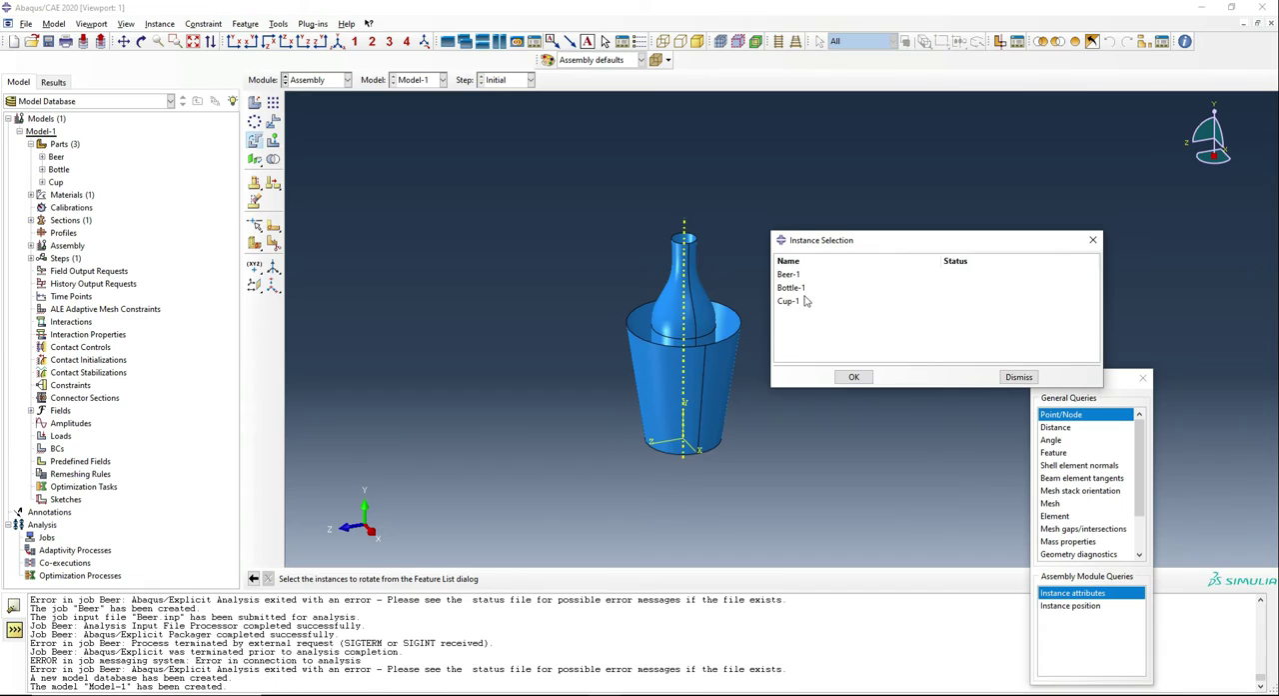
Rotate the bottle 70 degrees about a Z-parallel axis through (0, 150, 0)
left_click(854, 377)
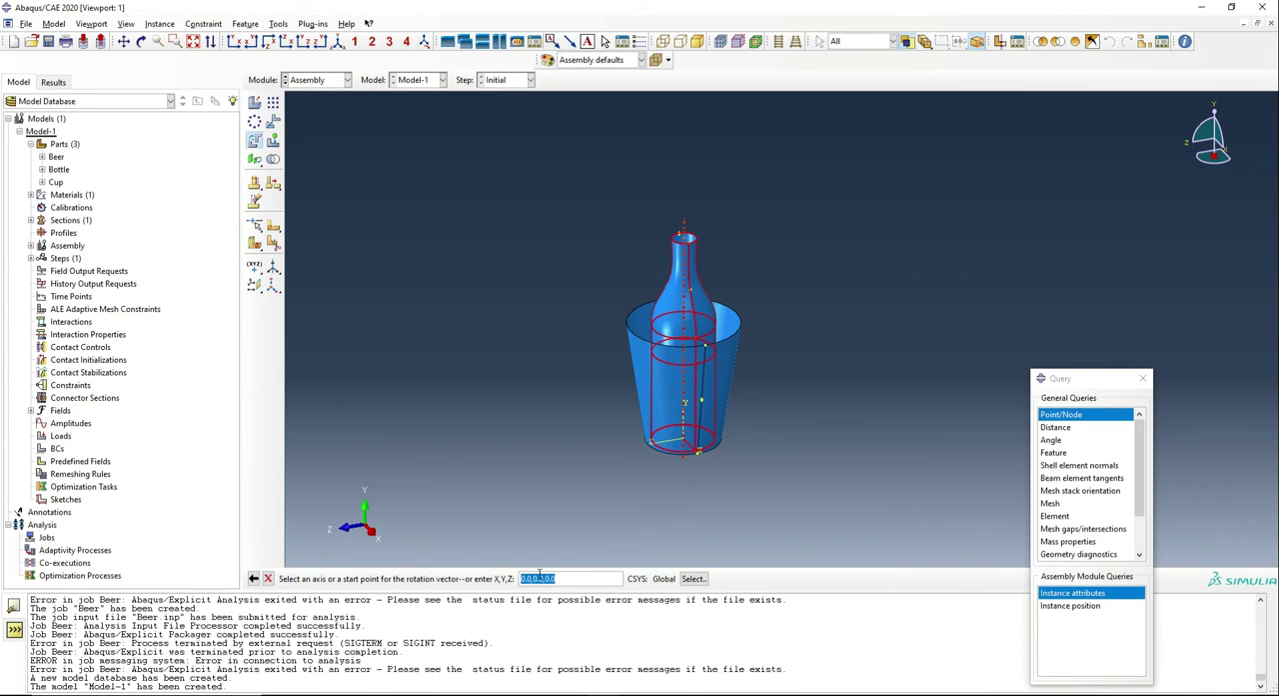
type(".150")
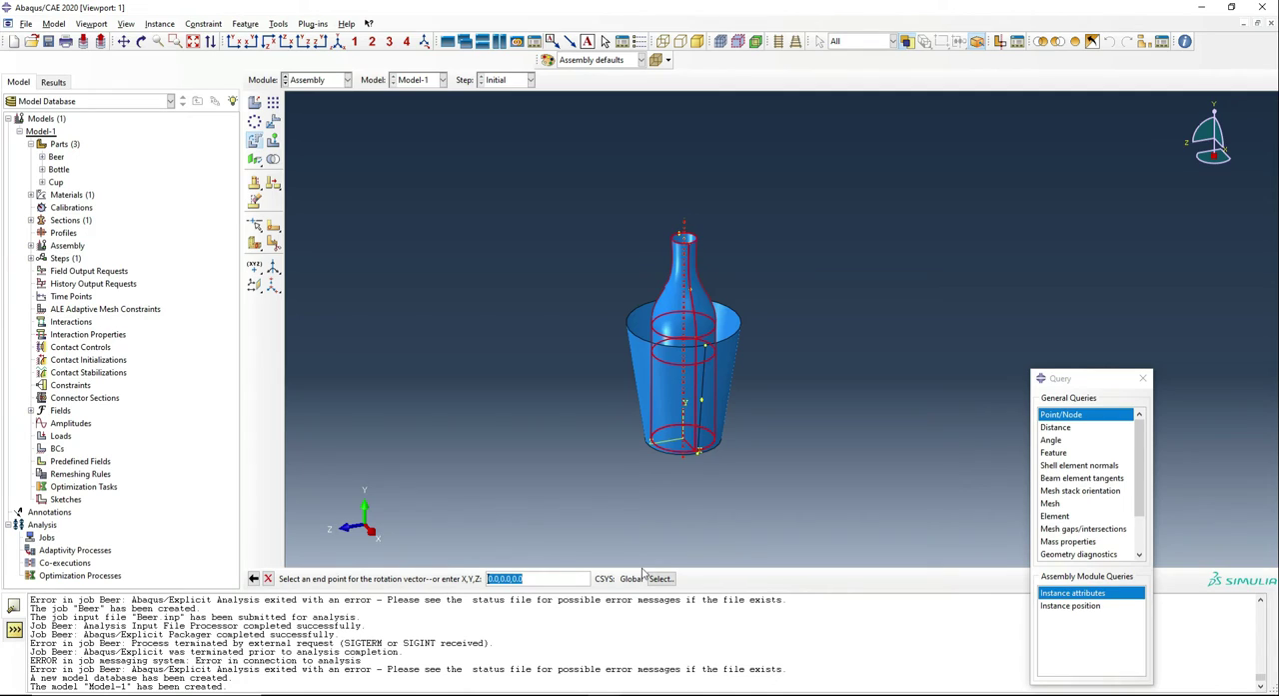
type(".150")
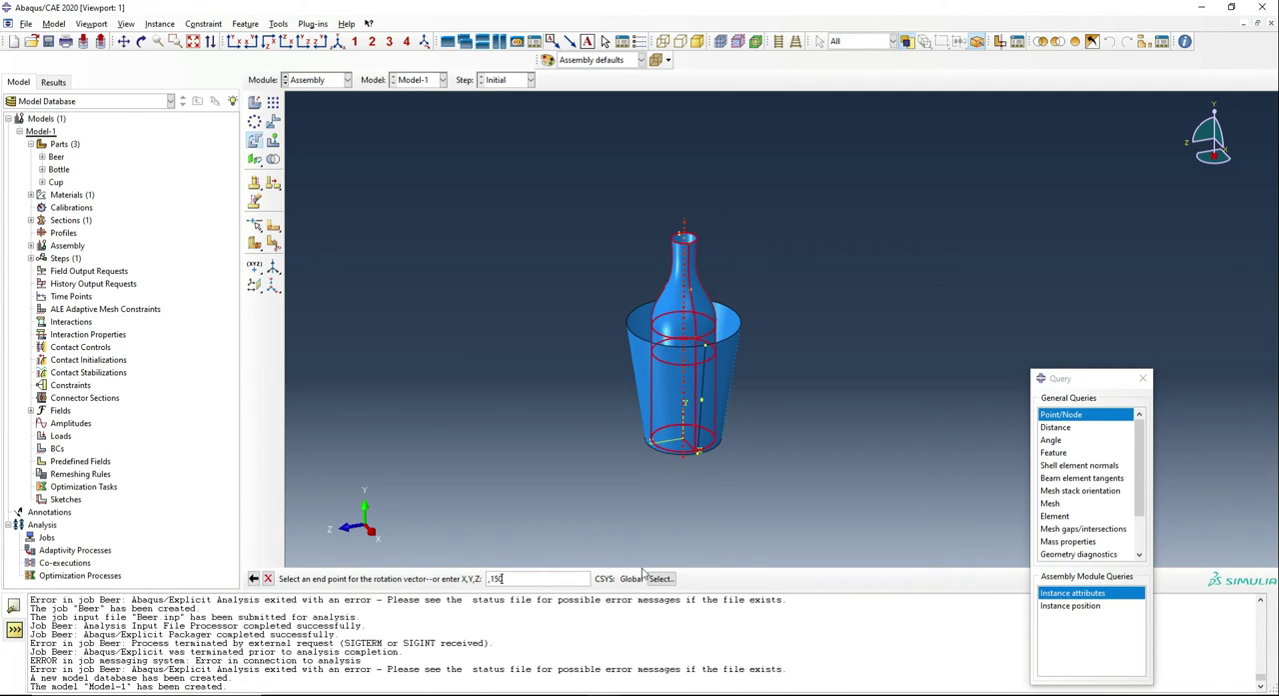
key("Return")
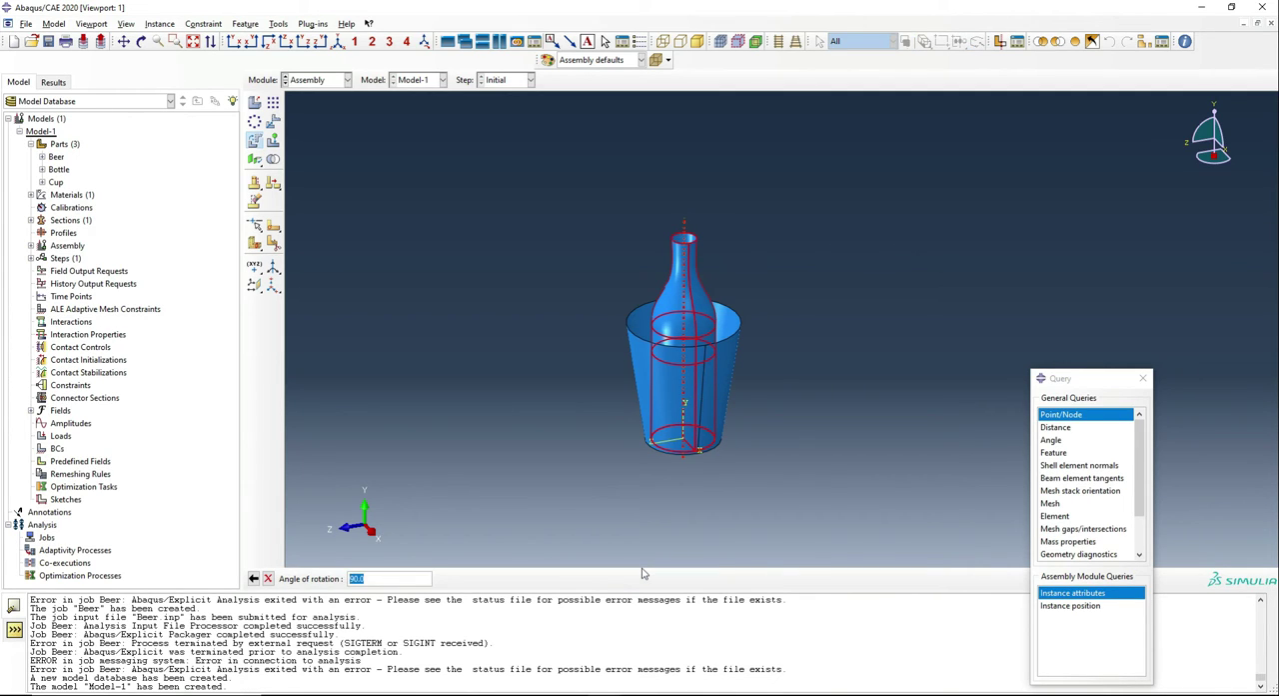
type("7")
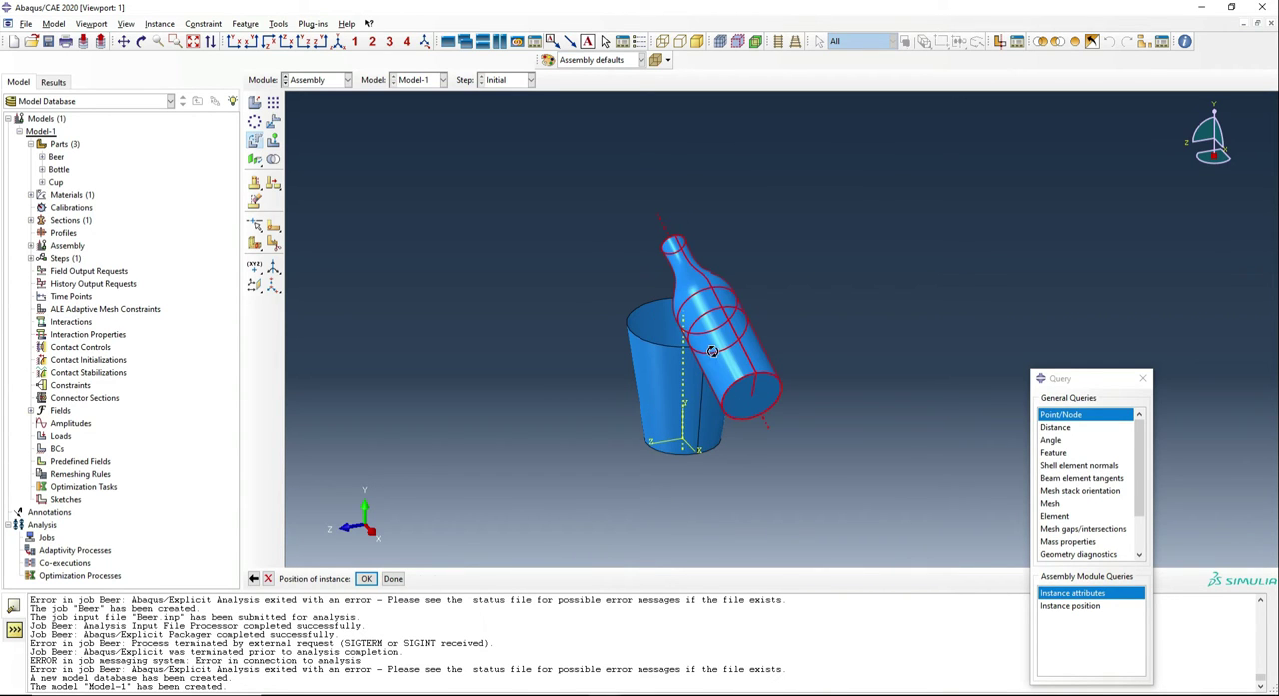
left_click_drag(711, 350, 854, 292)
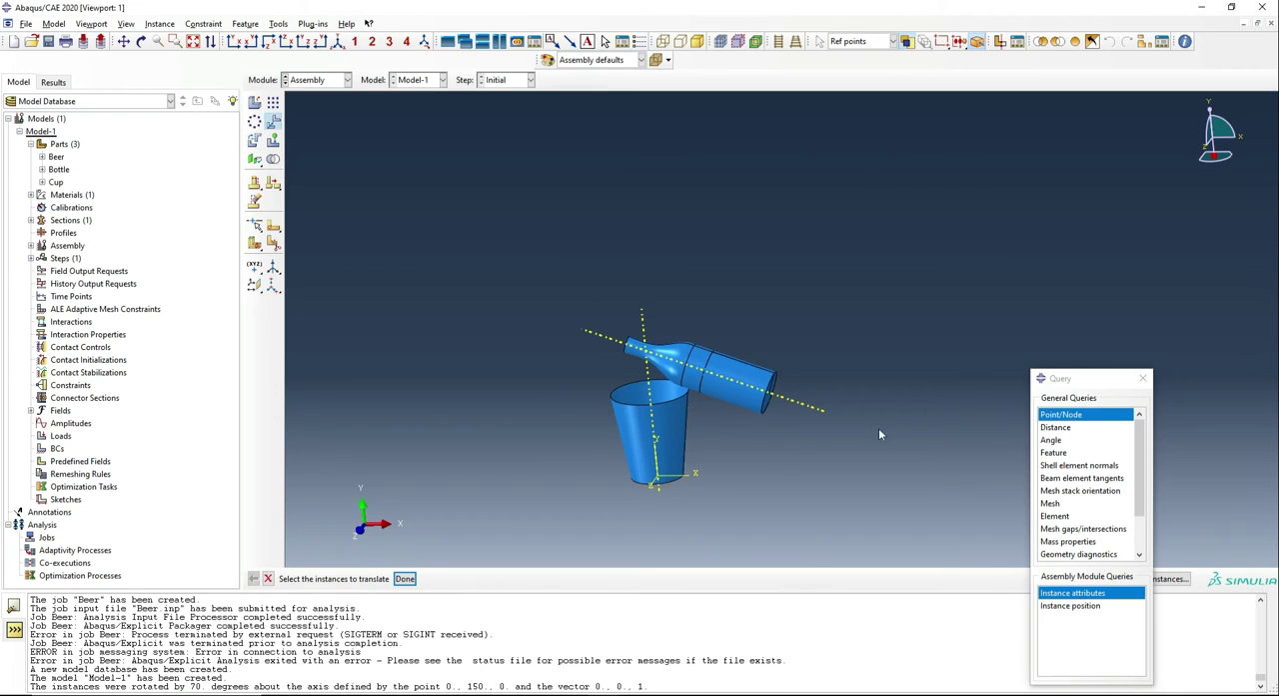
Translate the tilted Bottle and Beer instances by (40, 20, 0)
left_click(699, 375)
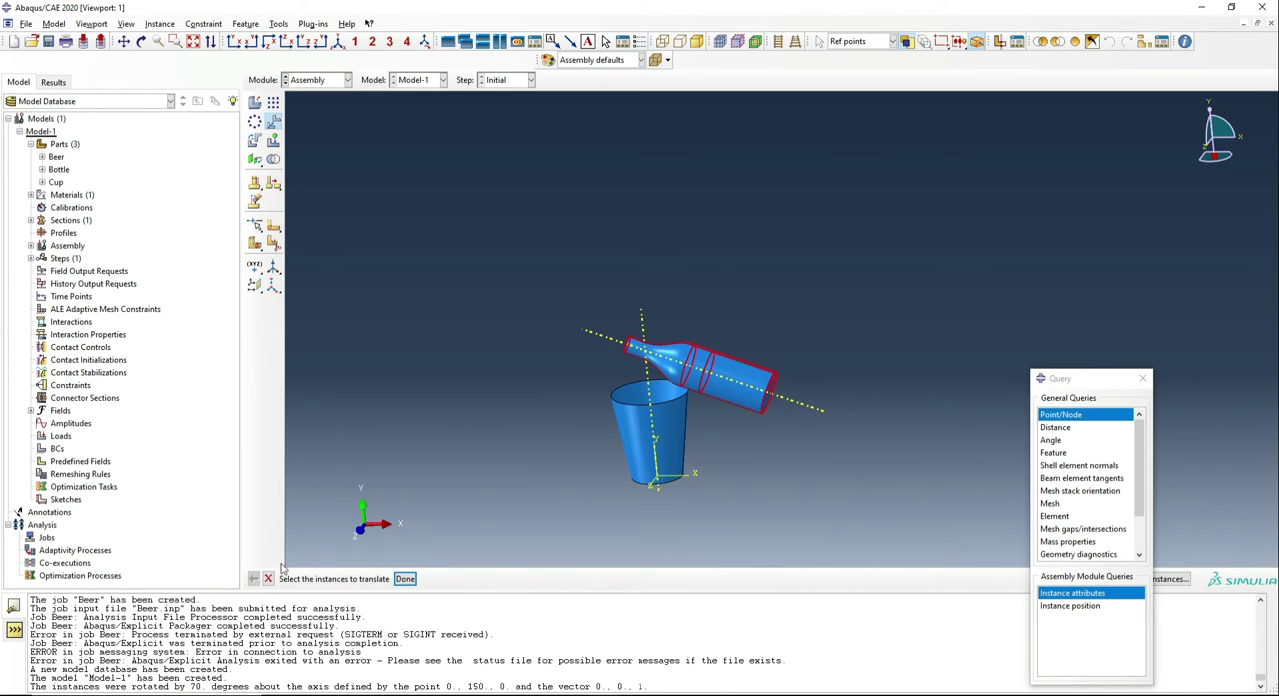
left_click(405, 578)
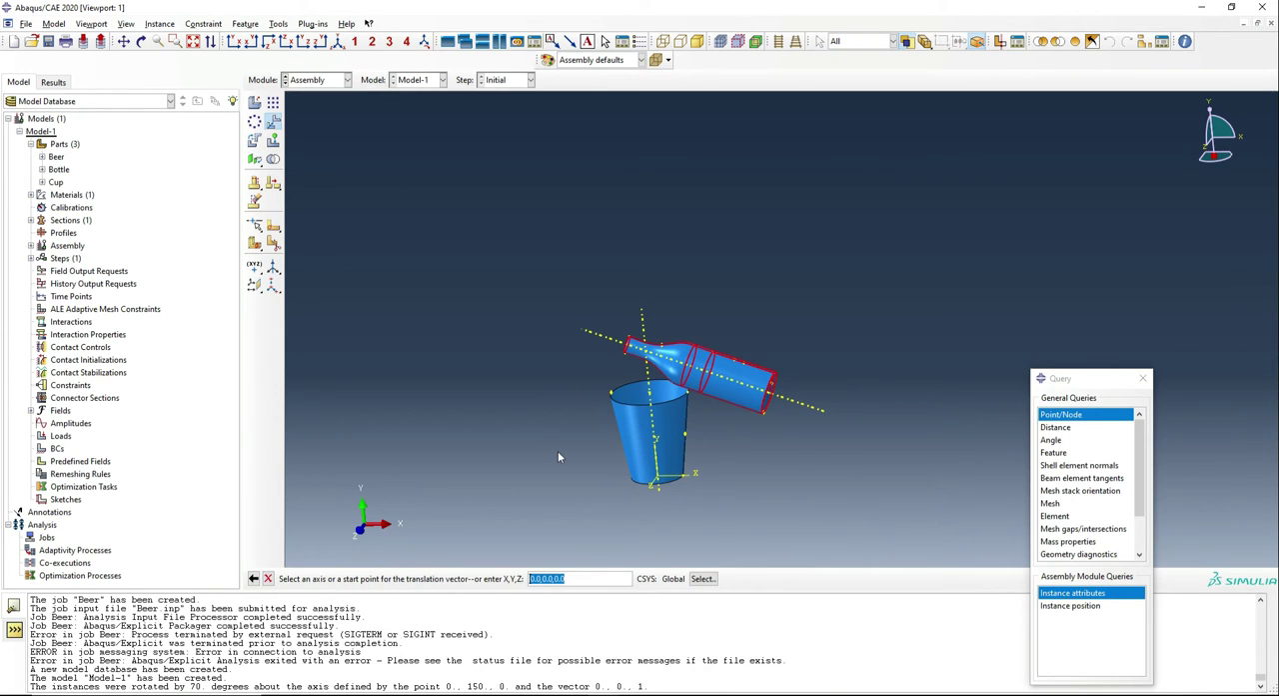
type("40")
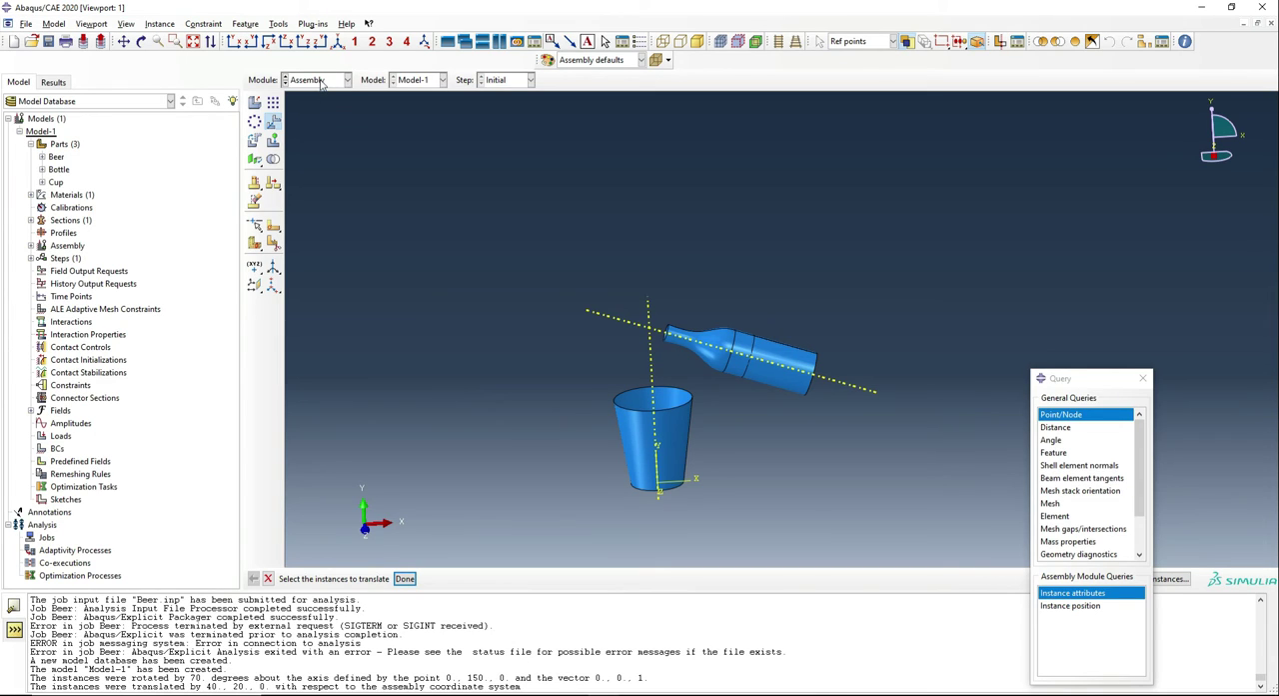
Create Dynamic, Explicit Step-1 with time period 2 and mass scaling disabled
left_click(317, 79)
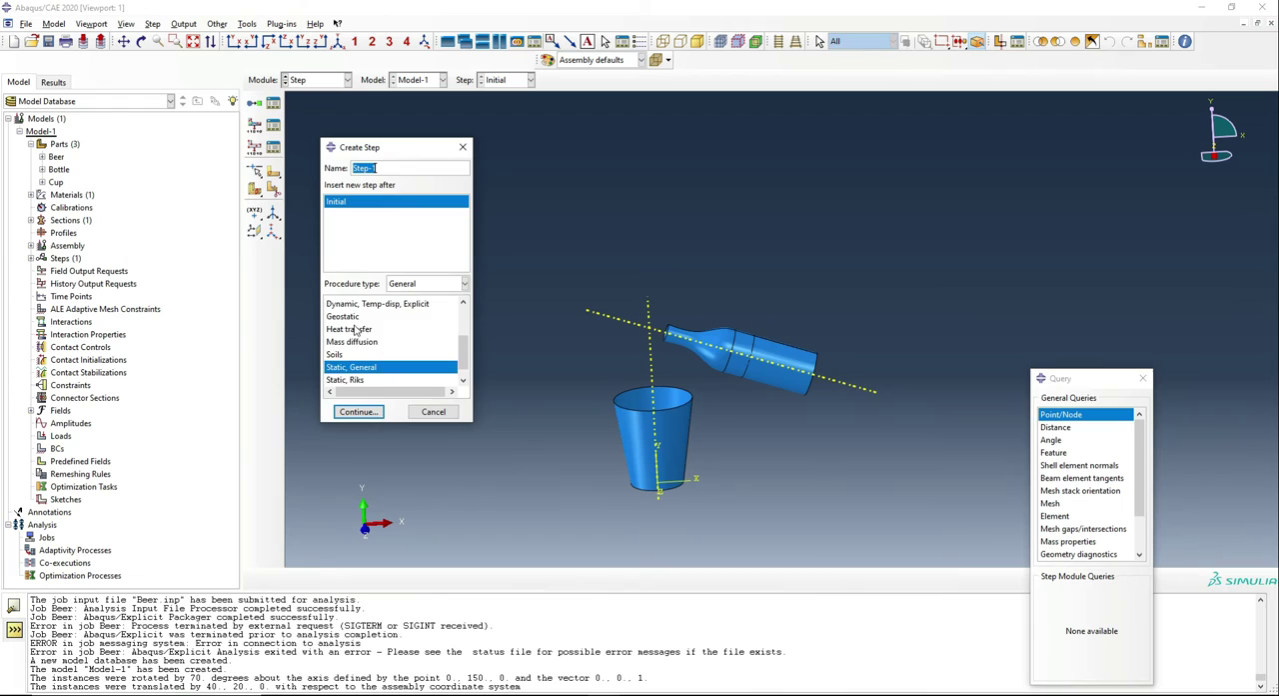
scroll("up", 3)
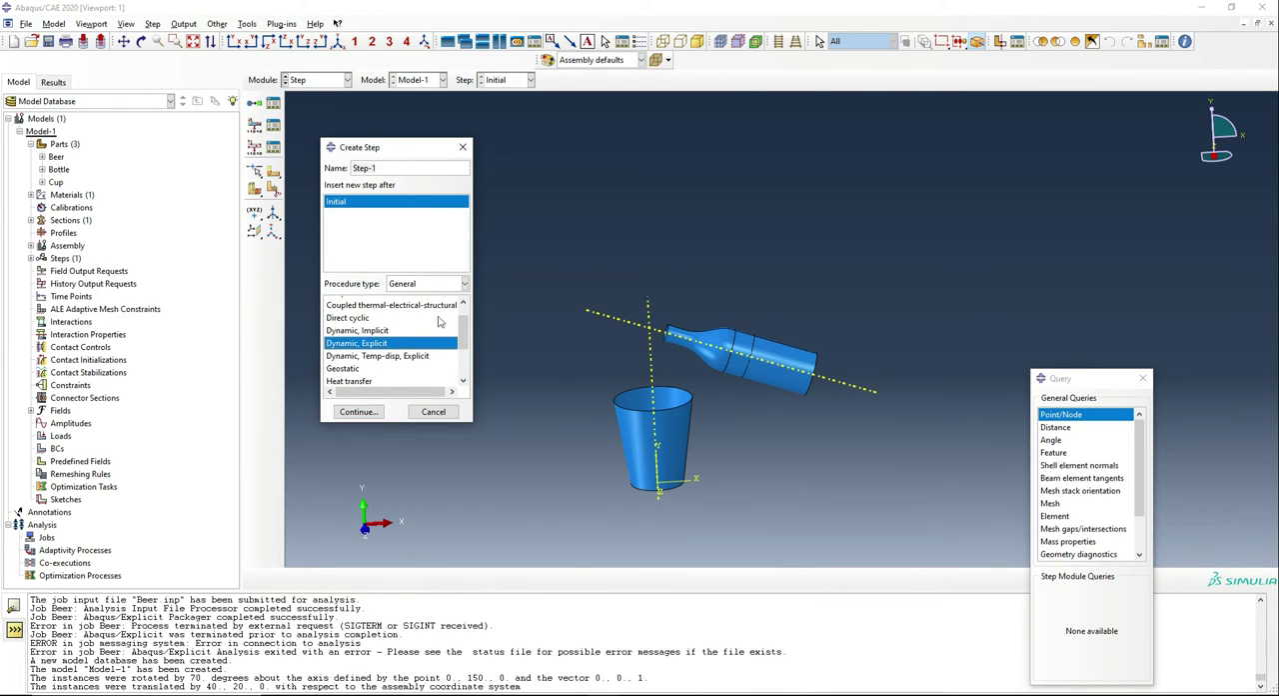
mouse_move(358, 412)
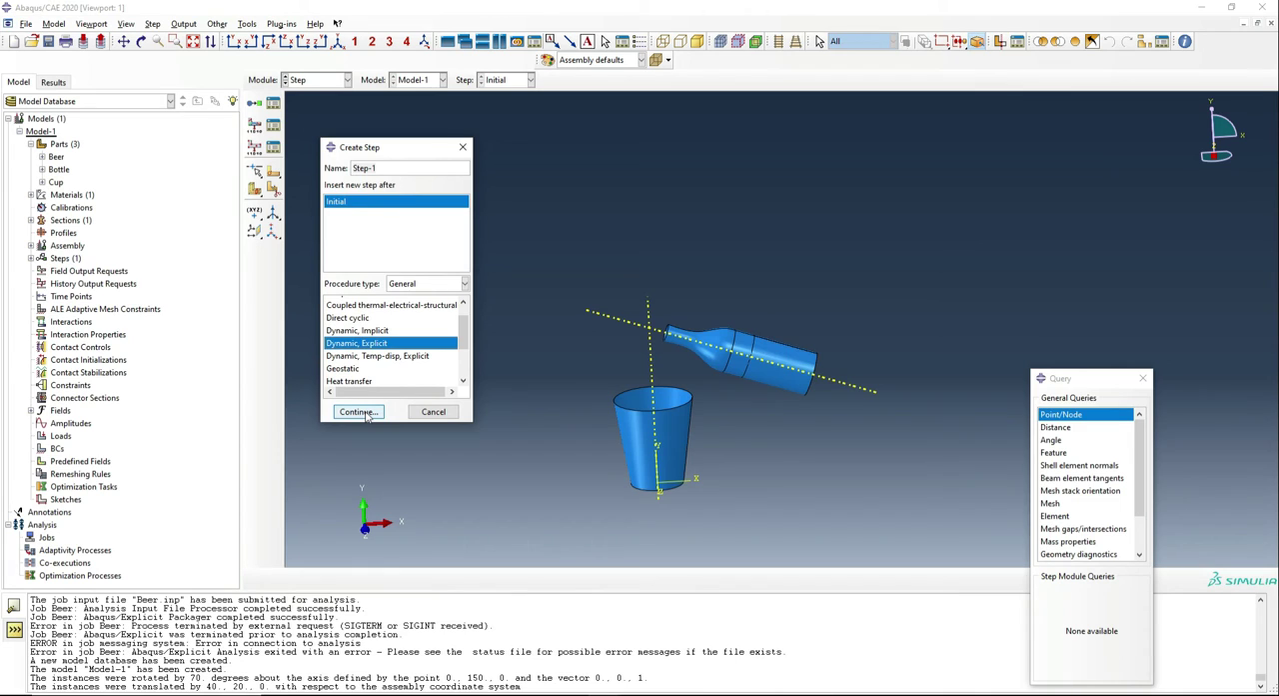
left_click(357, 411)
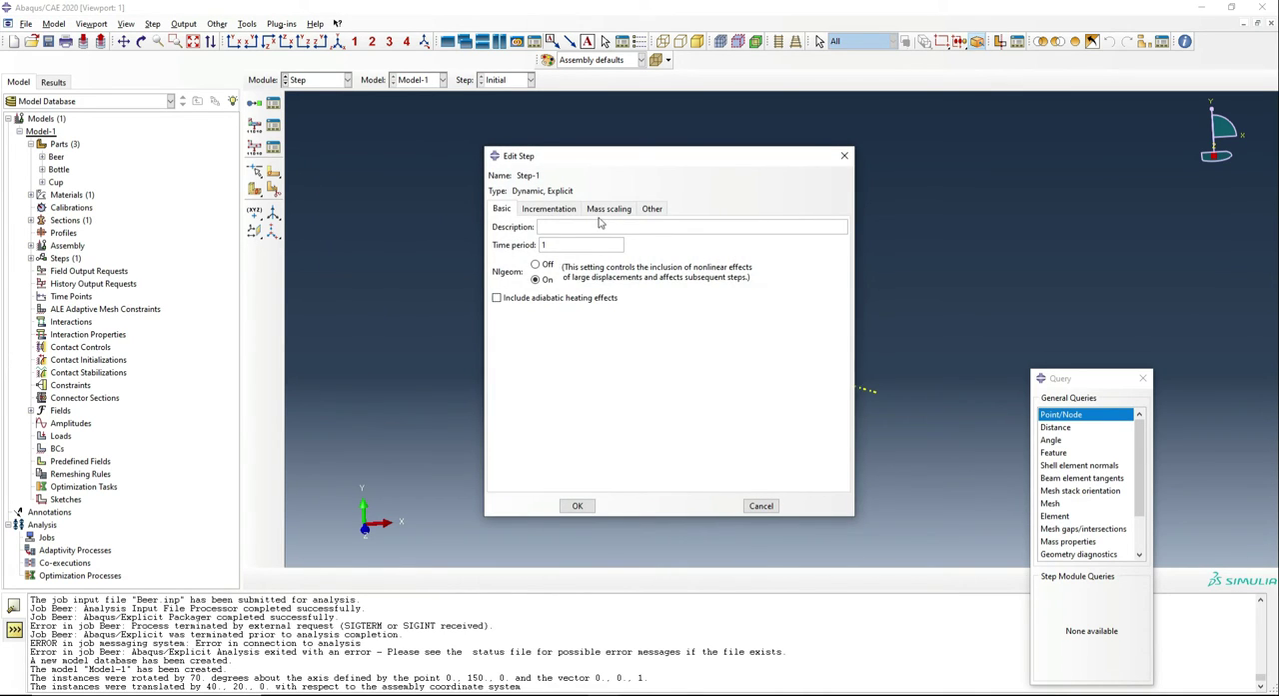
left_click(608, 208)
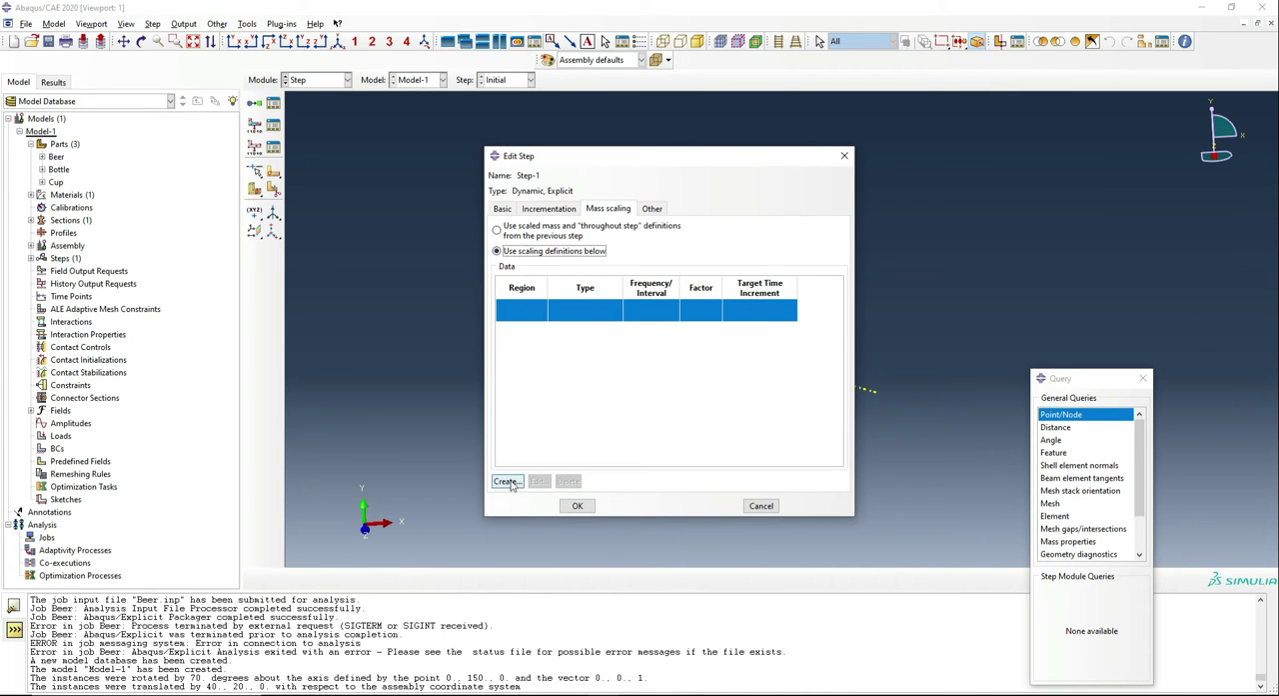
left_click(505, 481)
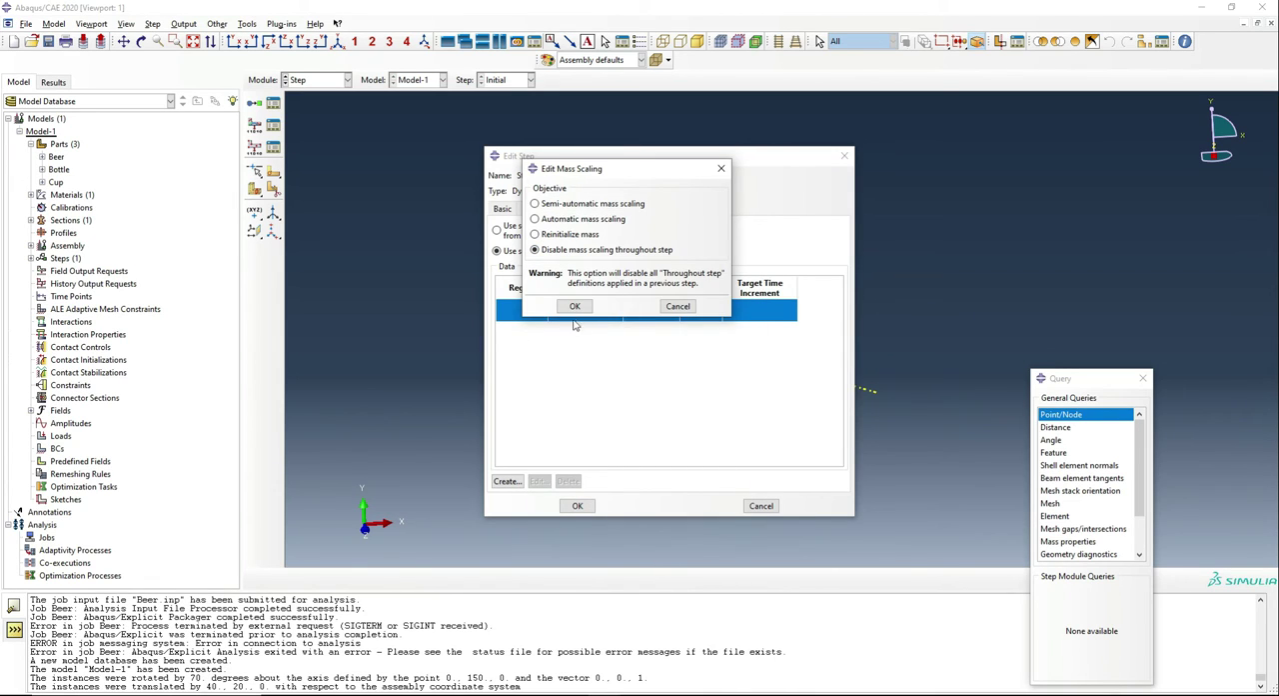
left_click(575, 306)
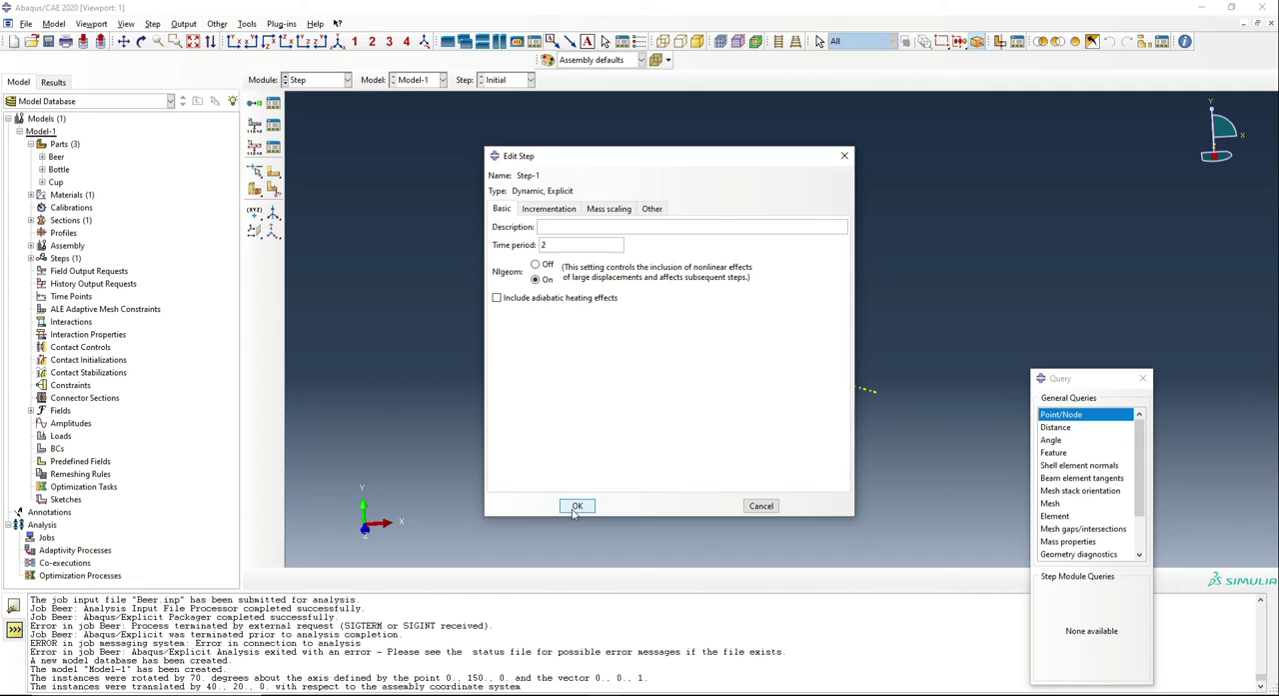
left_click(577, 506)
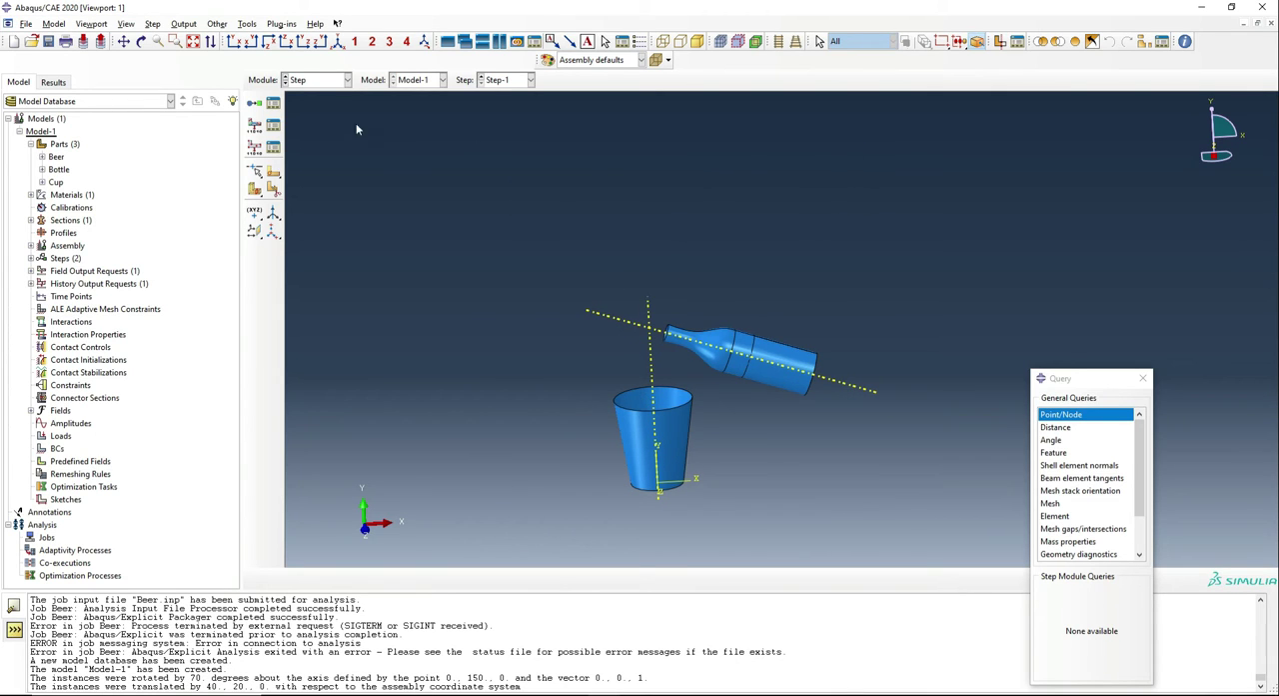
left_click(318, 79)
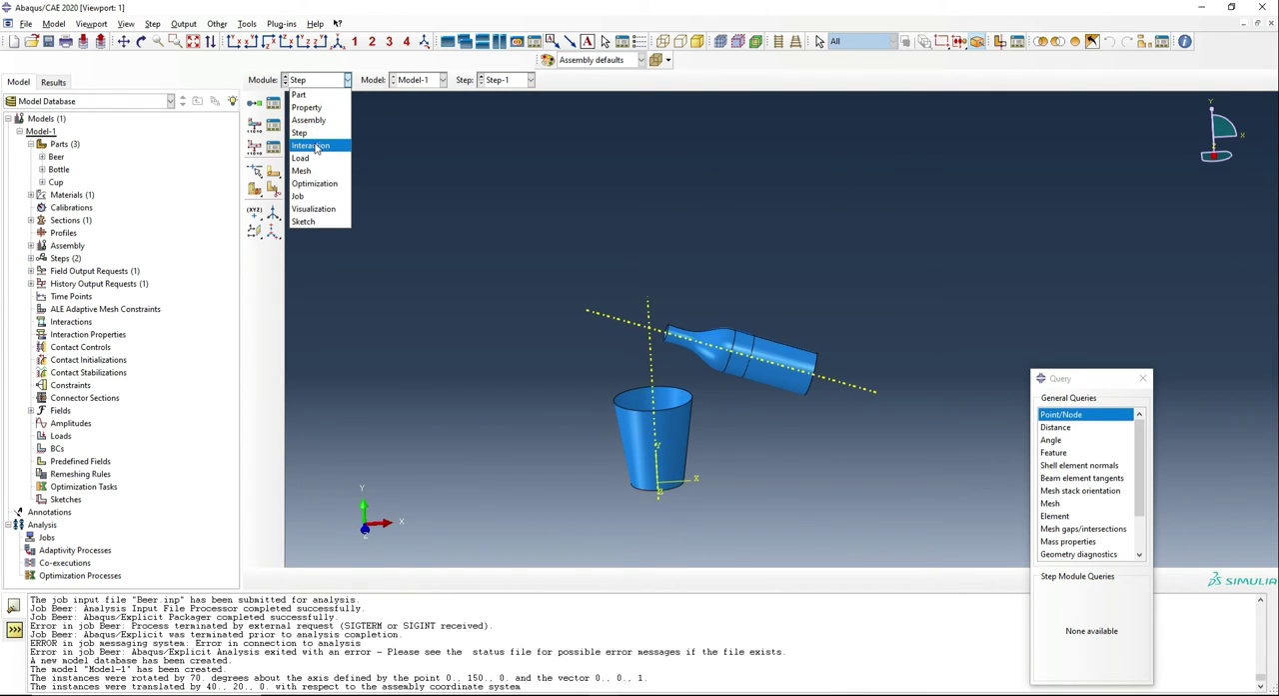
In the Mesh module, begin partitioning the Beer cylinder with a three-point cutting plane
left_click(301, 170)
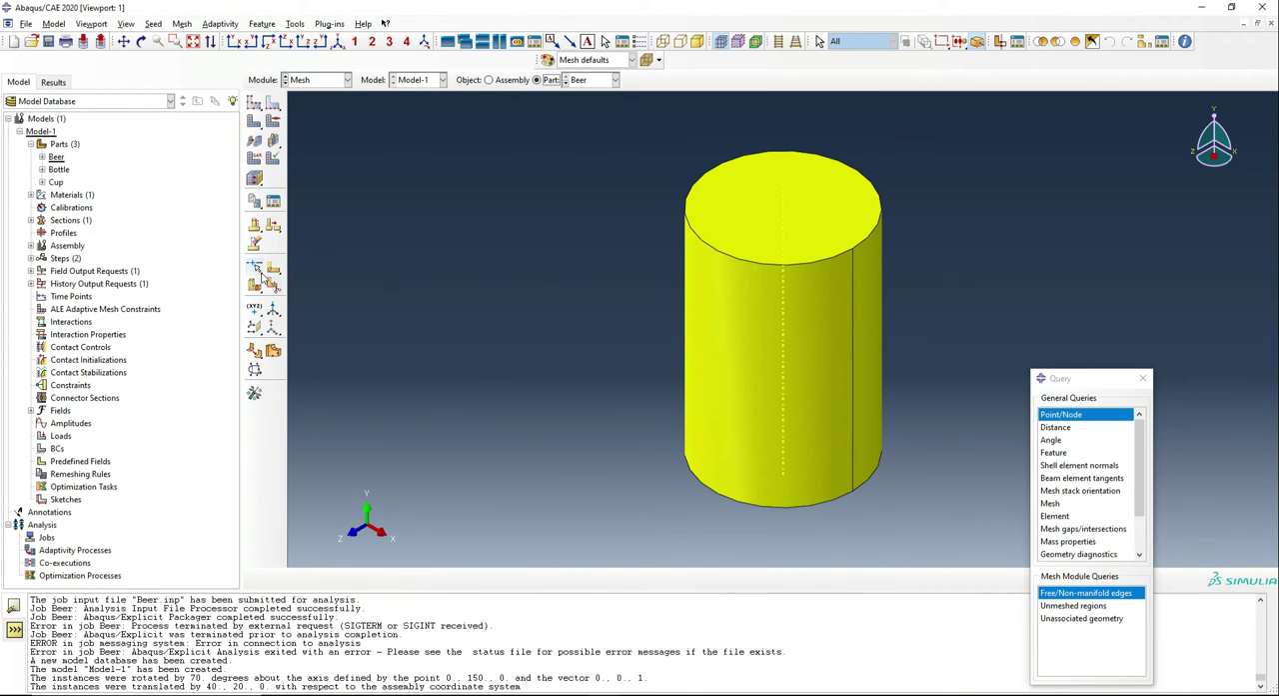
left_click(1055, 427)
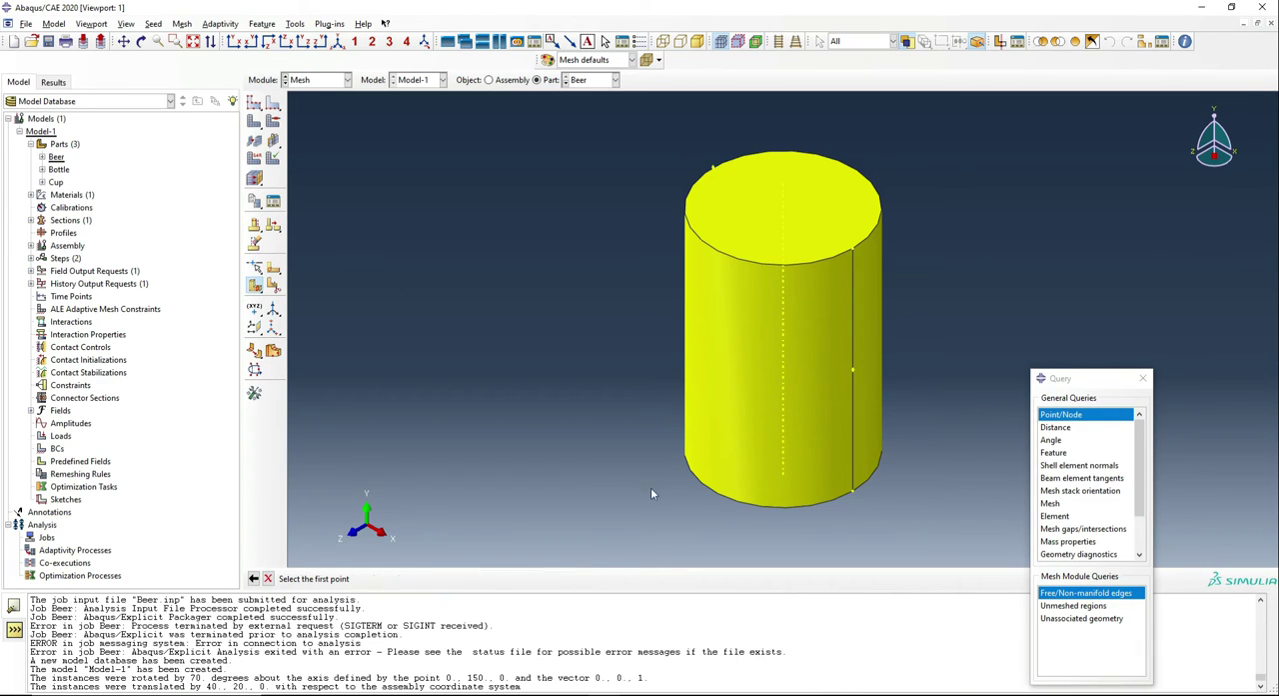
mouse_move(854, 369)
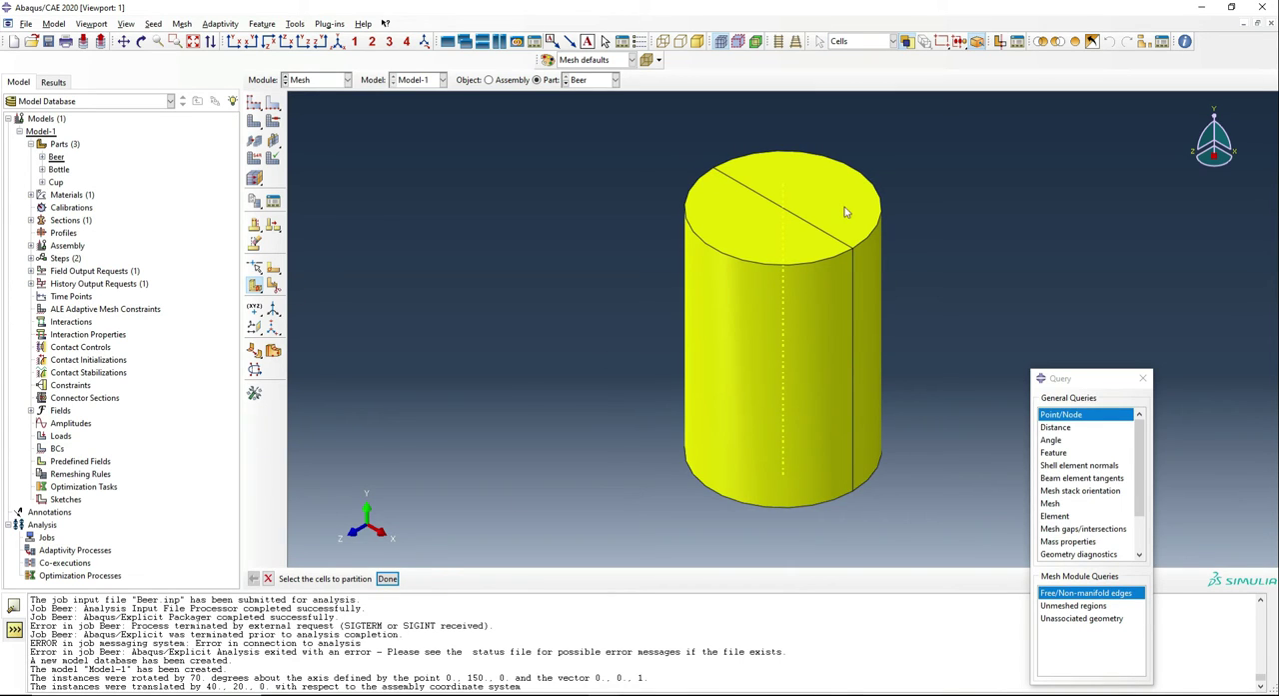
left_click(388, 578)
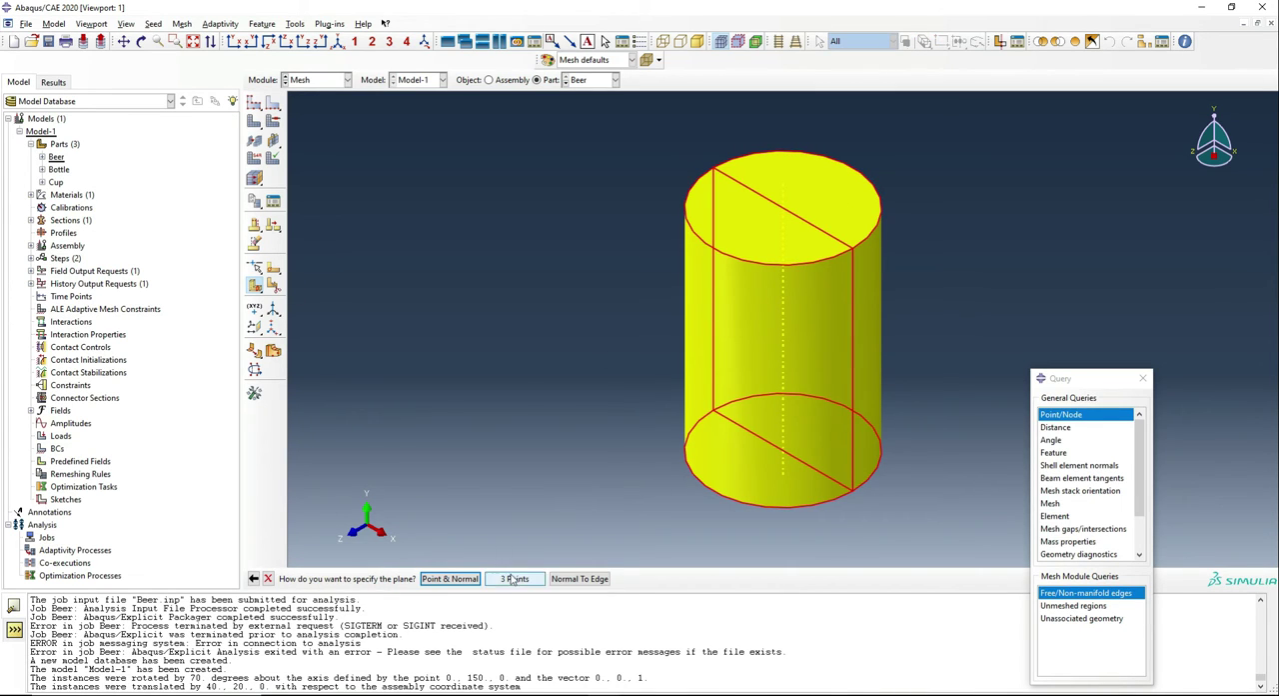
left_click(513, 577)
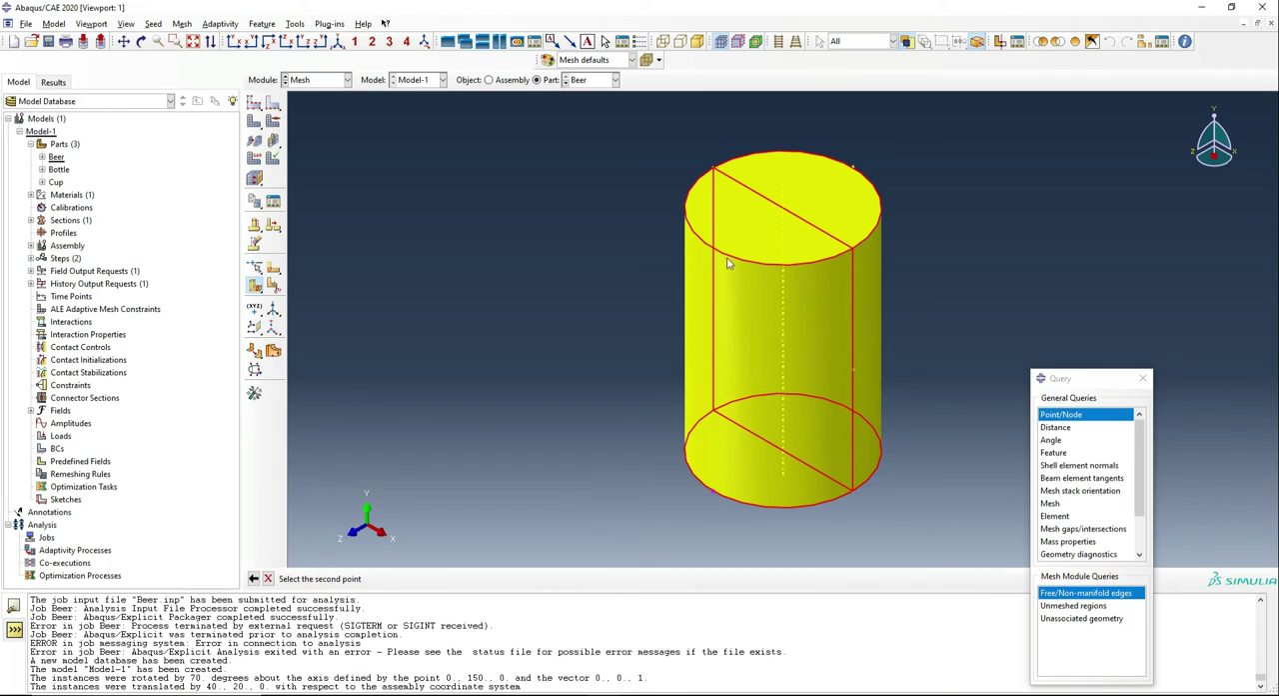
left_click(853, 165)
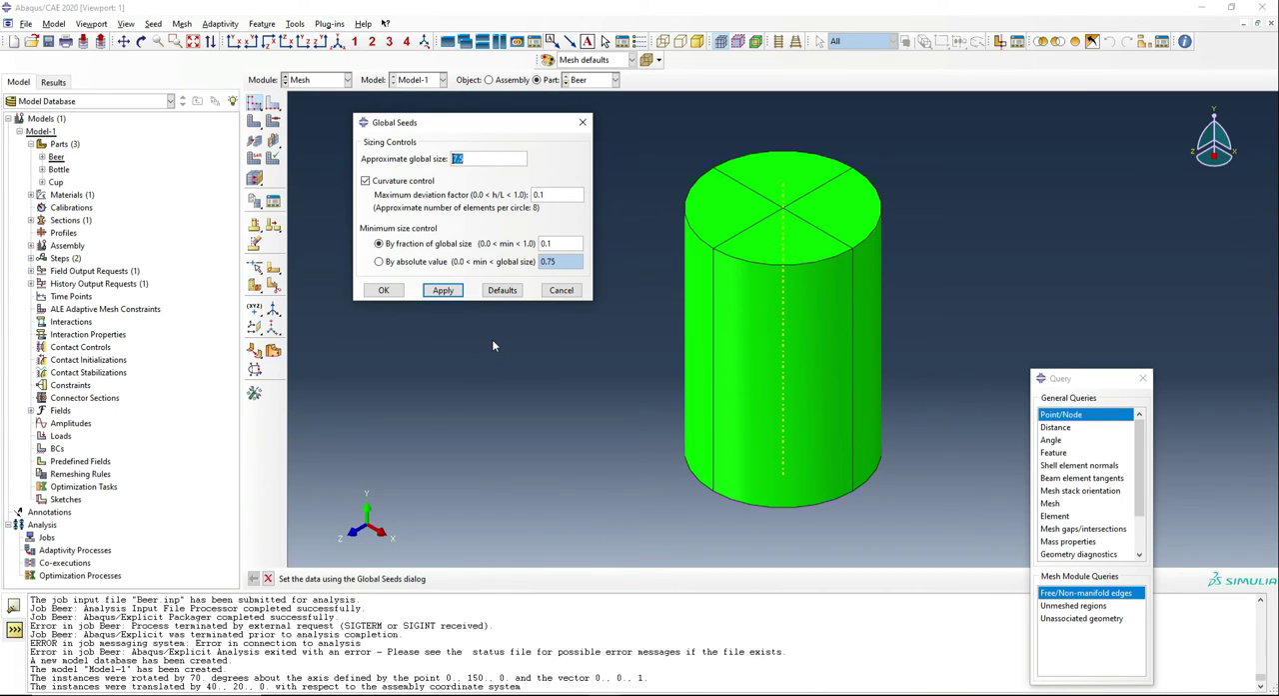
Accept the global seed size for the Beer cylinder part
left_click(384, 290)
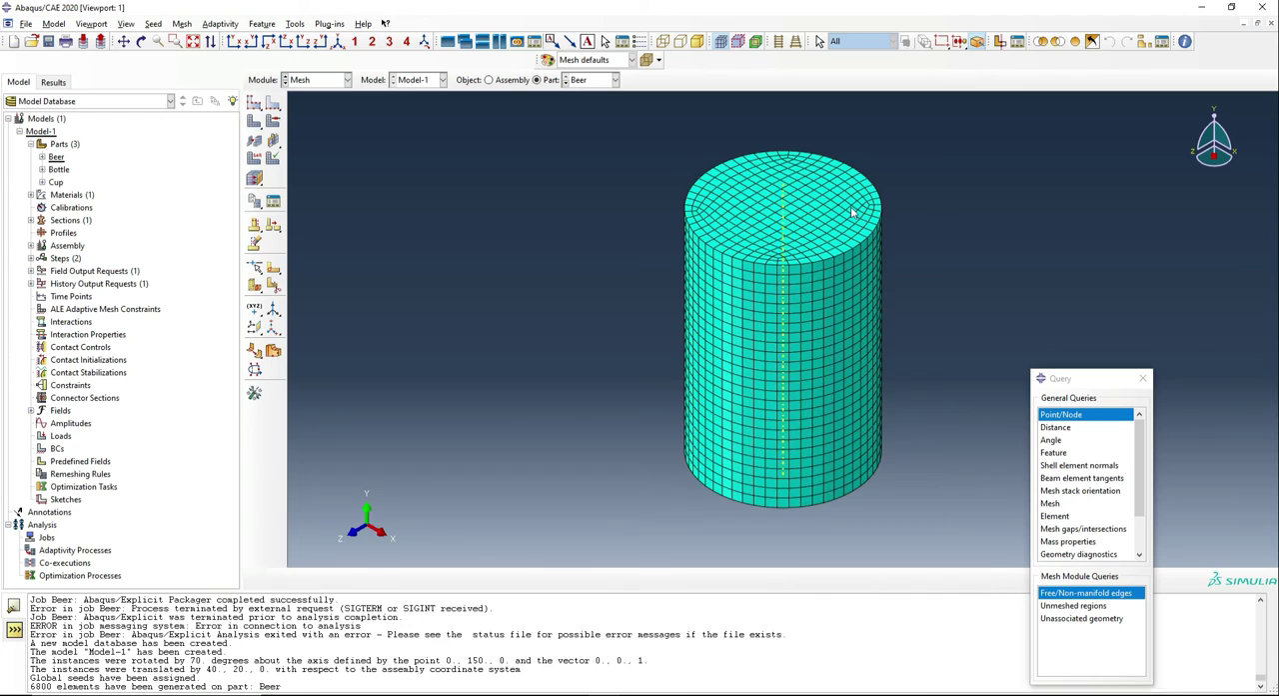
mouse_move(284, 514)
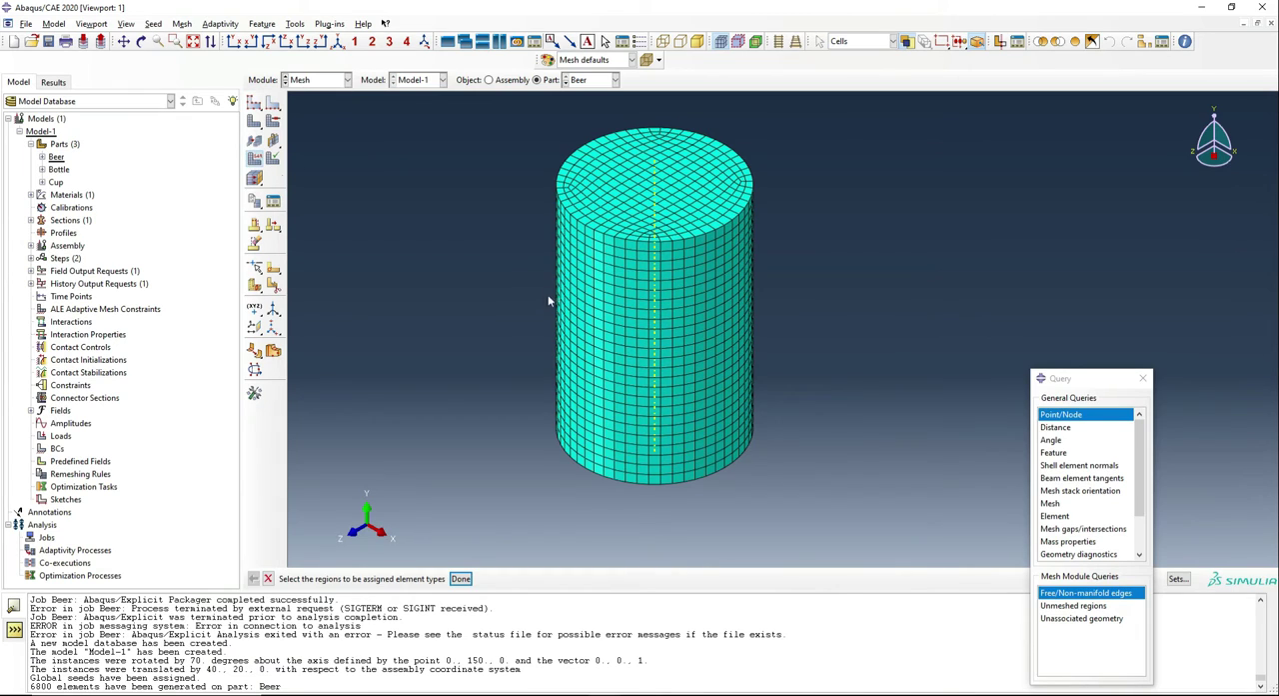
Set Beer elements to the Explicit library with particle conversion on and threshold edited
left_click(459, 578)
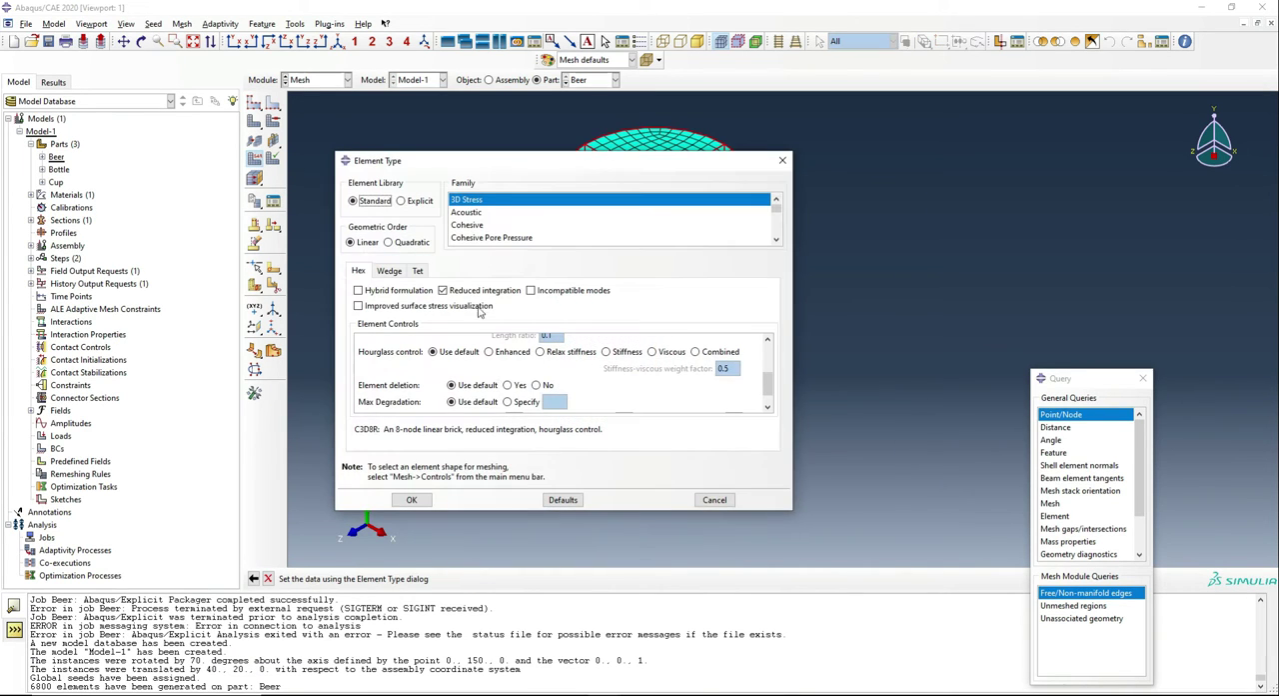
left_click(400, 200)
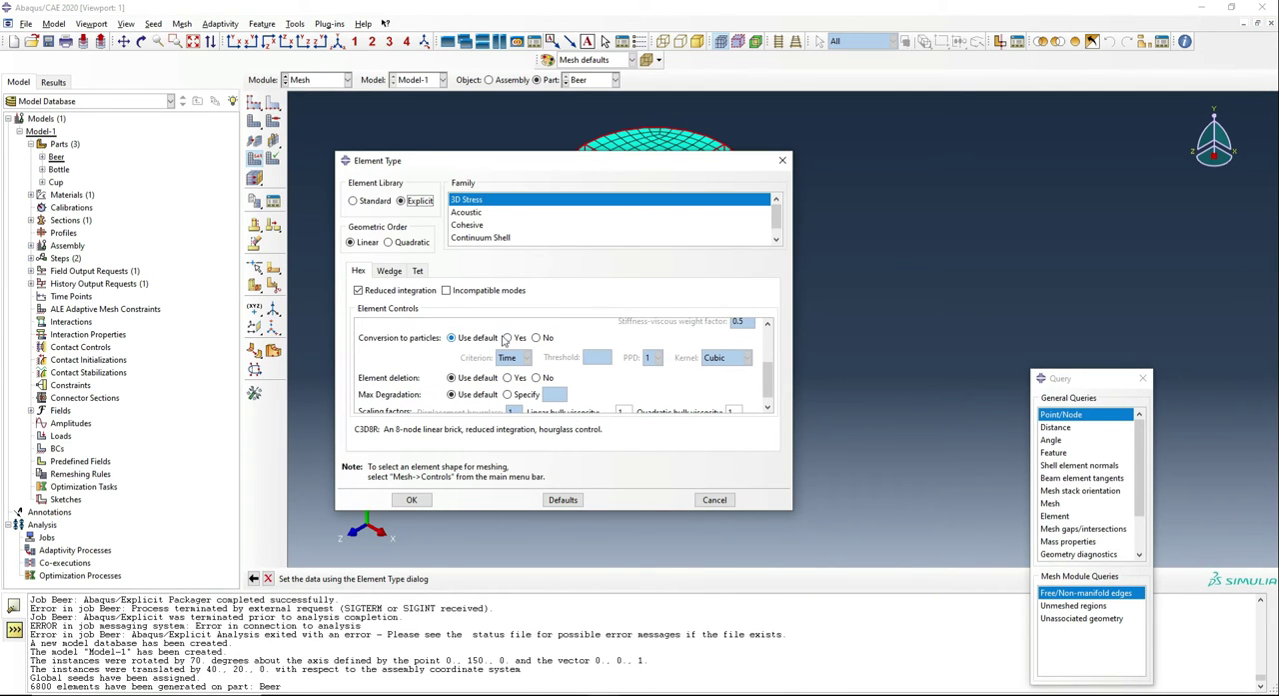
left_click(507, 336)
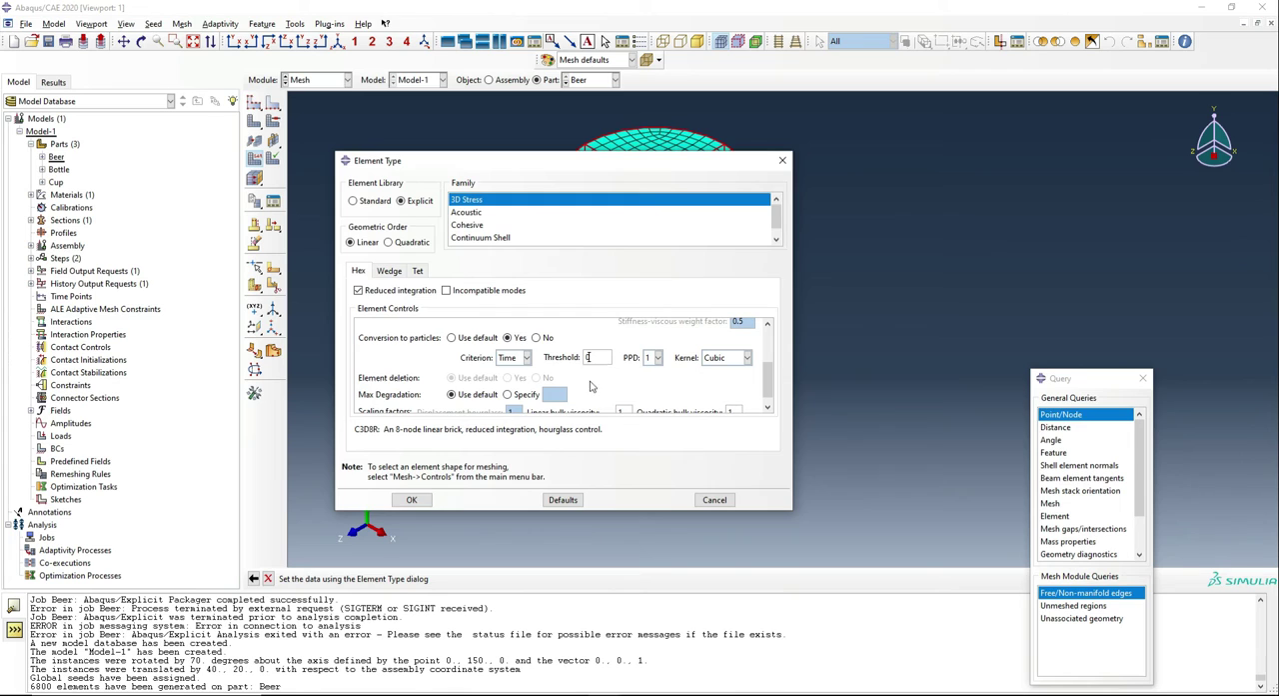
left_click(410, 499)
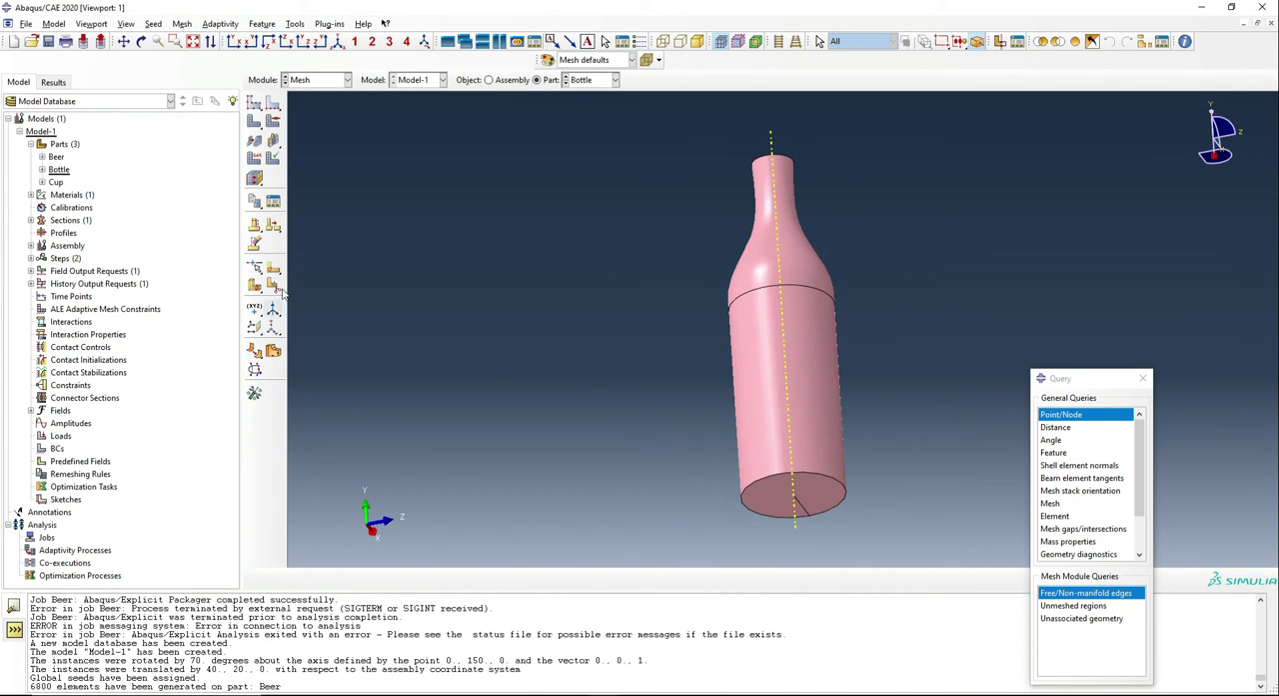
Partition the bottle face along the shortest path between two picked points
left_click(272, 265)
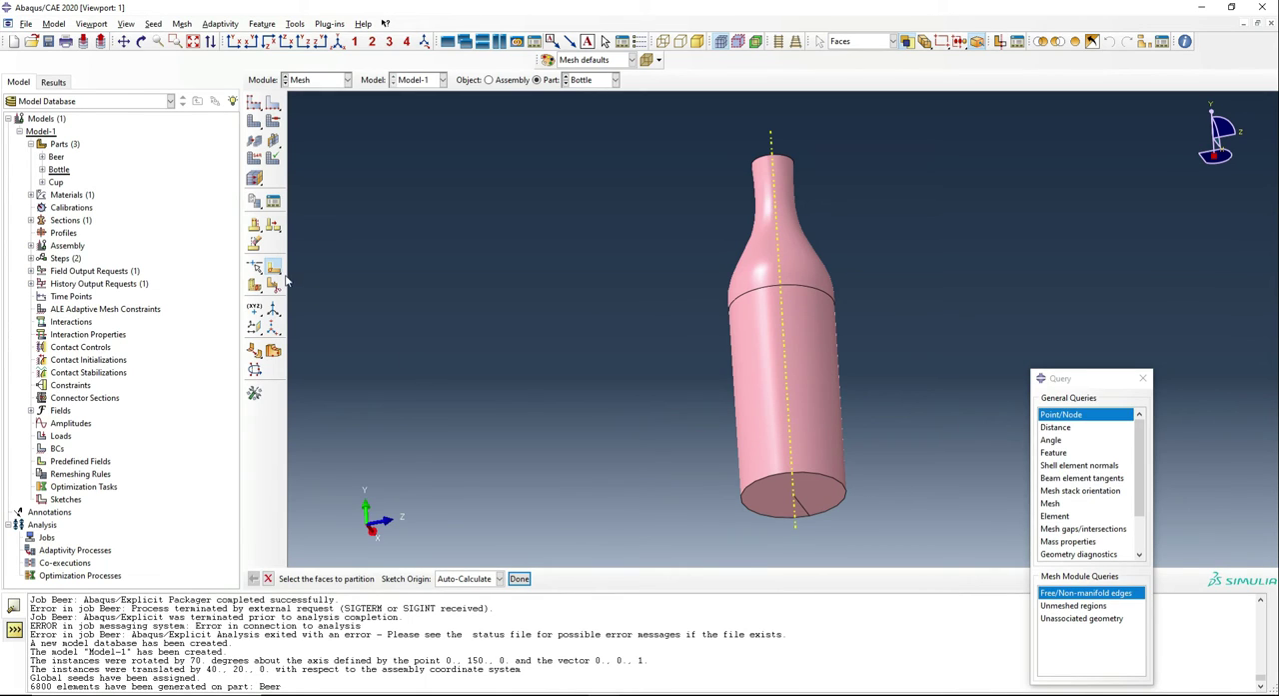
left_click(466, 577)
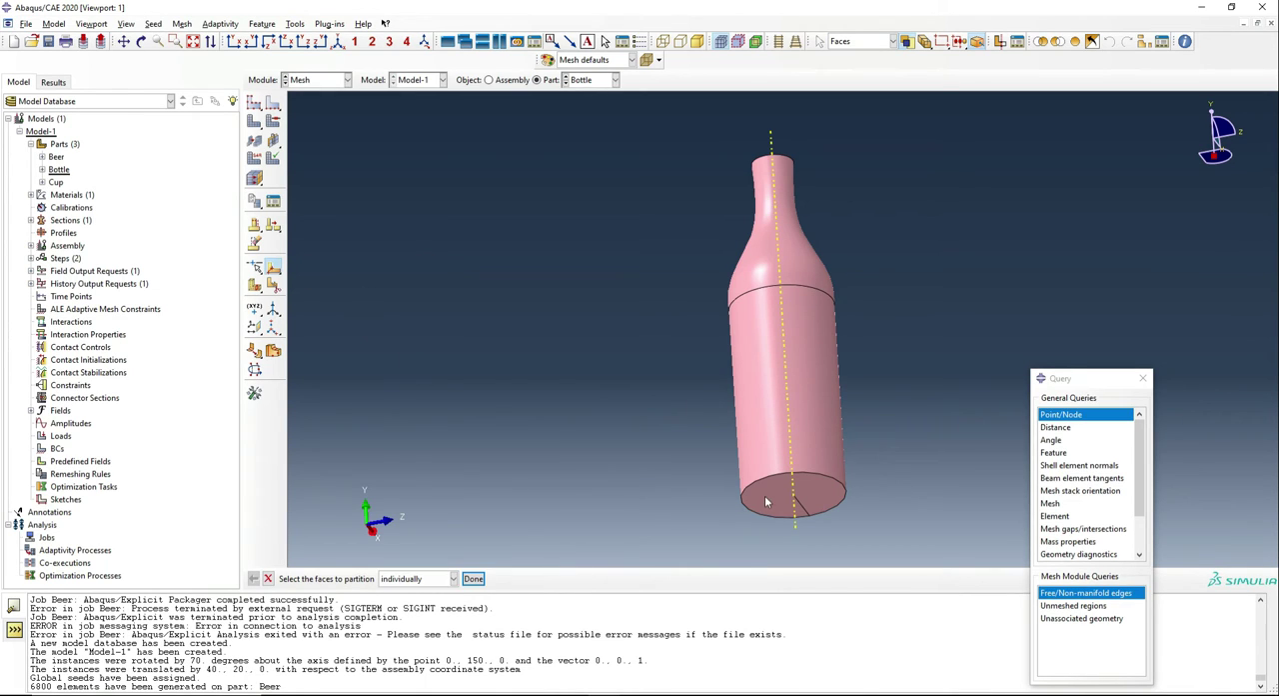
left_click(789, 495)
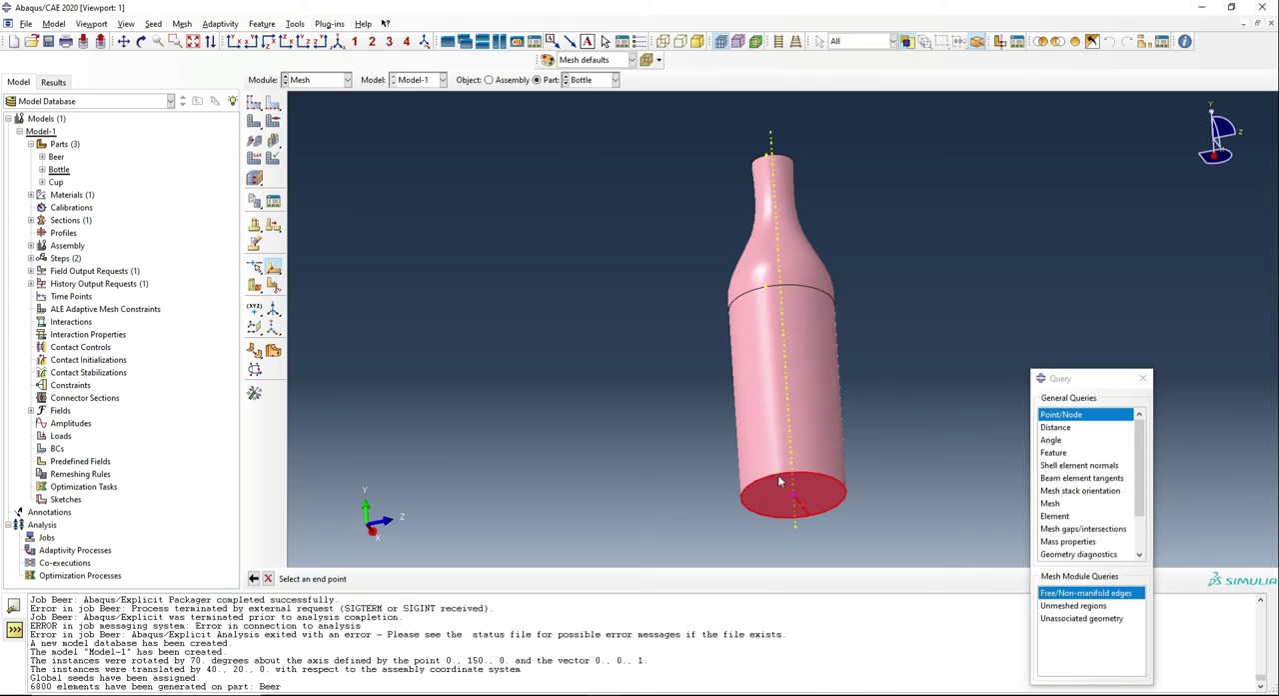
left_click(779, 484)
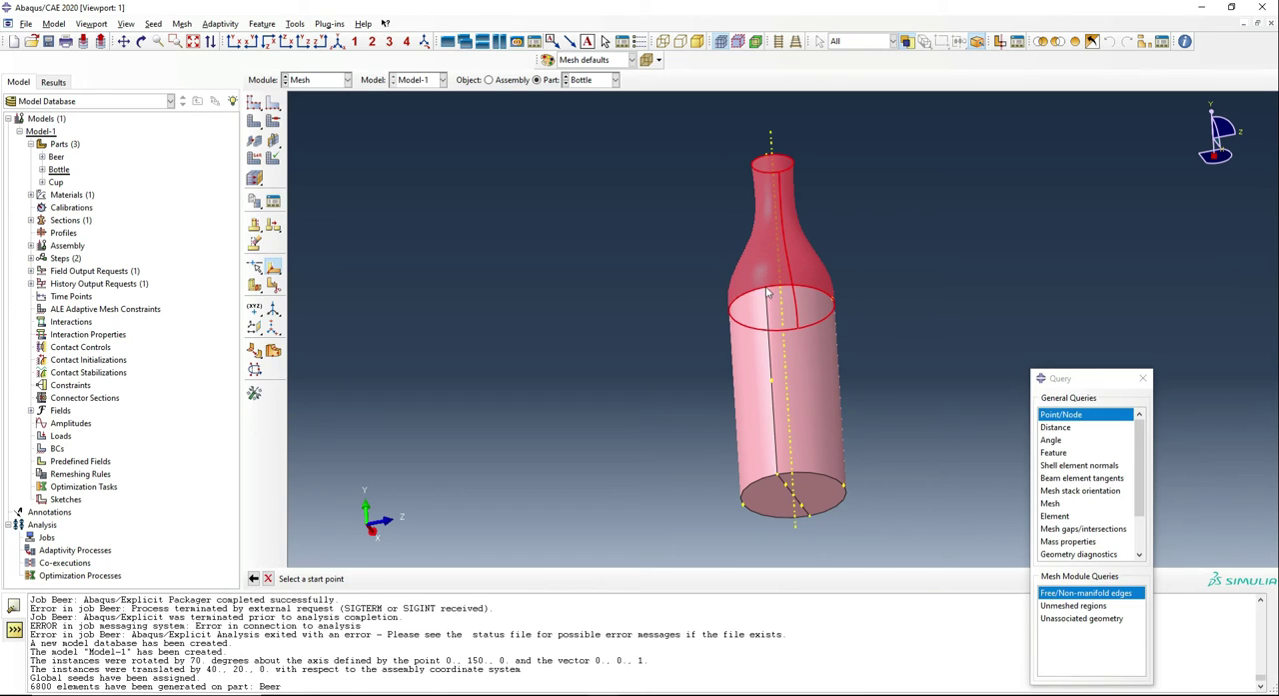
left_click(810, 300)
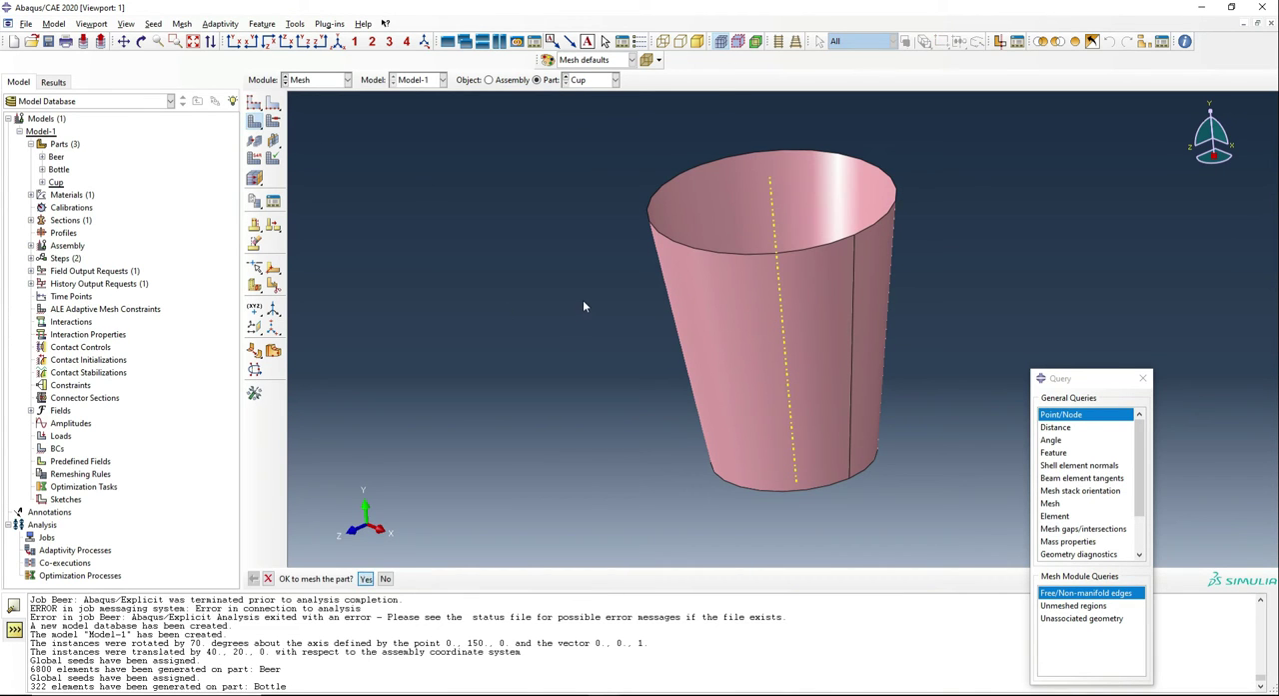
Confirm meshing the Cup part, producing 184 elements
left_click(365, 578)
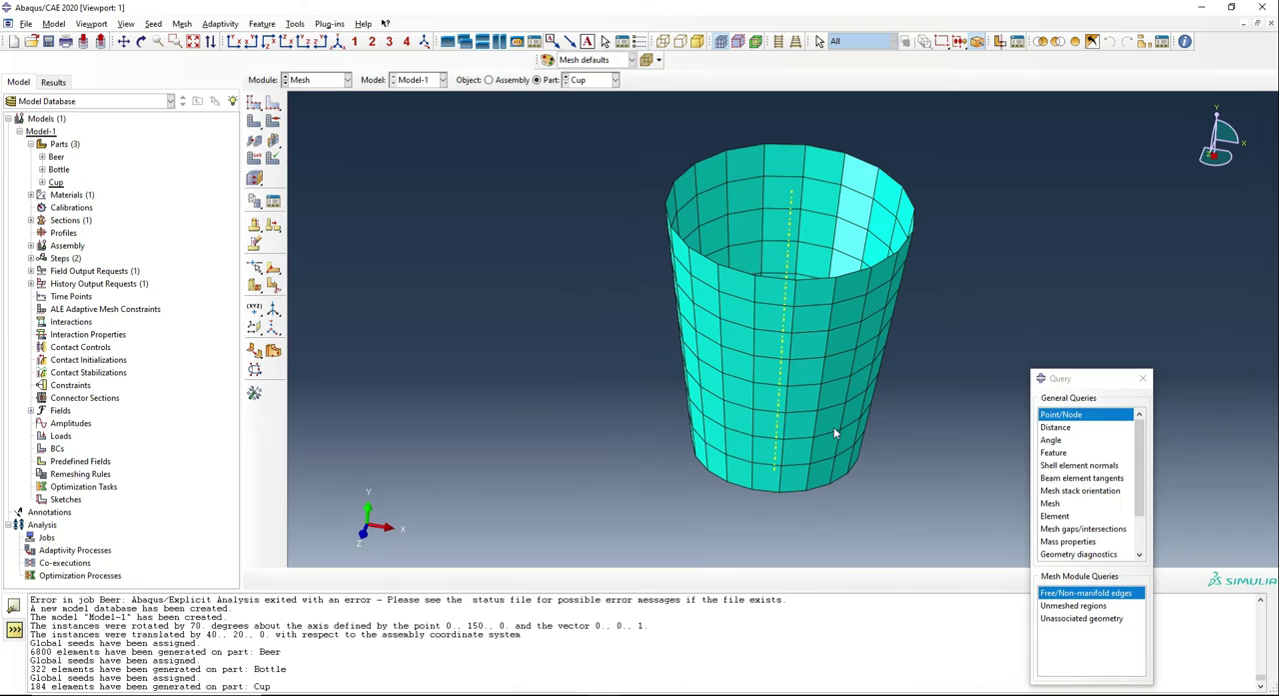
mouse_move(715, 294)
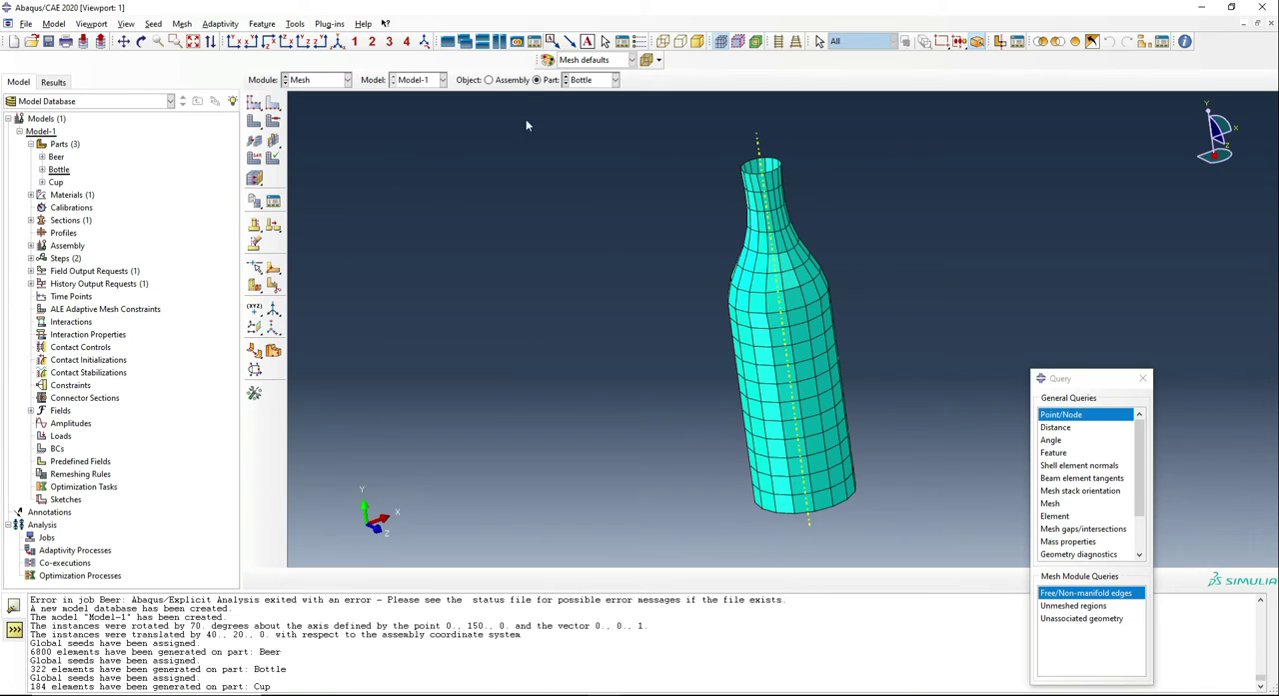
mouse_move(408, 248)
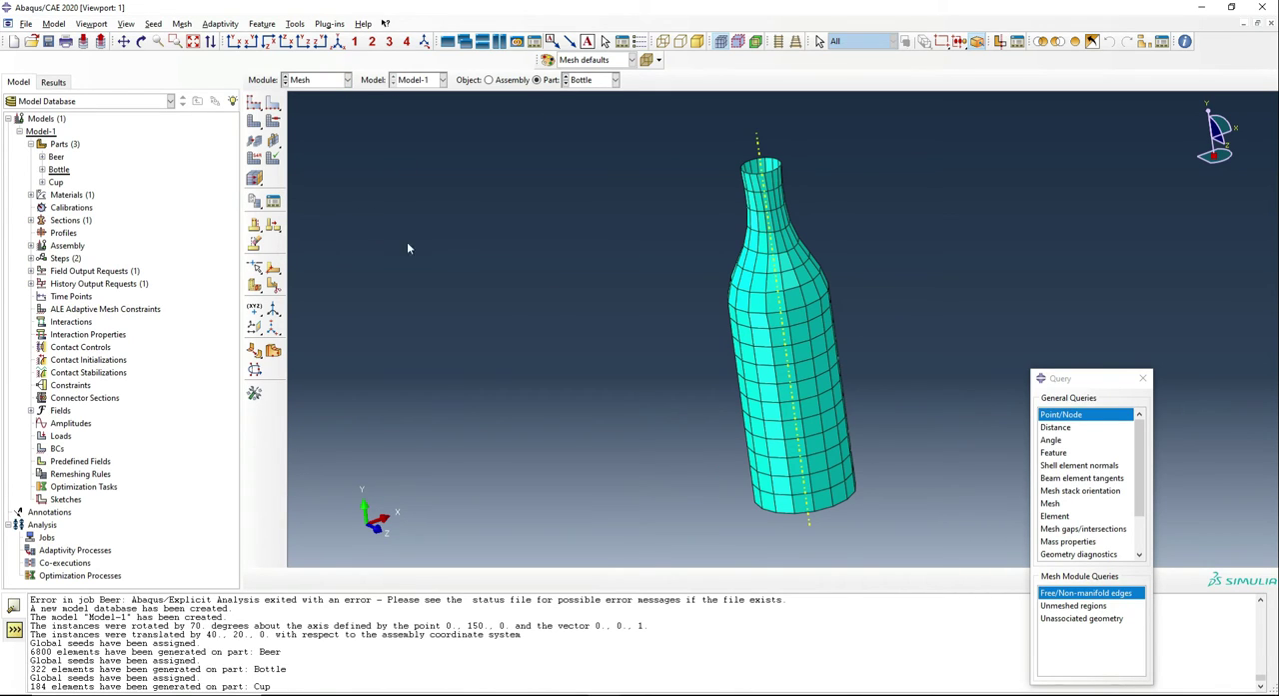
left_click(318, 79)
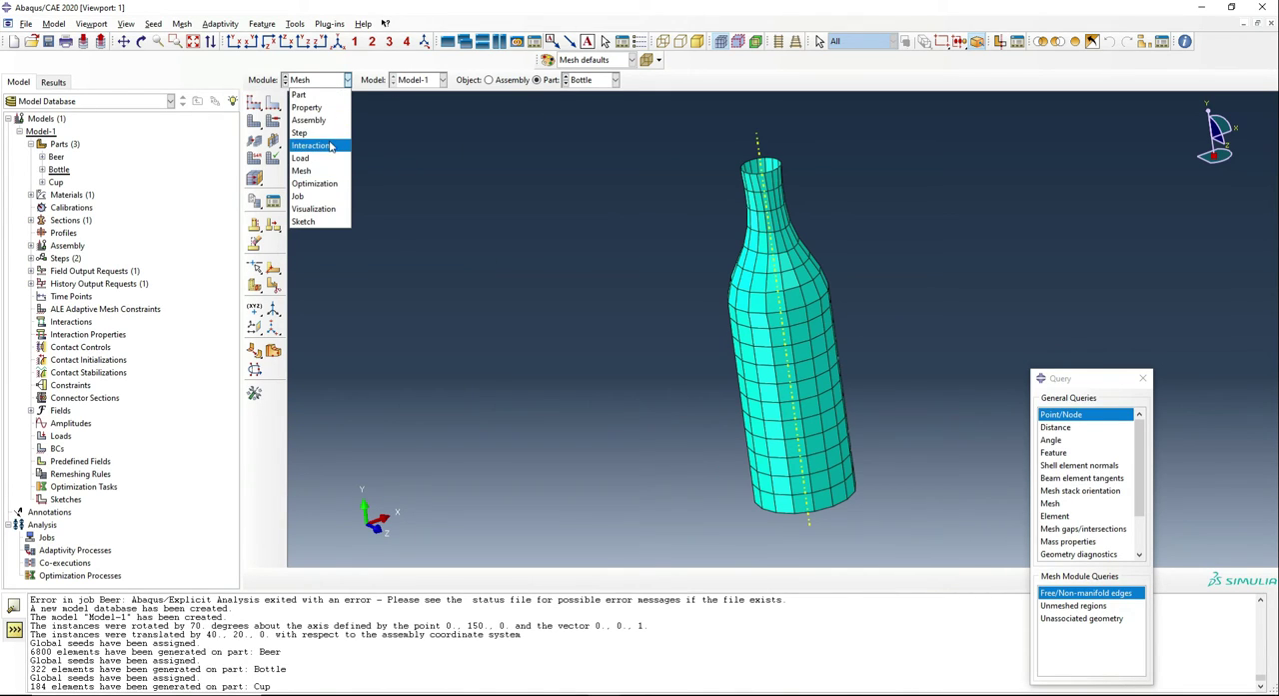
In the Interaction module, create contact property IntProp-1 with default options
left_click(312, 145)
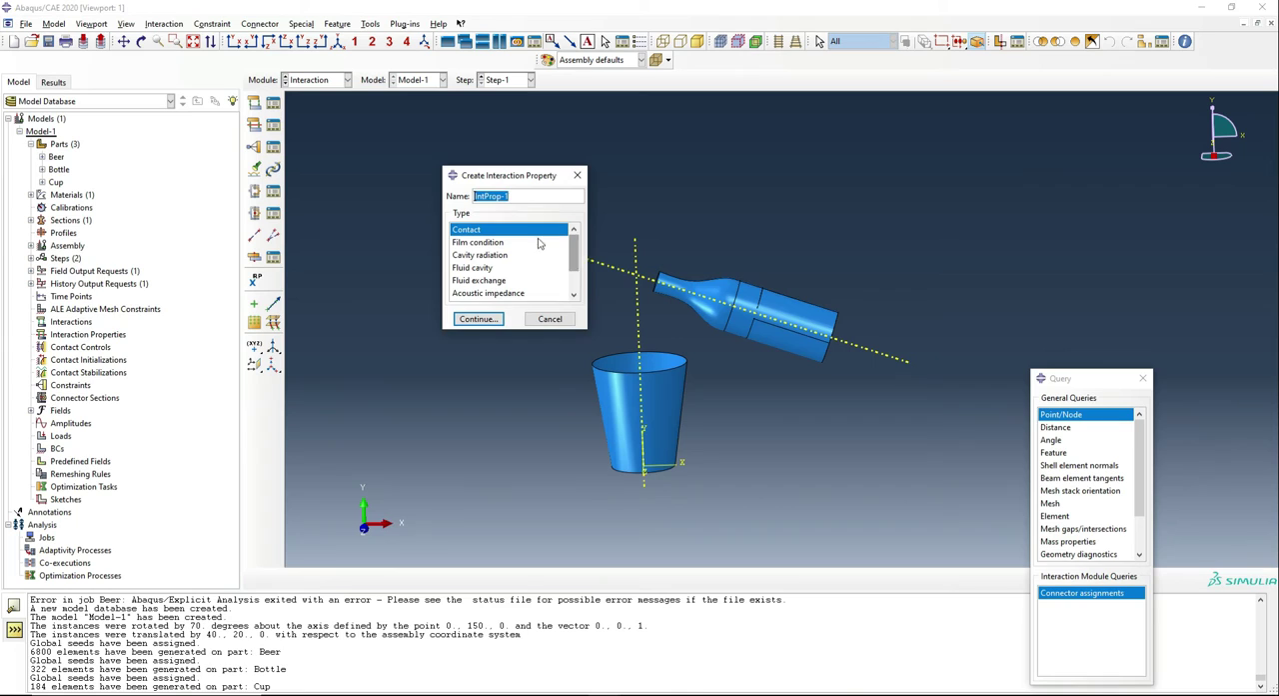
mouse_move(483, 351)
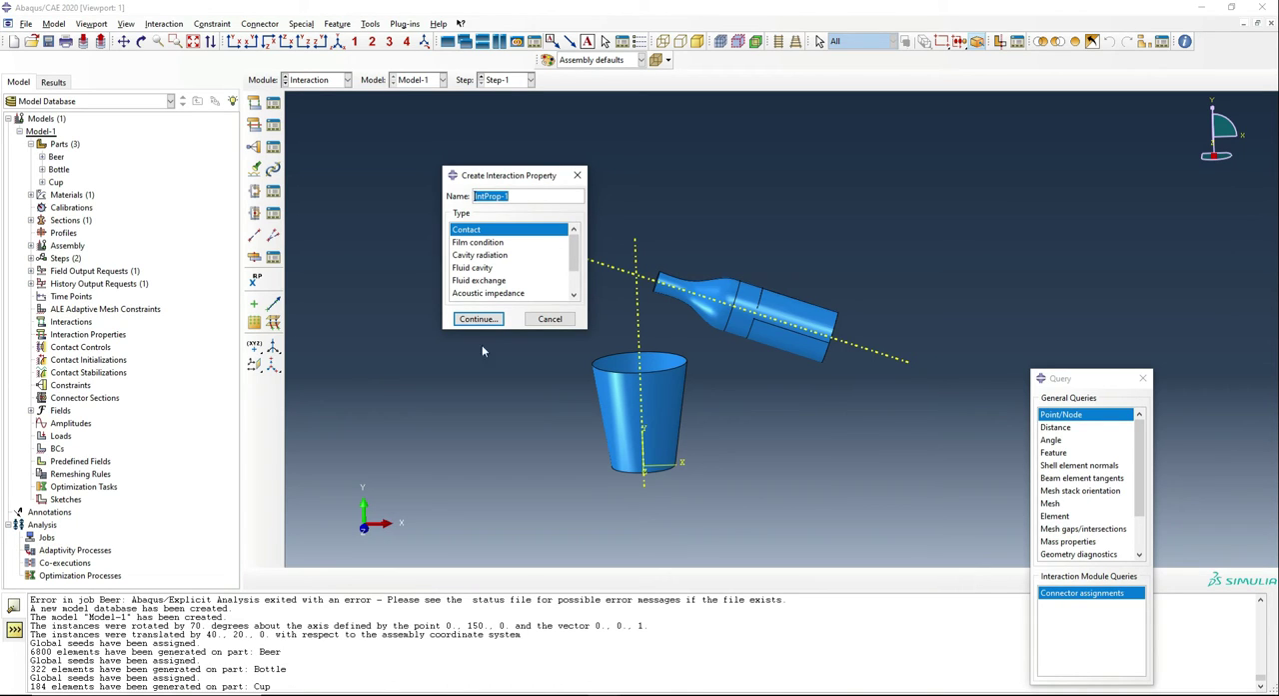
left_click(478, 318)
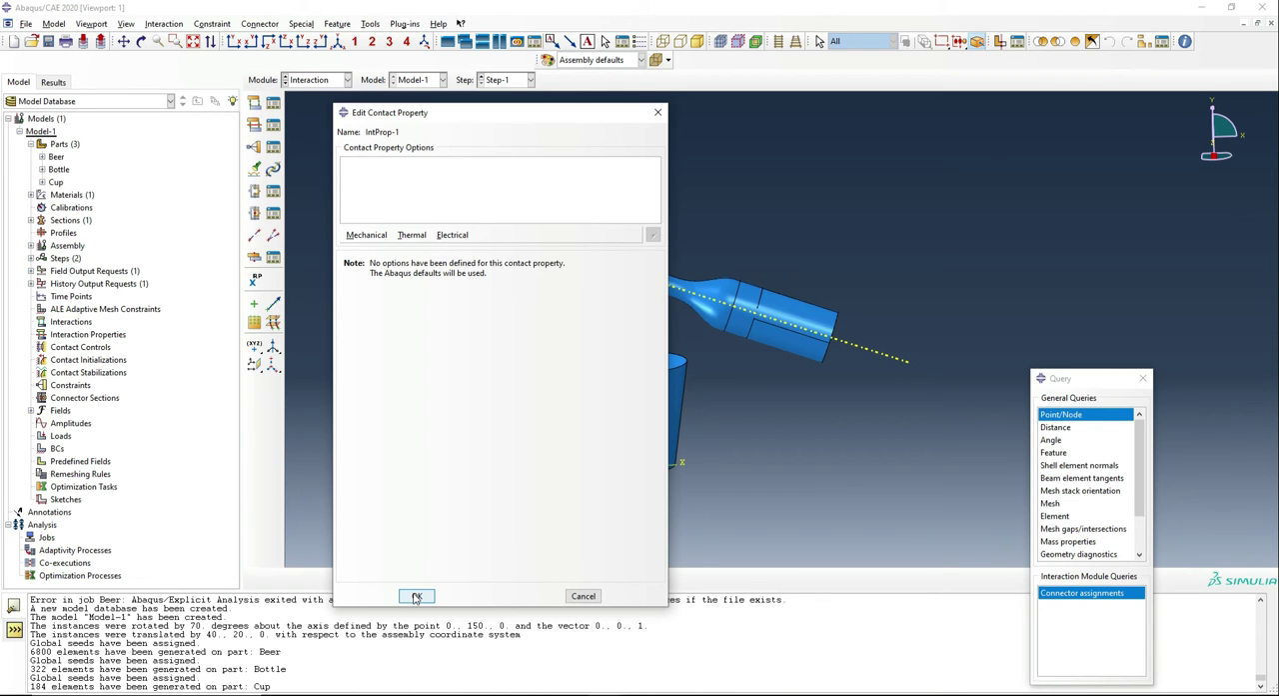
left_click(417, 596)
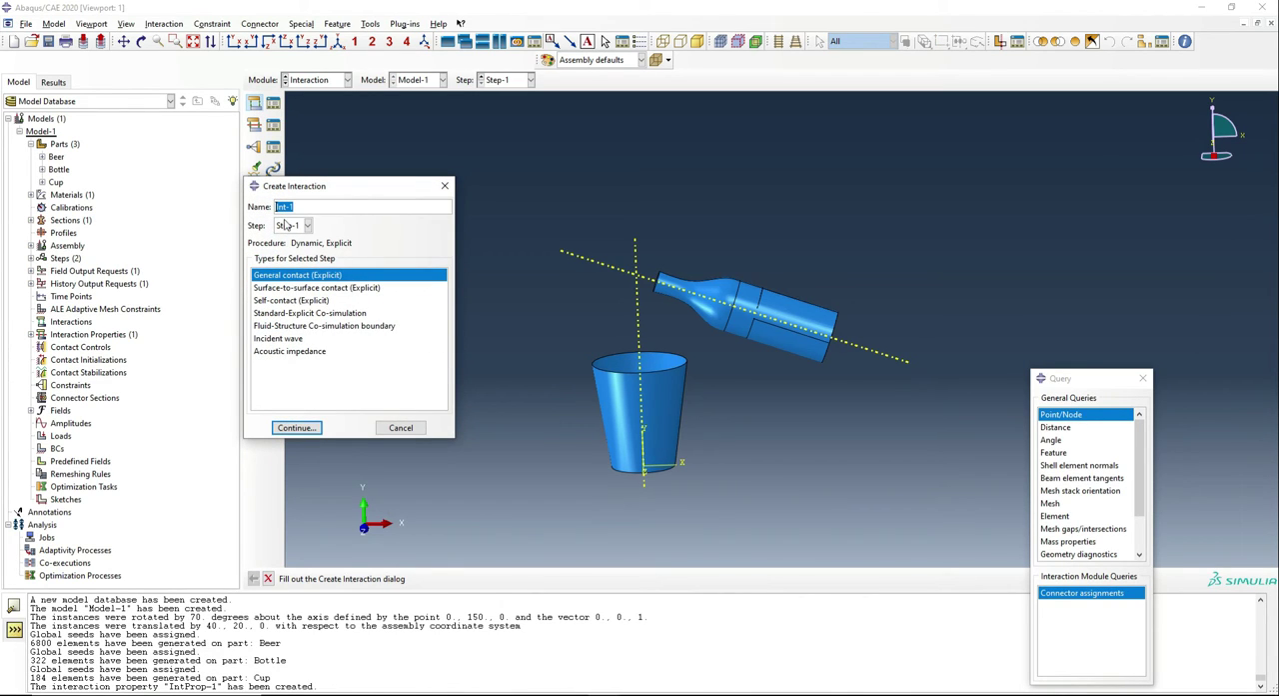
mouse_move(309, 287)
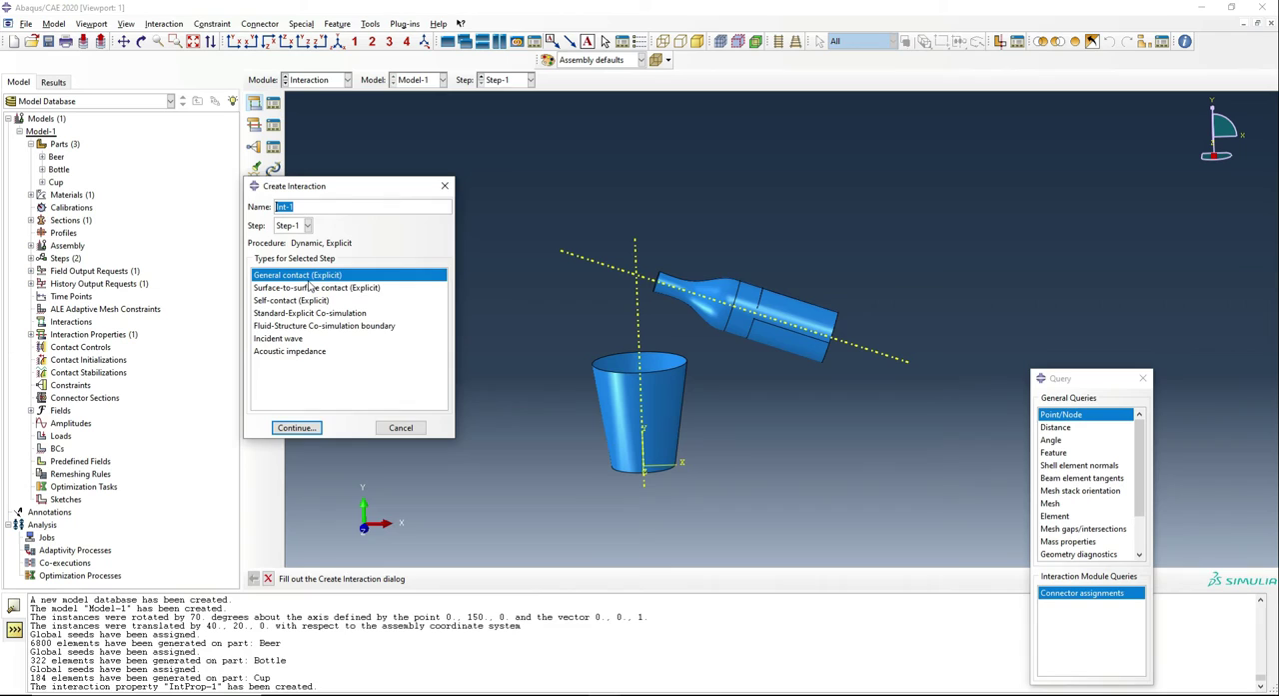
Create general explicit contact Int-1 using IntProp-1 as the global contact property
left_click(296, 427)
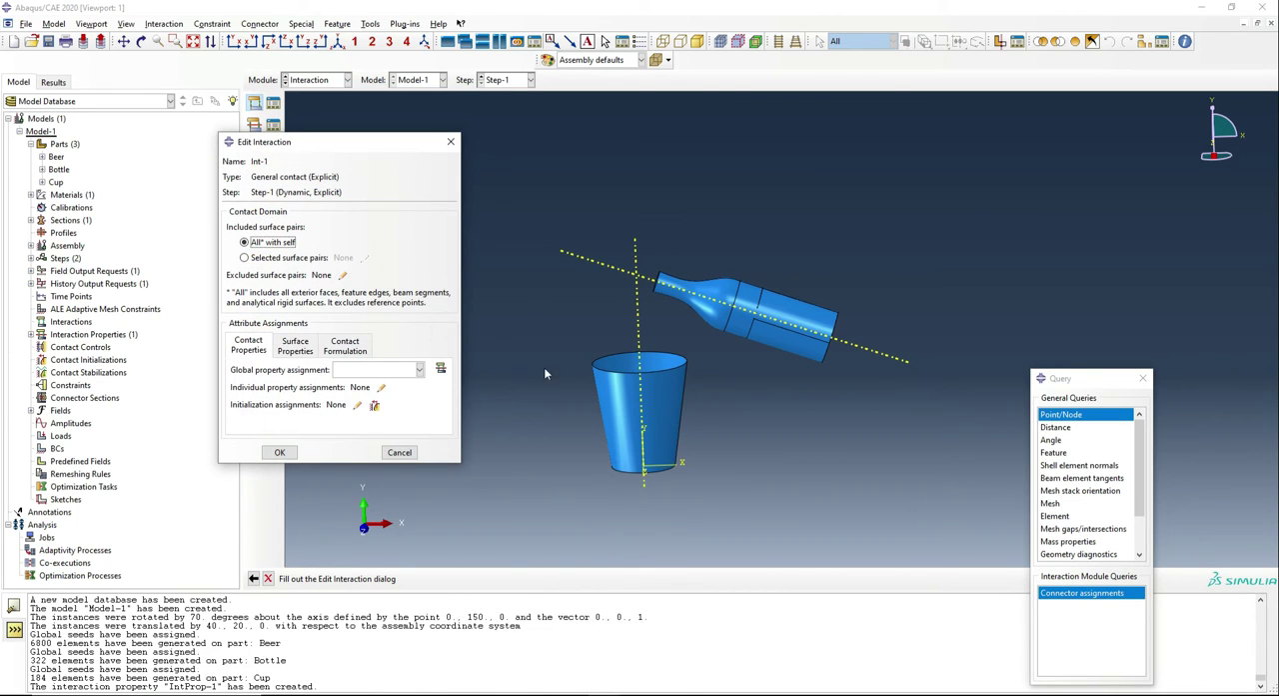
mouse_move(833, 331)
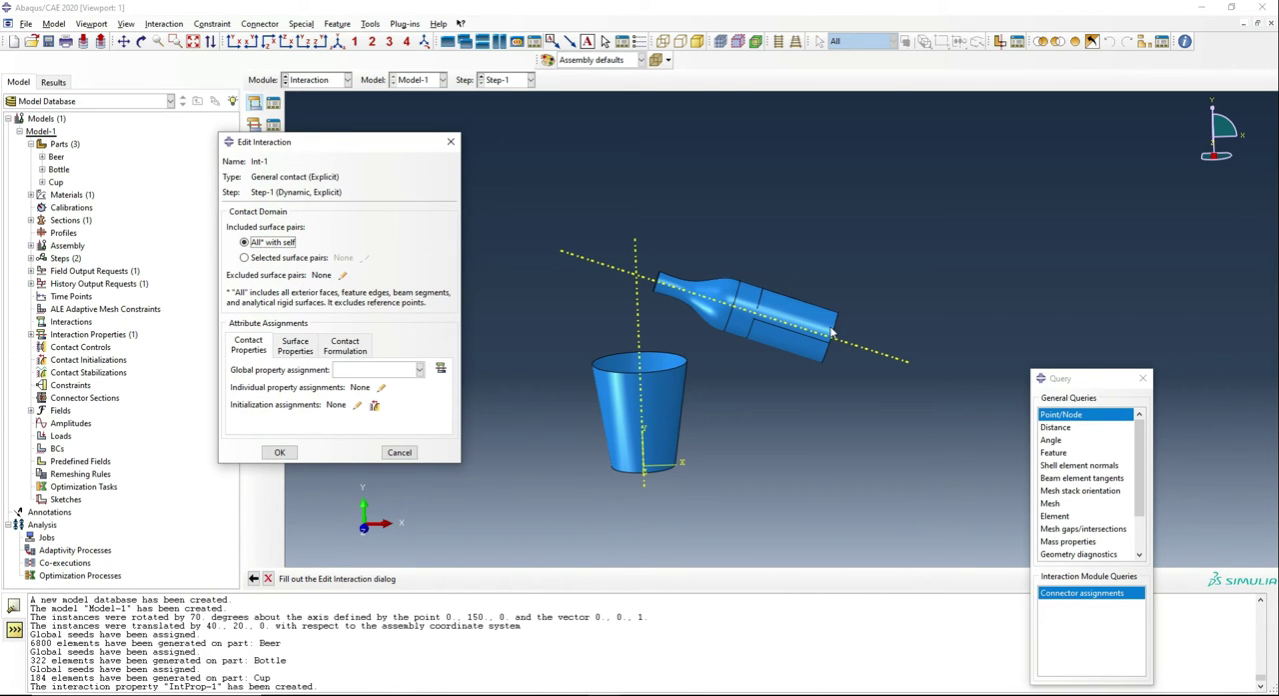
mouse_move(760, 391)
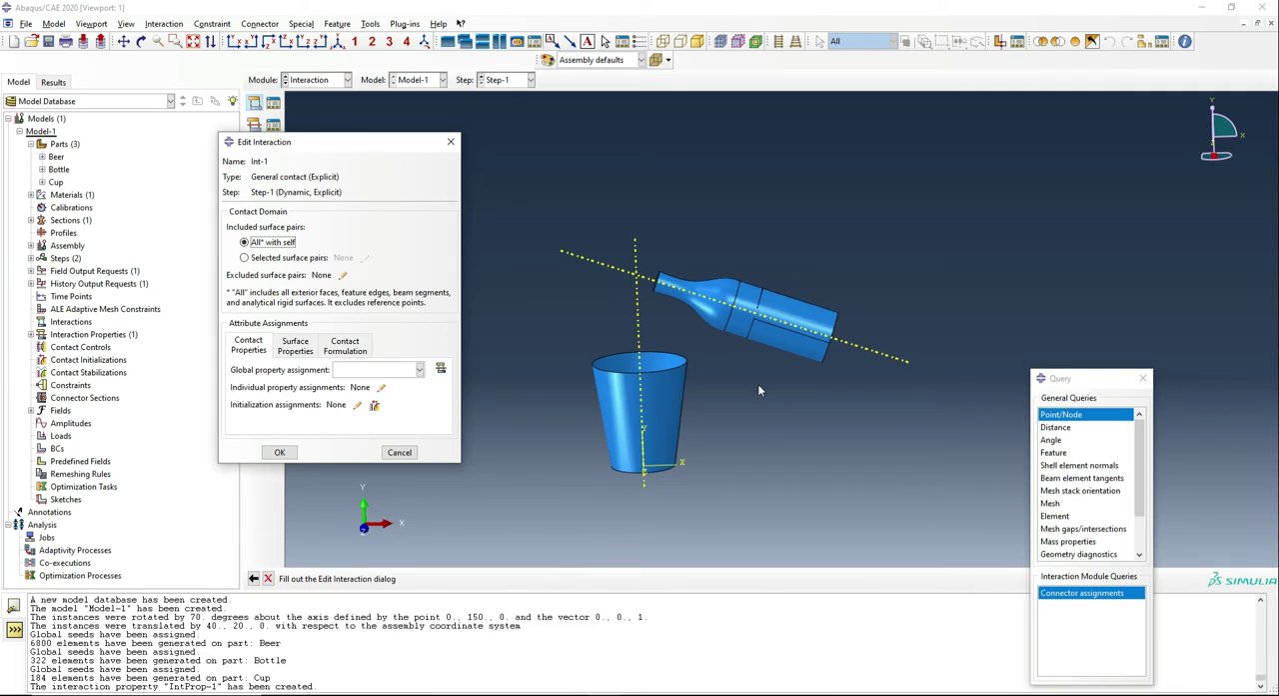
mouse_move(712, 394)
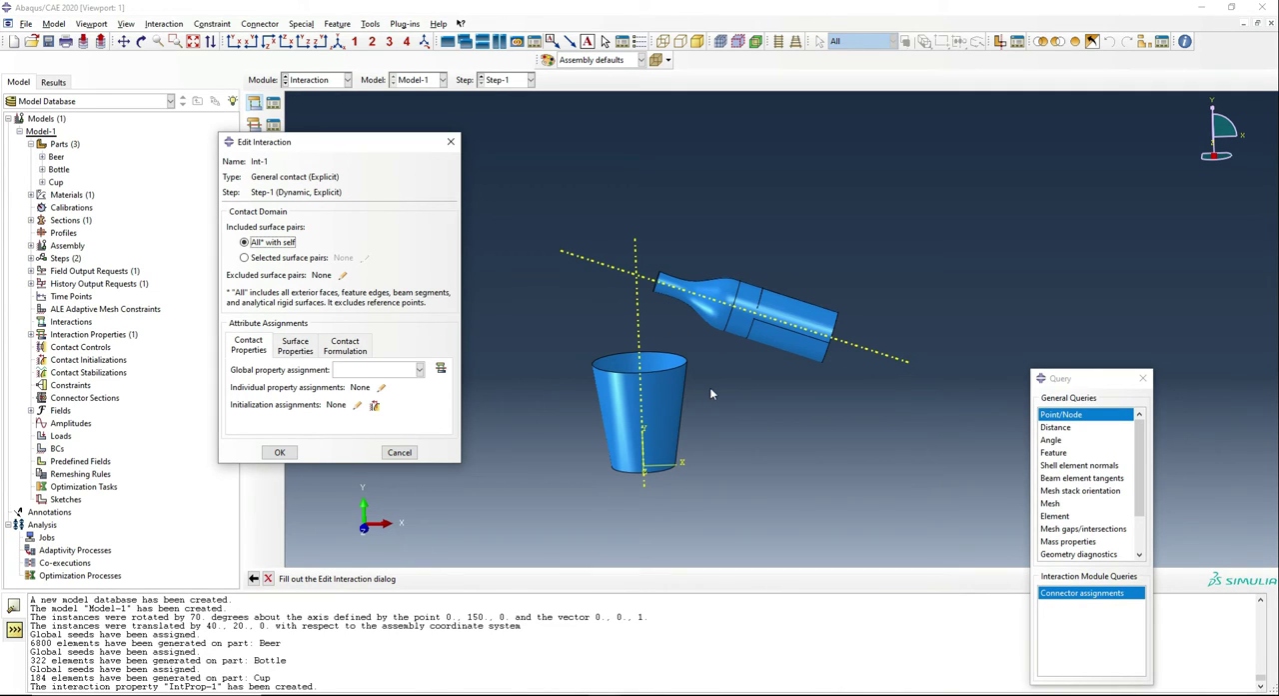
mouse_move(601, 435)
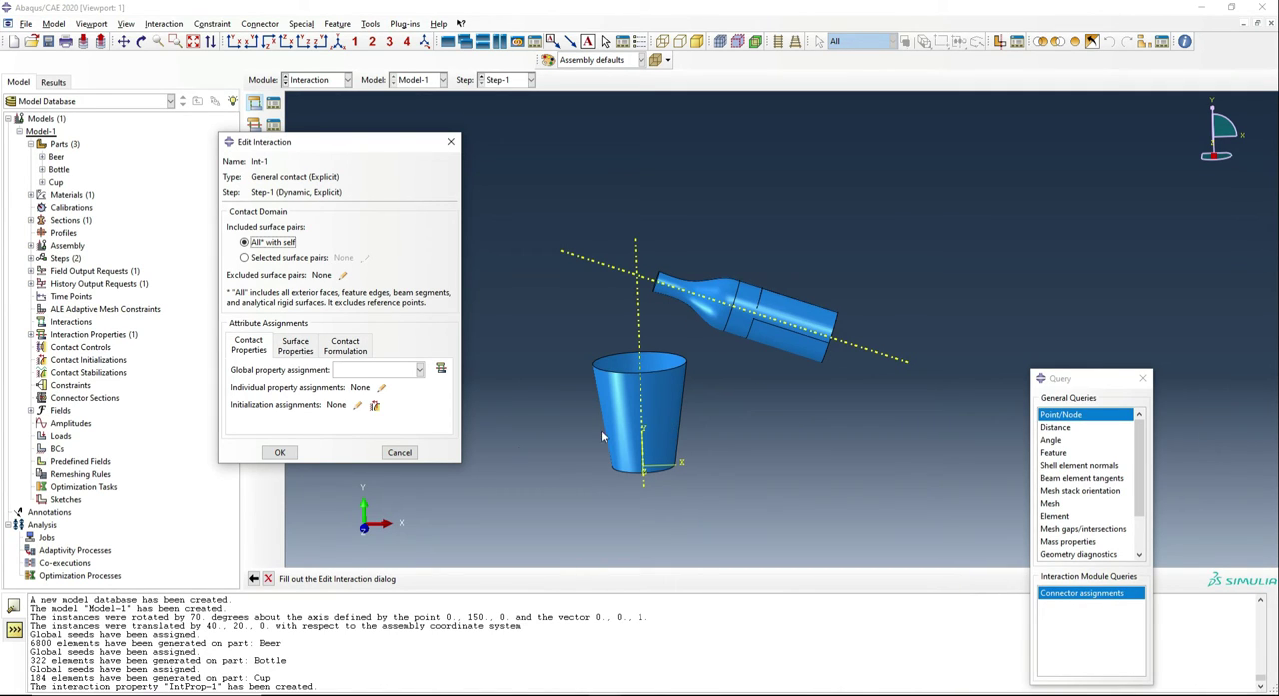
left_click(419, 369)
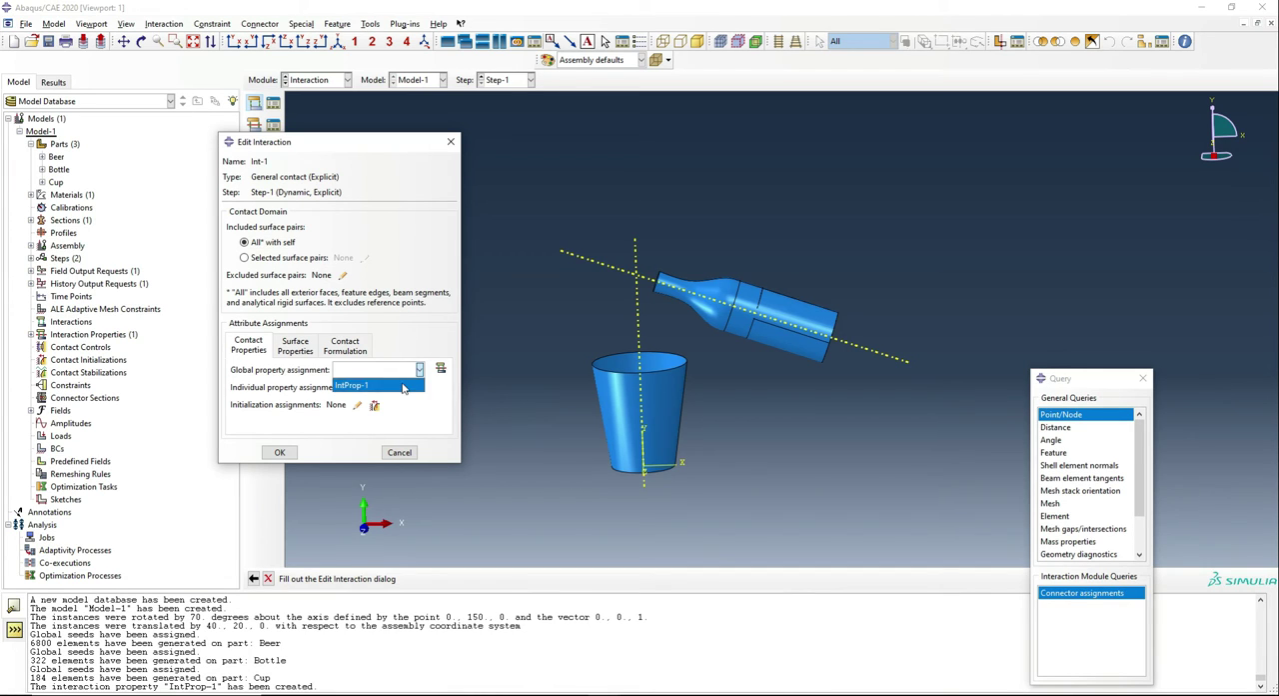
left_click(352, 385)
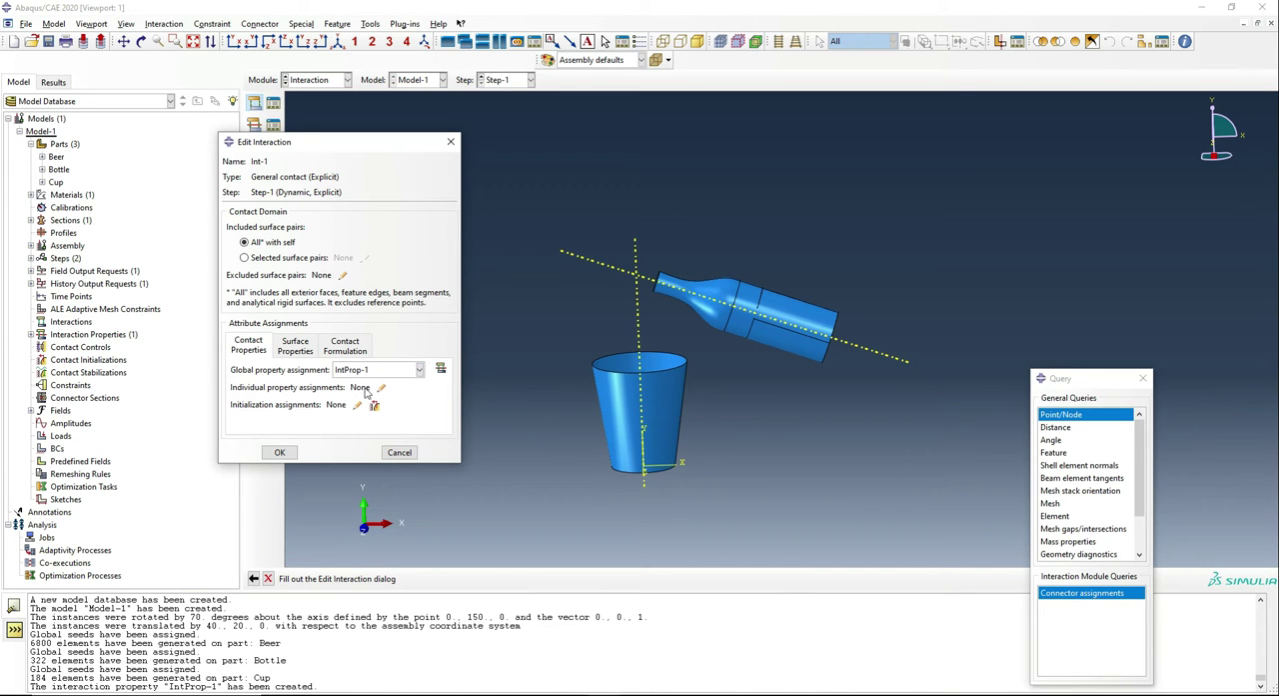
left_click(280, 452)
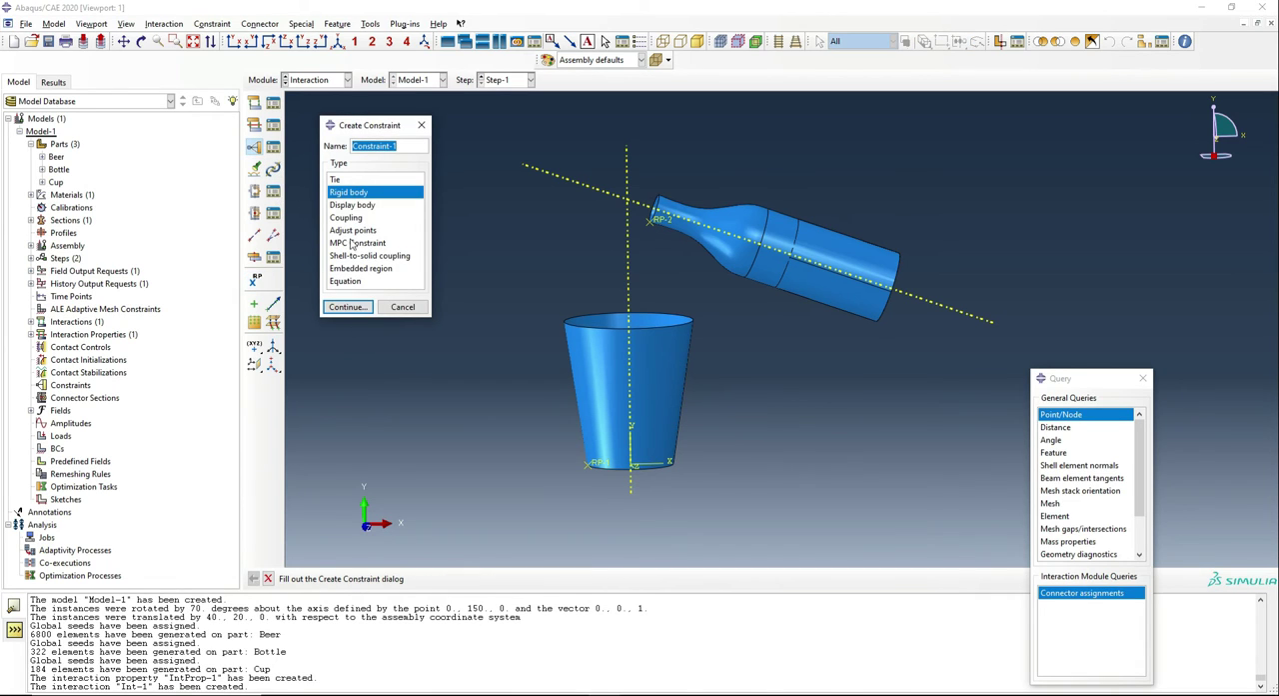
Create rigid body Constraint-2 on the whole bottle, tied to reference point RP-2
left_click(346, 307)
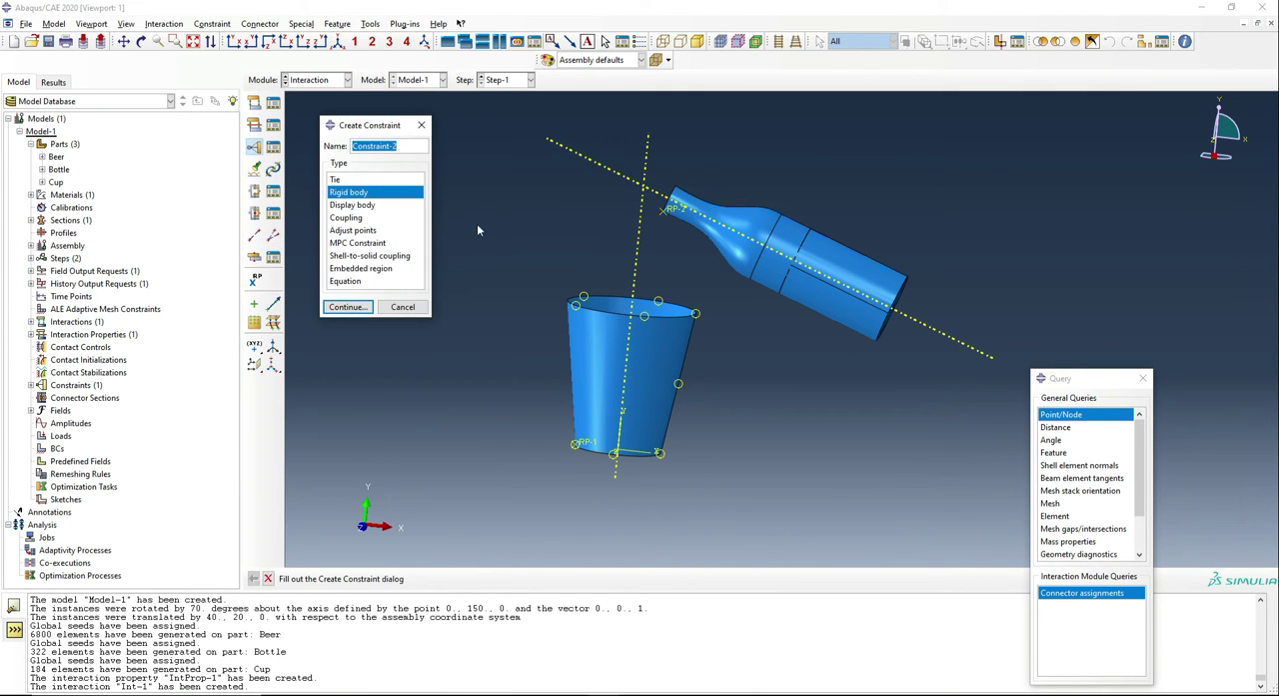
left_click(346, 307)
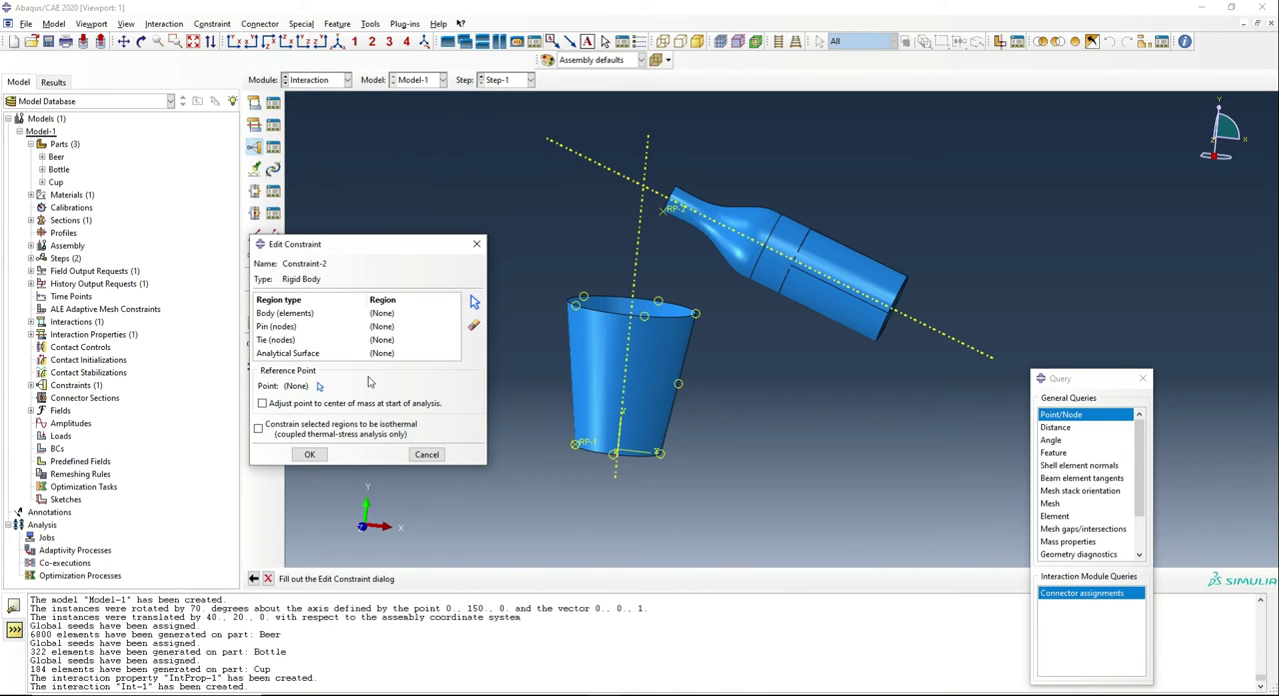
left_click(320, 313)
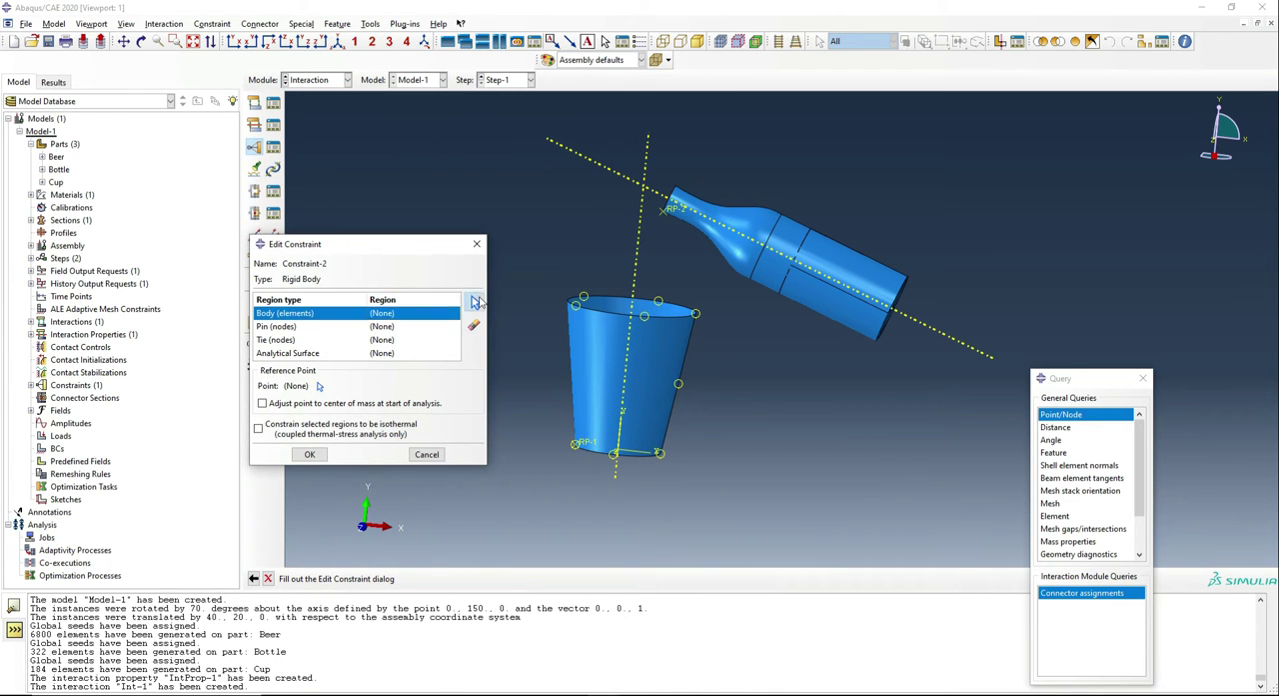
left_click(475, 304)
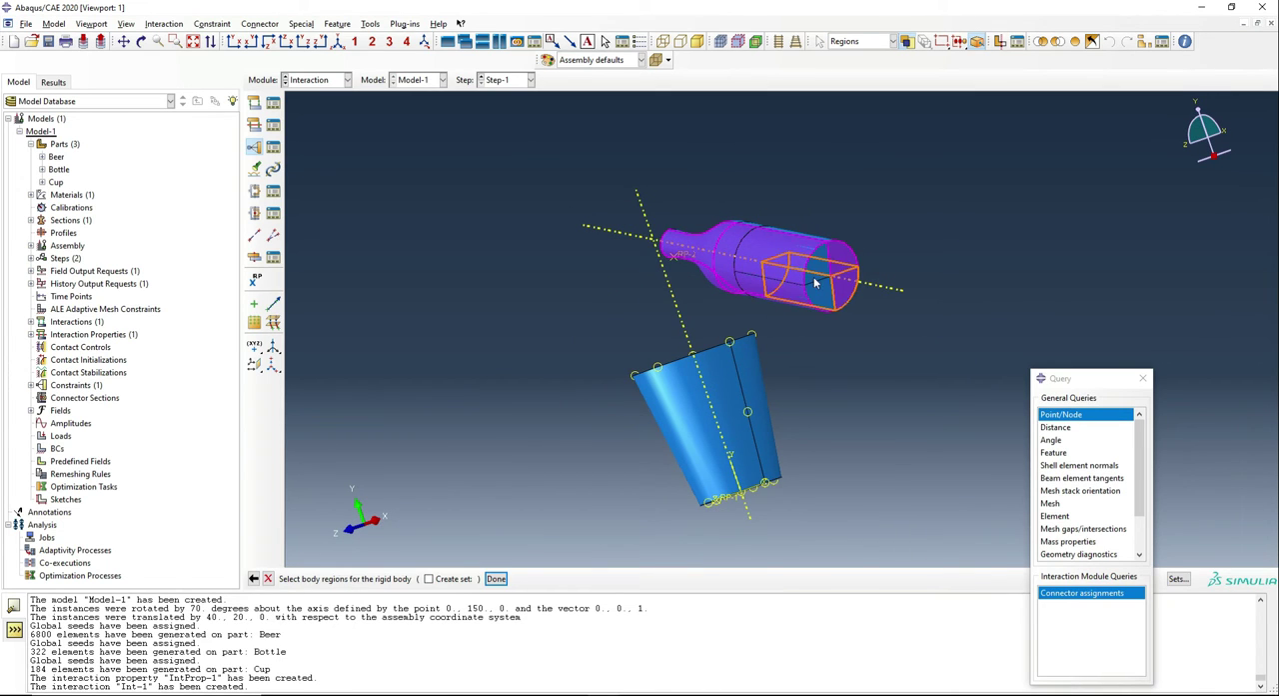
left_click_drag(815, 283, 769, 303)
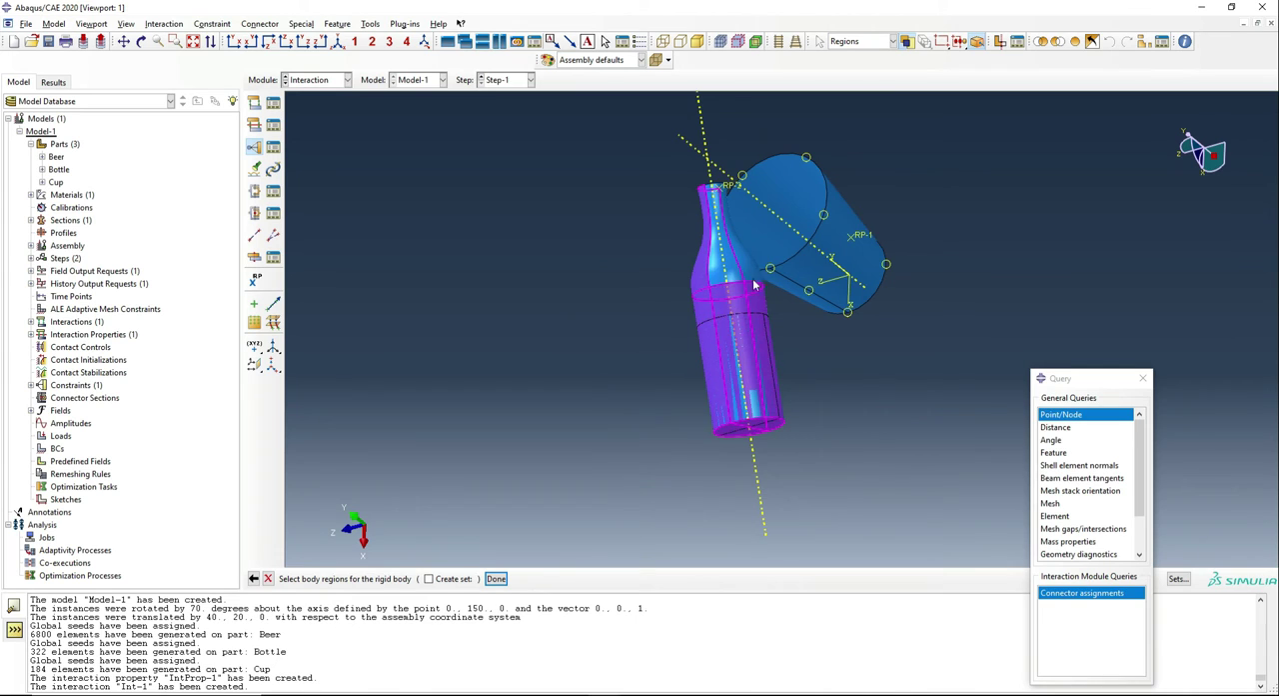
left_click_drag(754, 285, 884, 369)
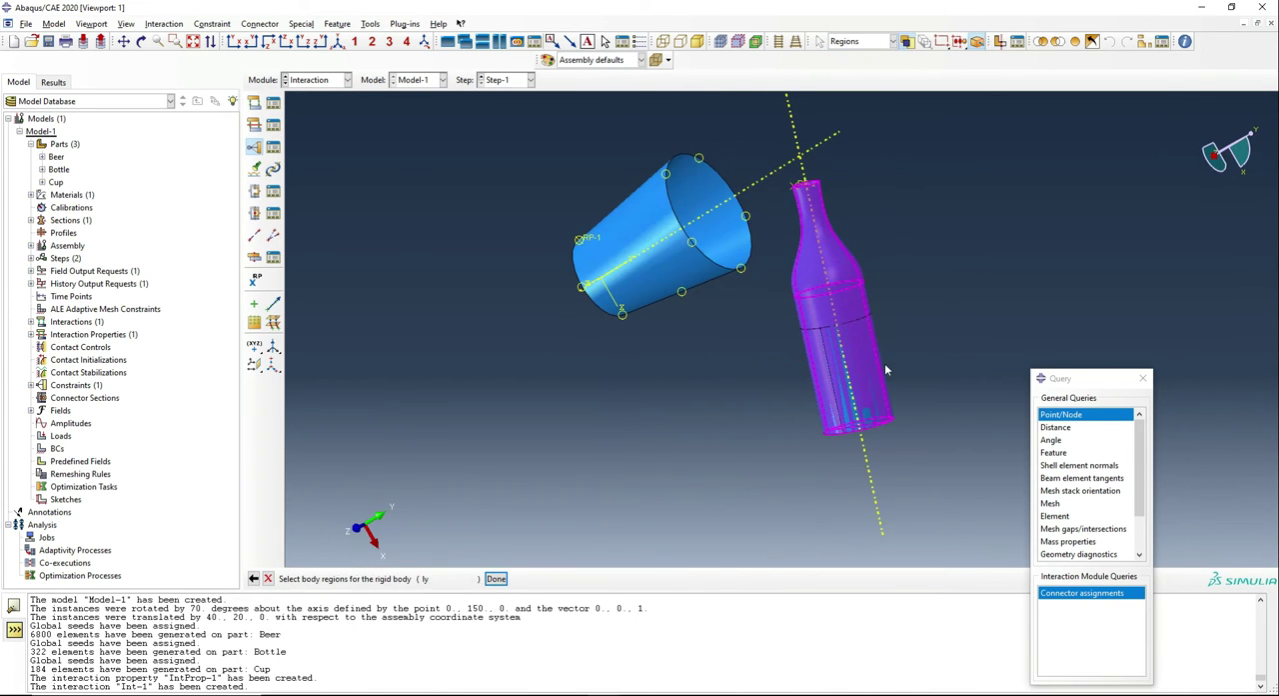
left_click(495, 577)
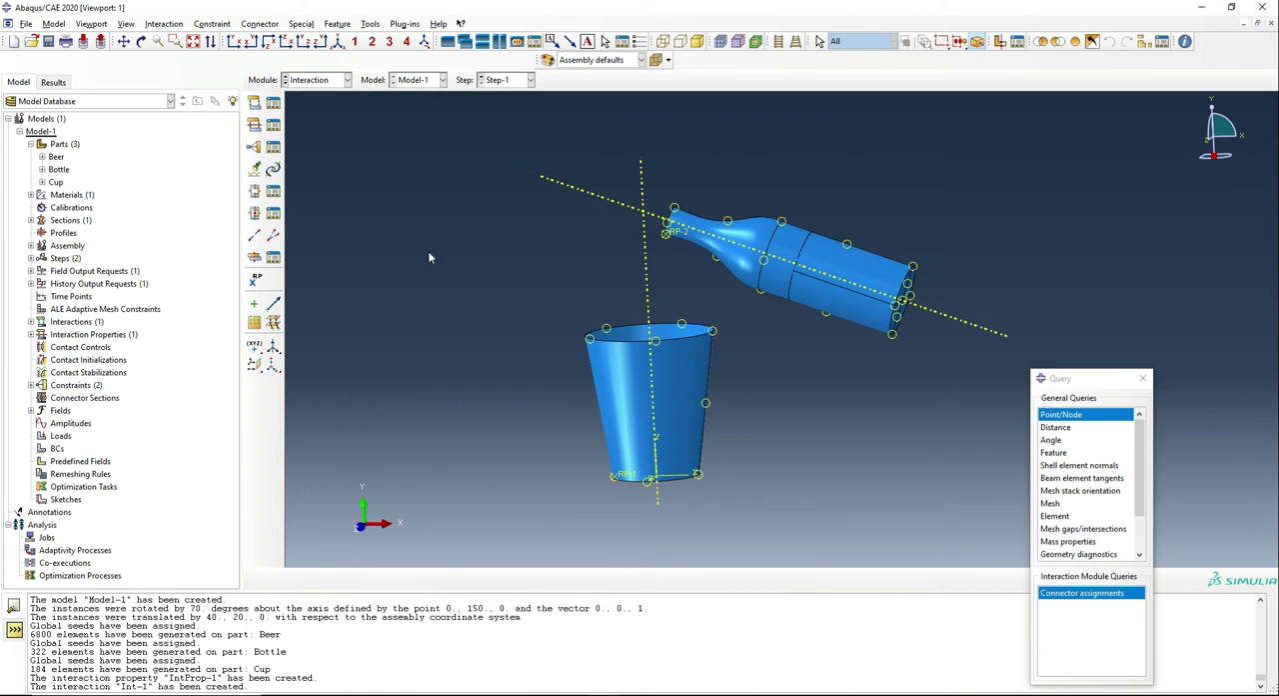
left_click(318, 79)
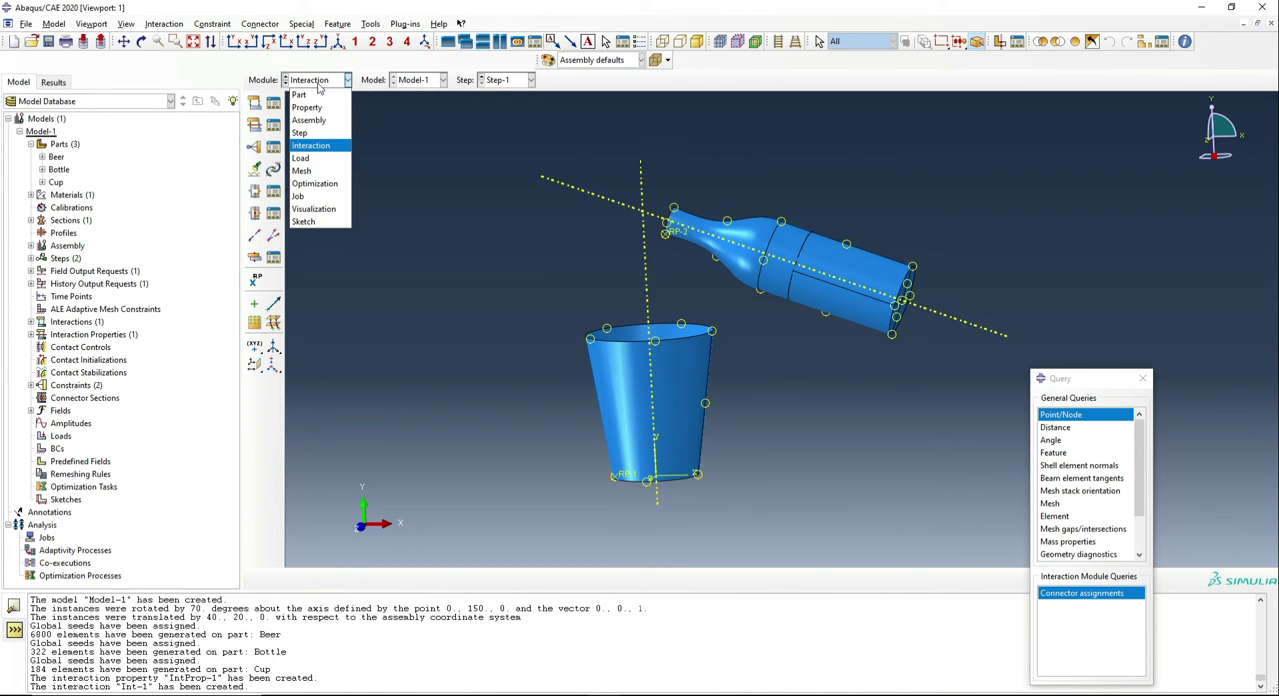
In the Load module, create gravity Load-1 with Y component -9800
left_click(300, 157)
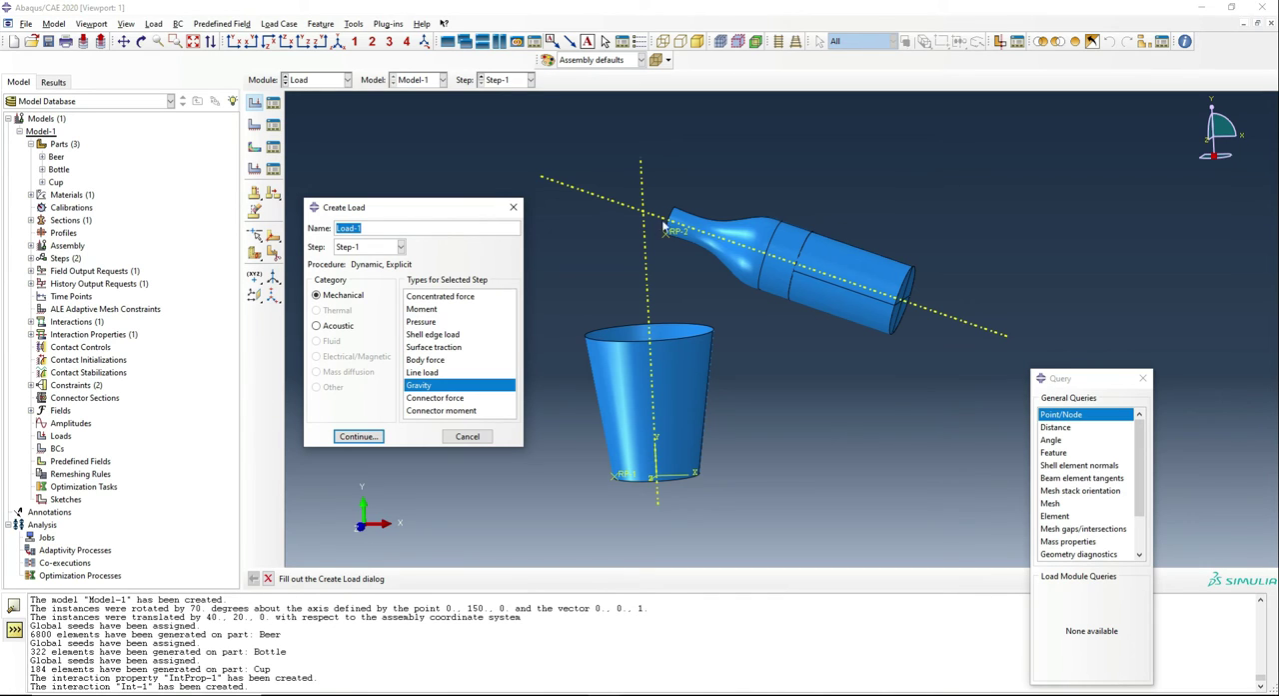
mouse_move(369, 407)
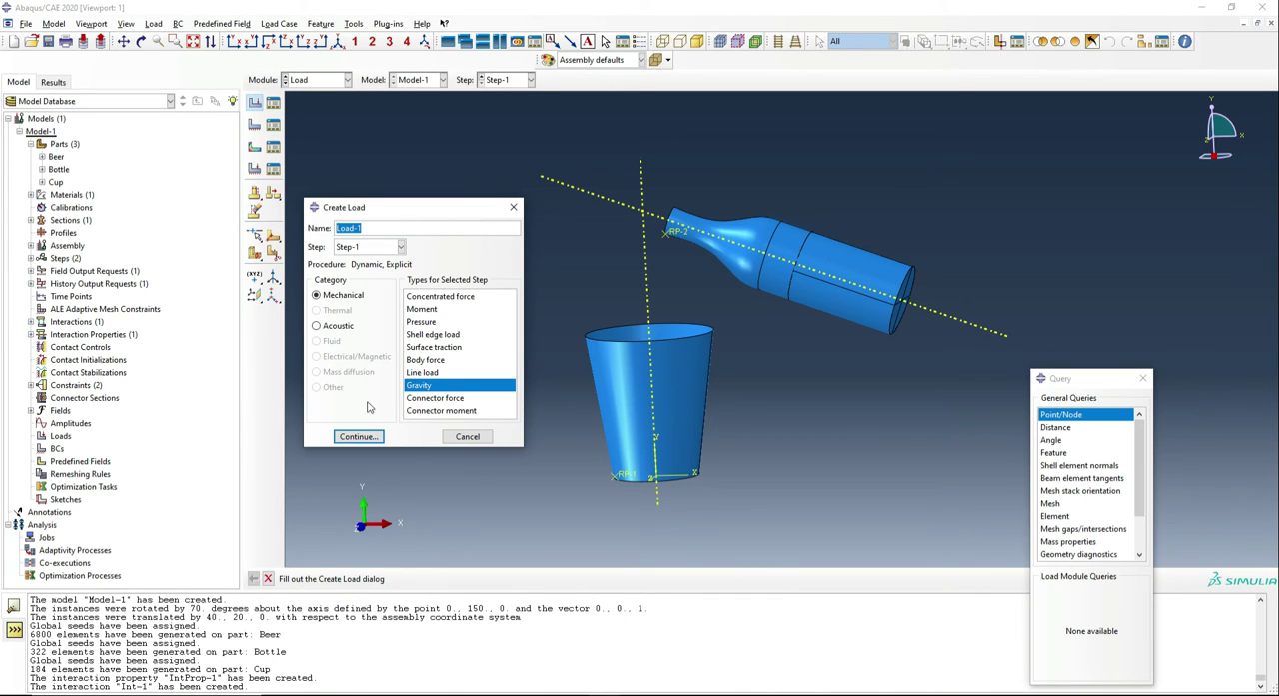
left_click(357, 436)
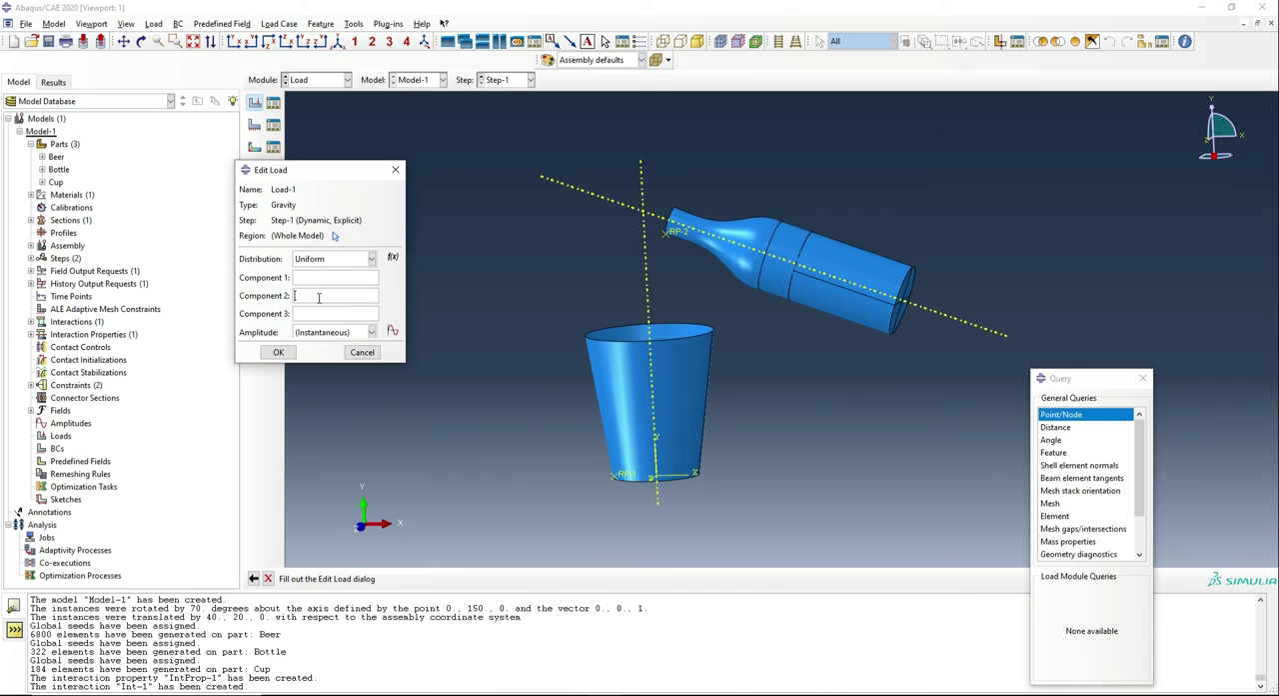
type("-")
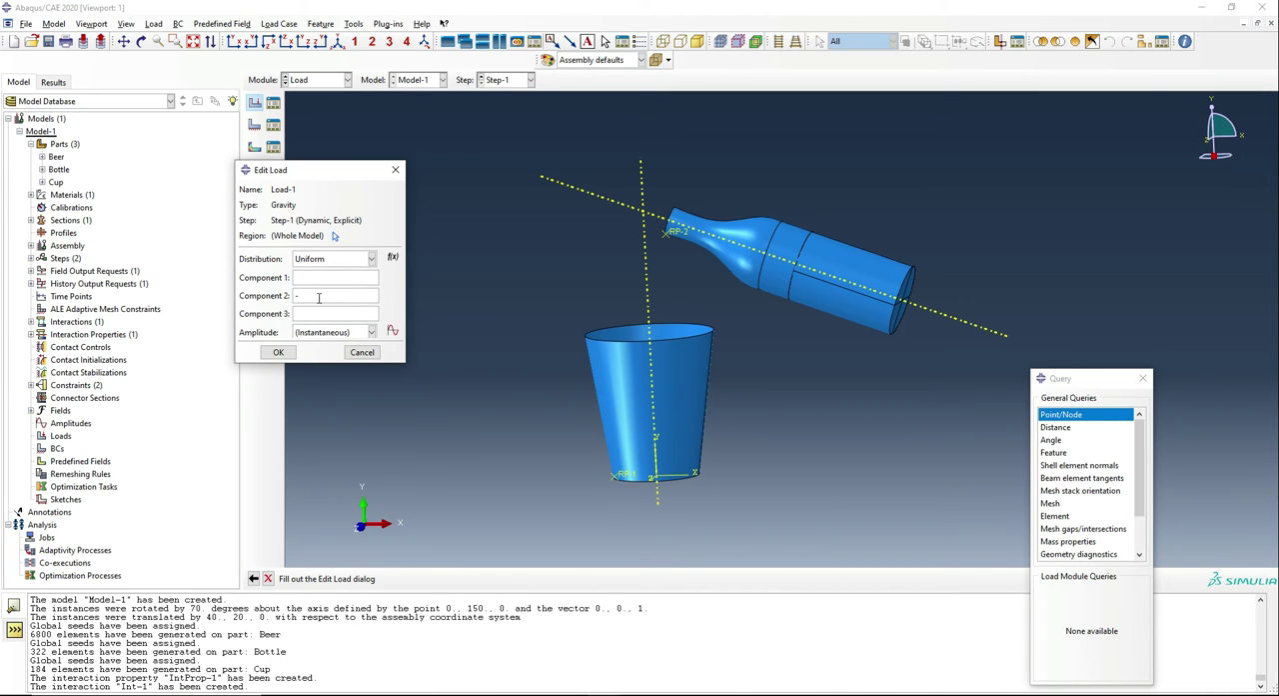
type("-981")
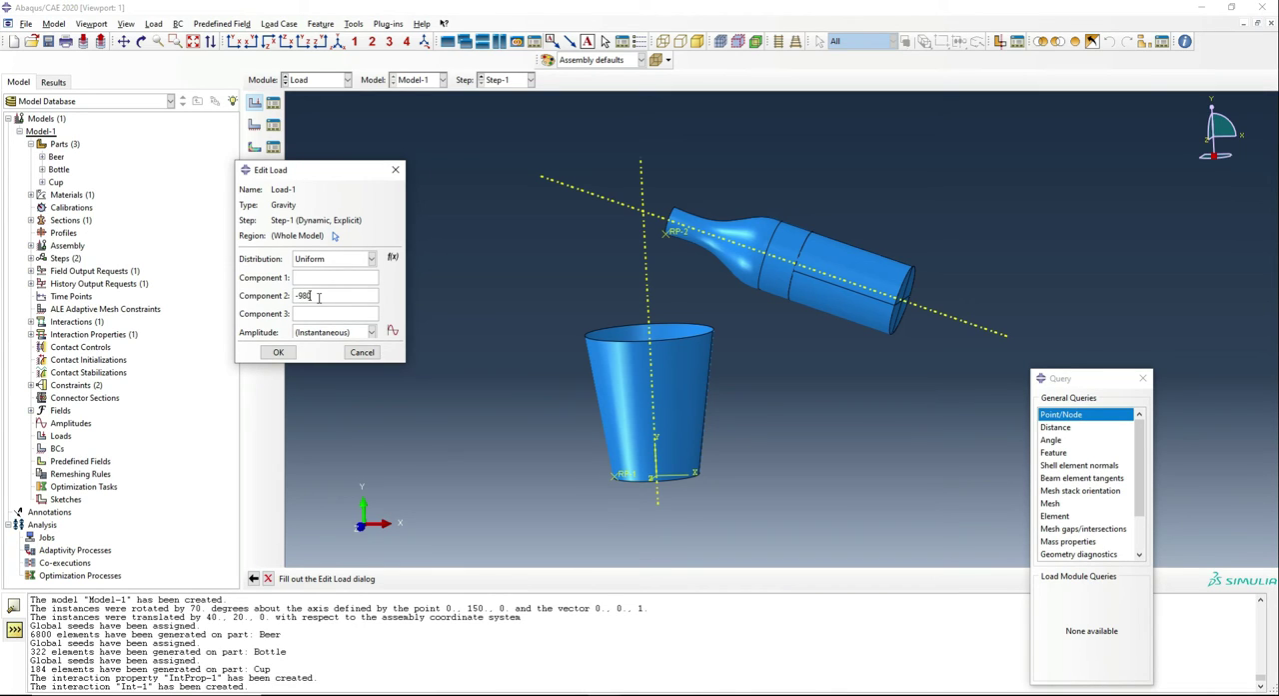
type("00")
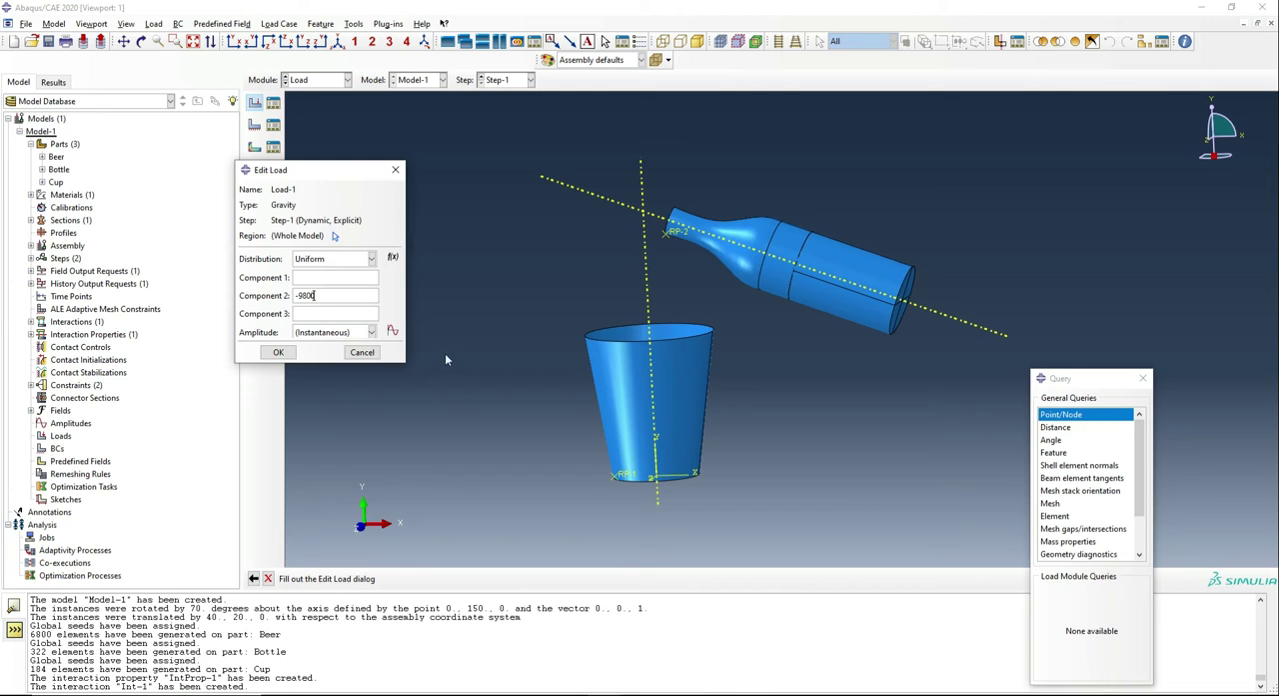
mouse_move(397, 482)
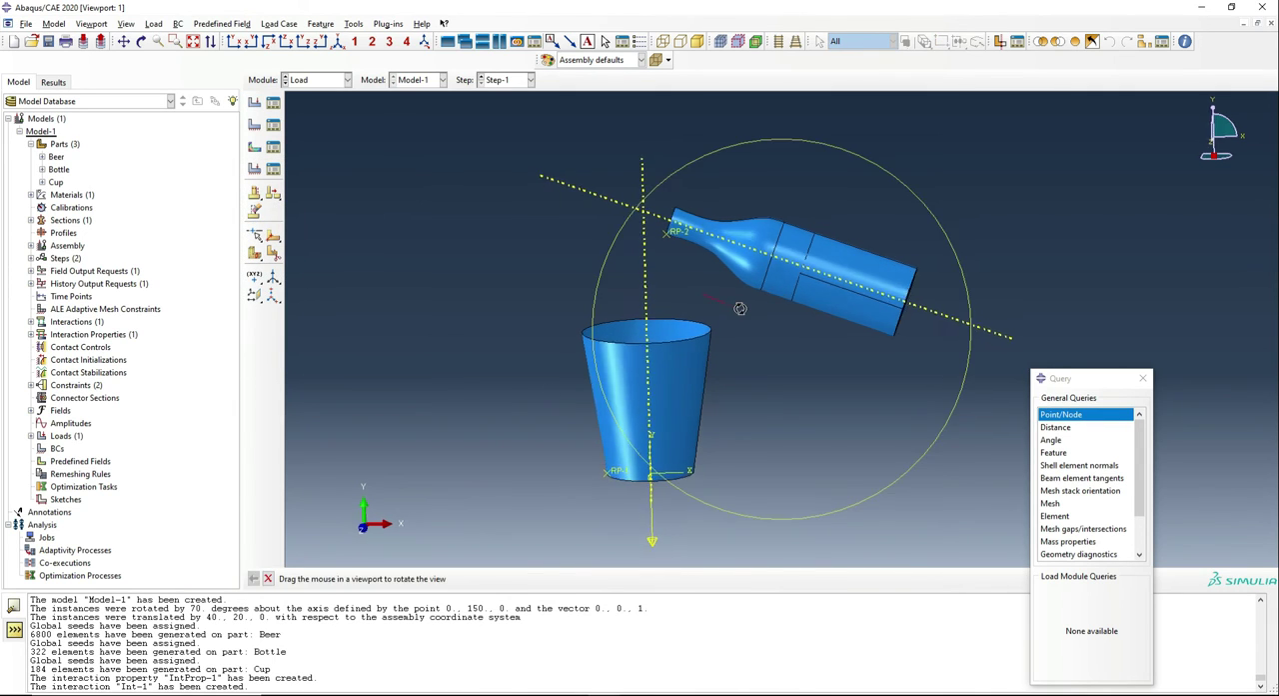
Create displacement/rotation boundary condition BC-1 on the cup's reference point RP-1
left_click(57, 448)
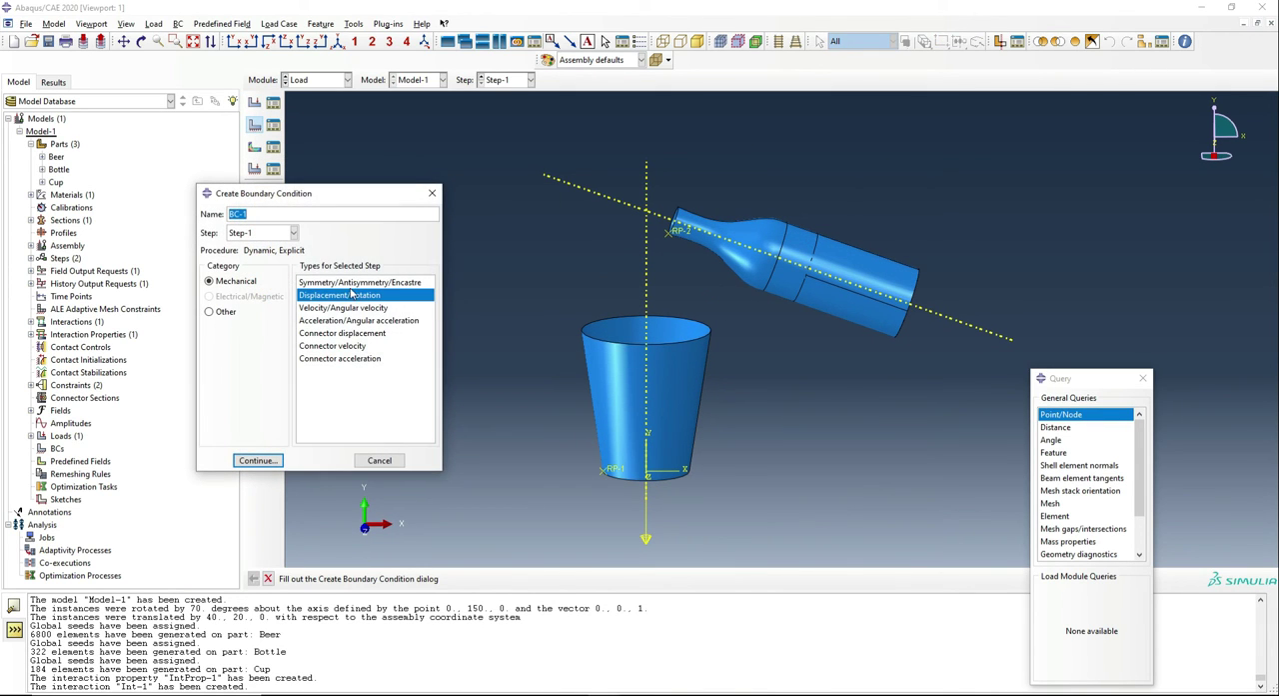
left_click(257, 460)
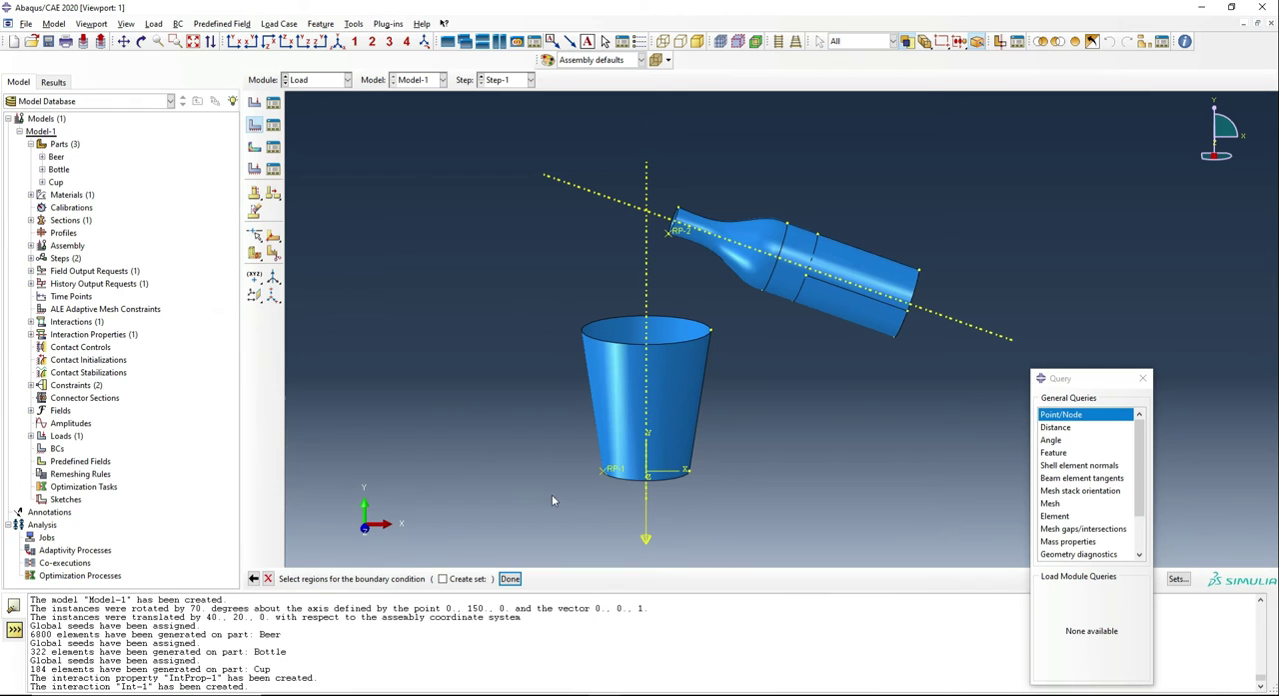
left_click(509, 577)
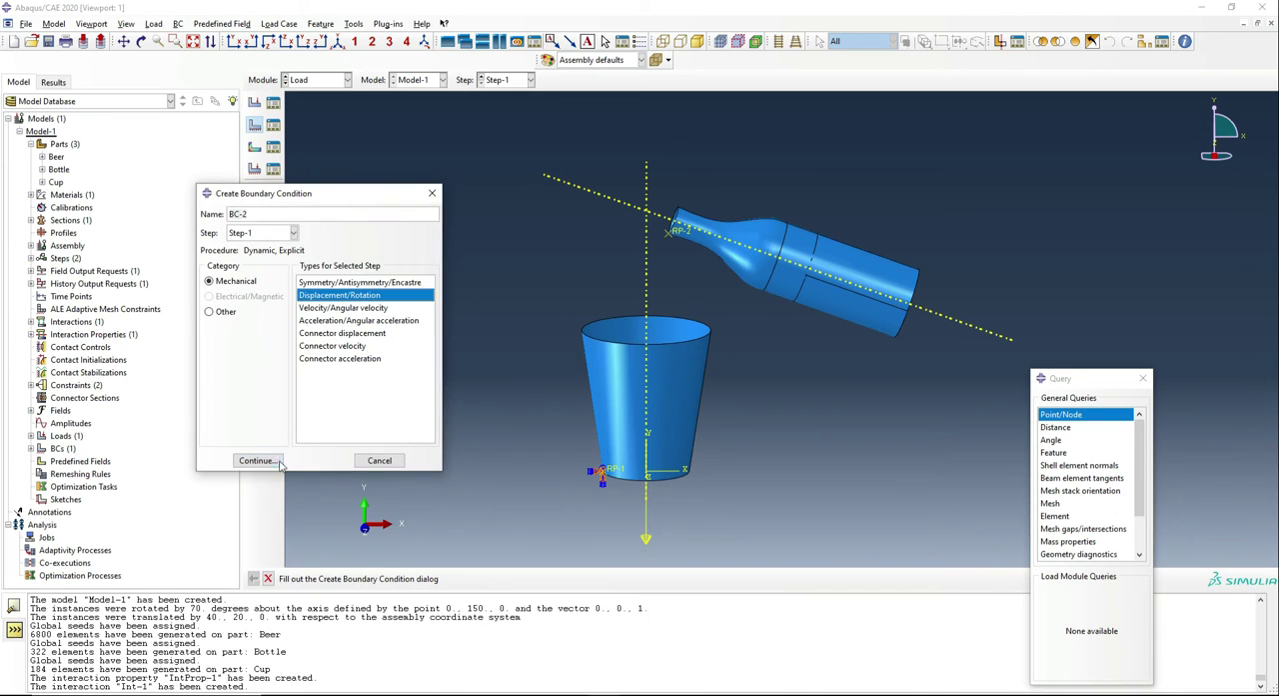
Start BC-2 on bottle point RP-2 with all components fixed and UR3 = 0.4
left_click(256, 460)
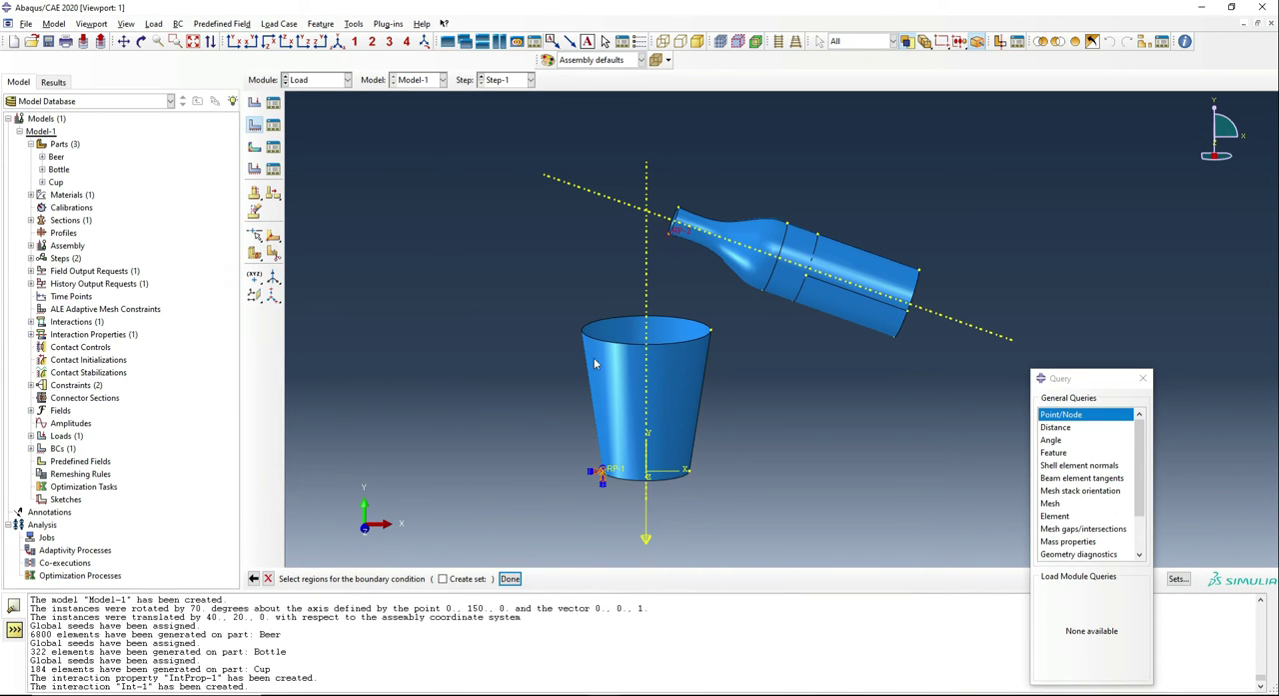
left_click(510, 578)
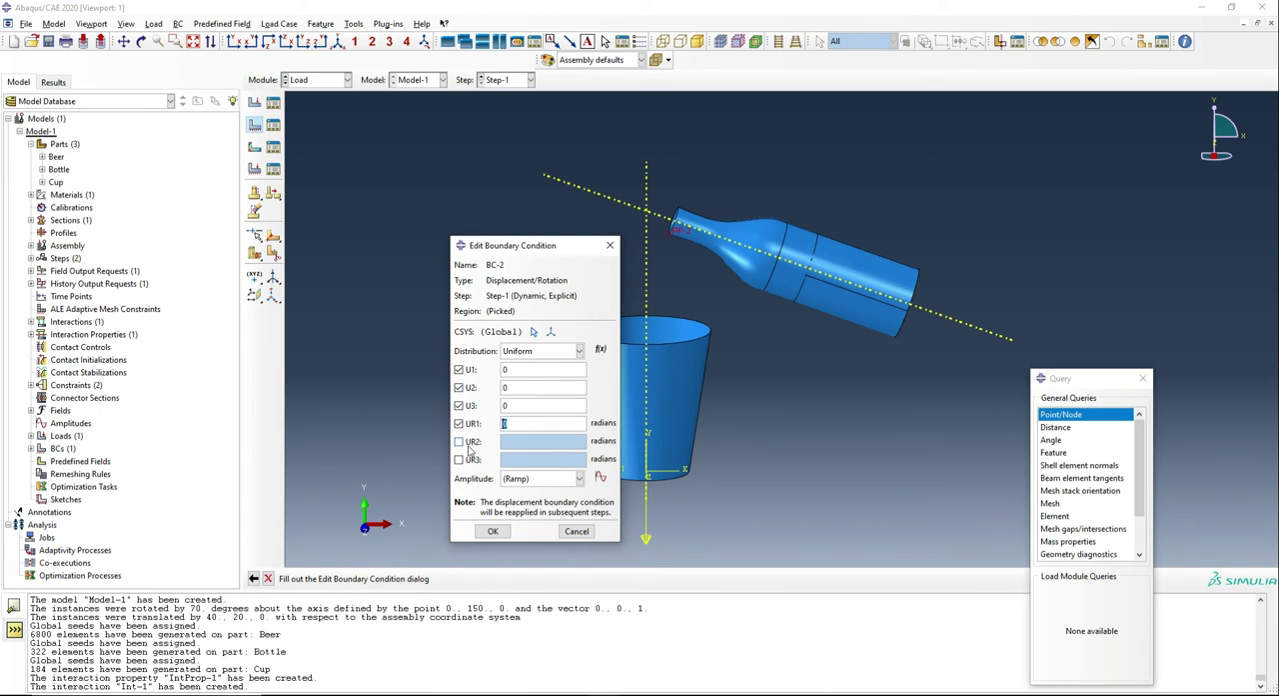
left_click(459, 441)
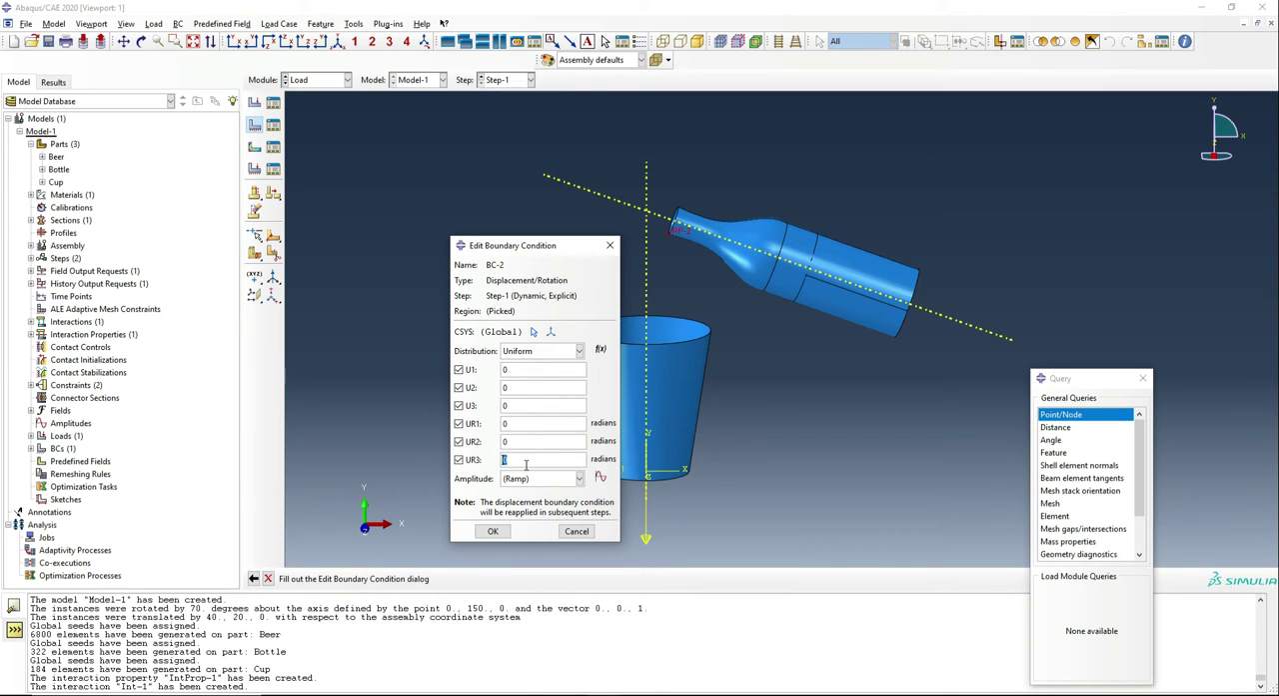
type("0.4")
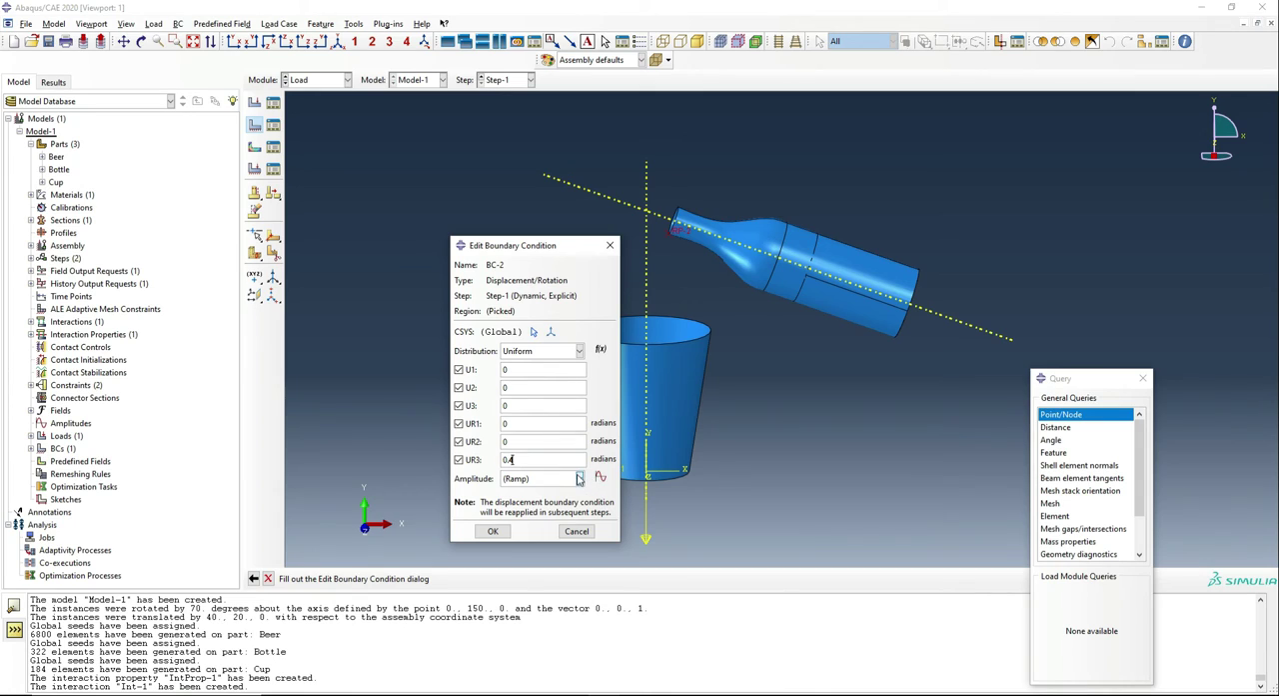
left_click(577, 477)
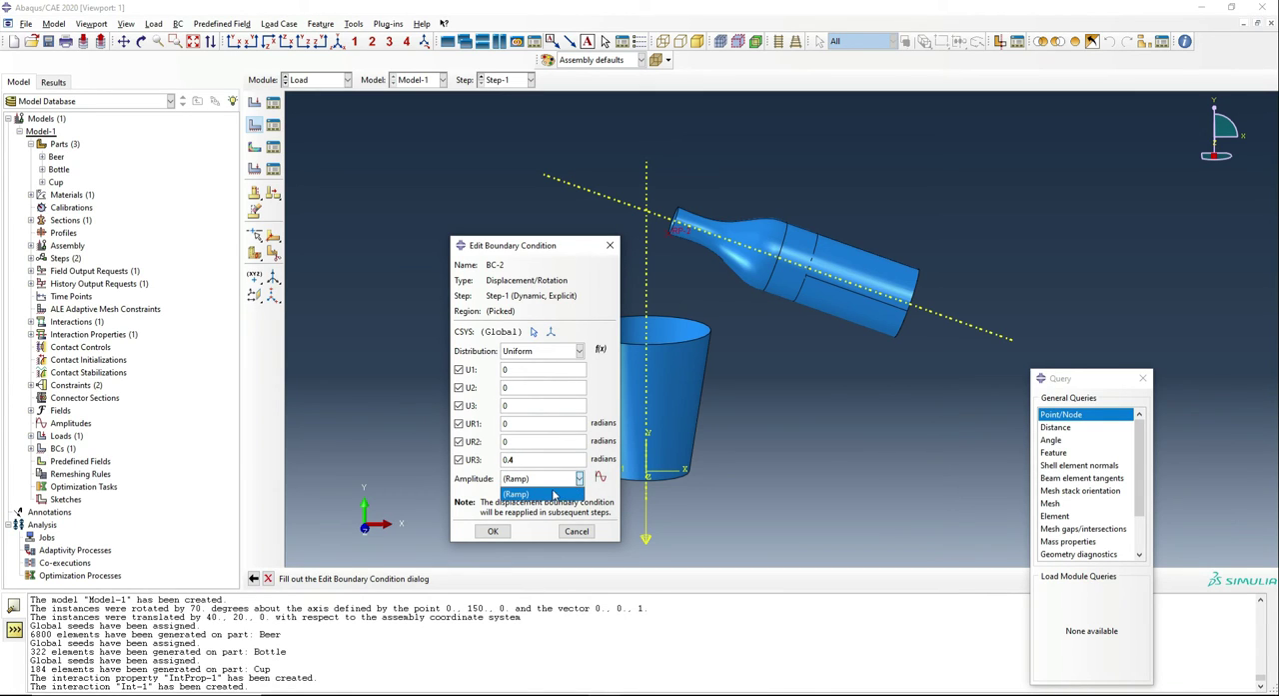
left_click(601, 478)
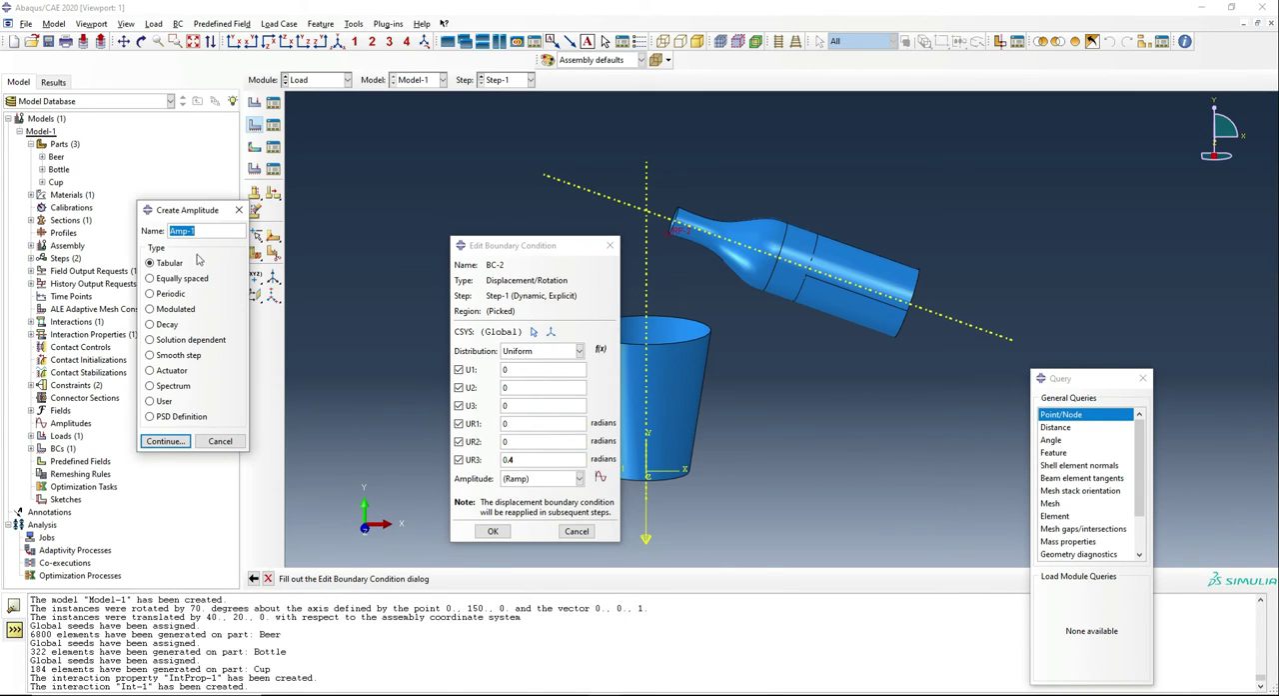
mouse_move(257, 428)
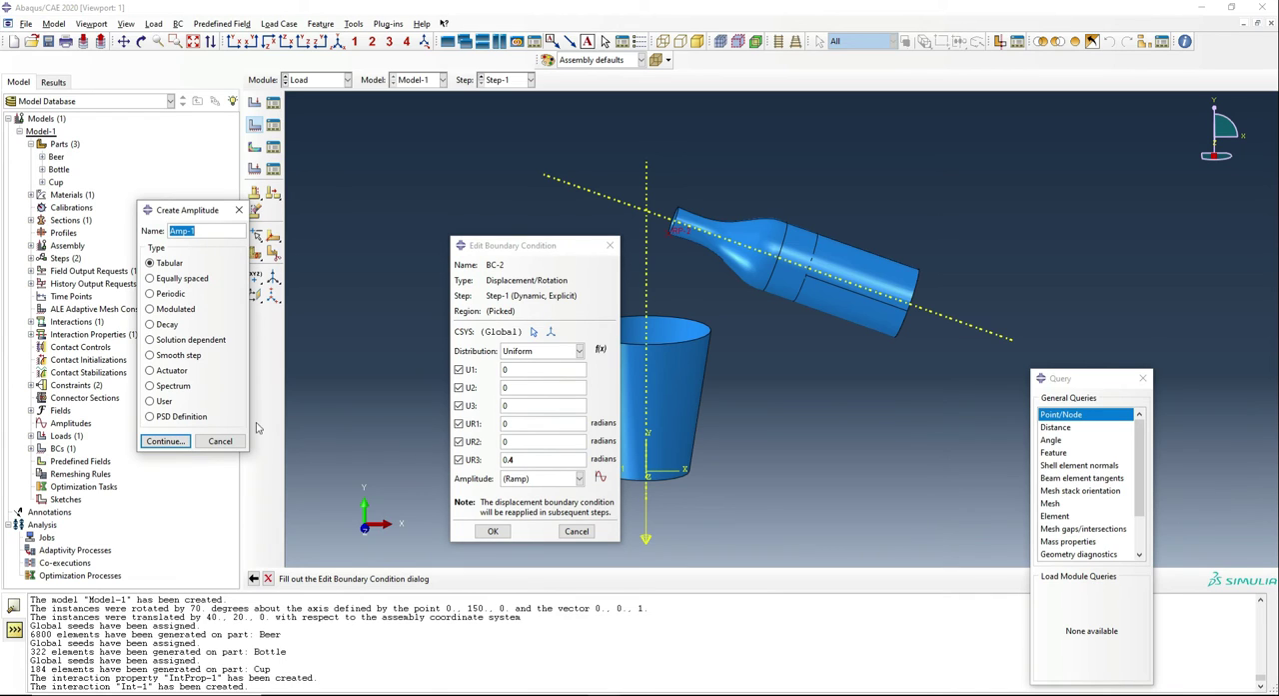
Create tabular amplitude Amp-1 and save BC-2 on the bottle
left_click(164, 441)
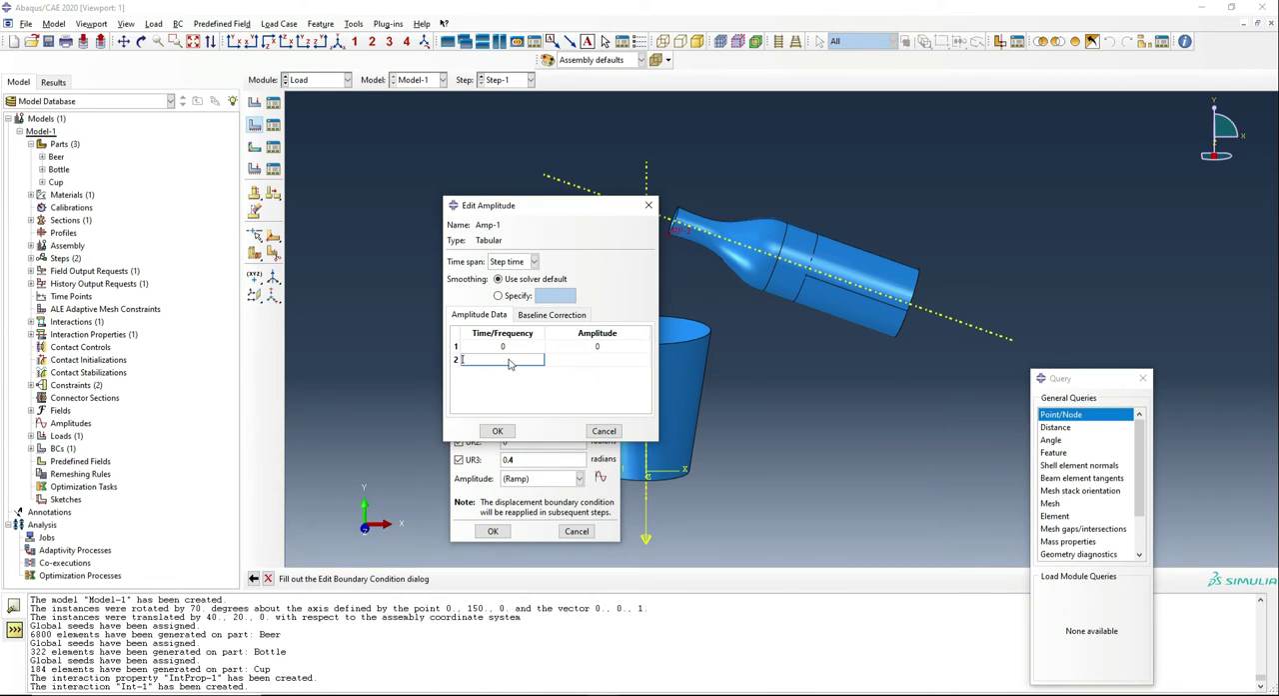
mouse_move(604, 418)
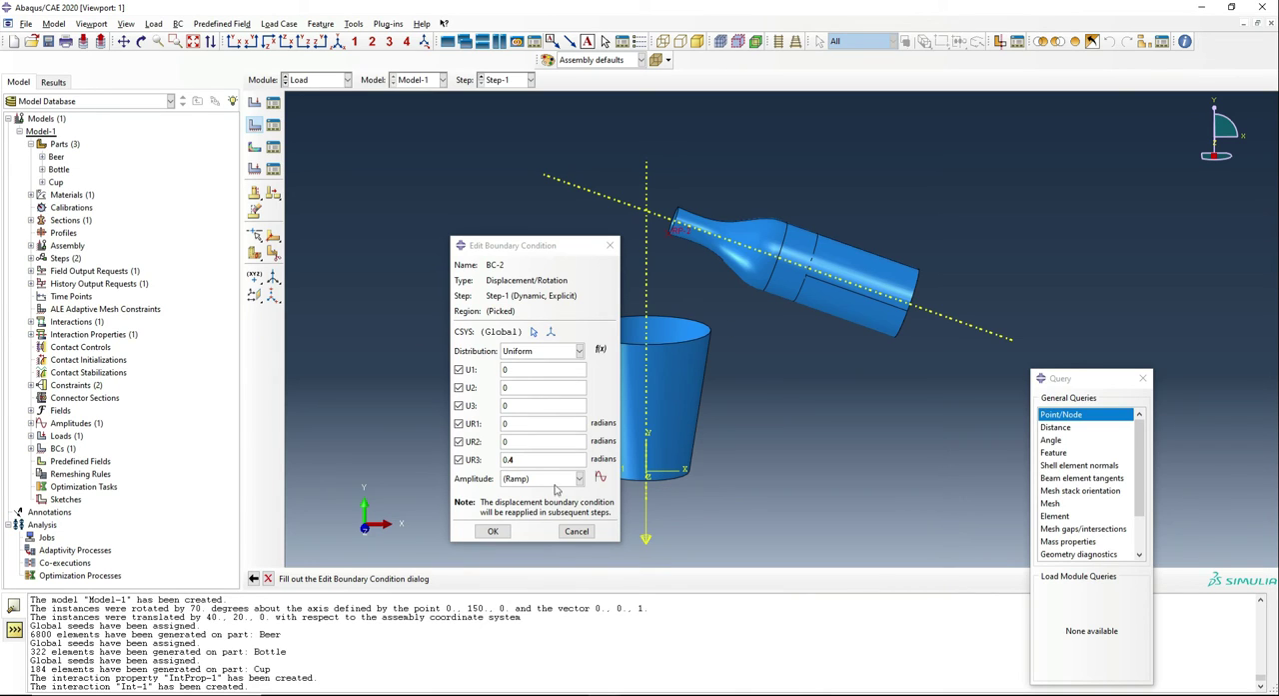
mouse_move(557, 488)
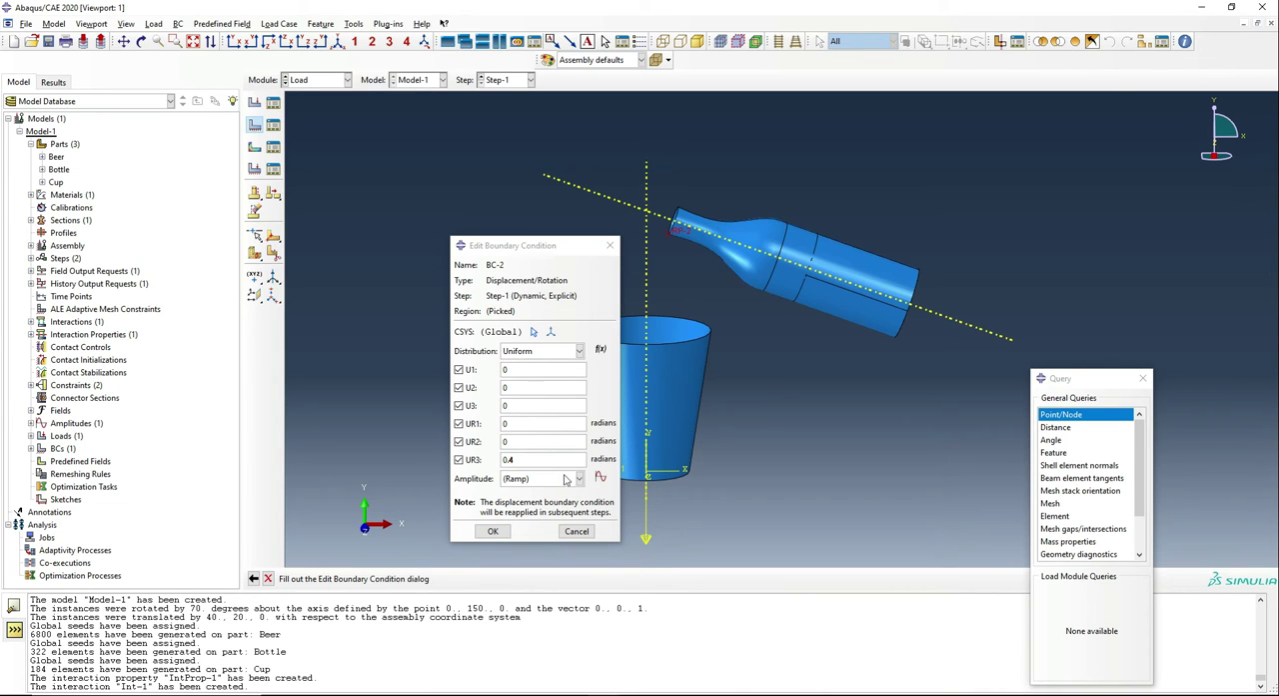
left_click(492, 531)
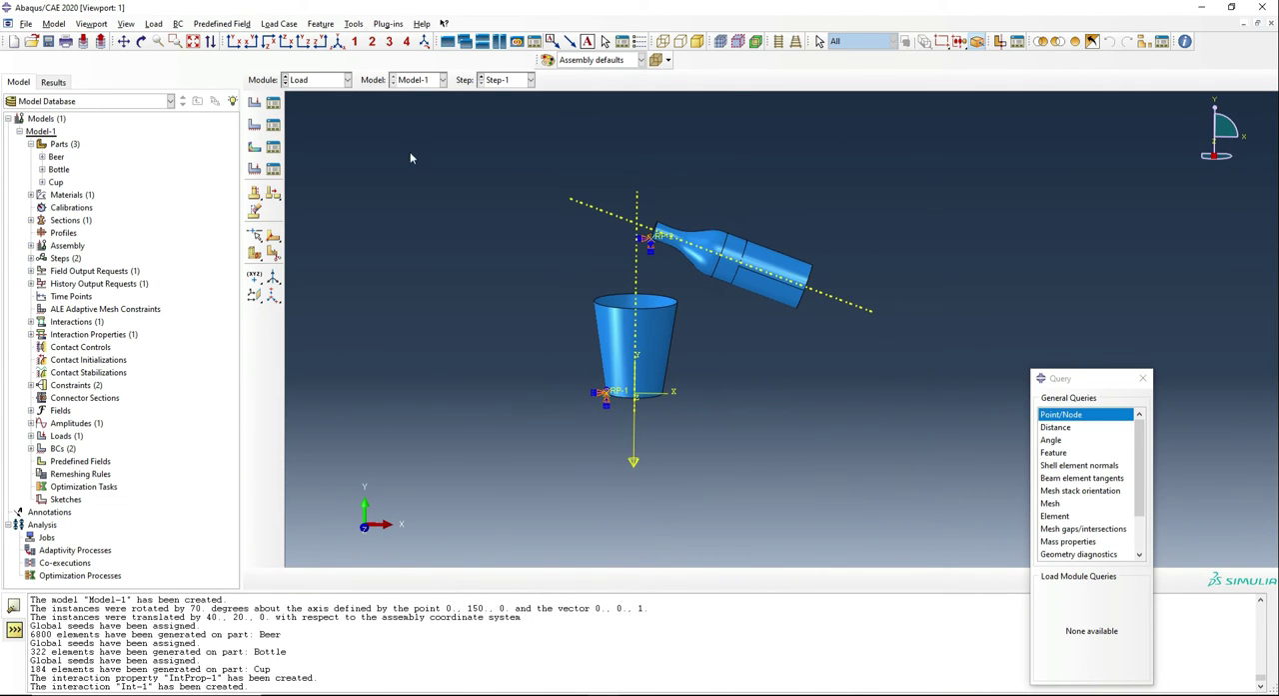
Edit field output request F-Output-1 to record at 50 evenly spaced intervals
left_click(318, 79)
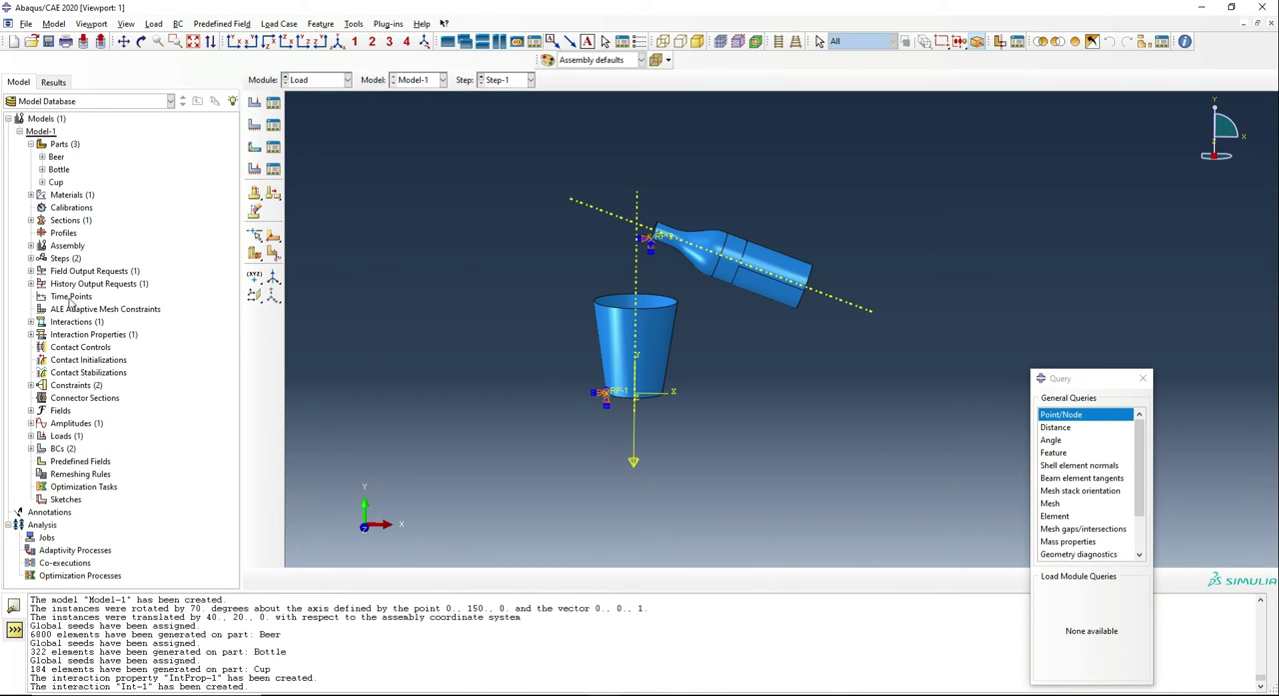
left_click(67, 283)
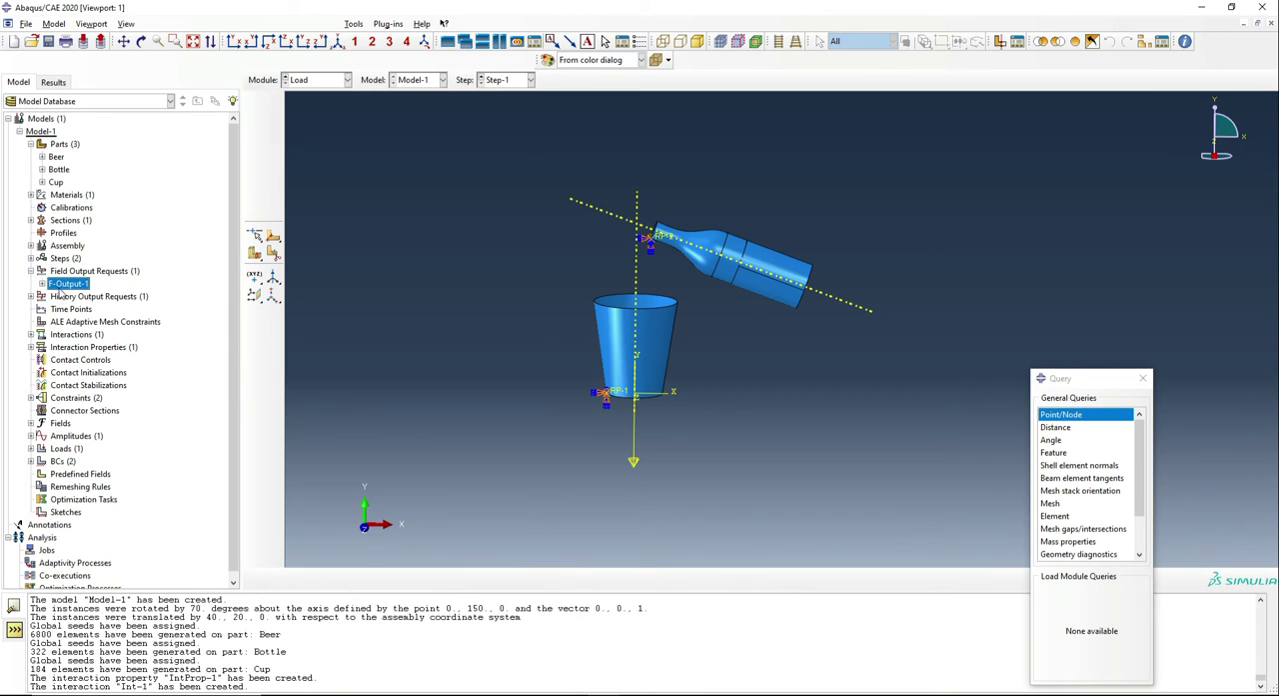
double_click(69, 283)
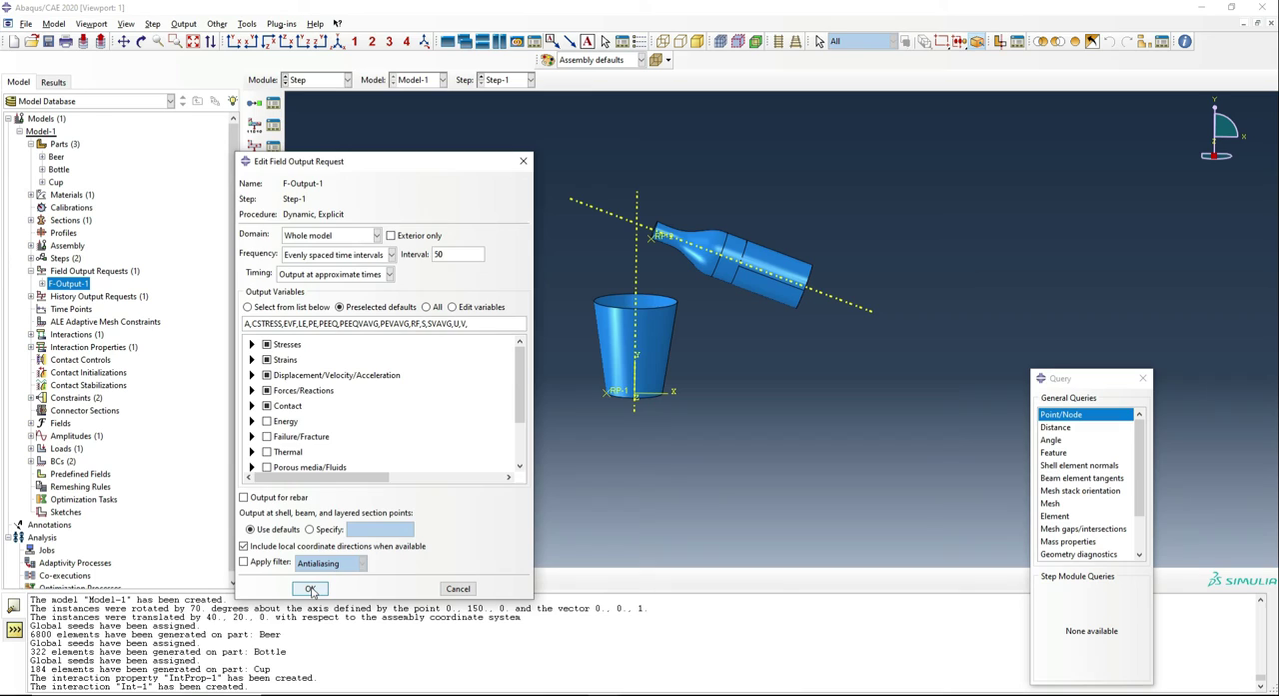
left_click(310, 588)
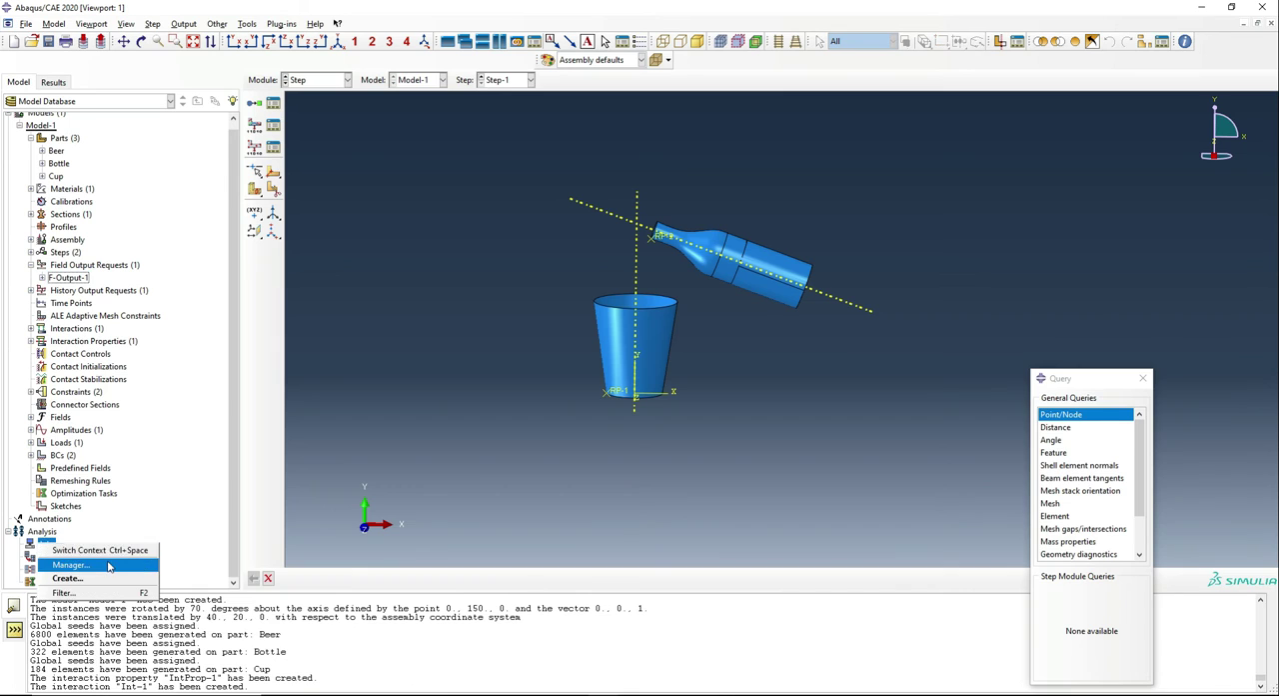
Create job 'Beer' using 8 processors, then submit it and overwrite existing job files
left_click(67, 577)
type("Beer")
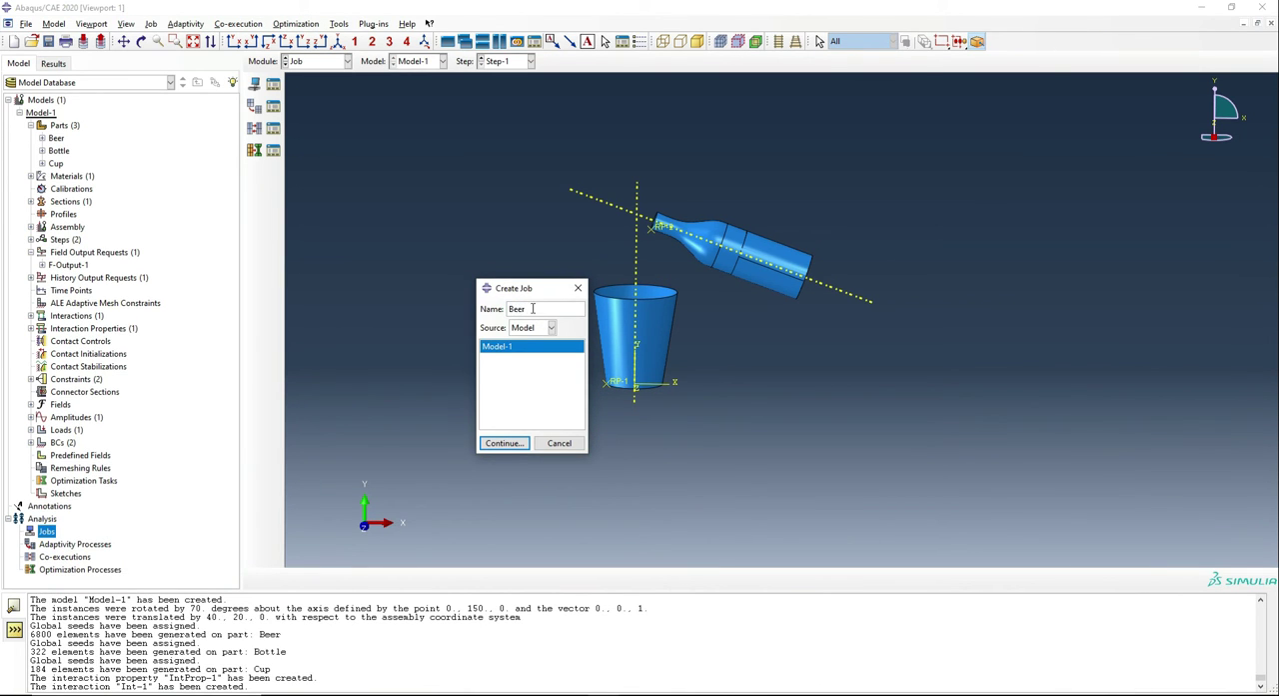
left_click(503, 443)
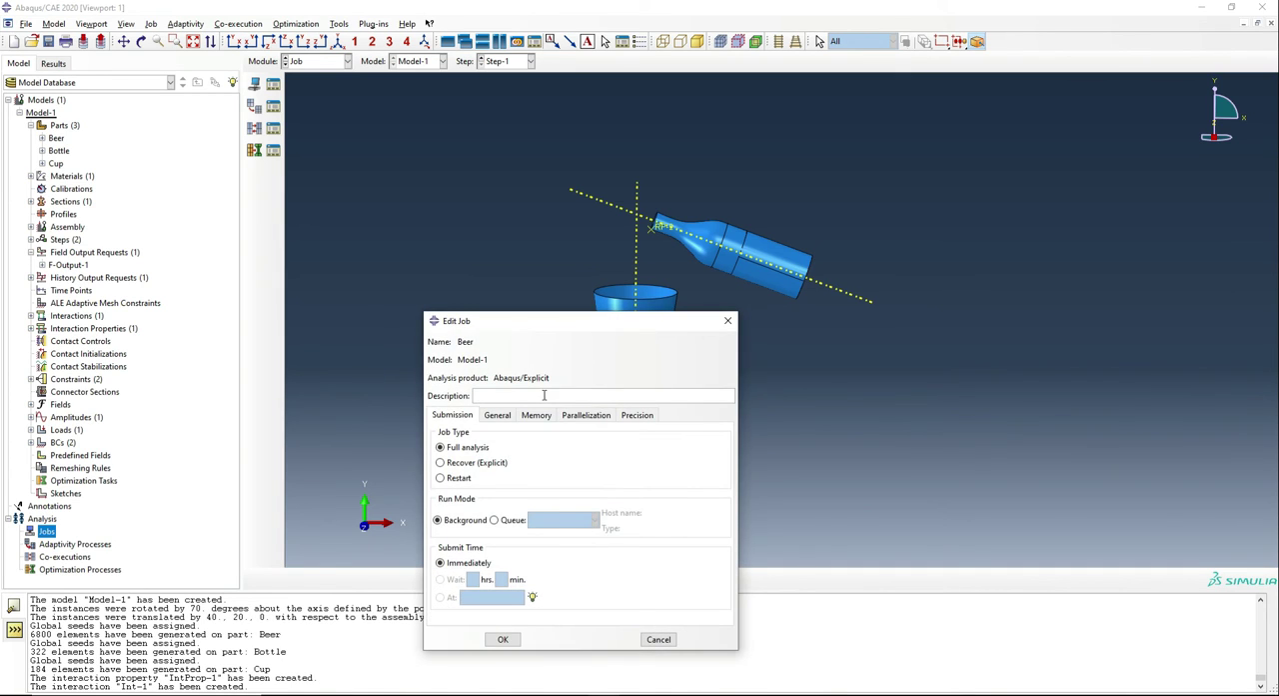
left_click(586, 415)
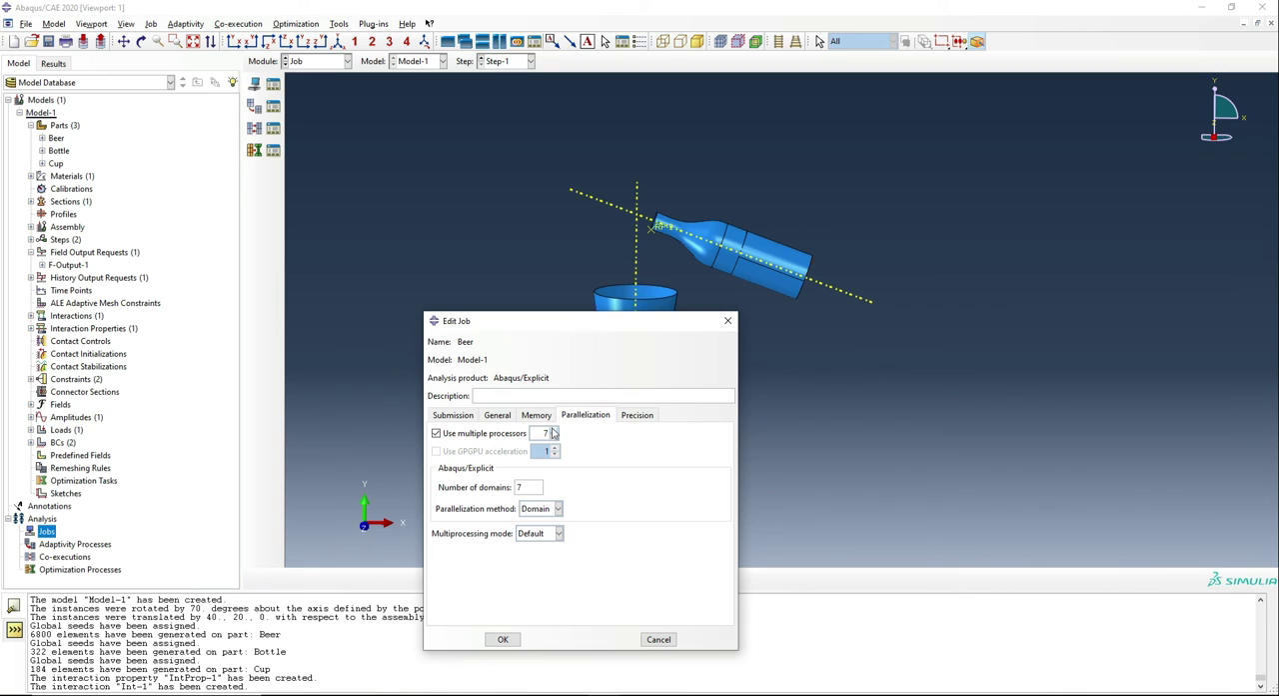
left_click(554, 429)
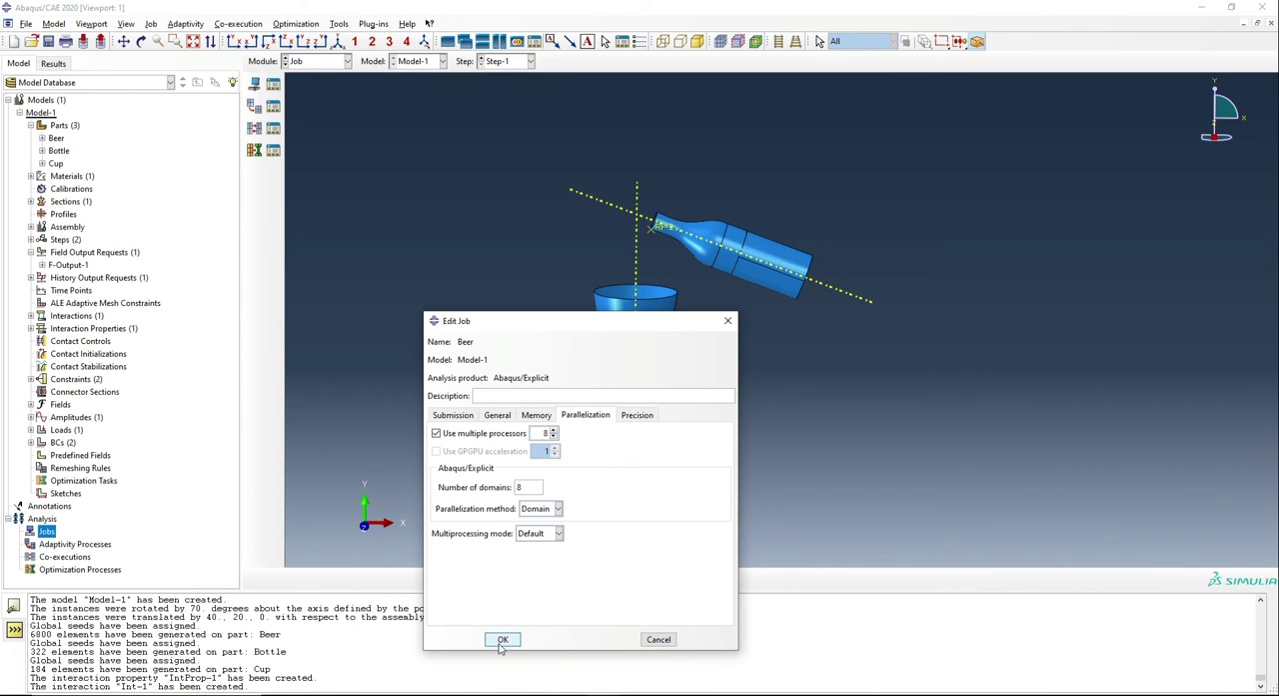
left_click(503, 639)
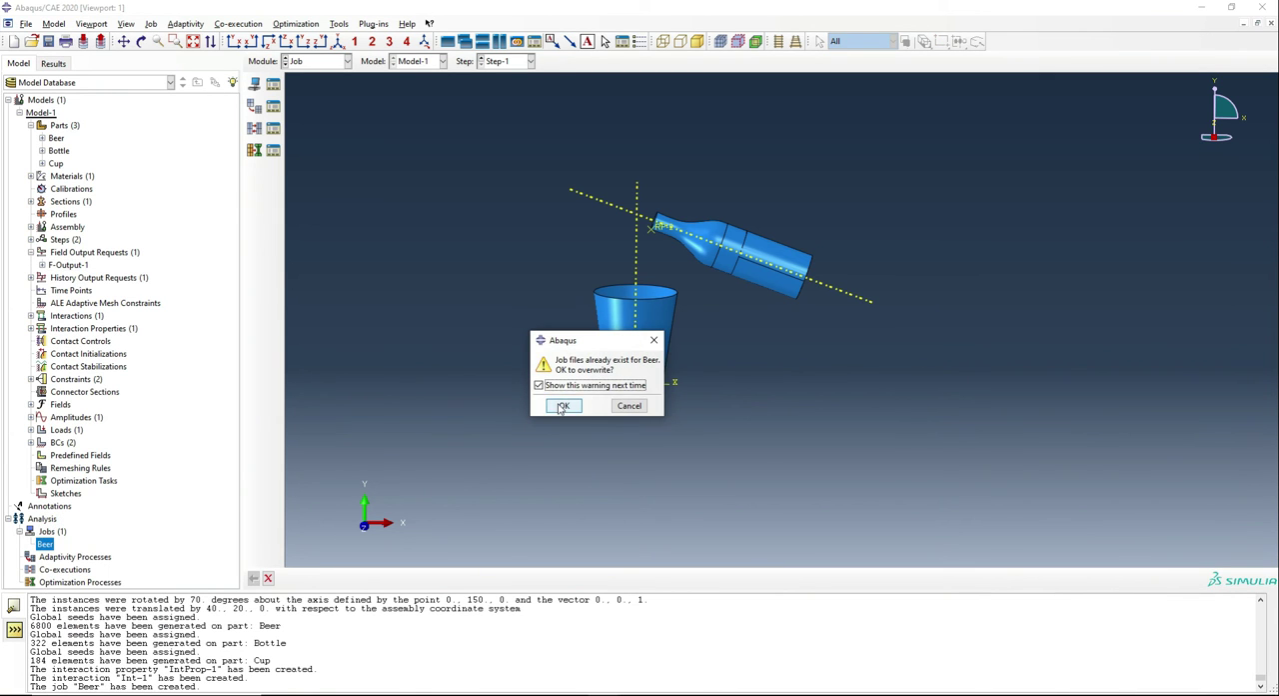
left_click(562, 405)
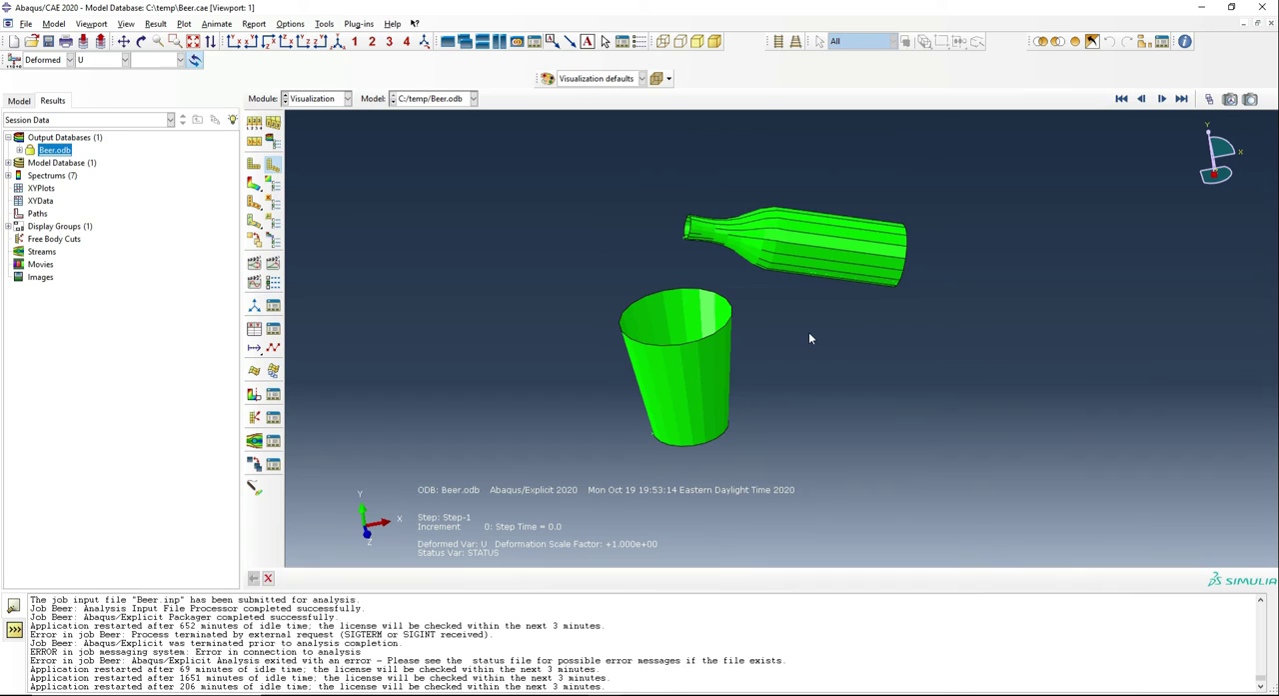
mouse_move(880, 401)
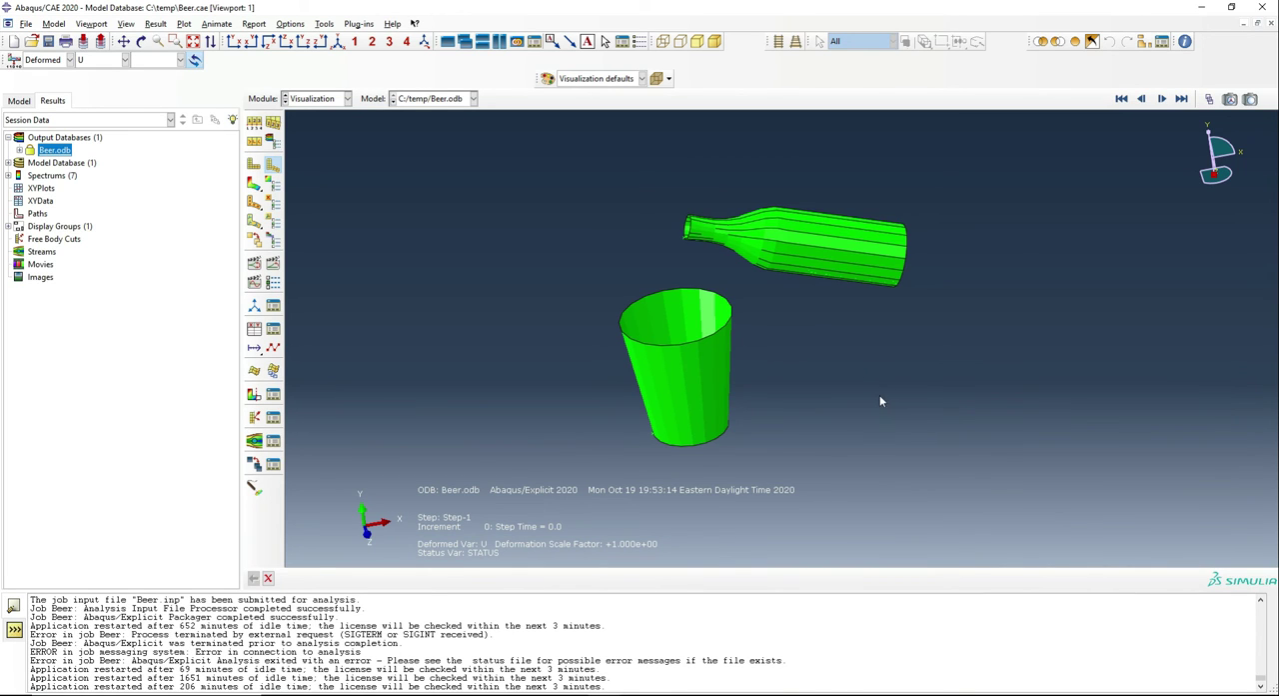
Colour the Beer results by part instance and start the time-history pouring animation
left_click_drag(880, 400, 866, 403)
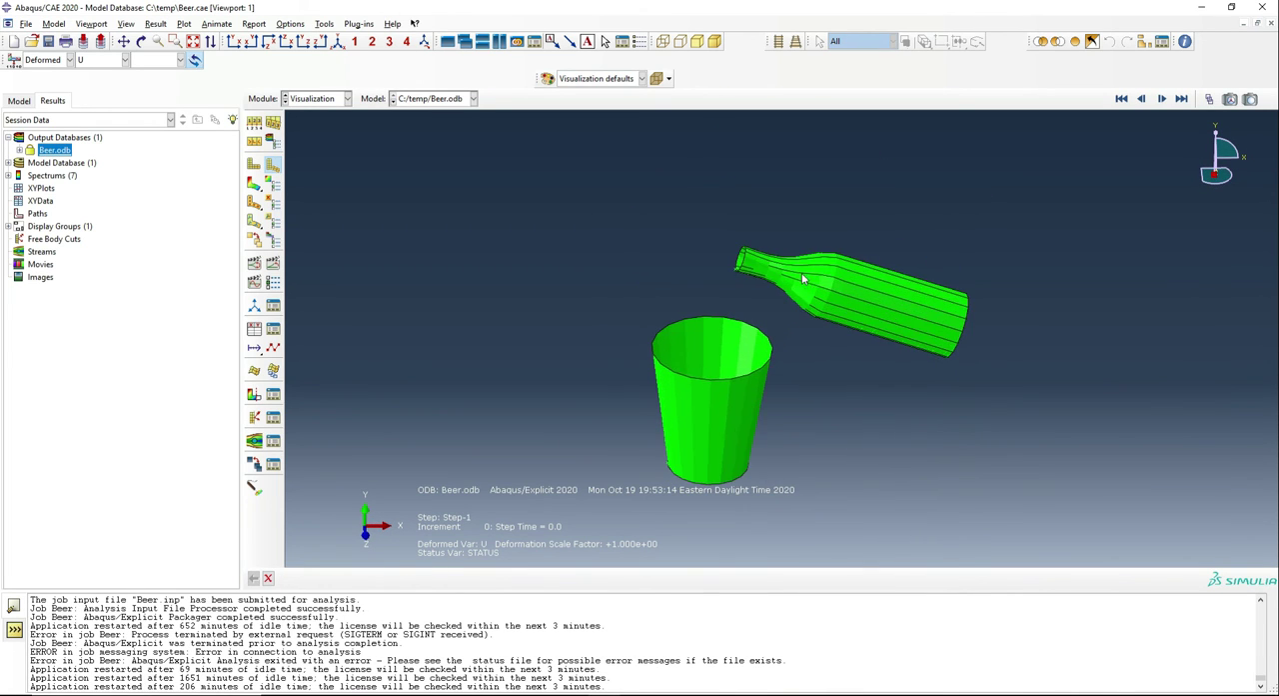
left_click_drag(805, 280, 727, 186)
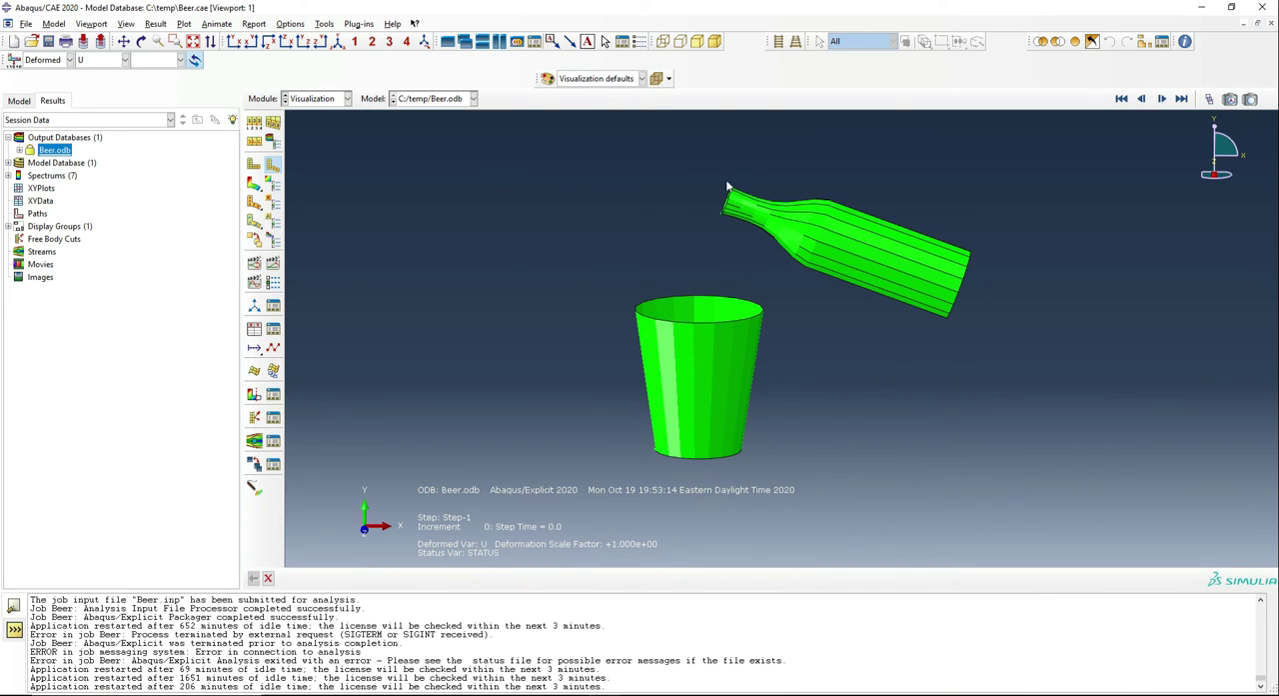
left_click(654, 78)
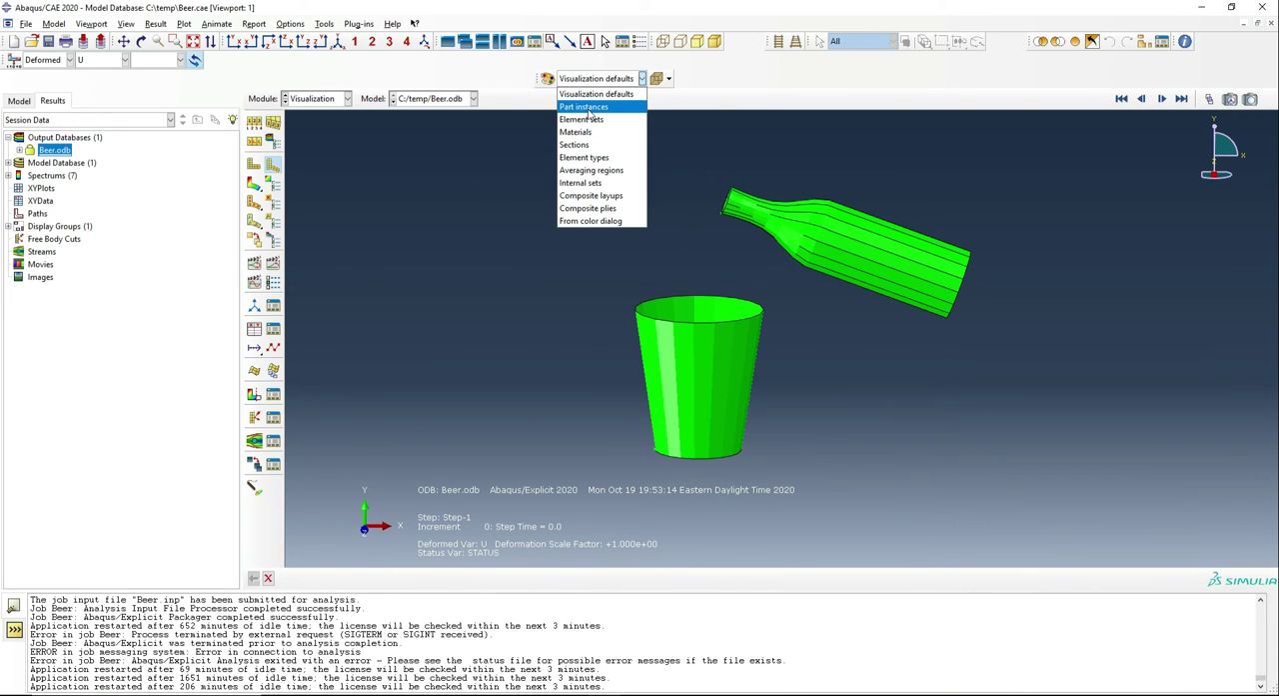
left_click(583, 107)
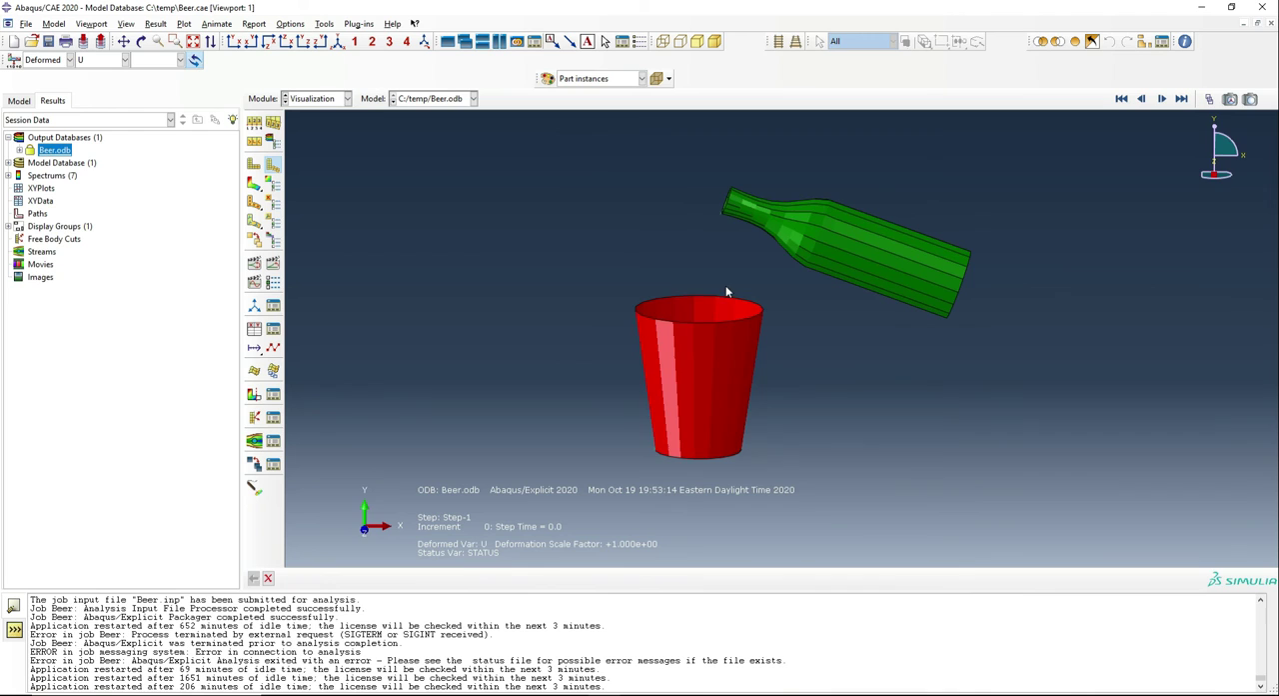
left_click_drag(730, 290, 759, 339)
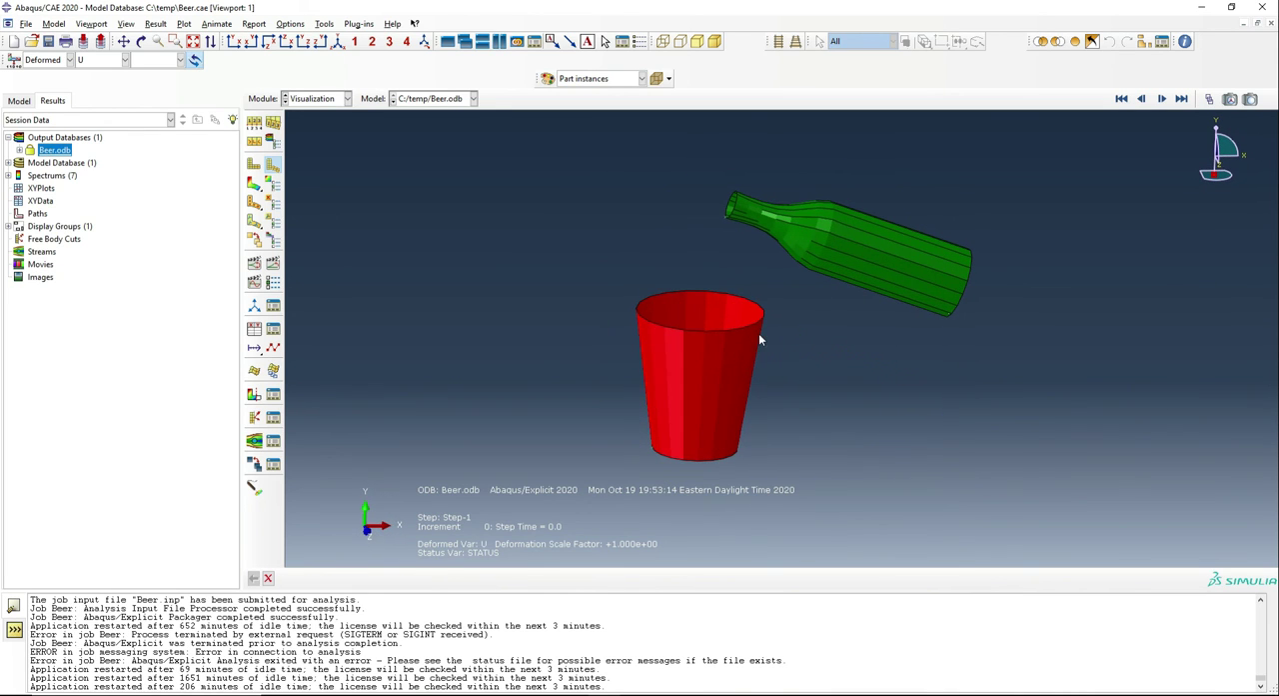
mouse_move(749, 415)
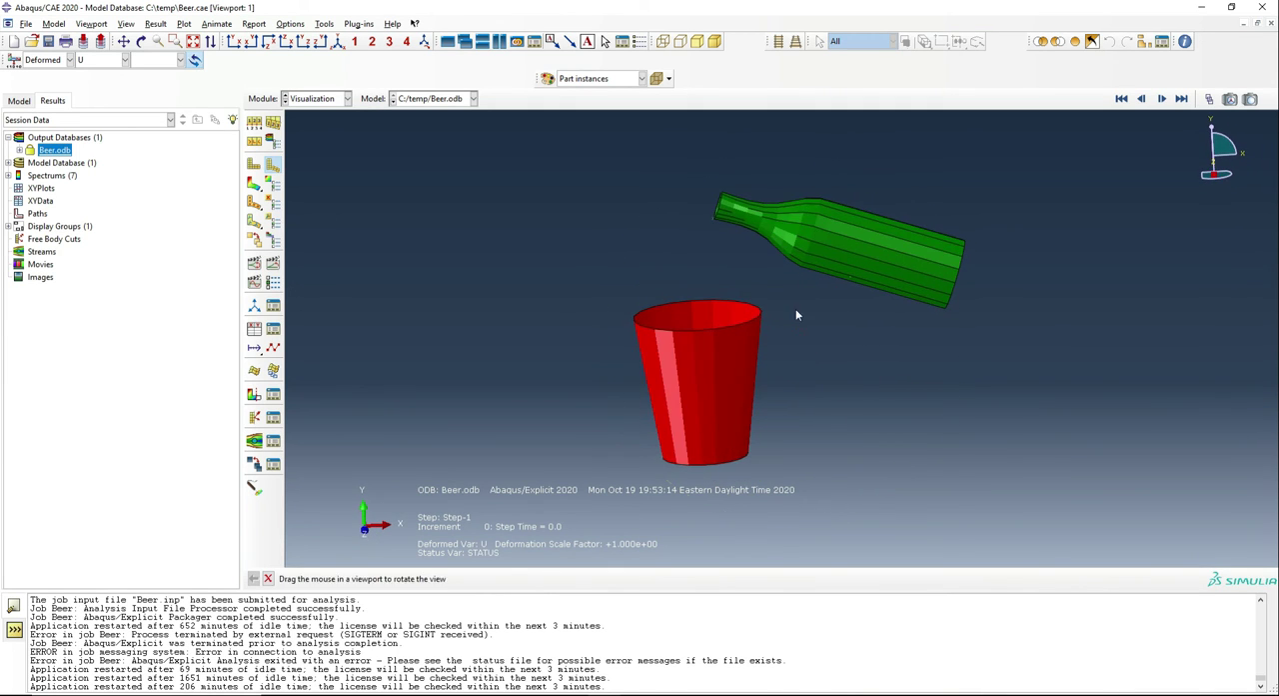
left_click(1162, 98)
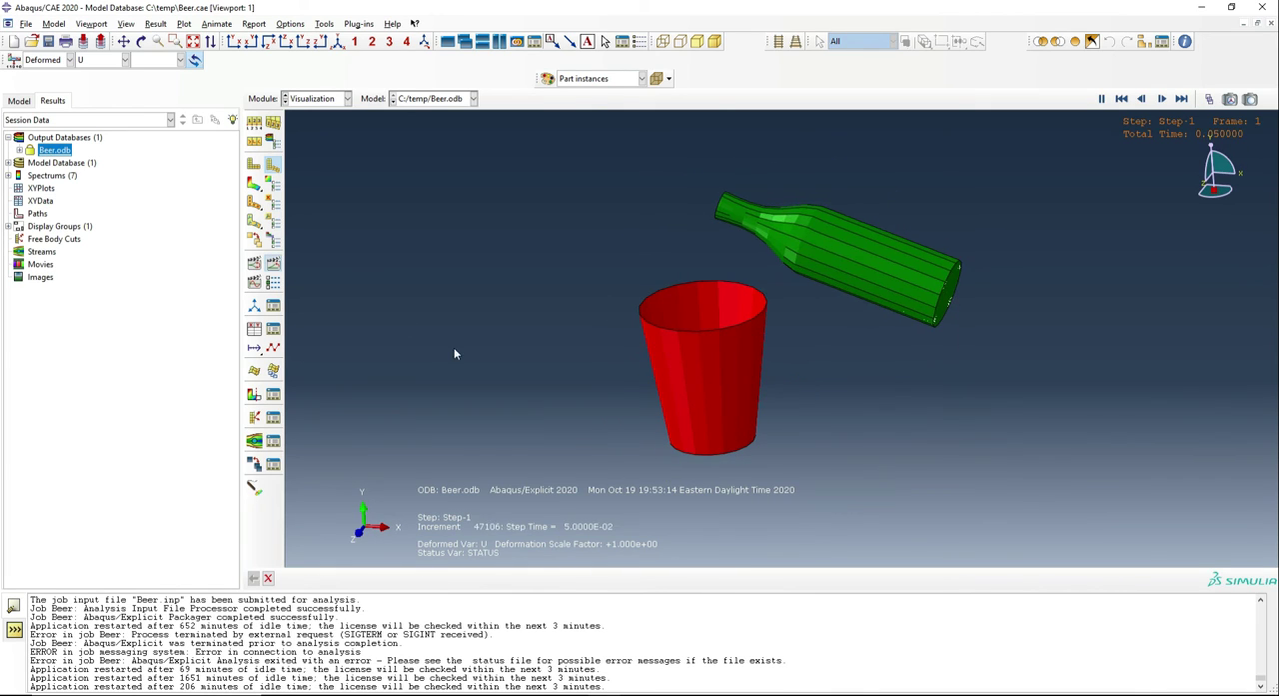
Watch the pour from the default view and from an angle into the cup
left_click(1161, 97)
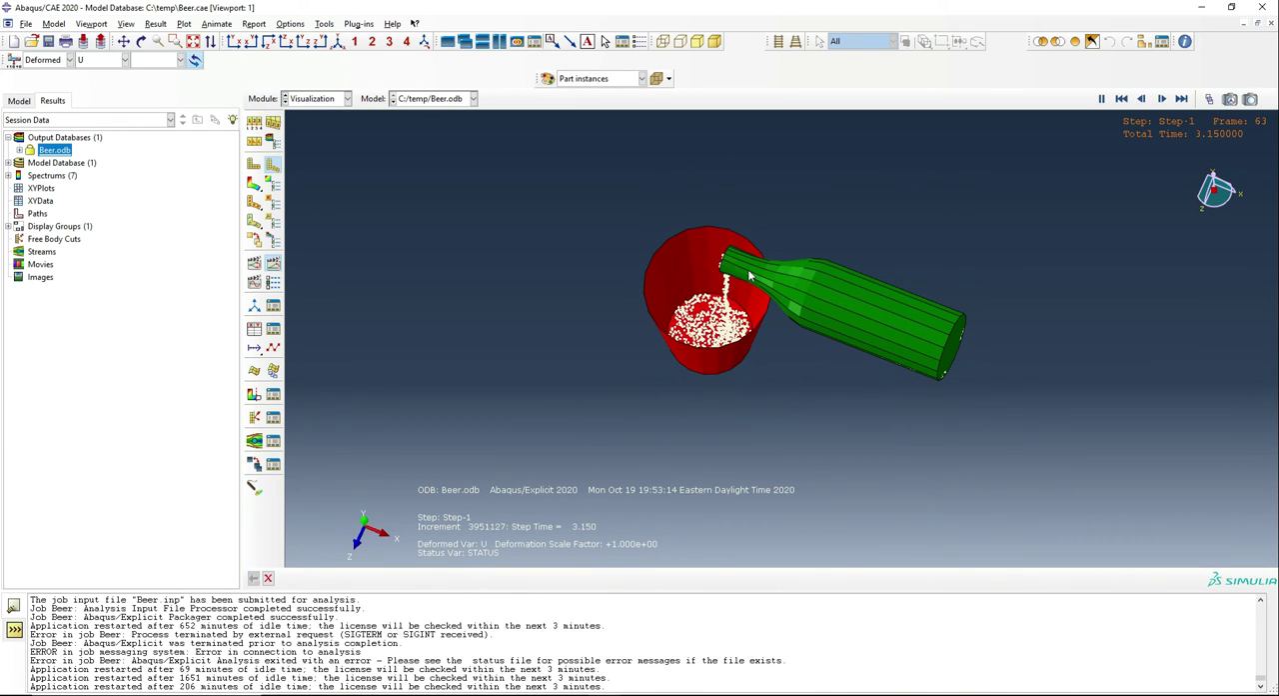
left_click(1142, 98)
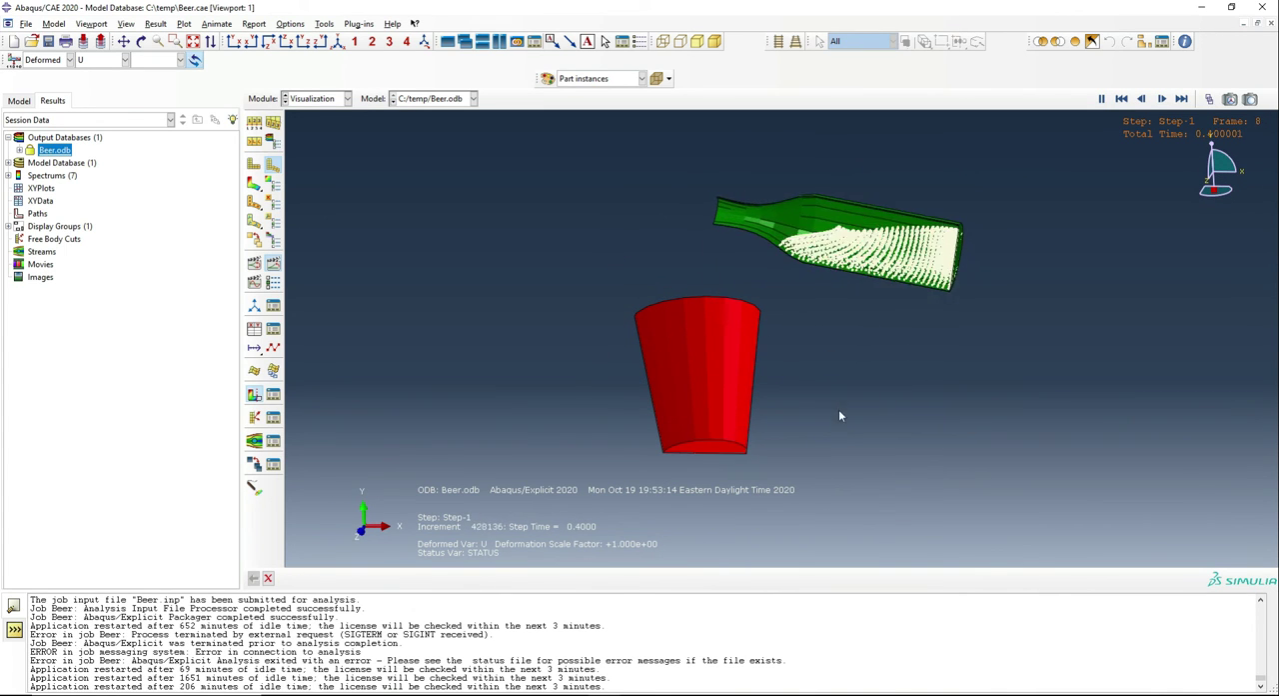
left_click_drag(839, 415, 834, 399)
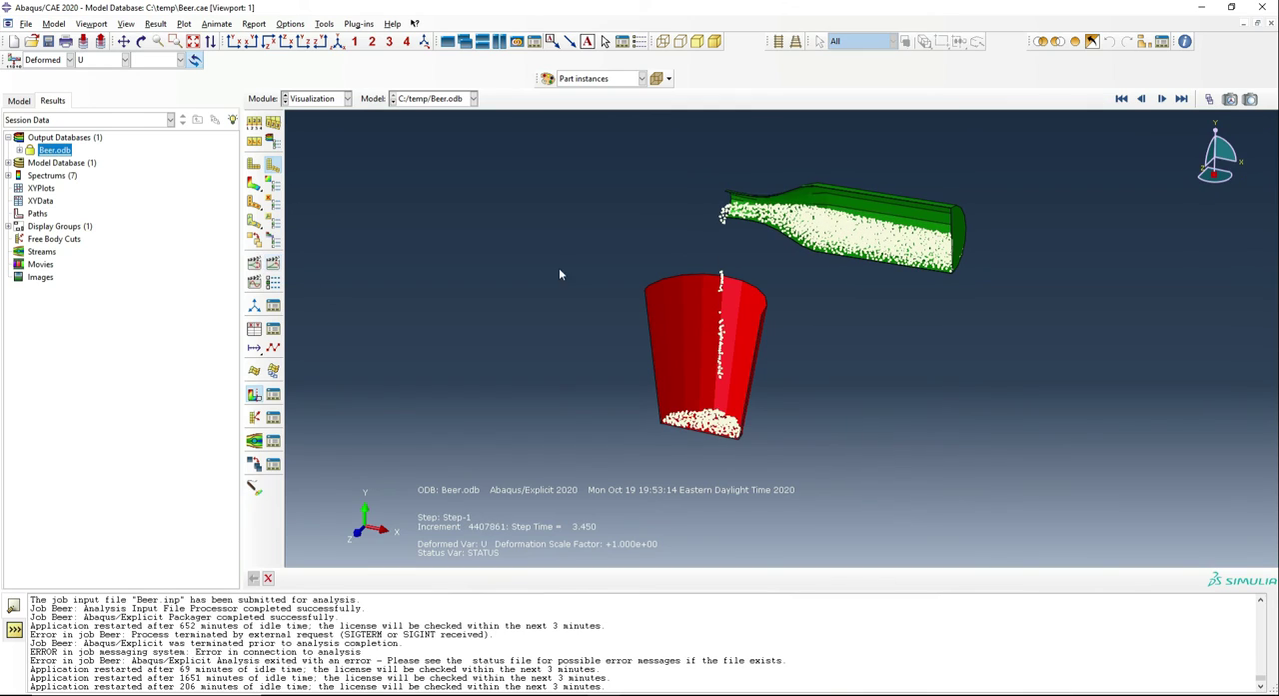
left_click(125, 59)
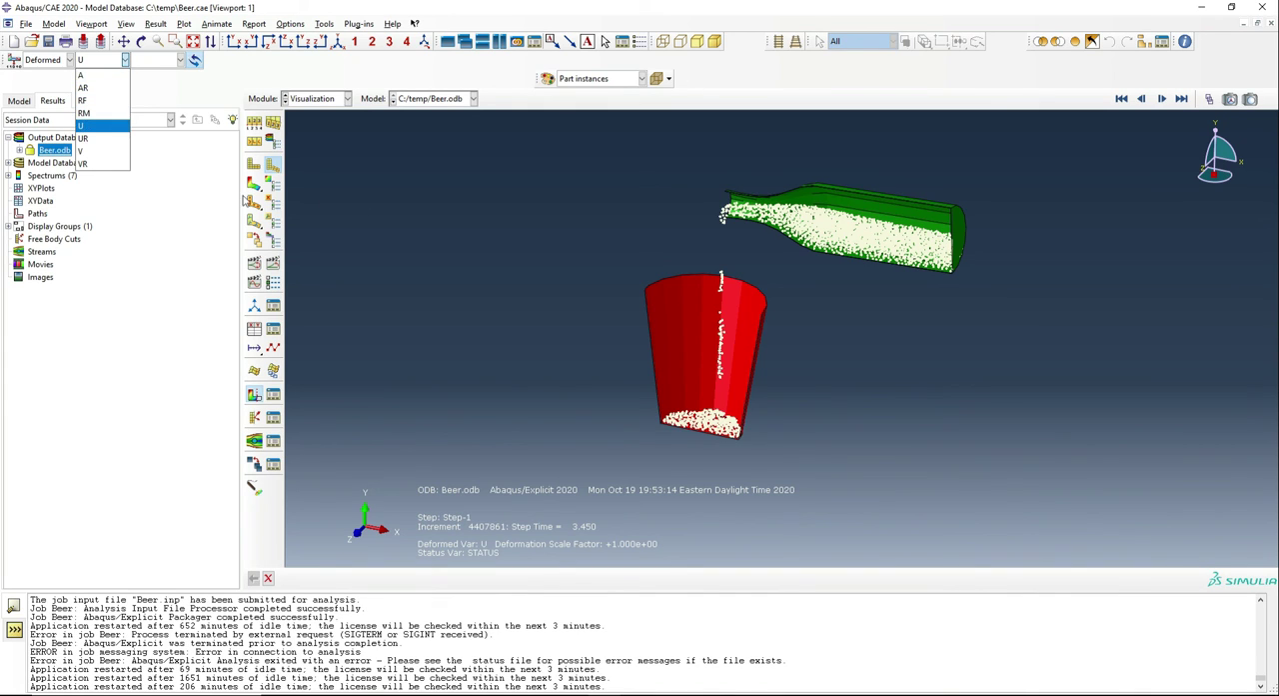
Plot S Mises contours during the pour, then return to the plain deformed shape
left_click(82, 126)
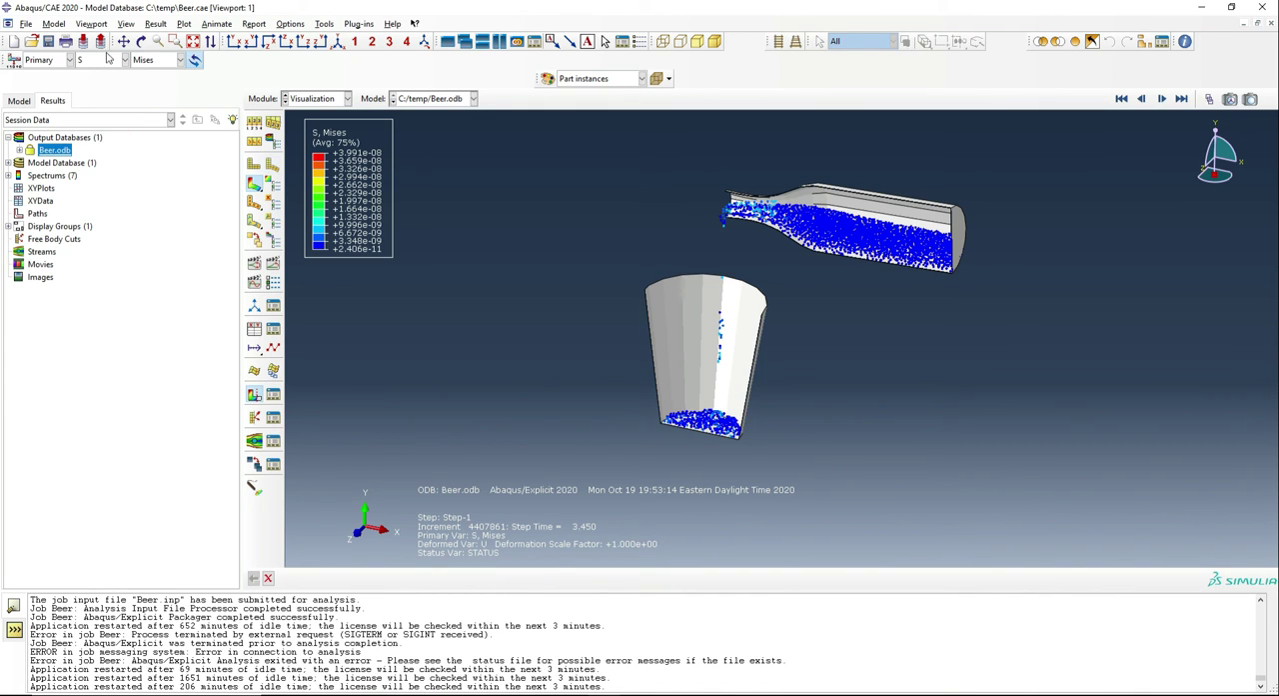
left_click(1162, 98)
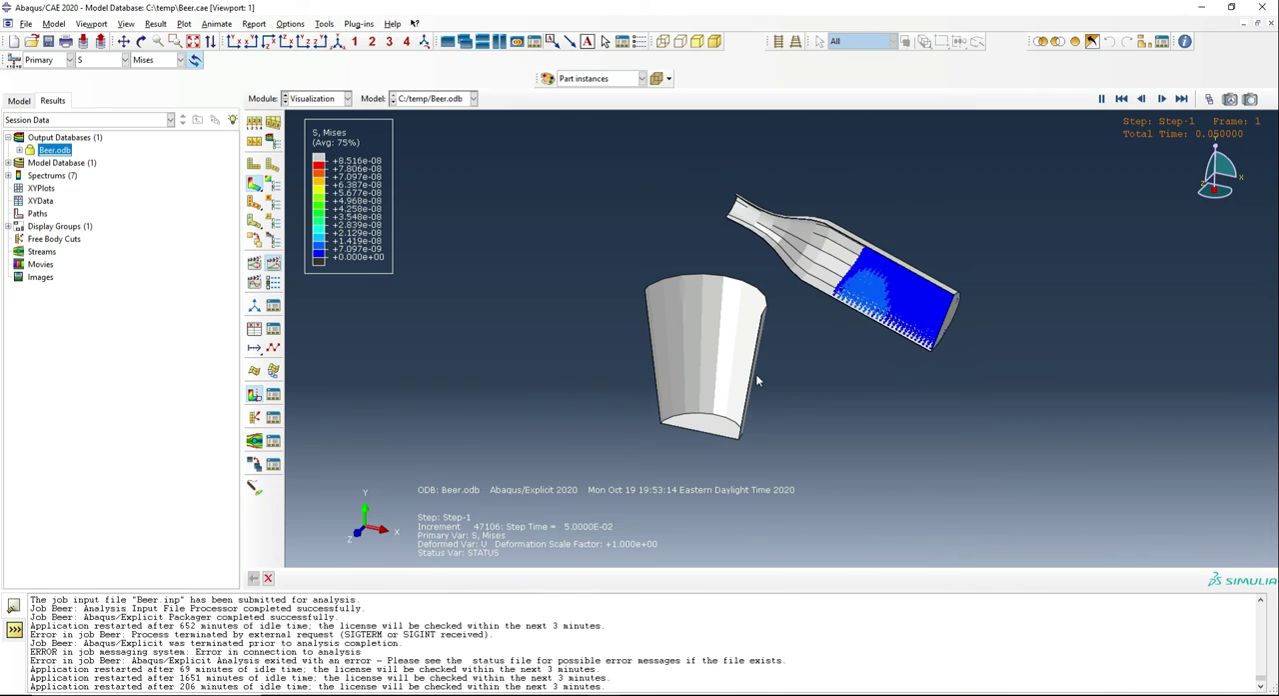
left_click(1161, 98)
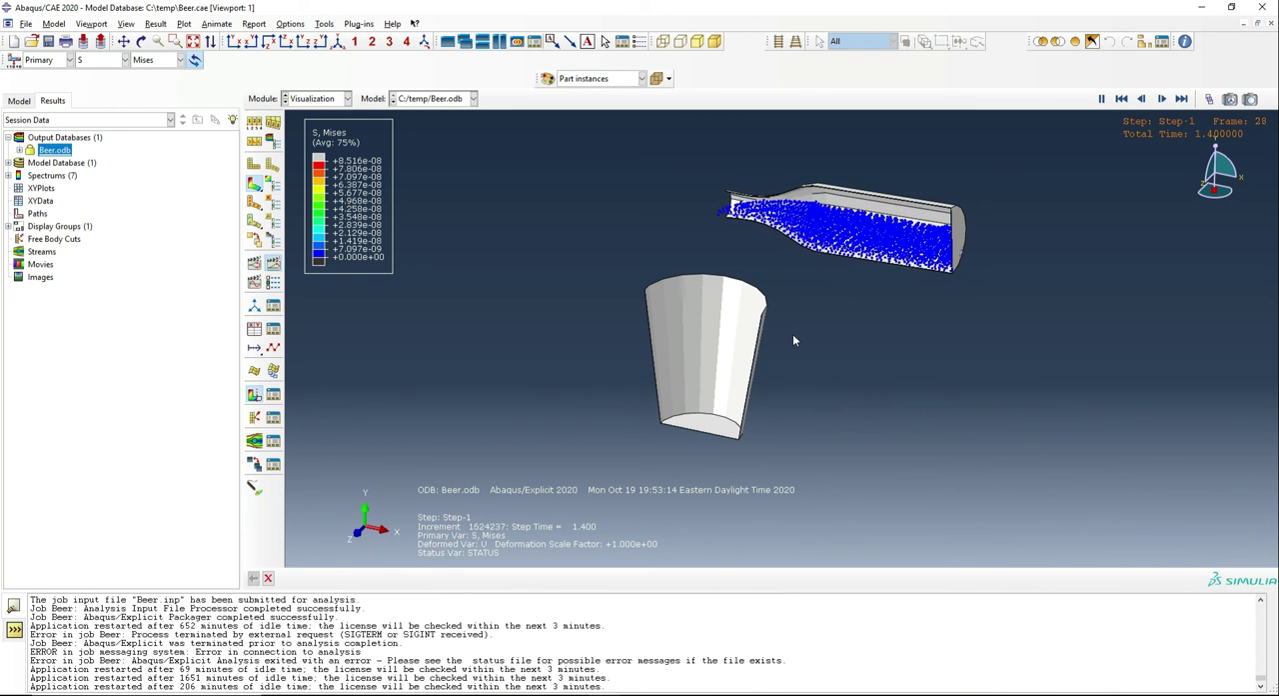
left_click(1181, 98)
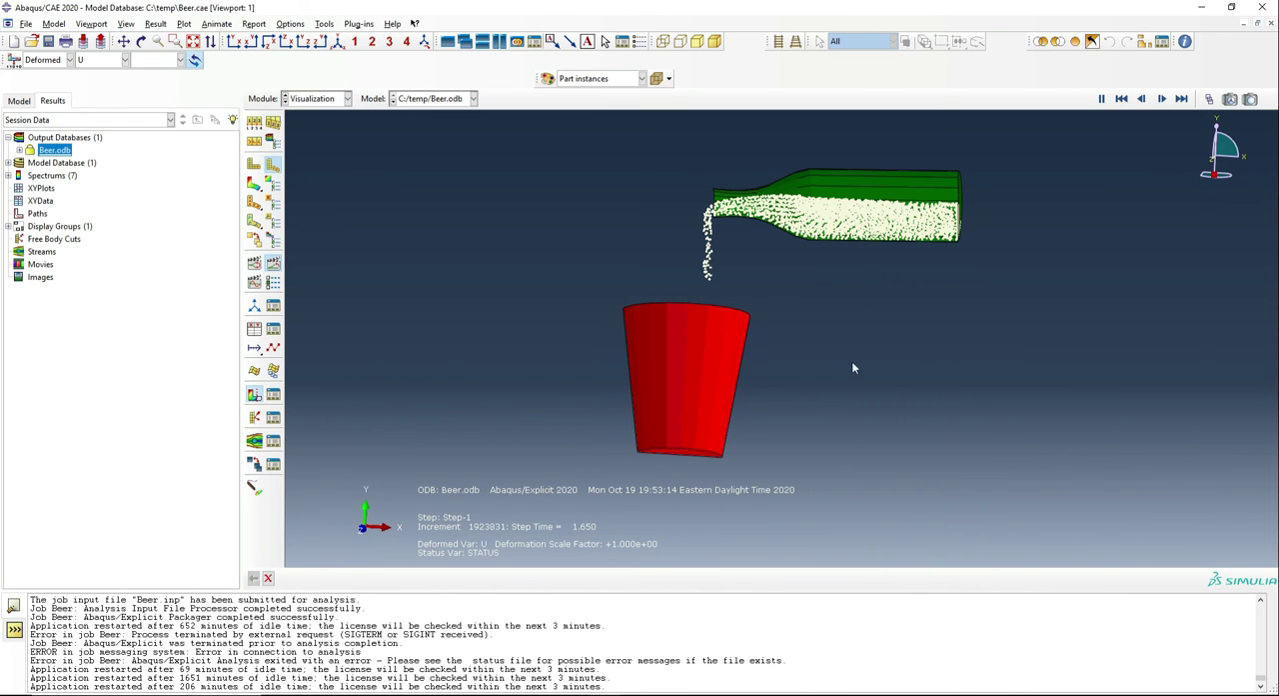
left_click(1162, 98)
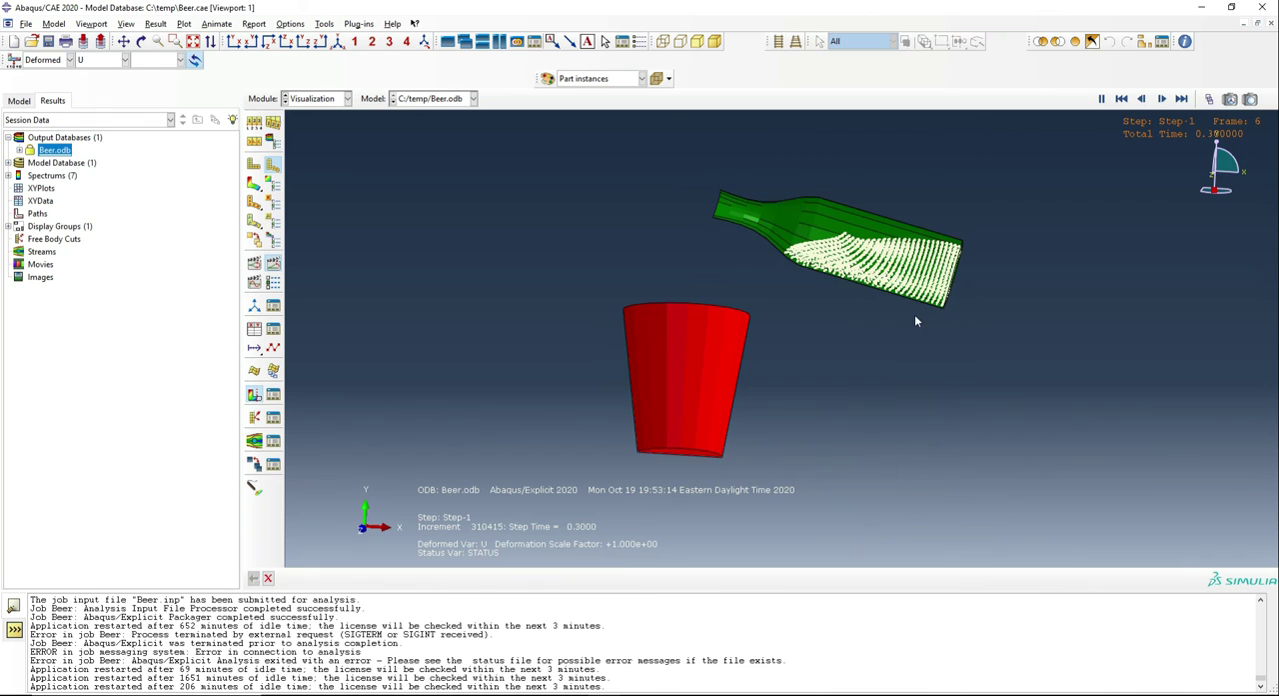
left_click(1161, 98)
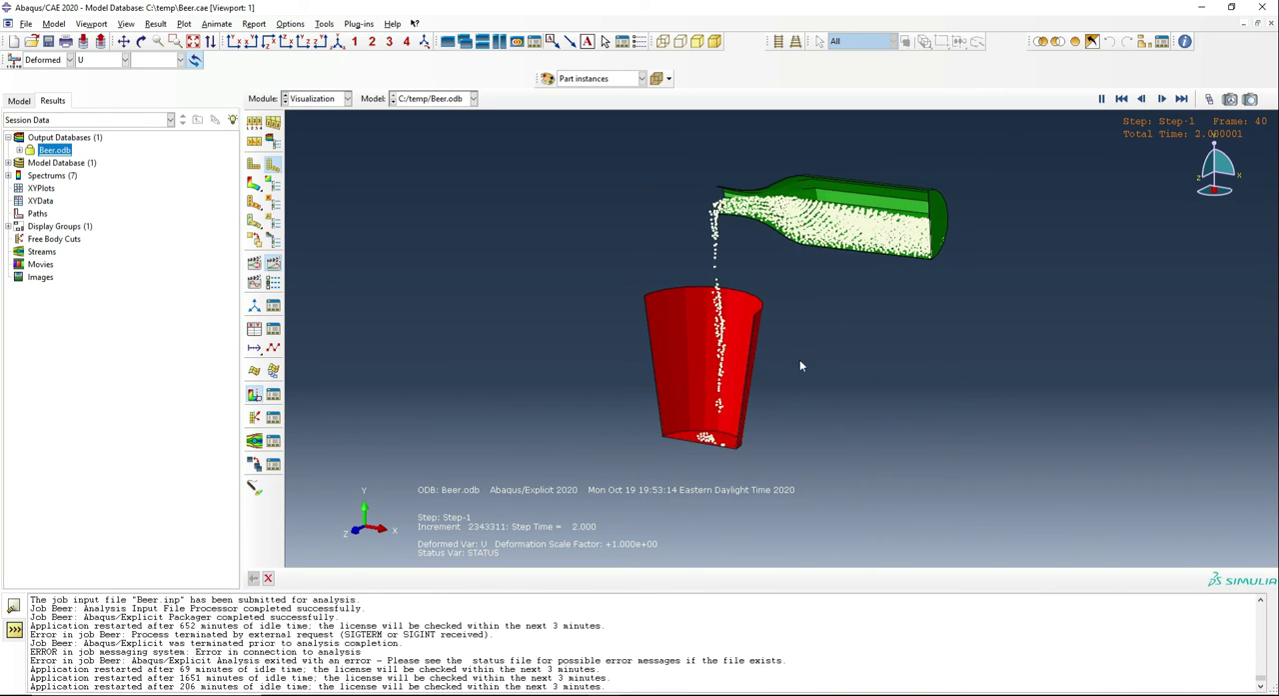
left_click(1122, 98)
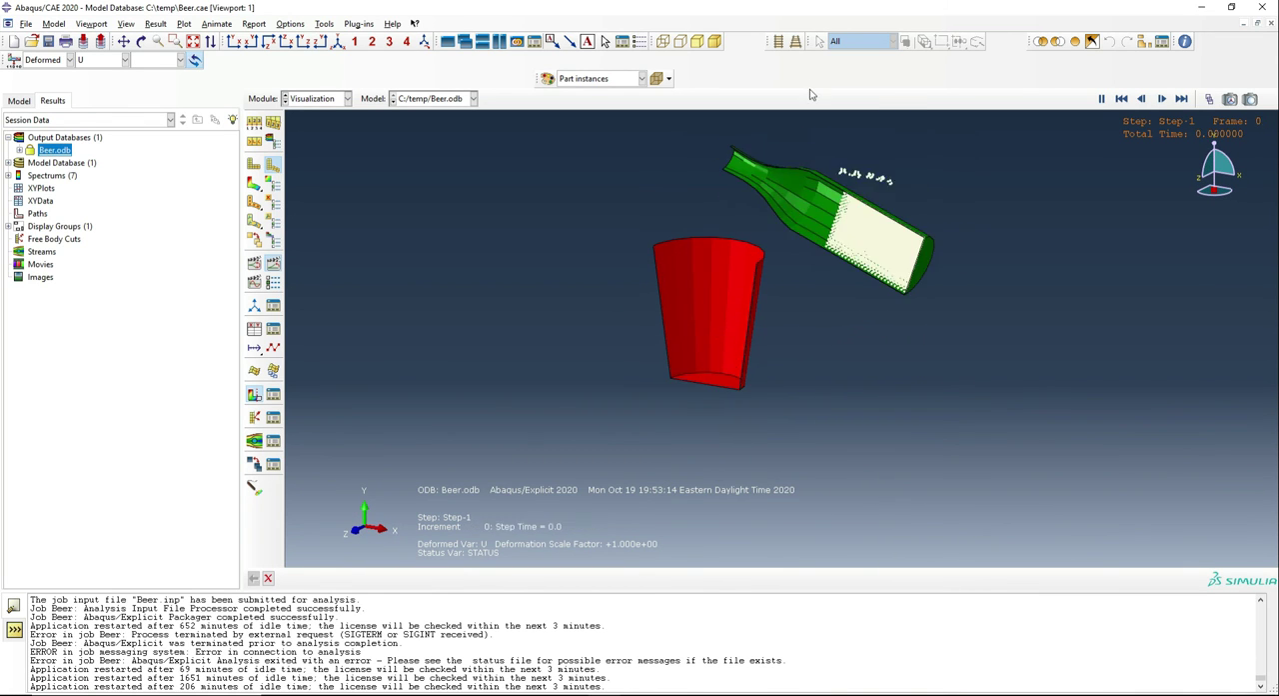
left_click(1161, 98)
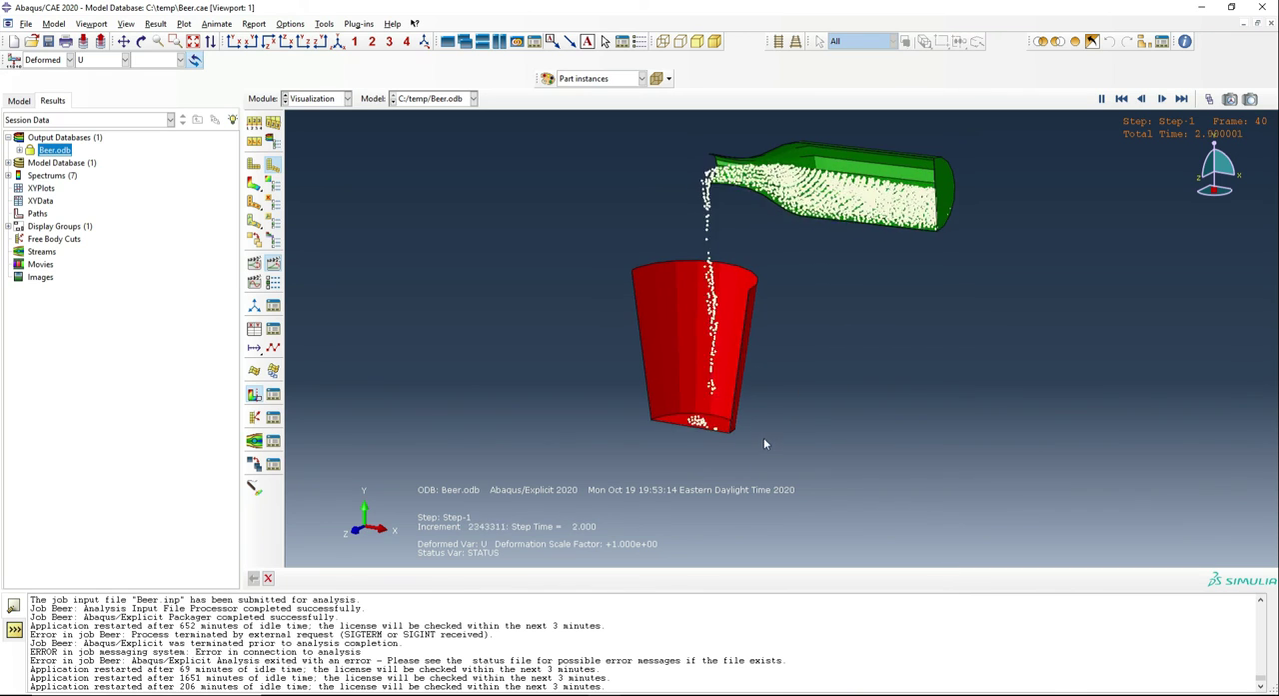